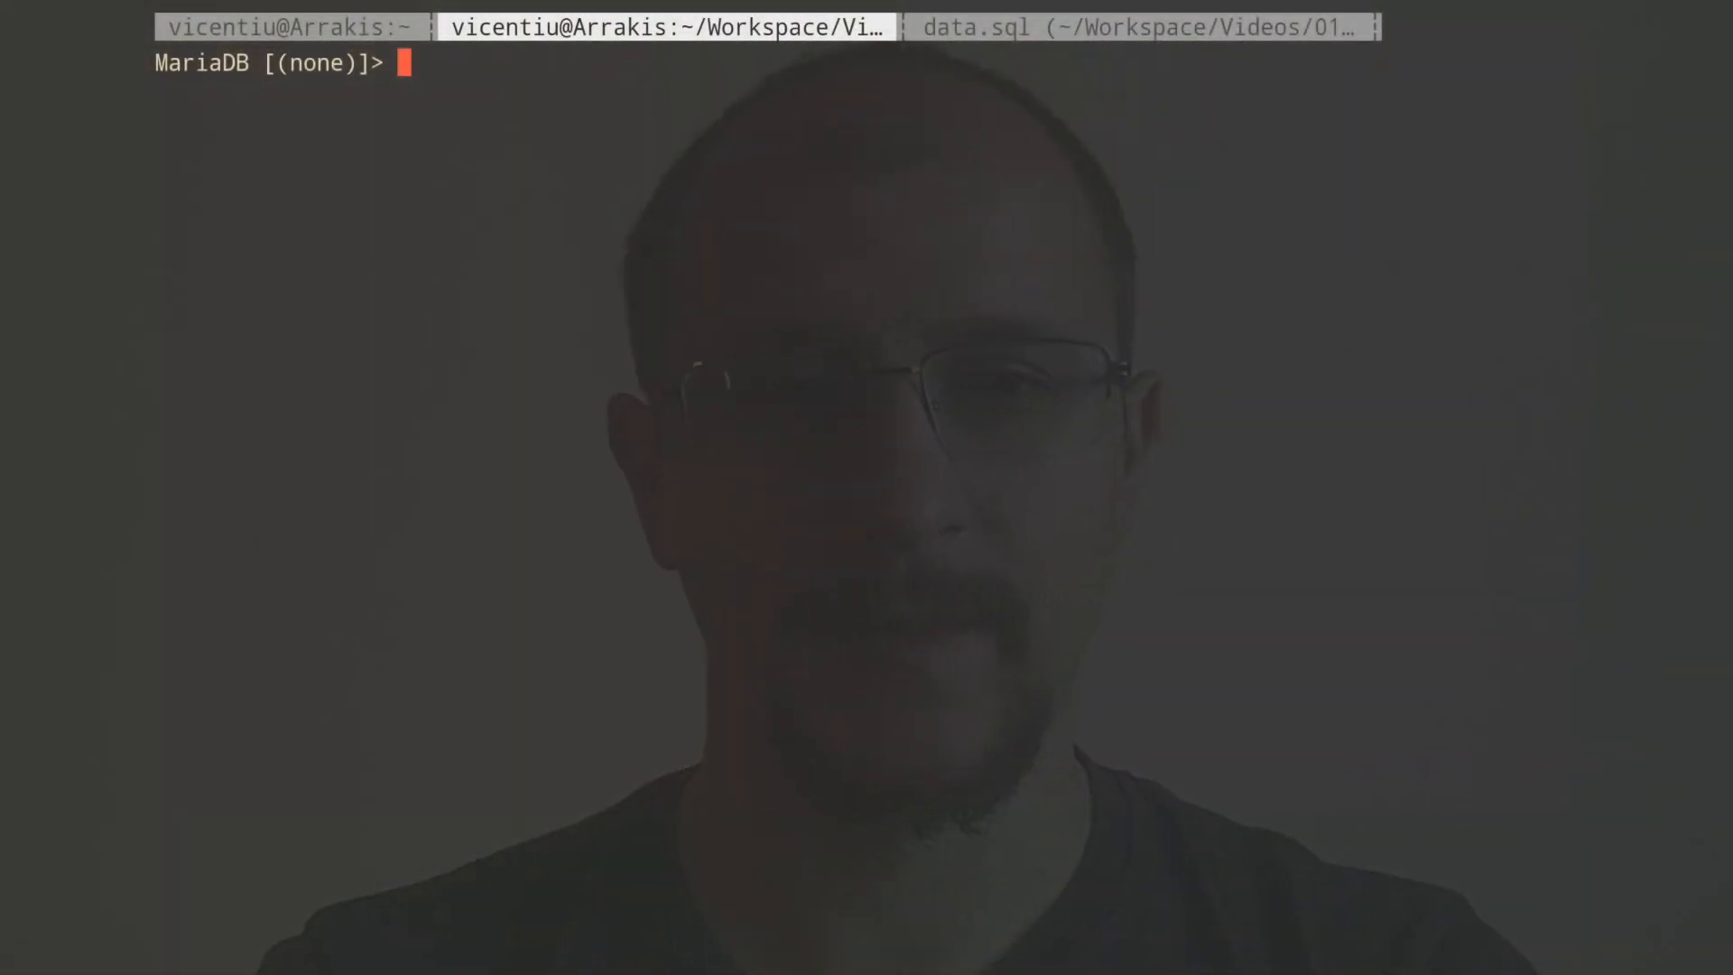
Review data.sql's games table columns: player_id, start_date and the game_data json column.
{"action": "left_click", "coordinate": [1144, 27]}
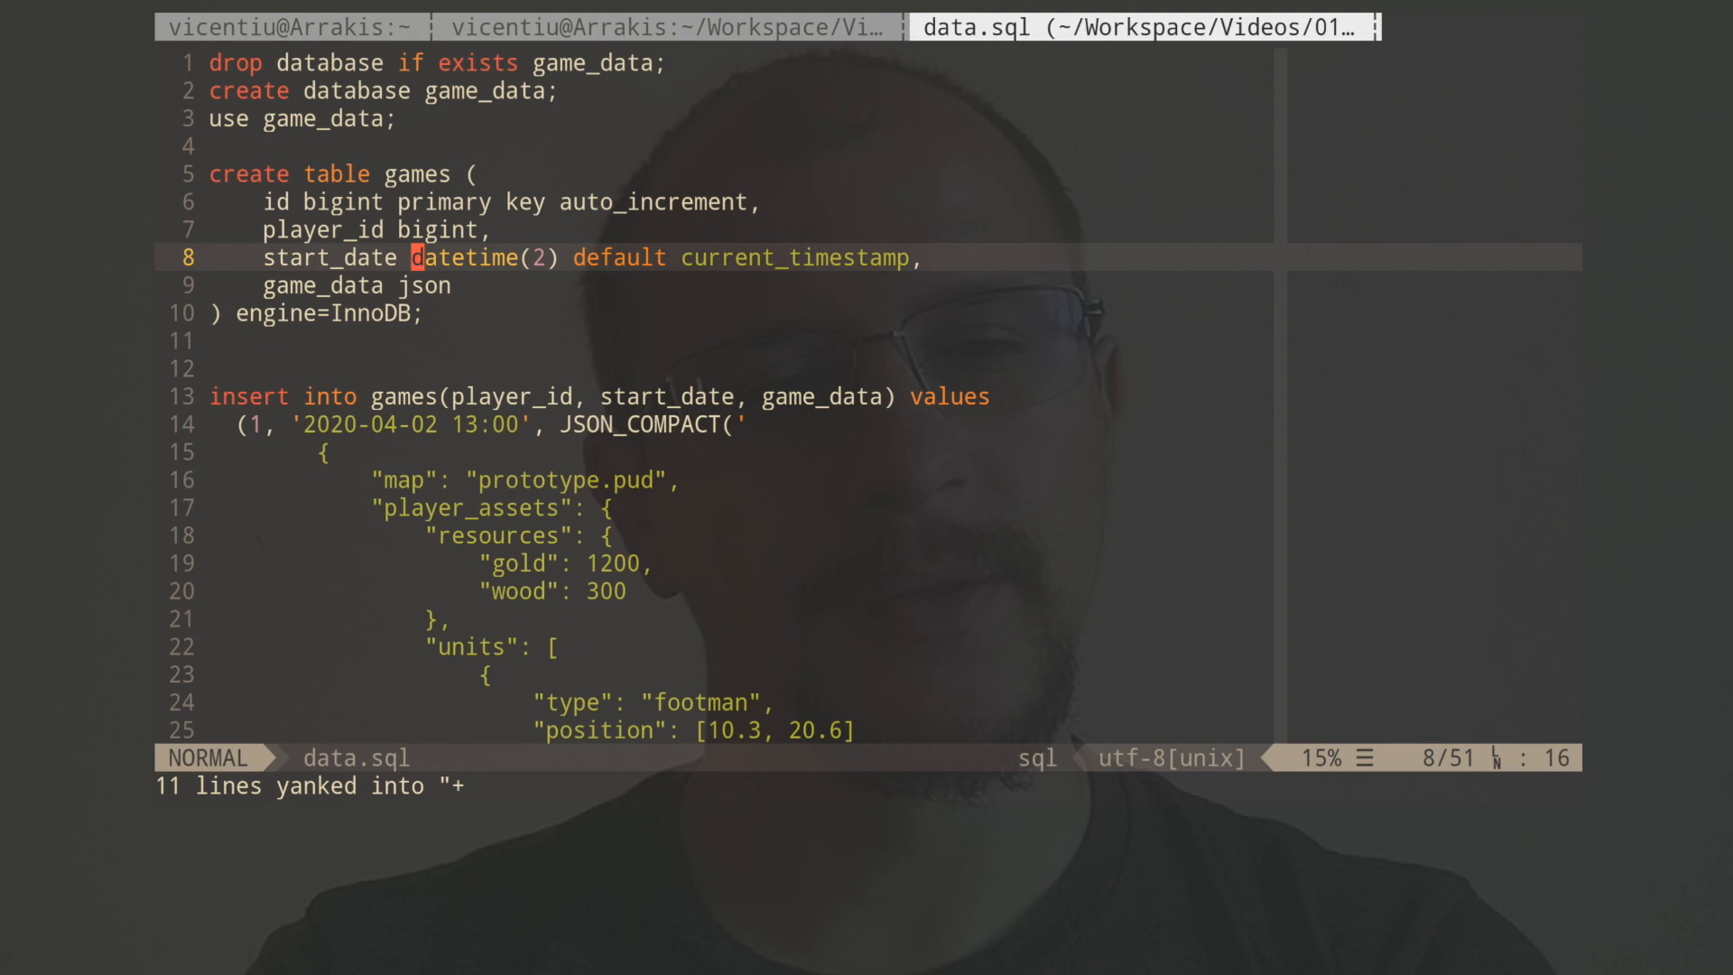
{"action": "key", "text": "gg"}
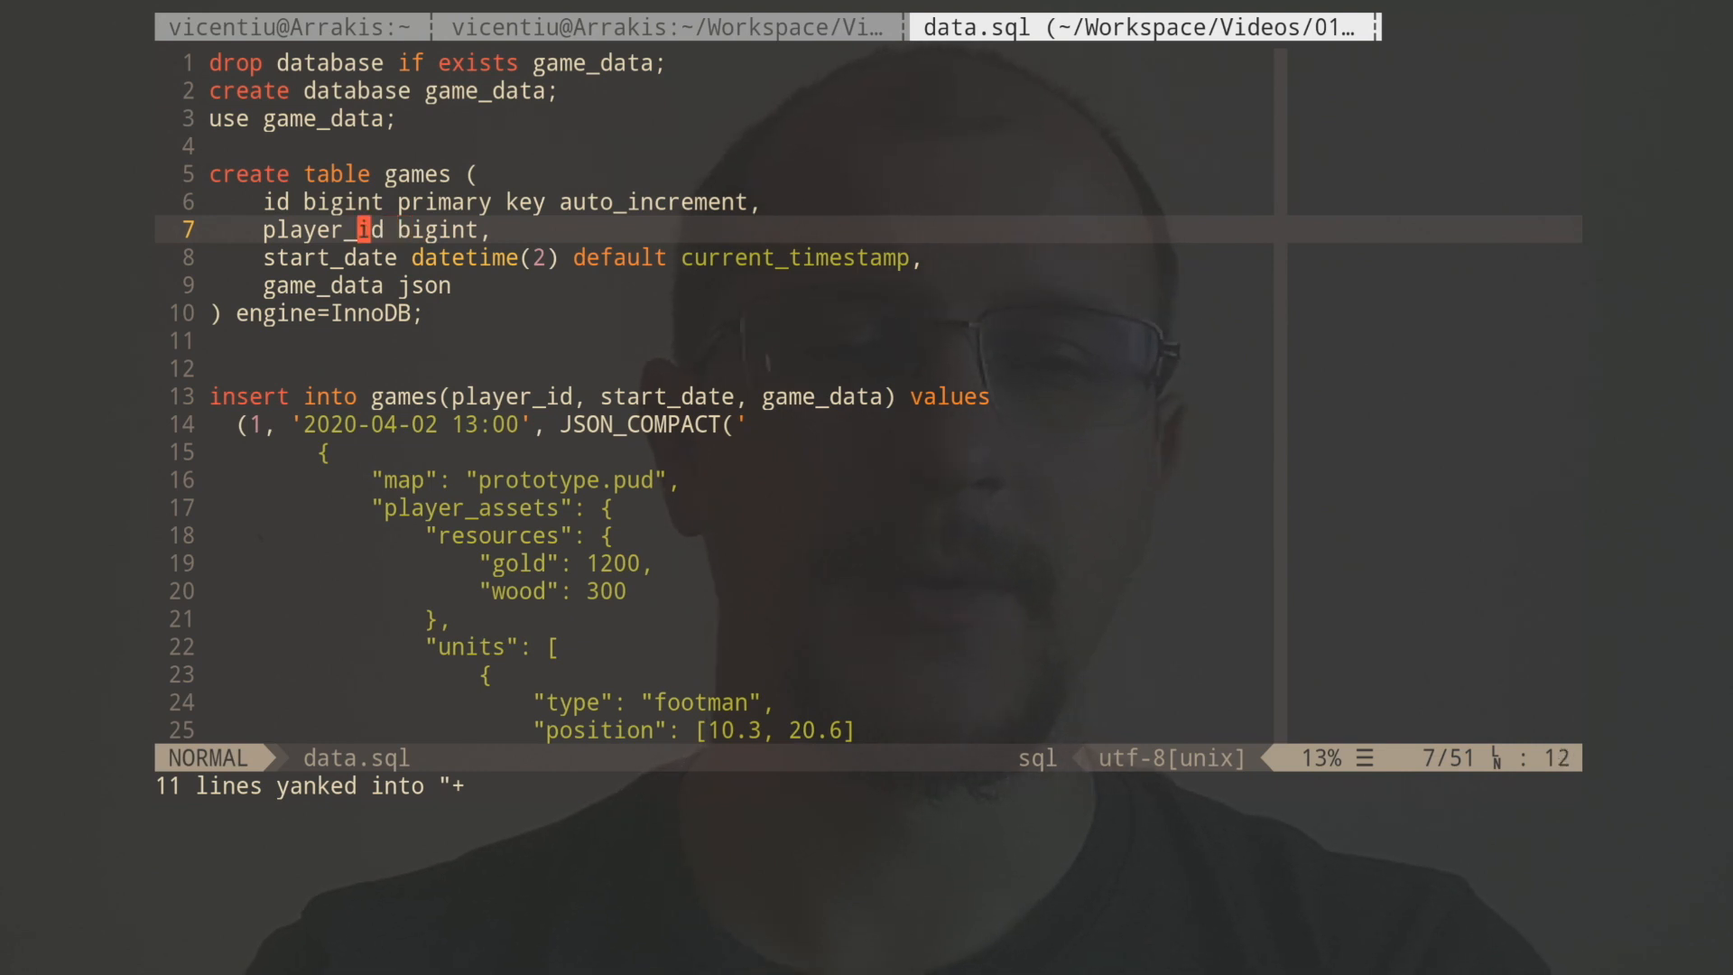
{"action": "key", "text": "j"}
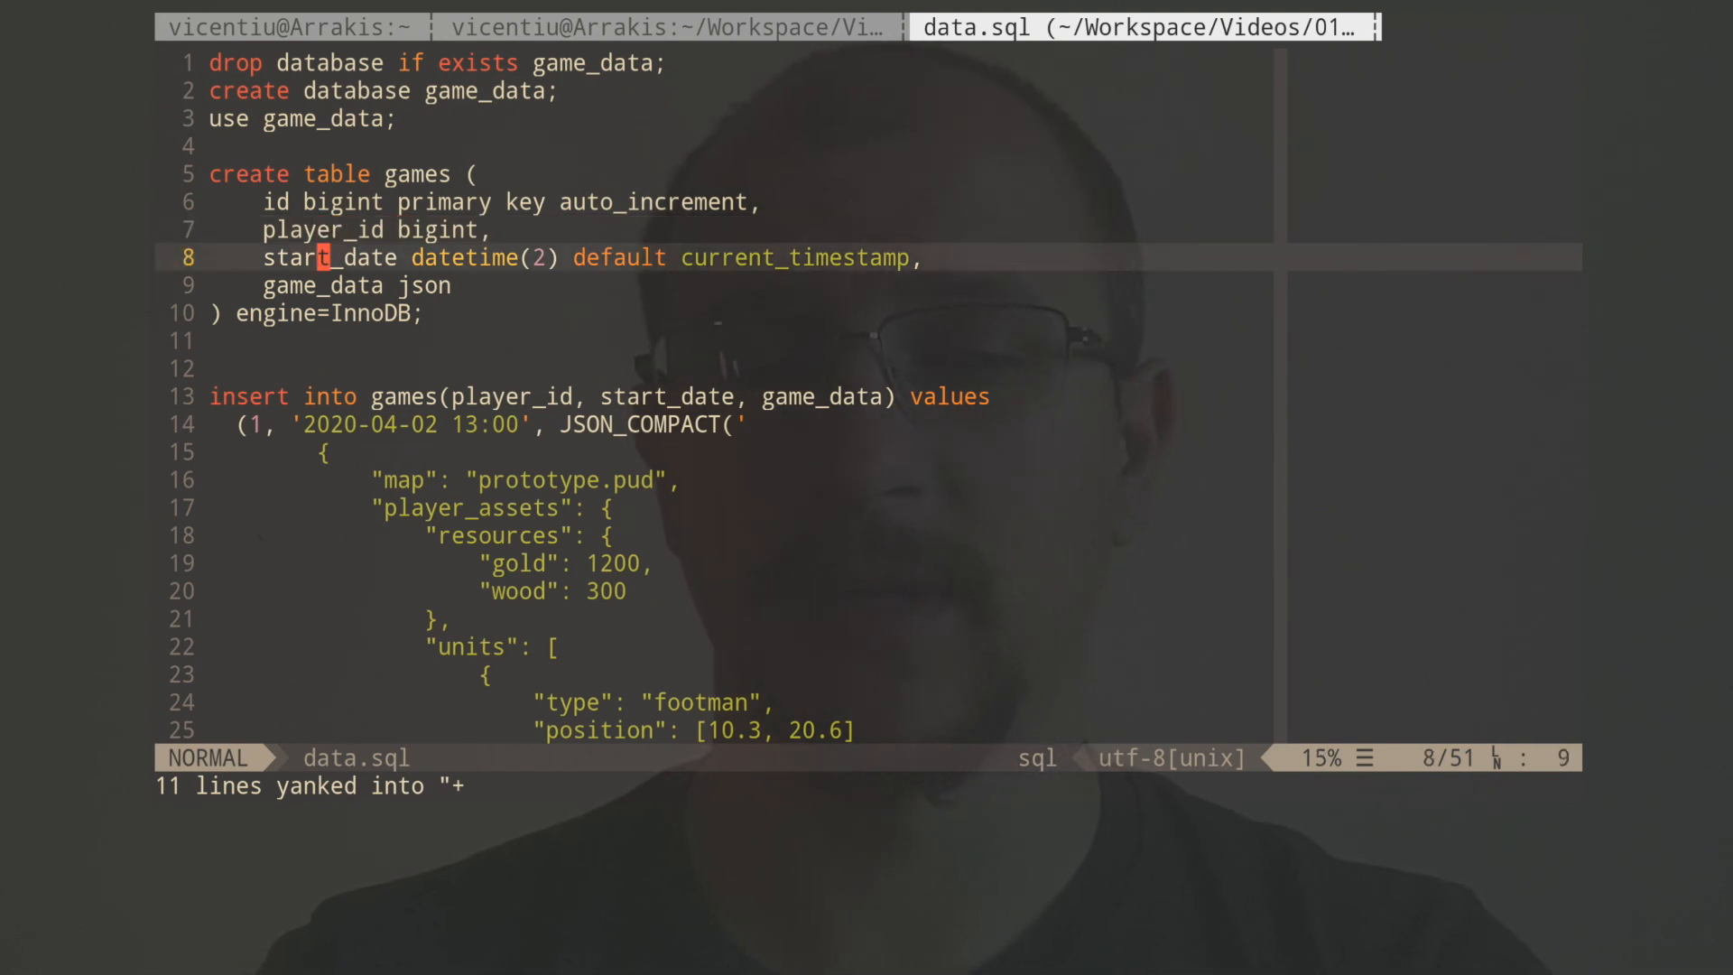
{"action": "key", "text": "j"}
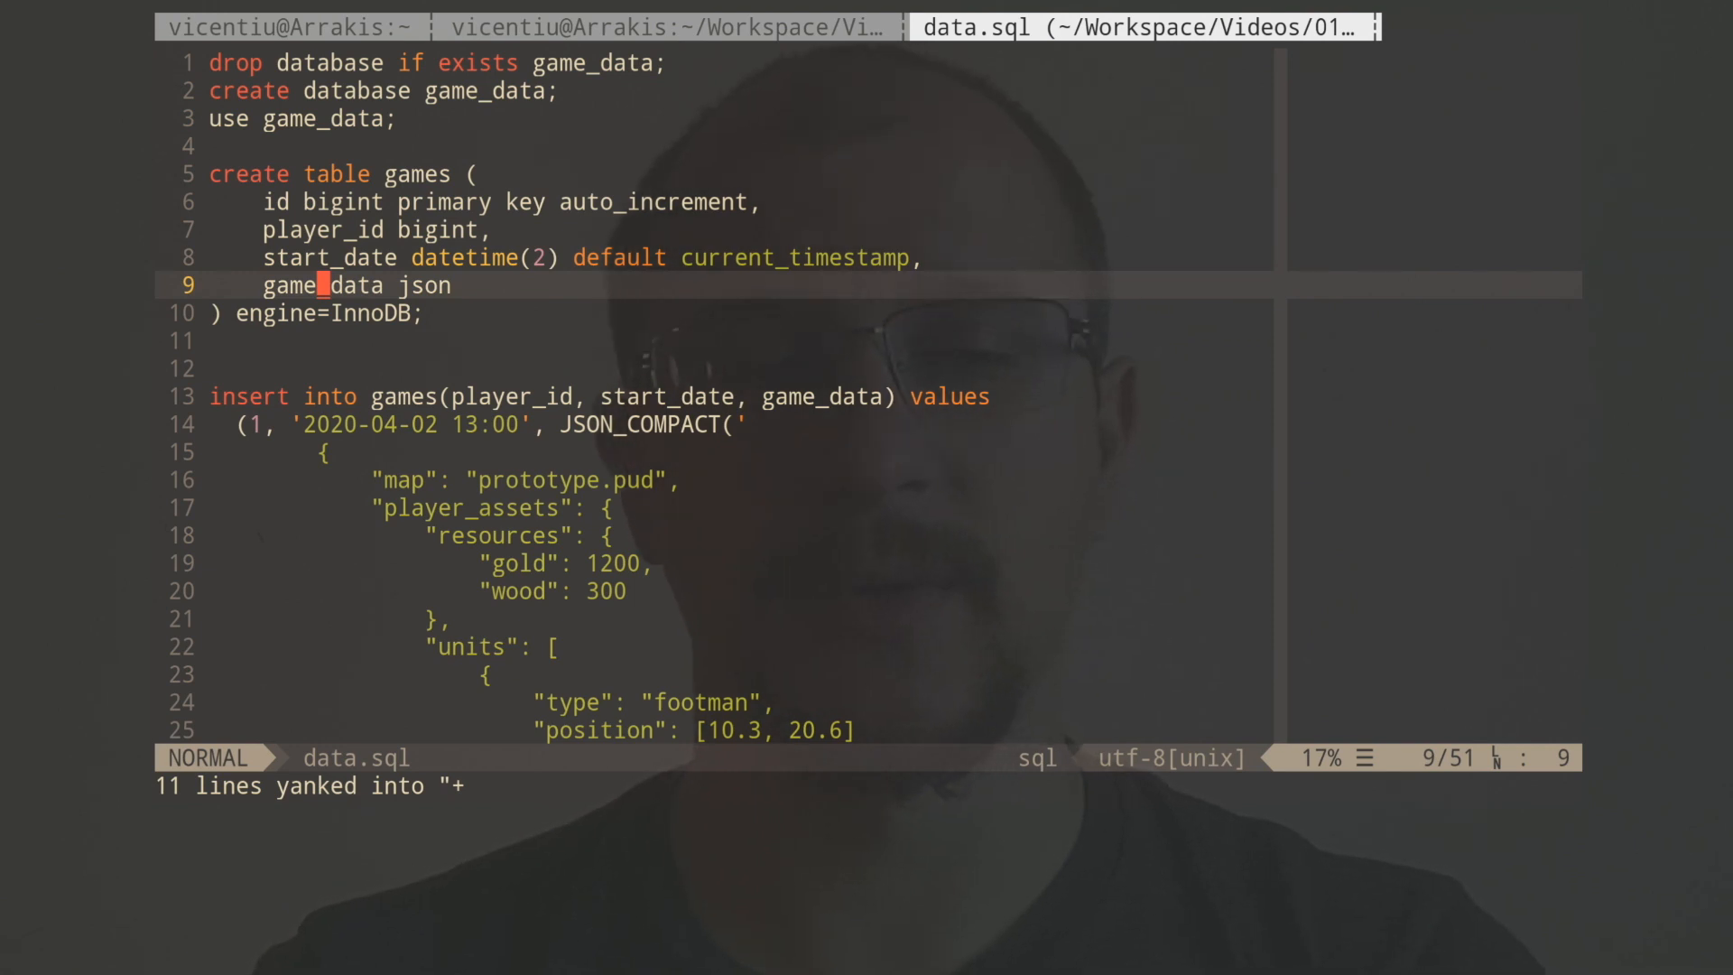
{"action": "key", "text": "v"}
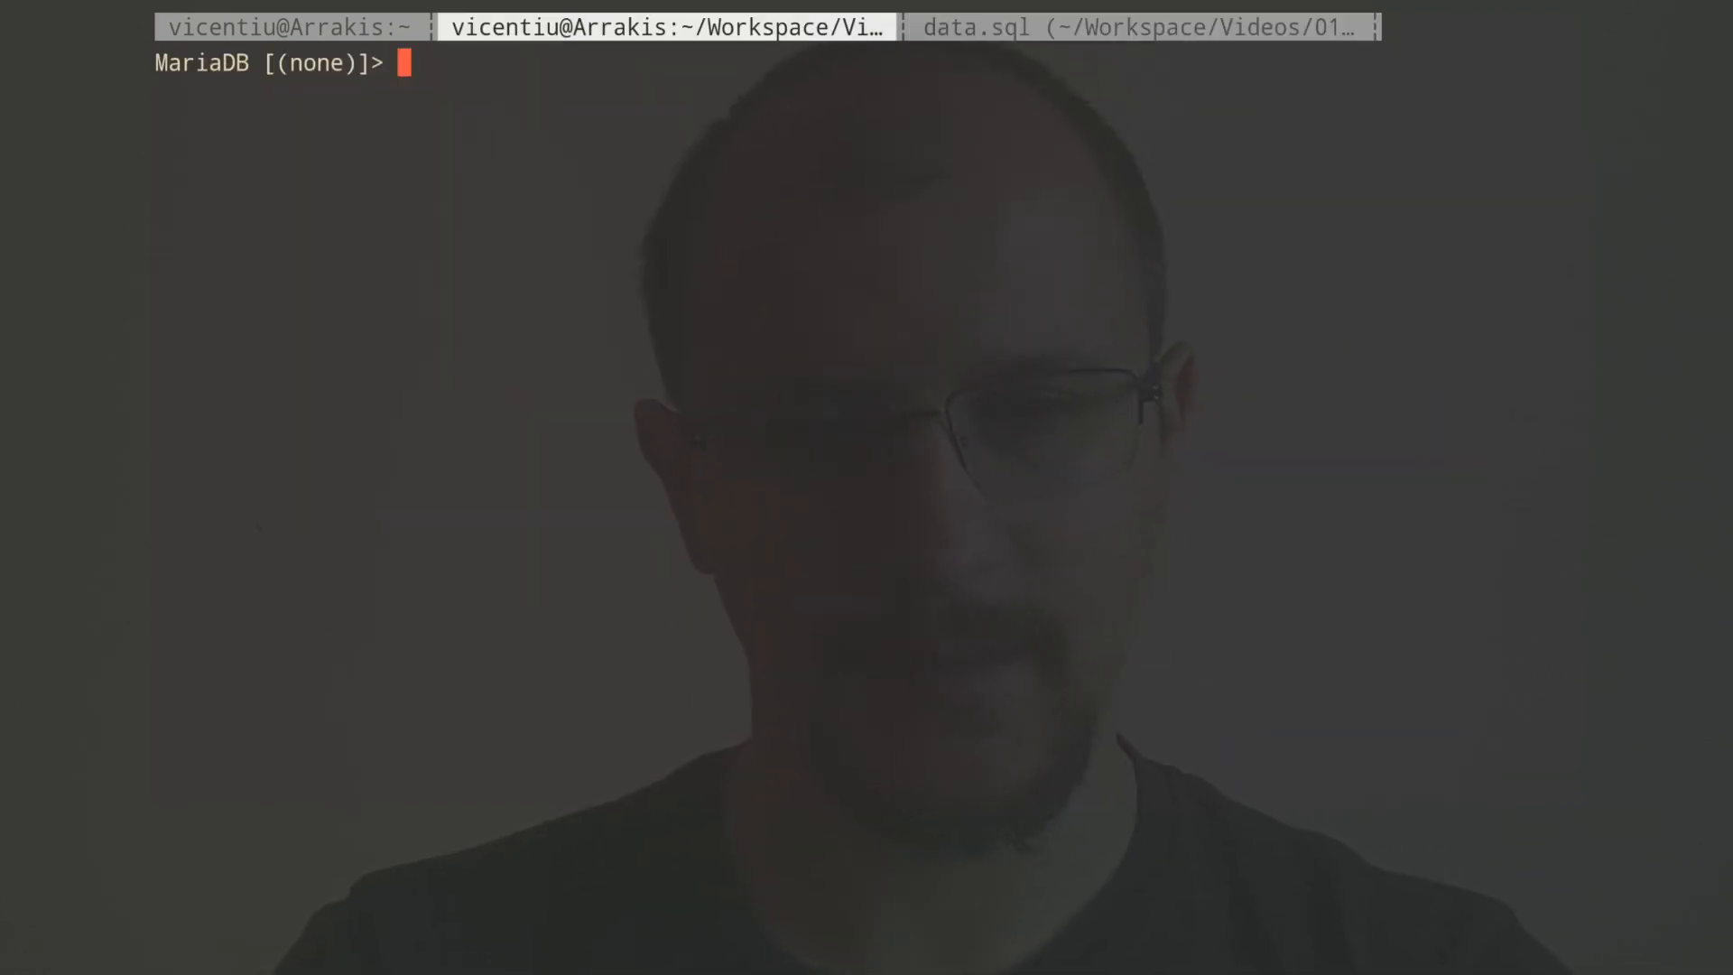
Check the server version (10.5.2) and run the script creating game_data with its games table.
{"action": "type", "text": "se"}
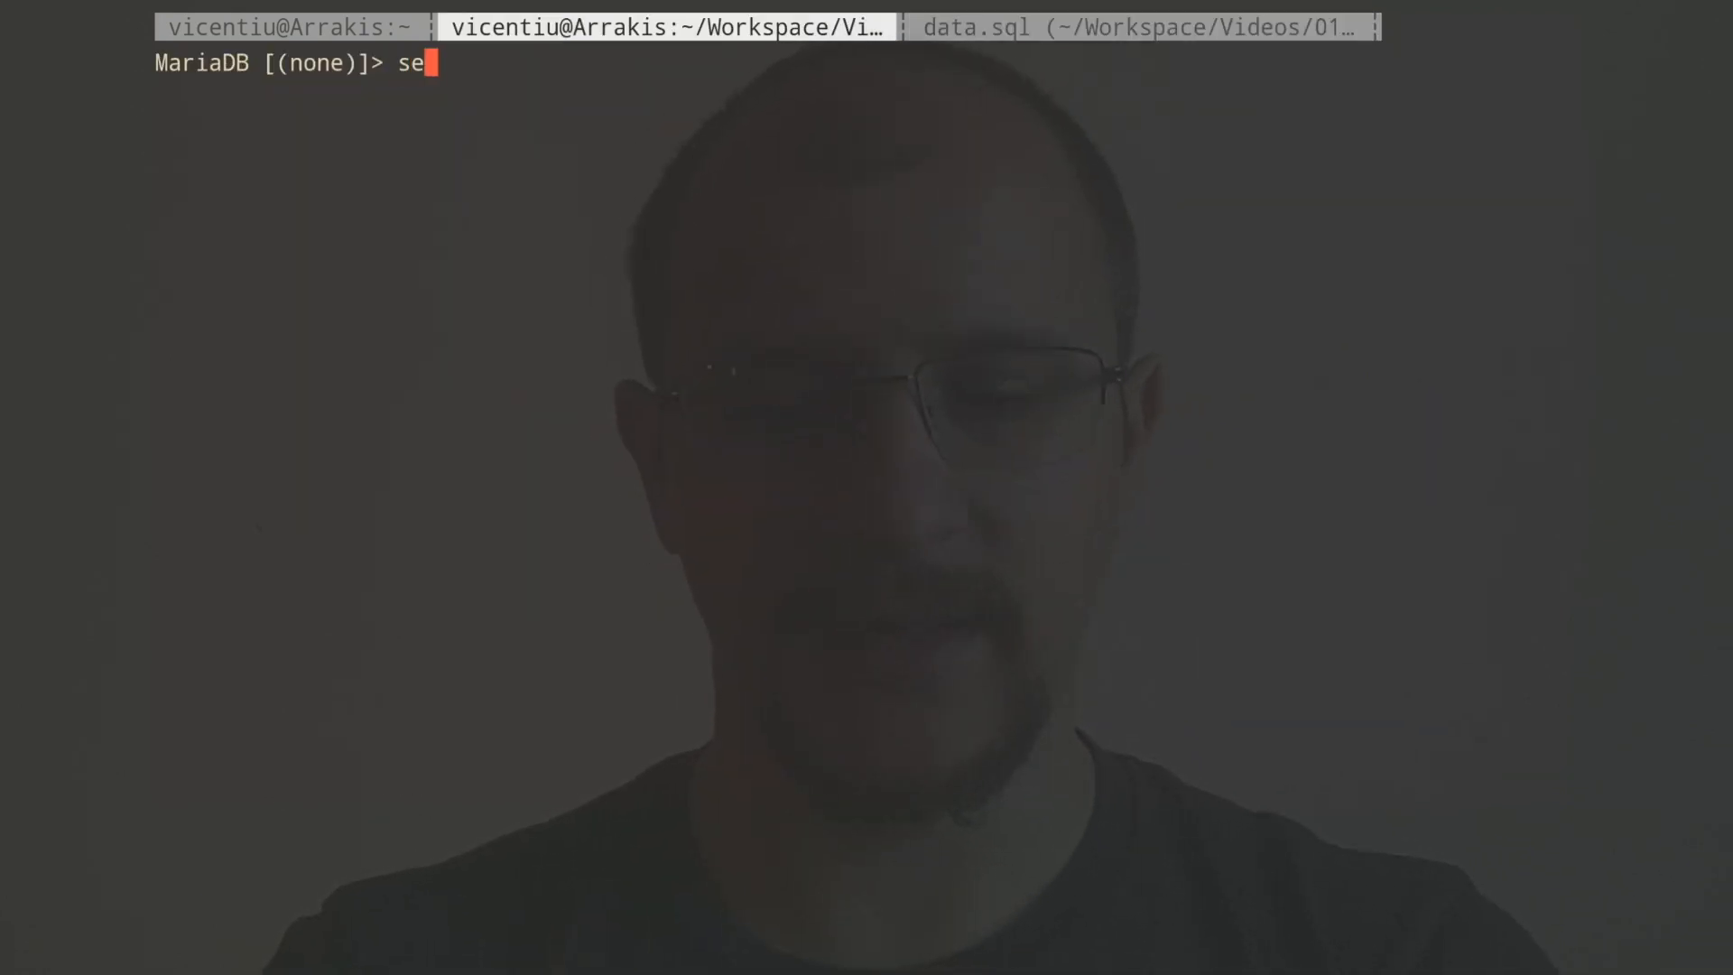
{"action": "type", "text": "lect version();"}
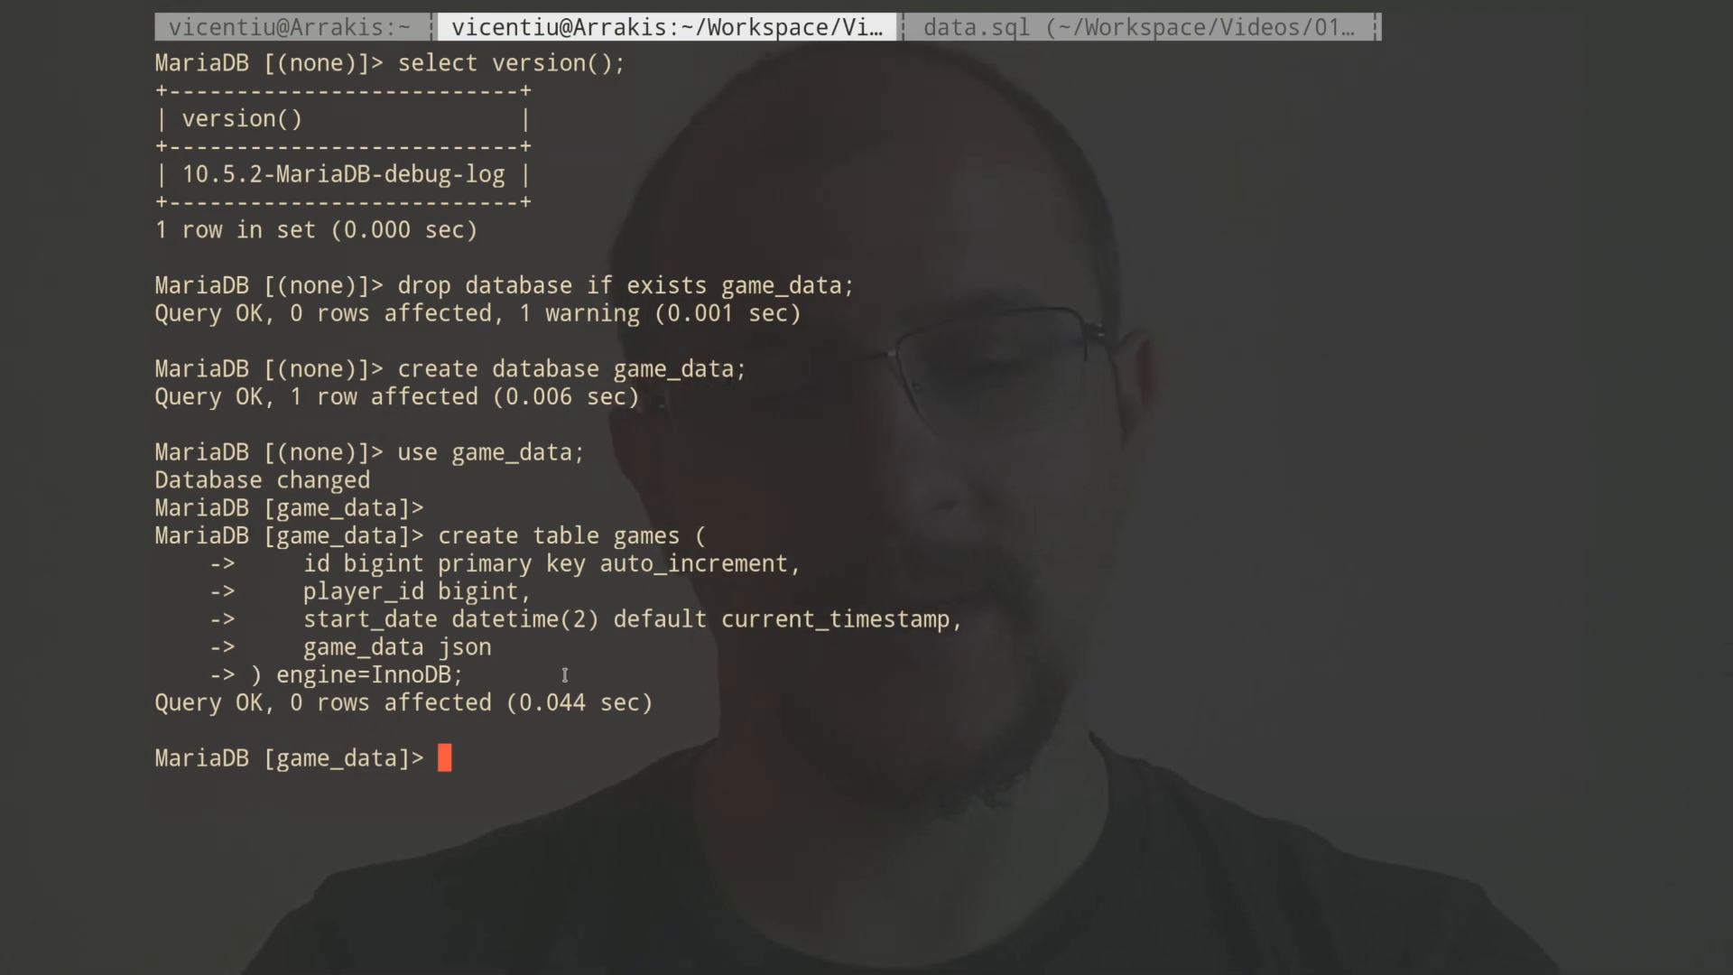
{"action": "double_click", "coordinate": [464, 646]}
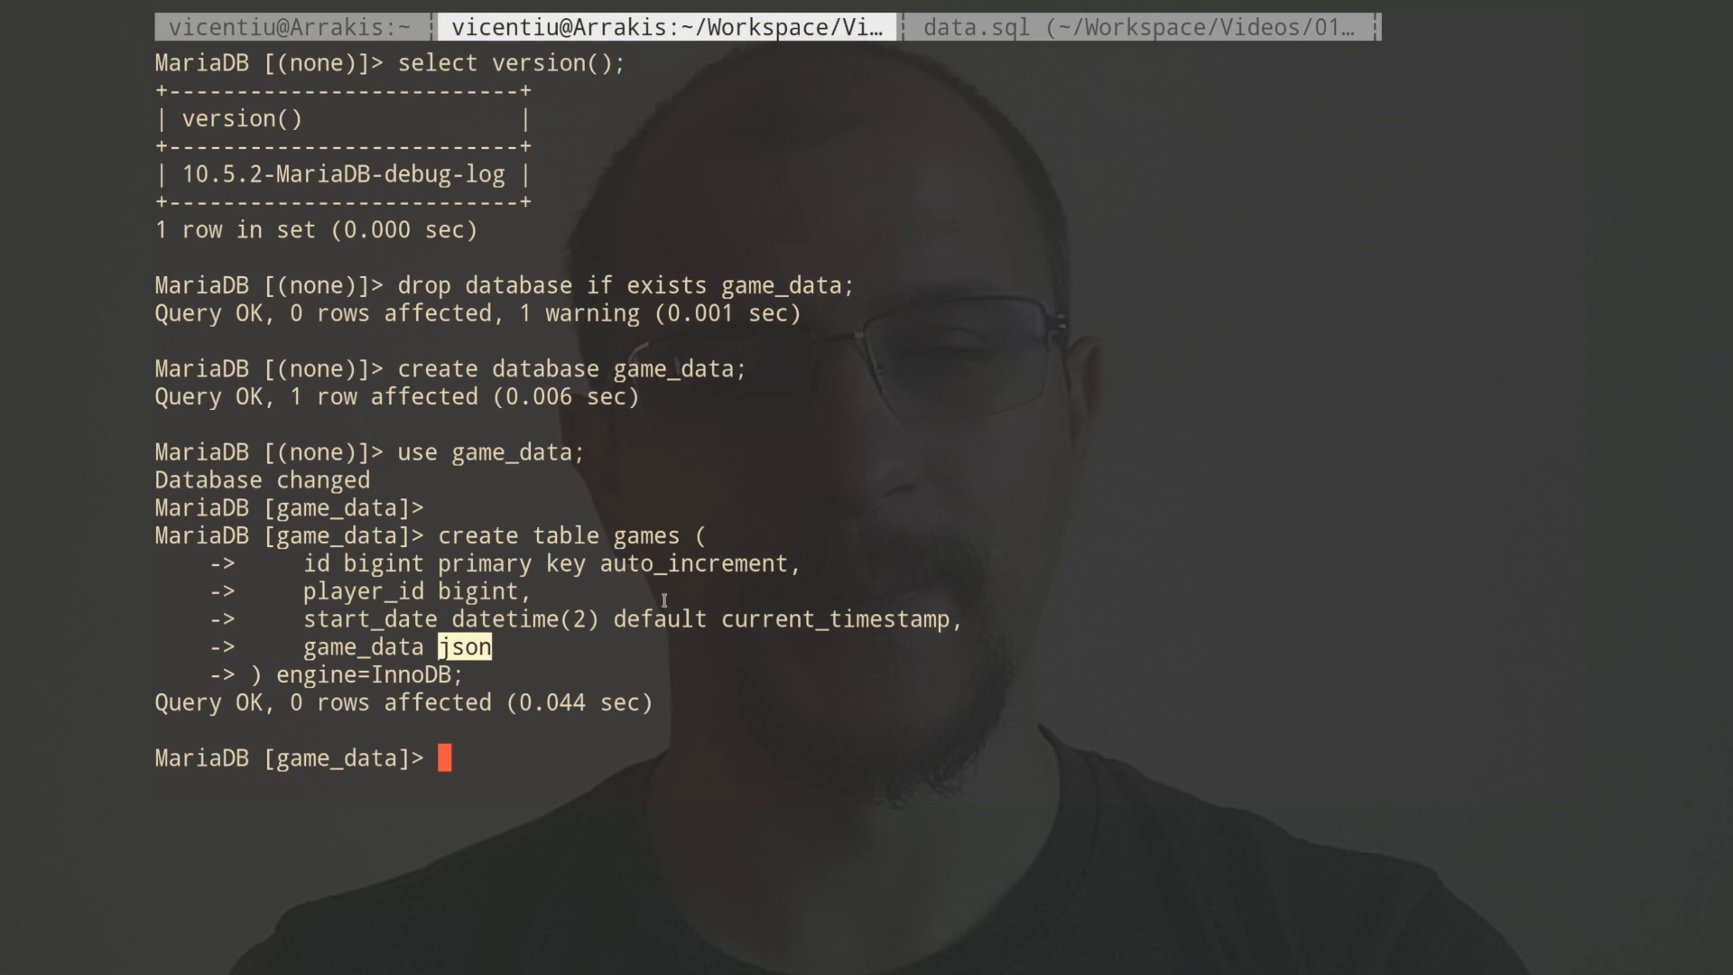
{"action": "type", "text": "show"}
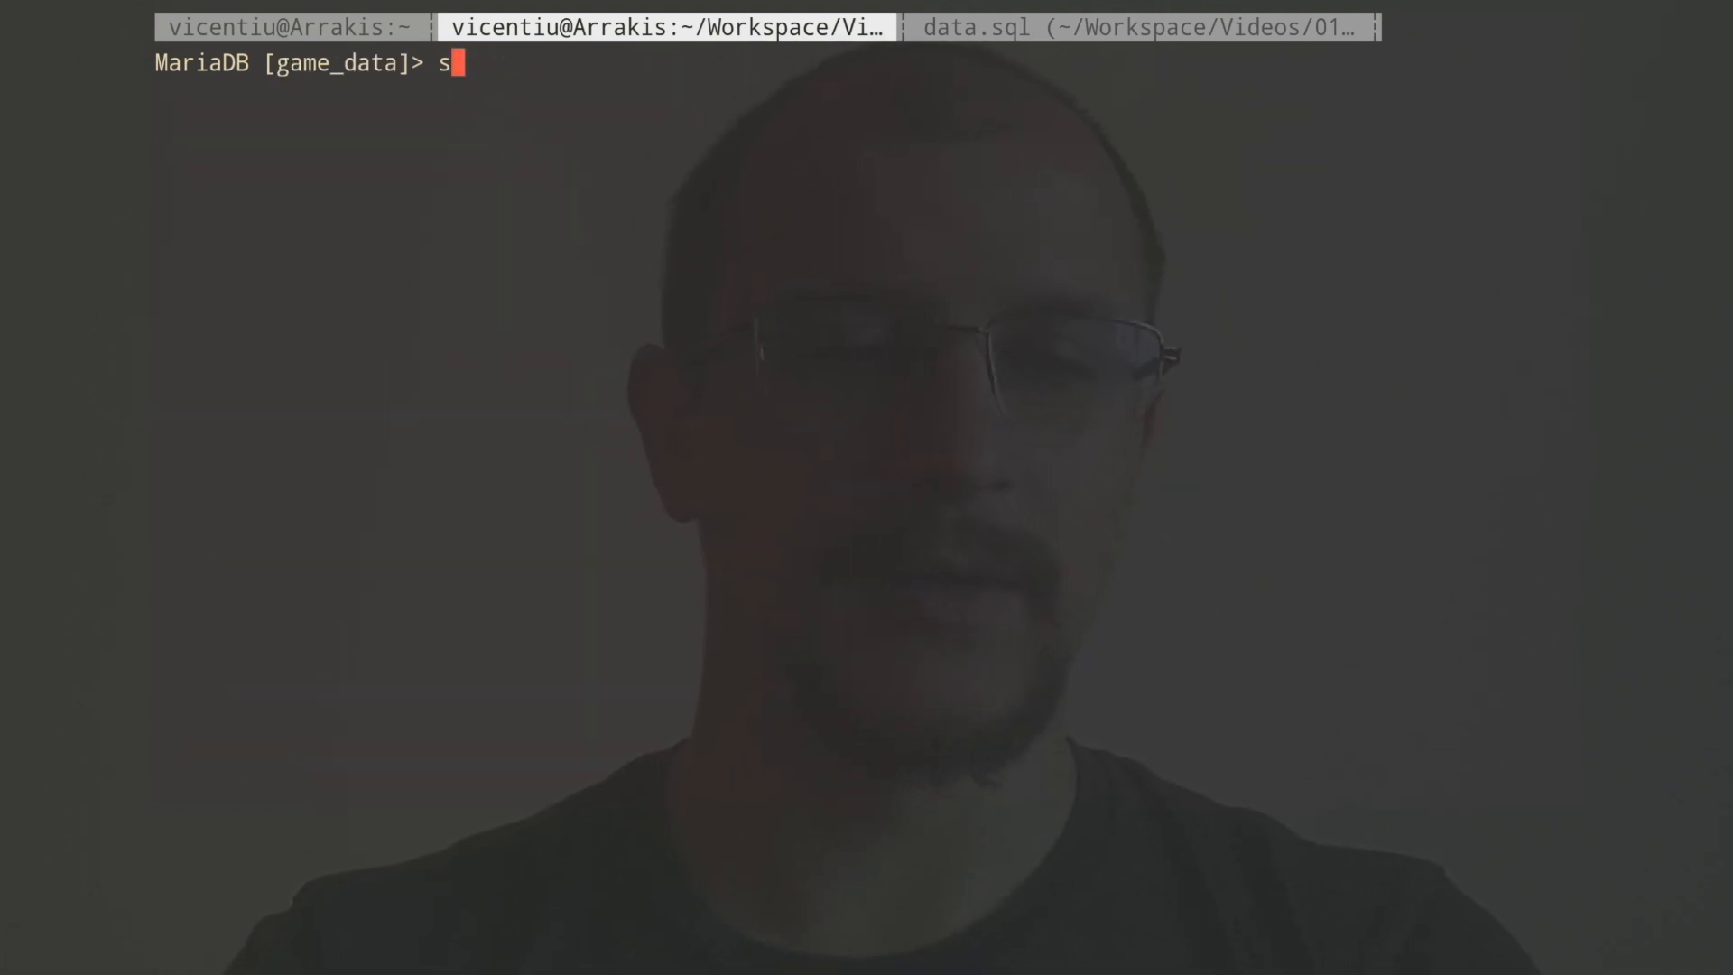
Show the games table definition, revealing game_data as longtext with a json_valid check.
{"action": "type", "text": "how create table"}
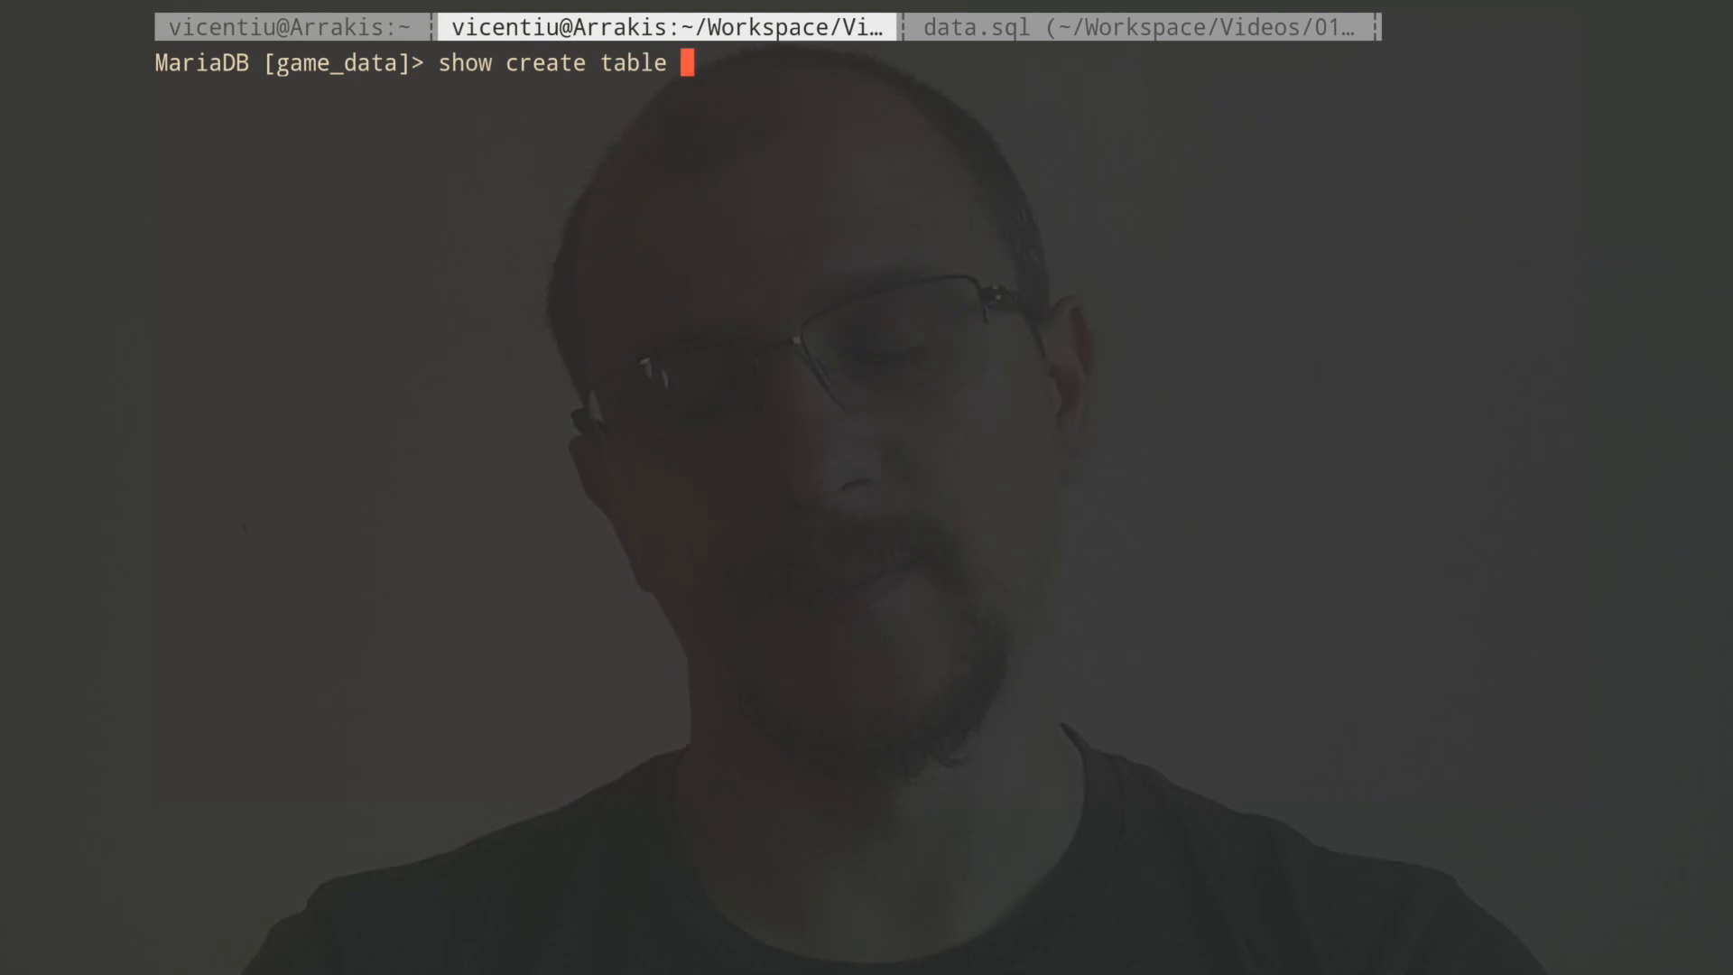
{"action": "type", "text": "games\\G"}
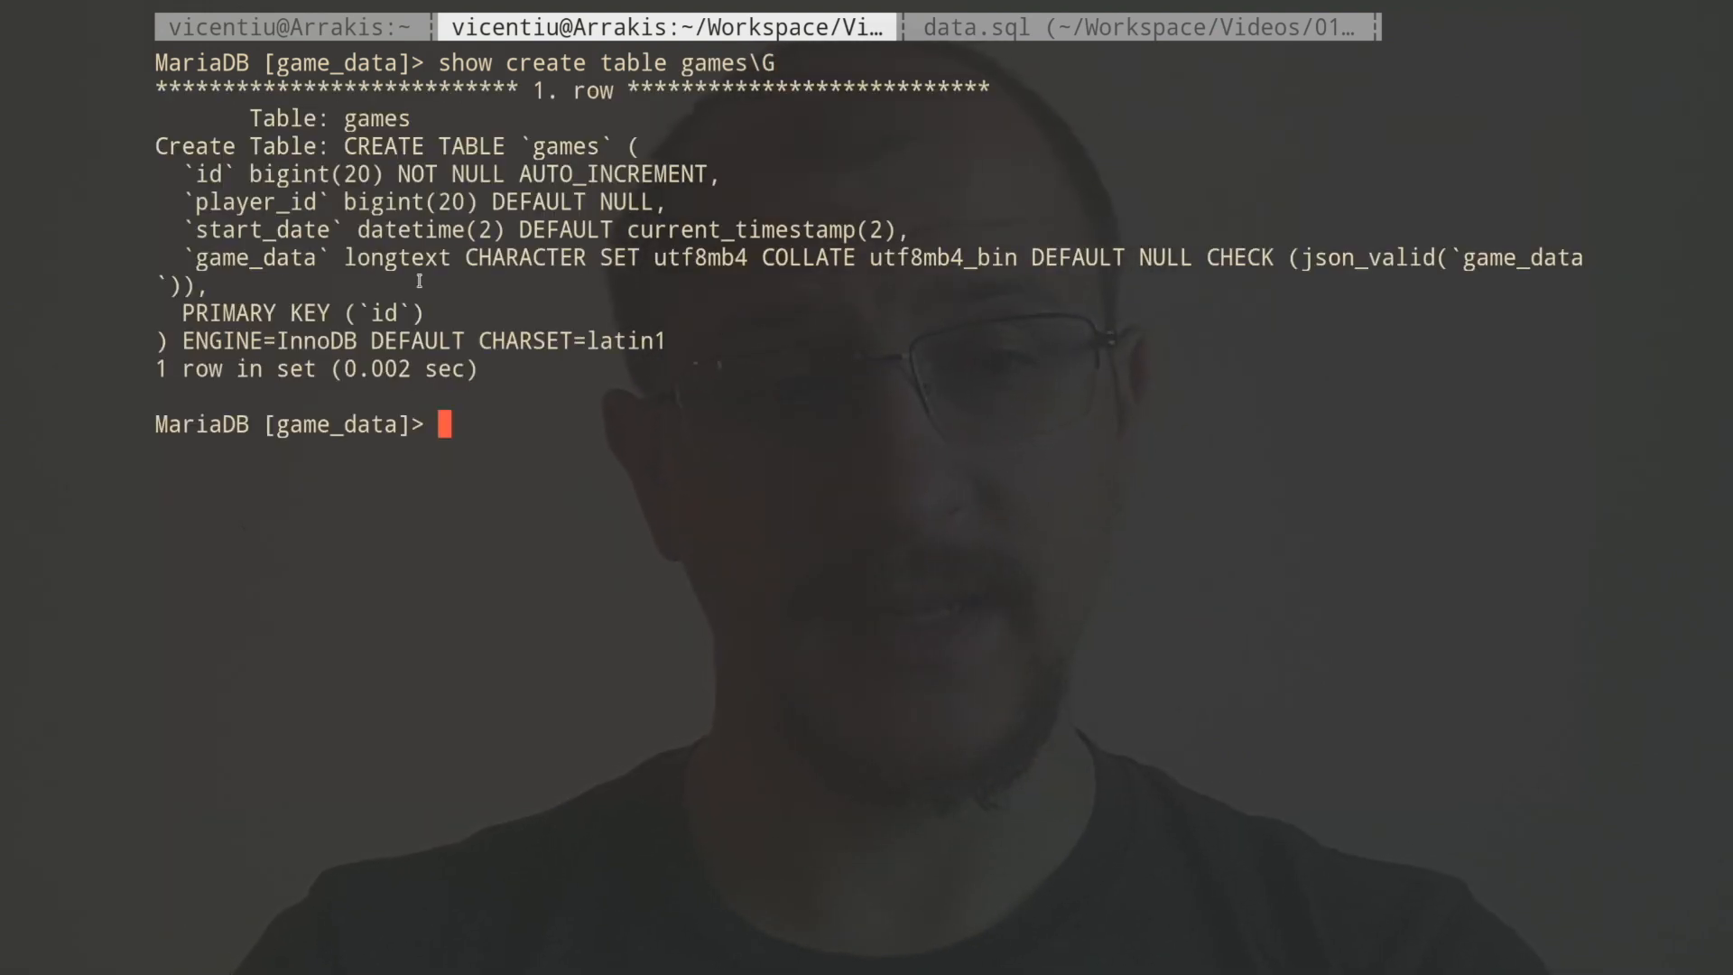
{"action": "double_click", "coordinate": [396, 257]}
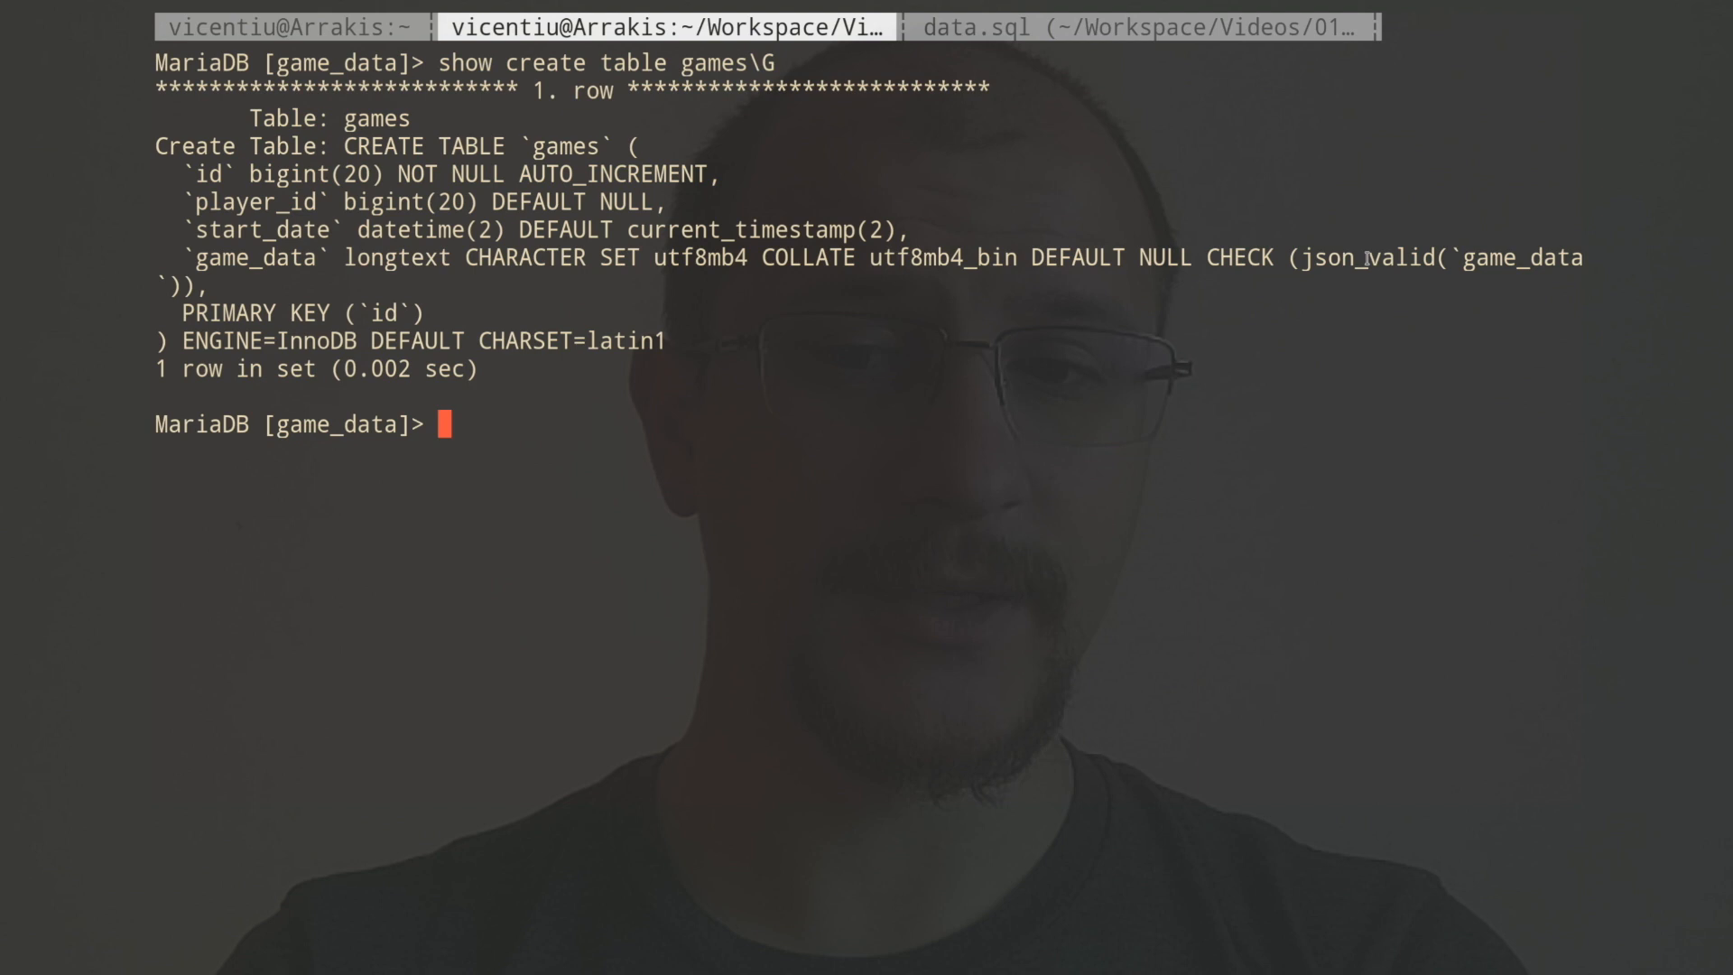
{"action": "double_click", "coordinate": [1364, 256]}
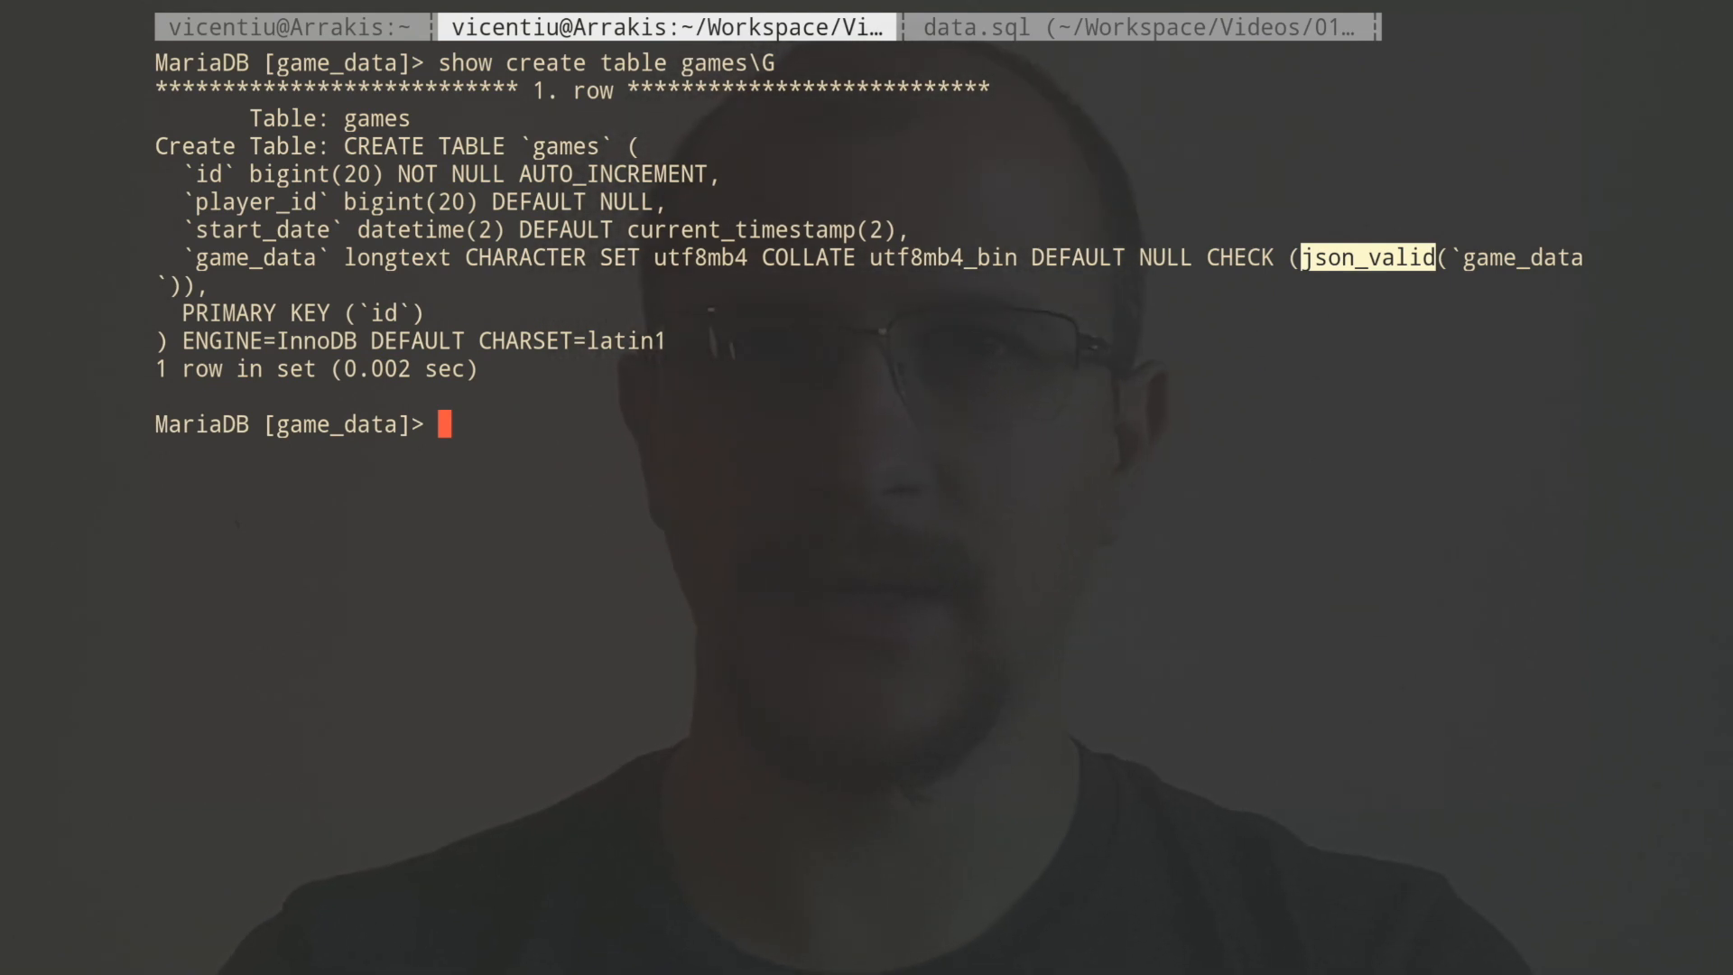
Attempt to insert player 1 with malformed game_data '{"key":}' and get ERROR 4025.
{"action": "type", "text": "insert"}
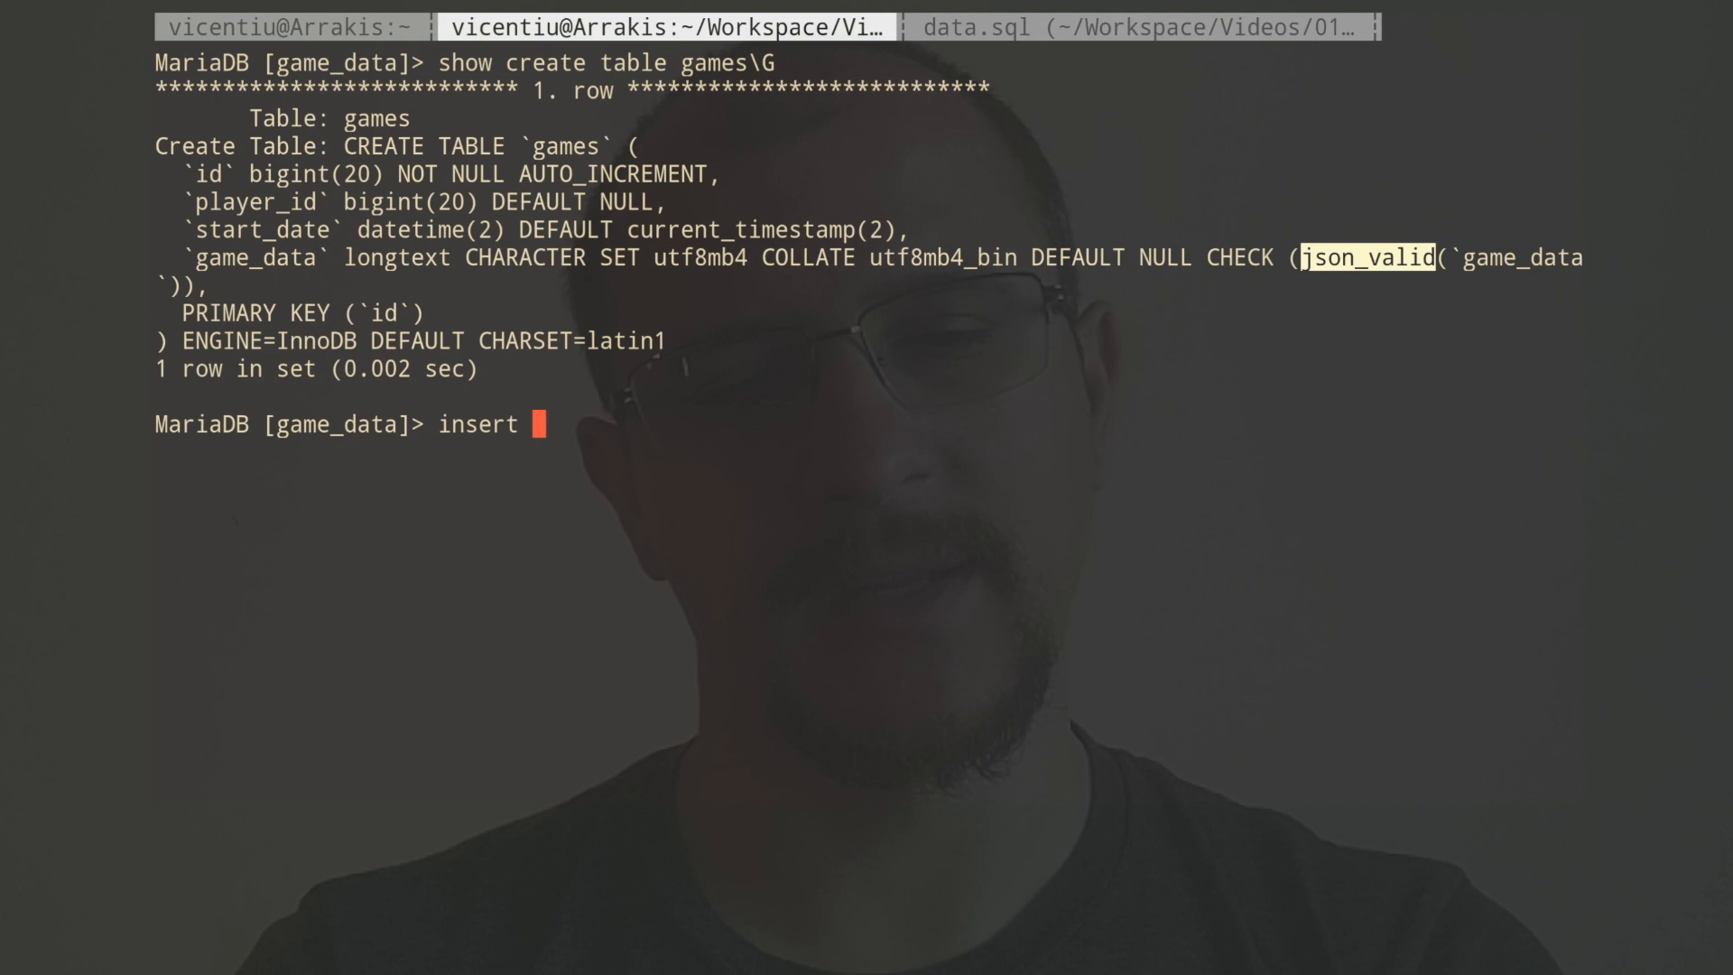
{"action": "type", "text": "into games"}
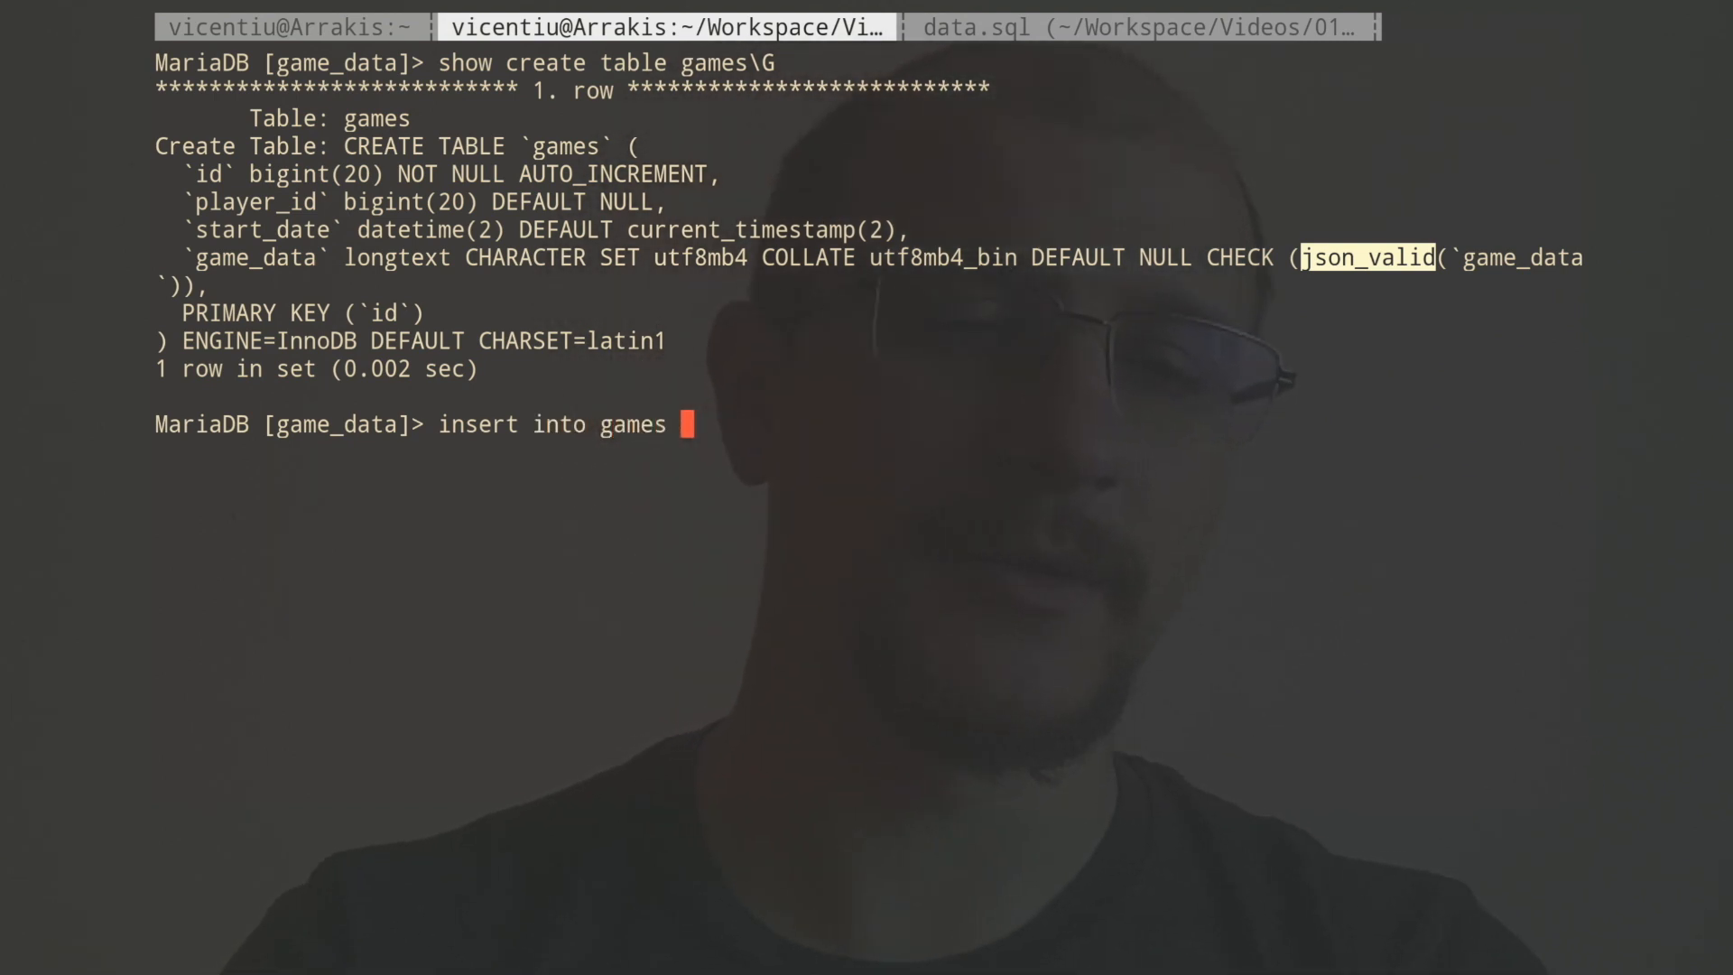
{"action": "type", "text": "(player_id"}
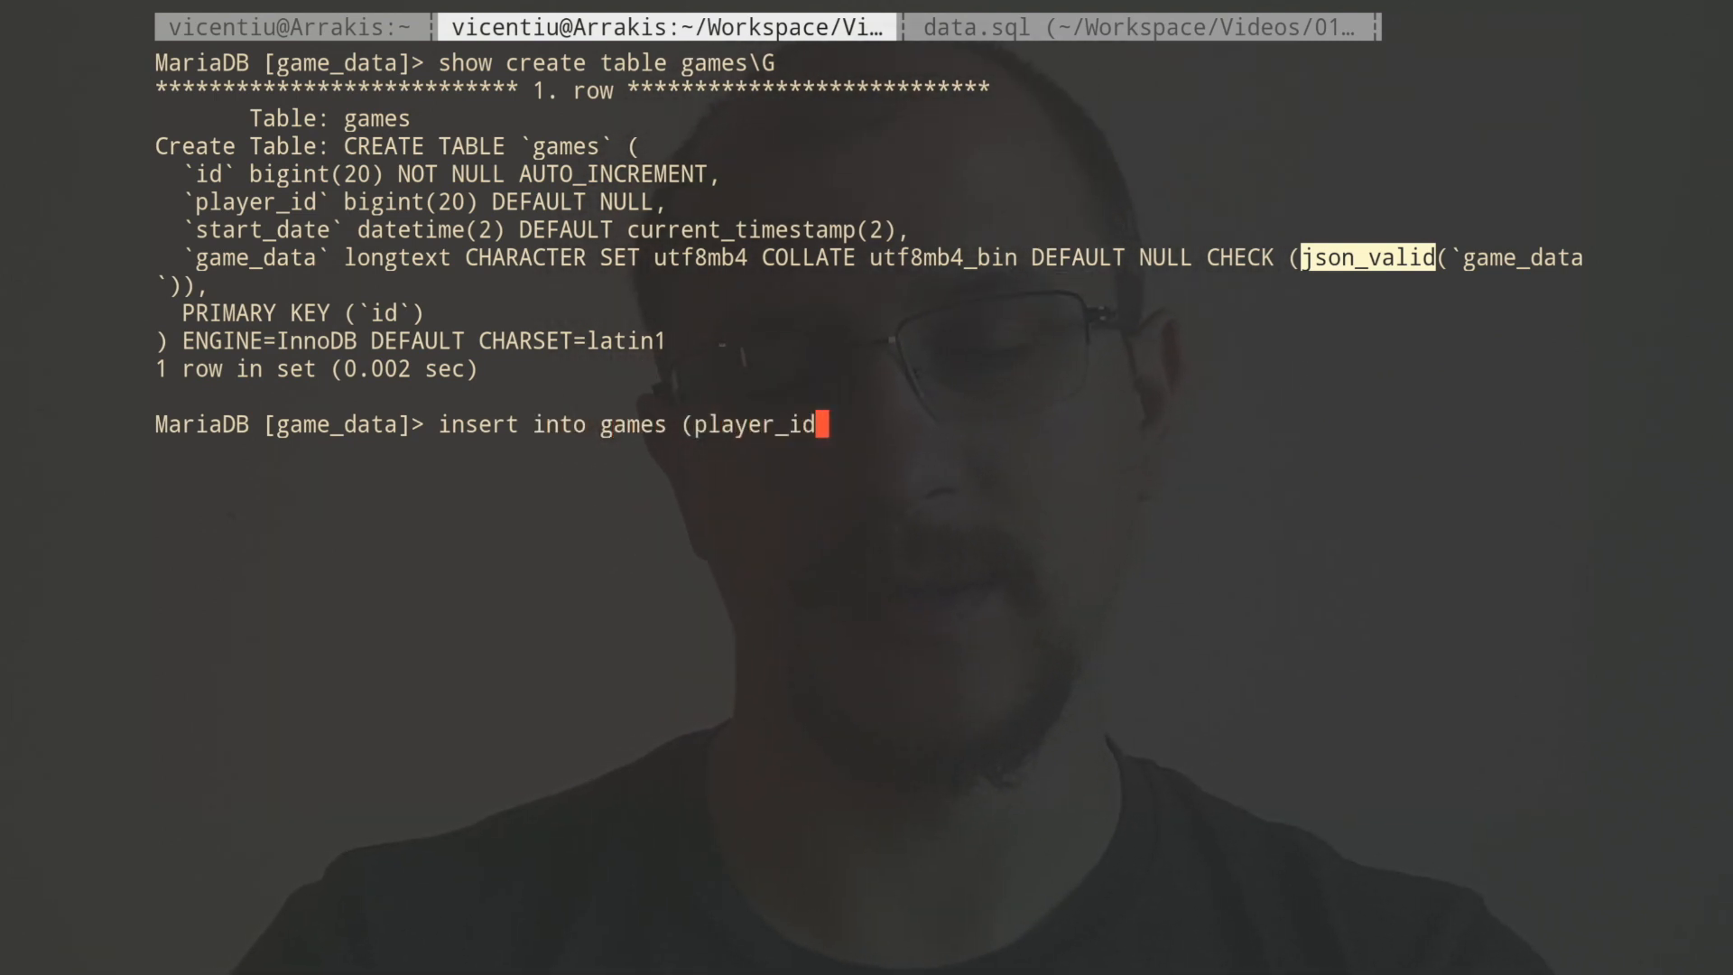
{"action": "type", "text": ", game_data)"}
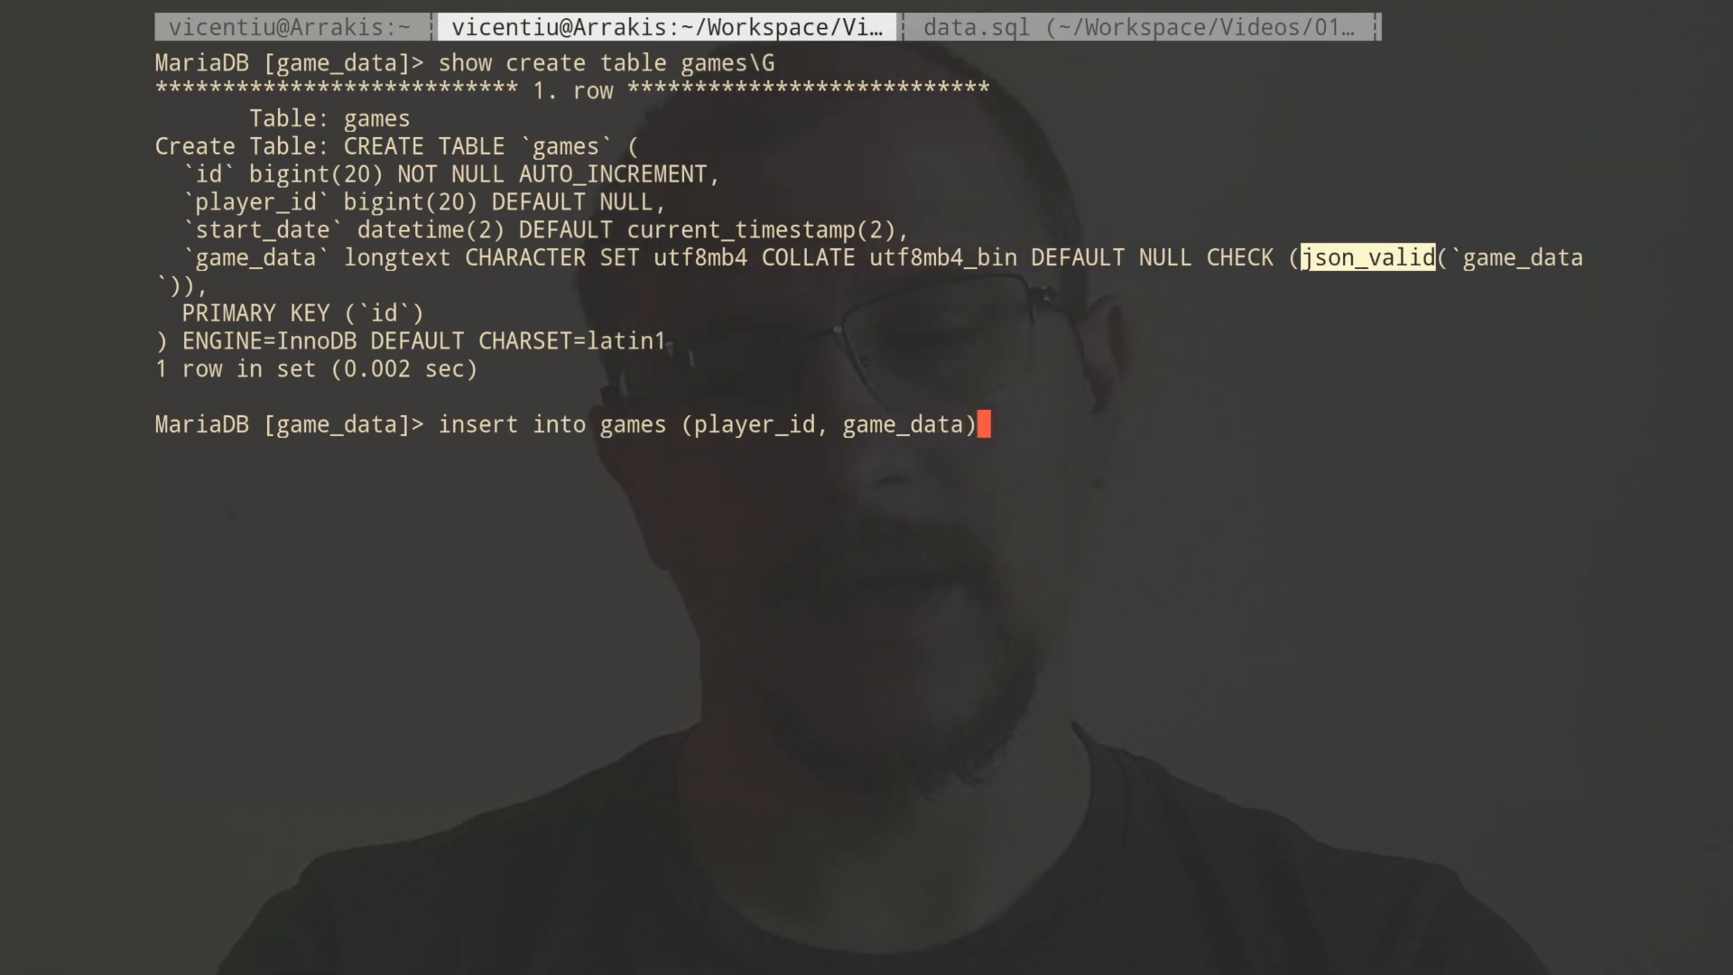
{"action": "type", "text": "values"}
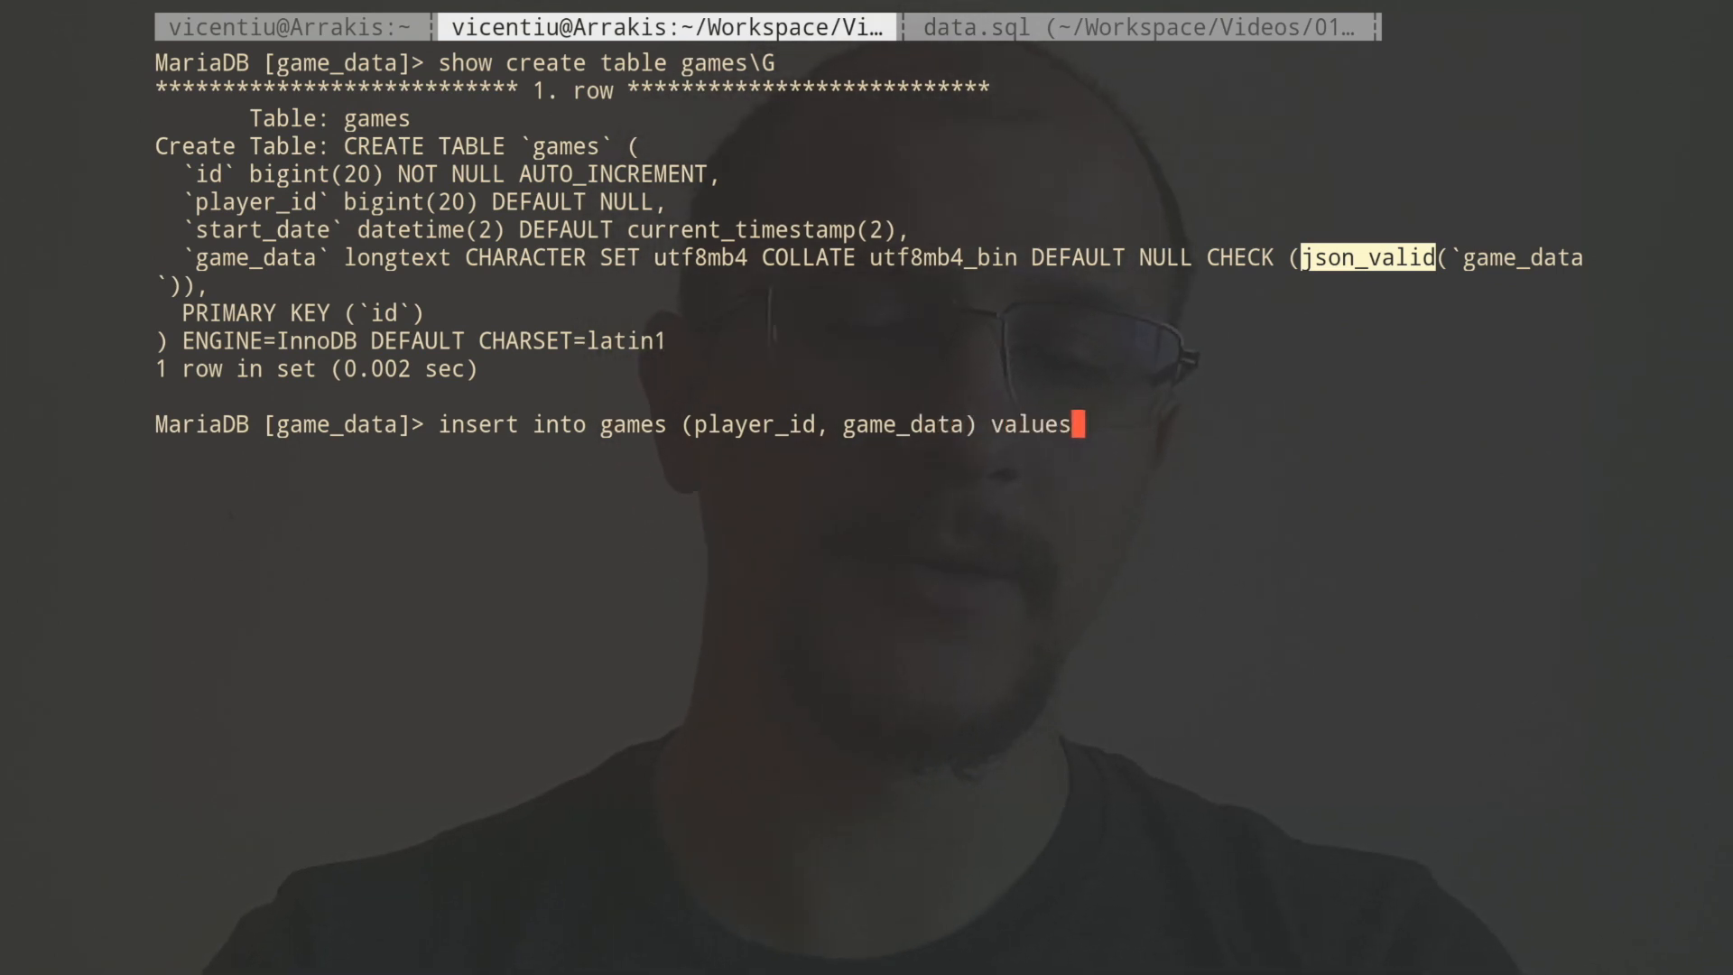
{"action": "type", "text": "(1,"}
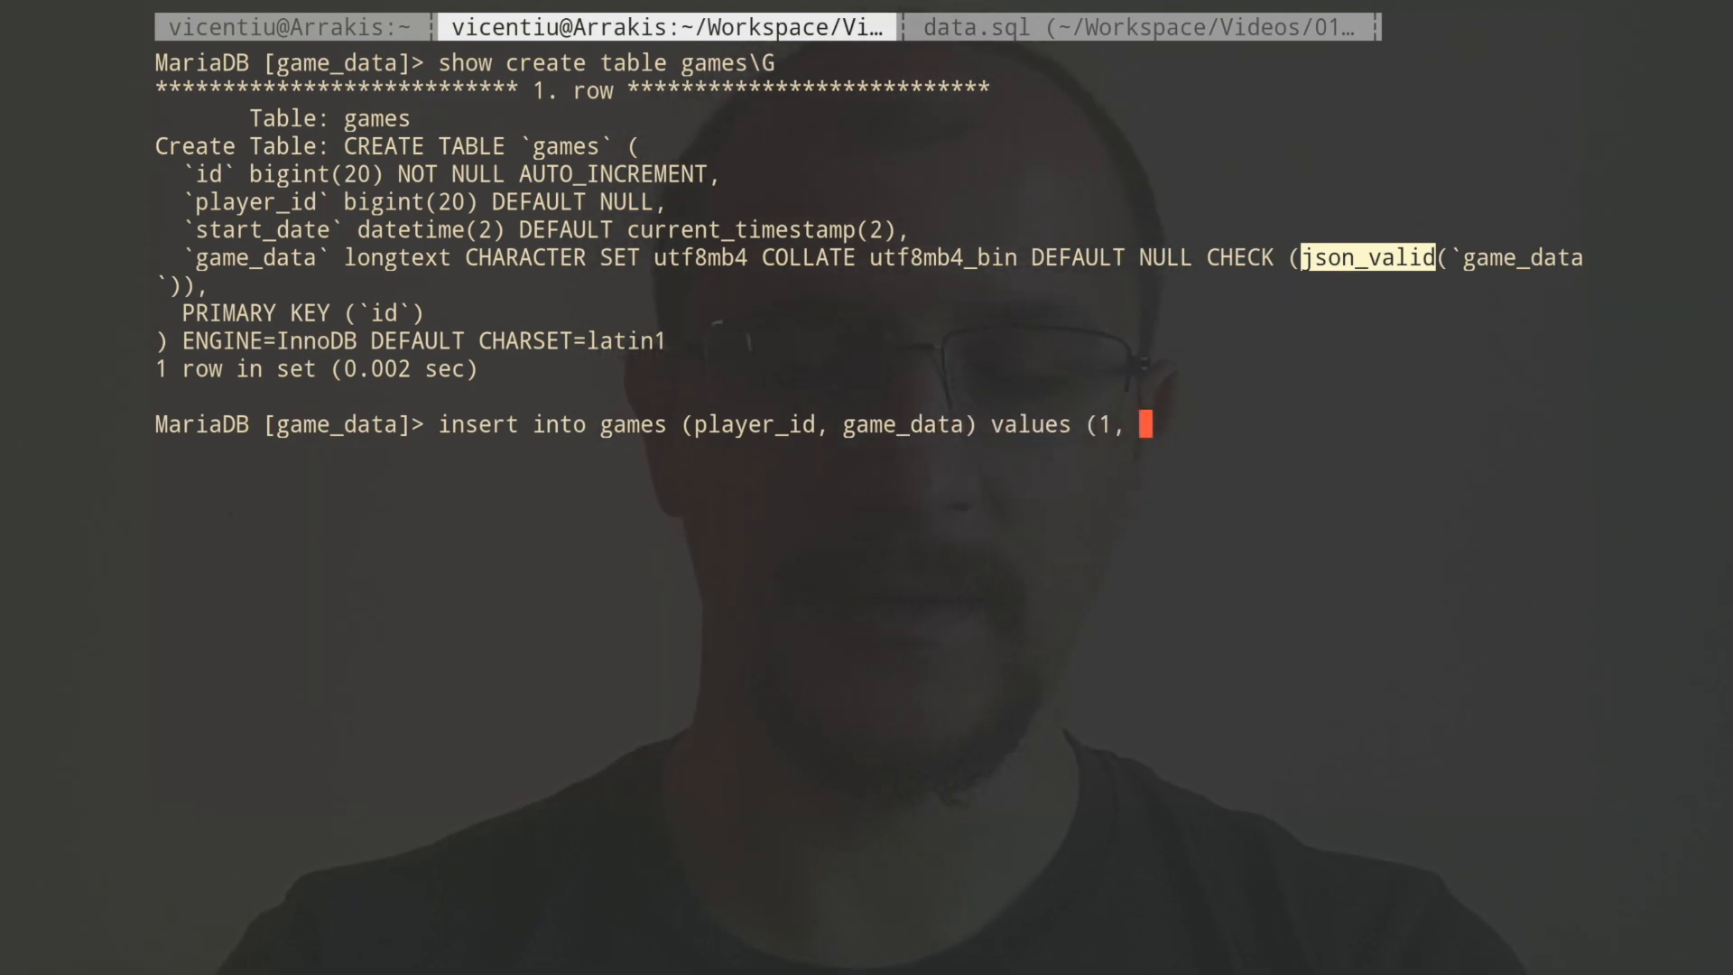
{"action": "type", "text": "'{"}
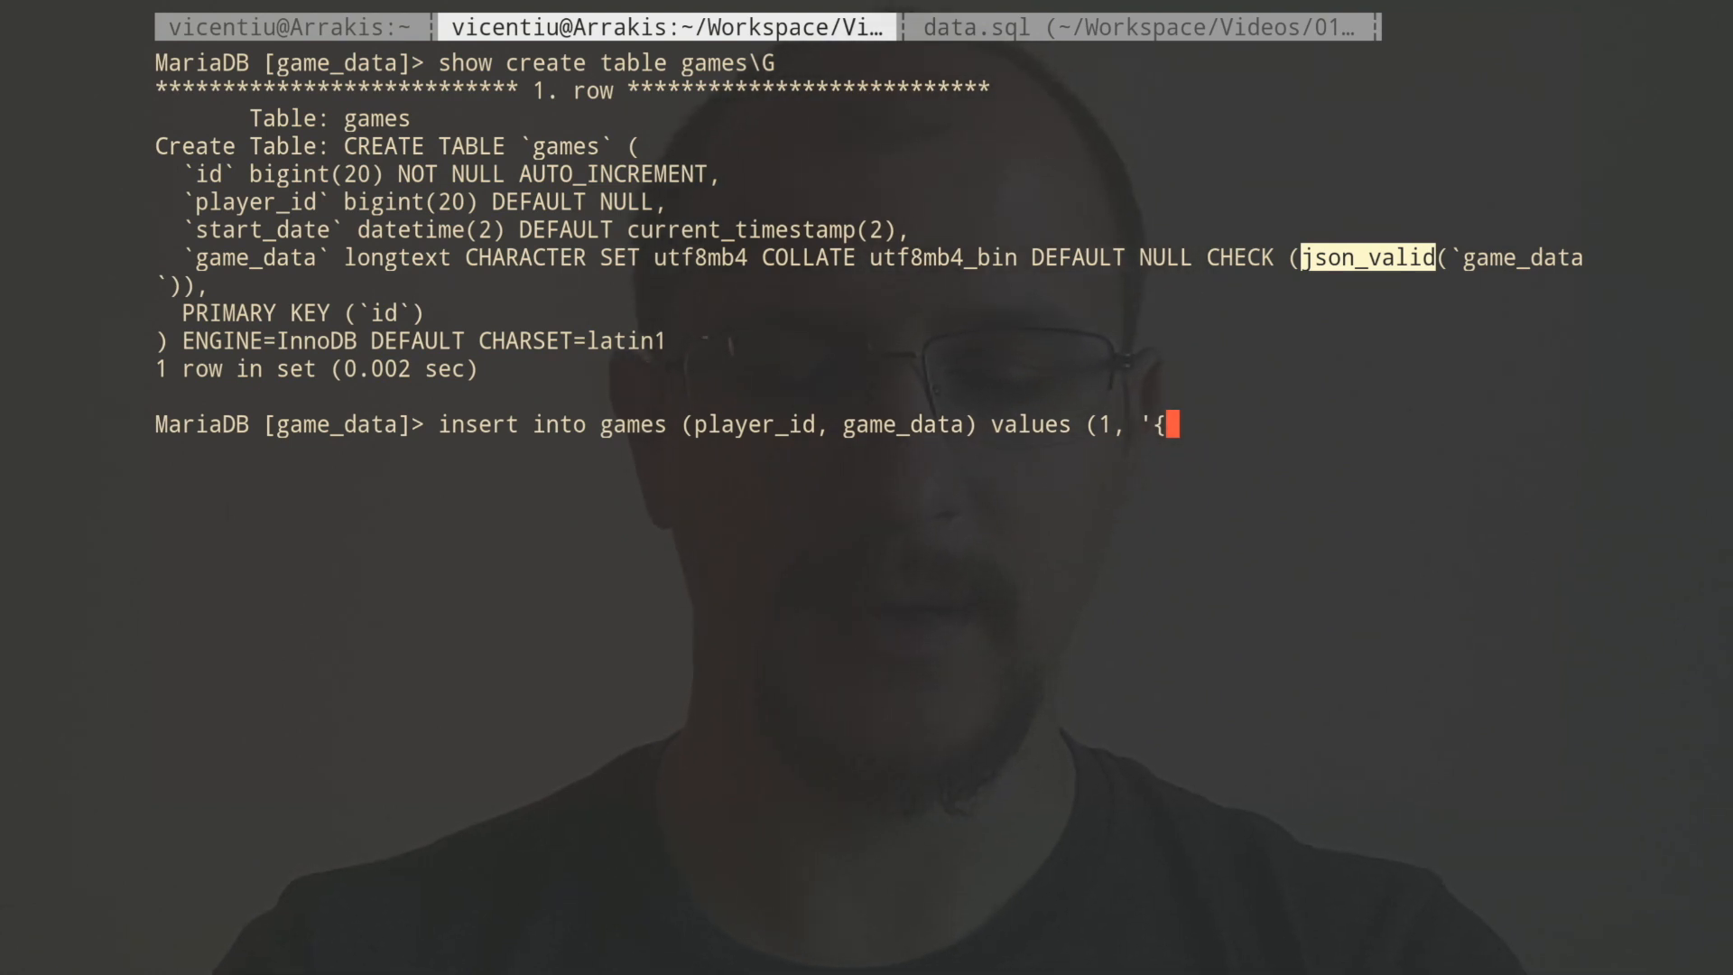
{"action": "type", "text": "\"key\":"}
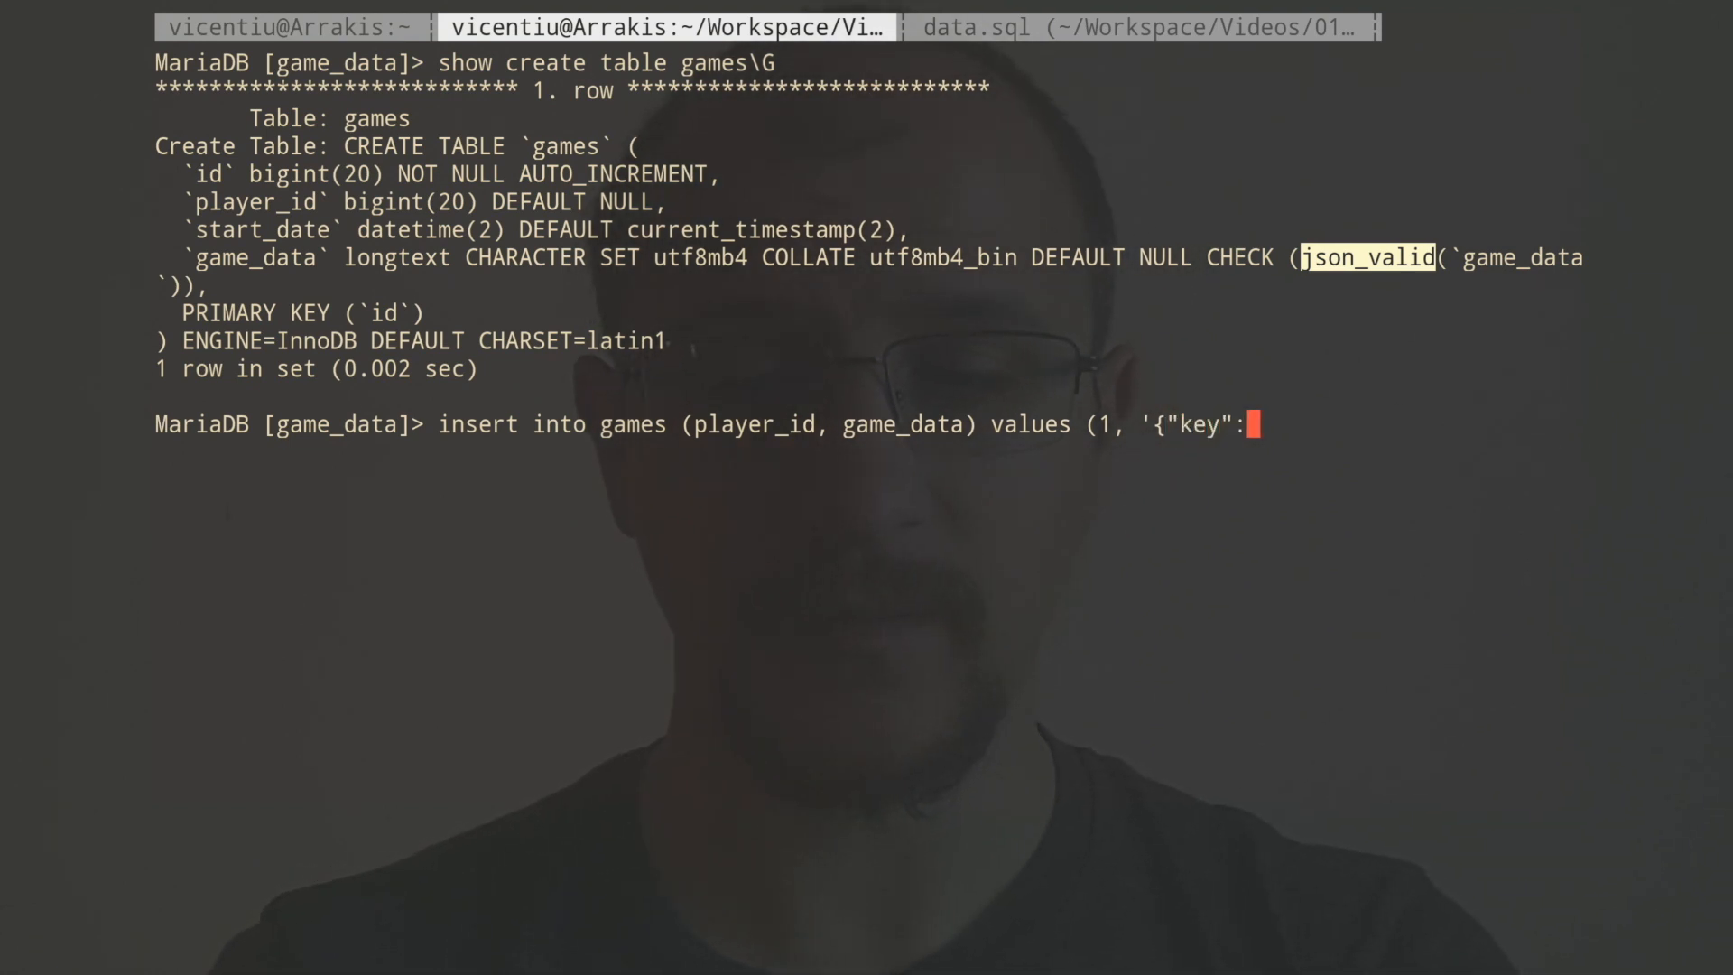
{"action": "type", "text": "}');"}
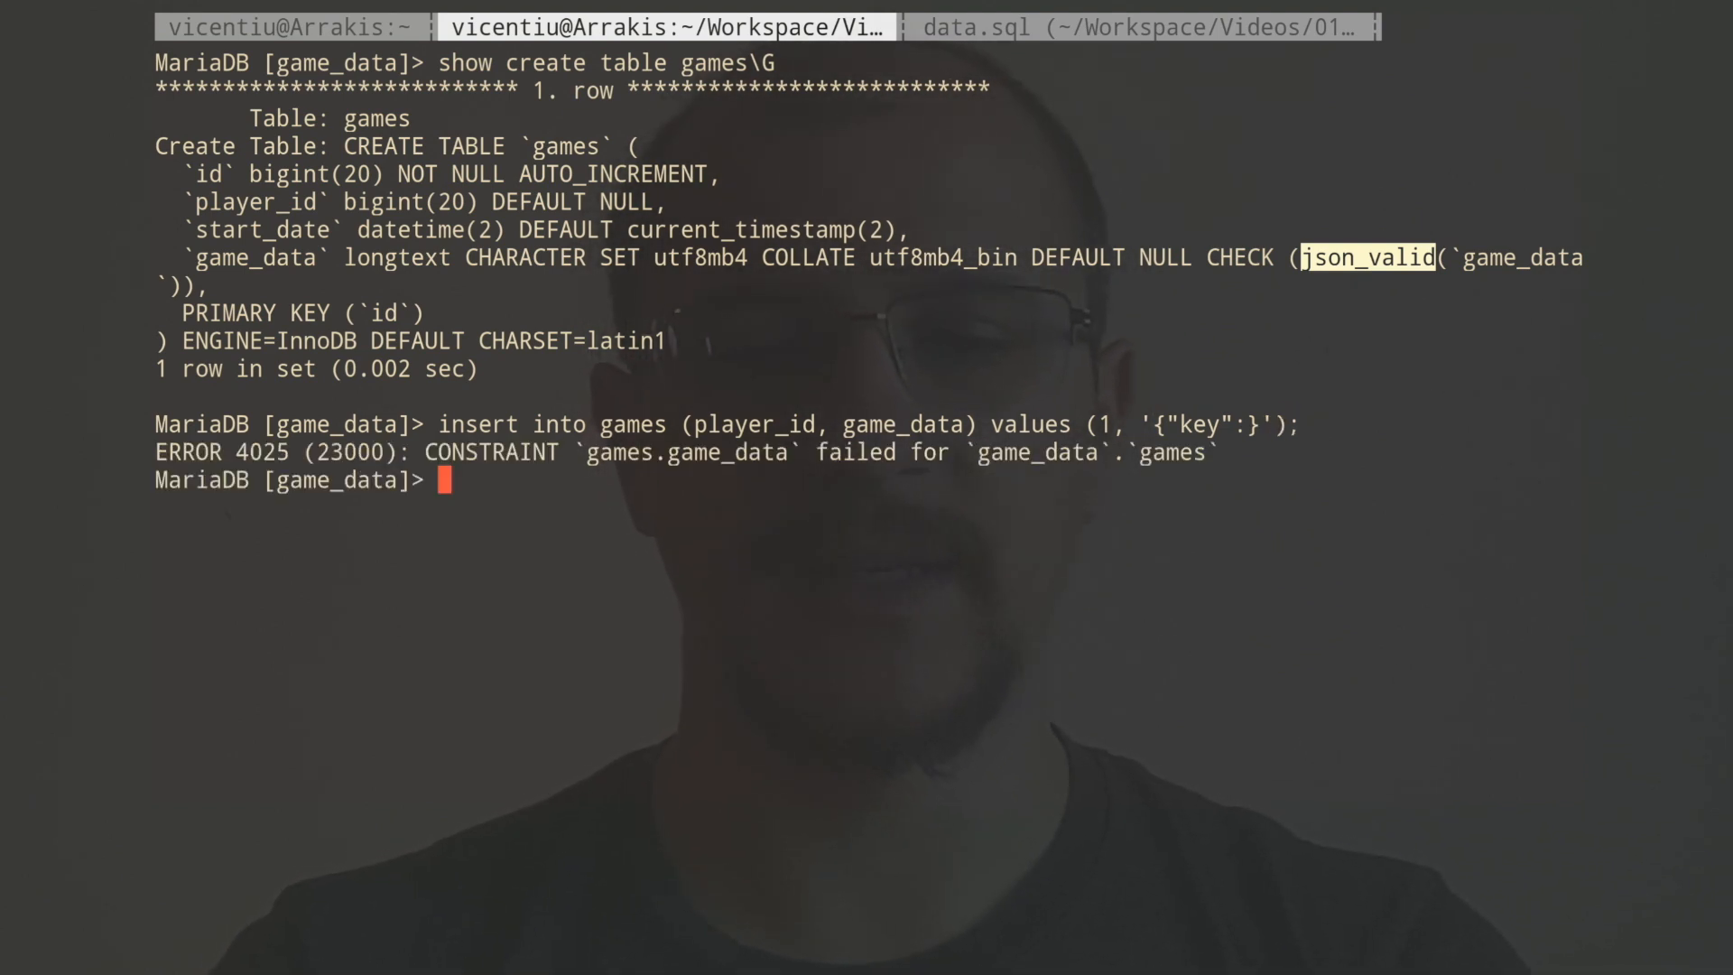
Insert player 1 with valid game_data '{"key":"value"}' and select the stored row.
{"action": "type", "text": "insert into games (player_id, game_data) values (1, '{\"key\":\"}');"}
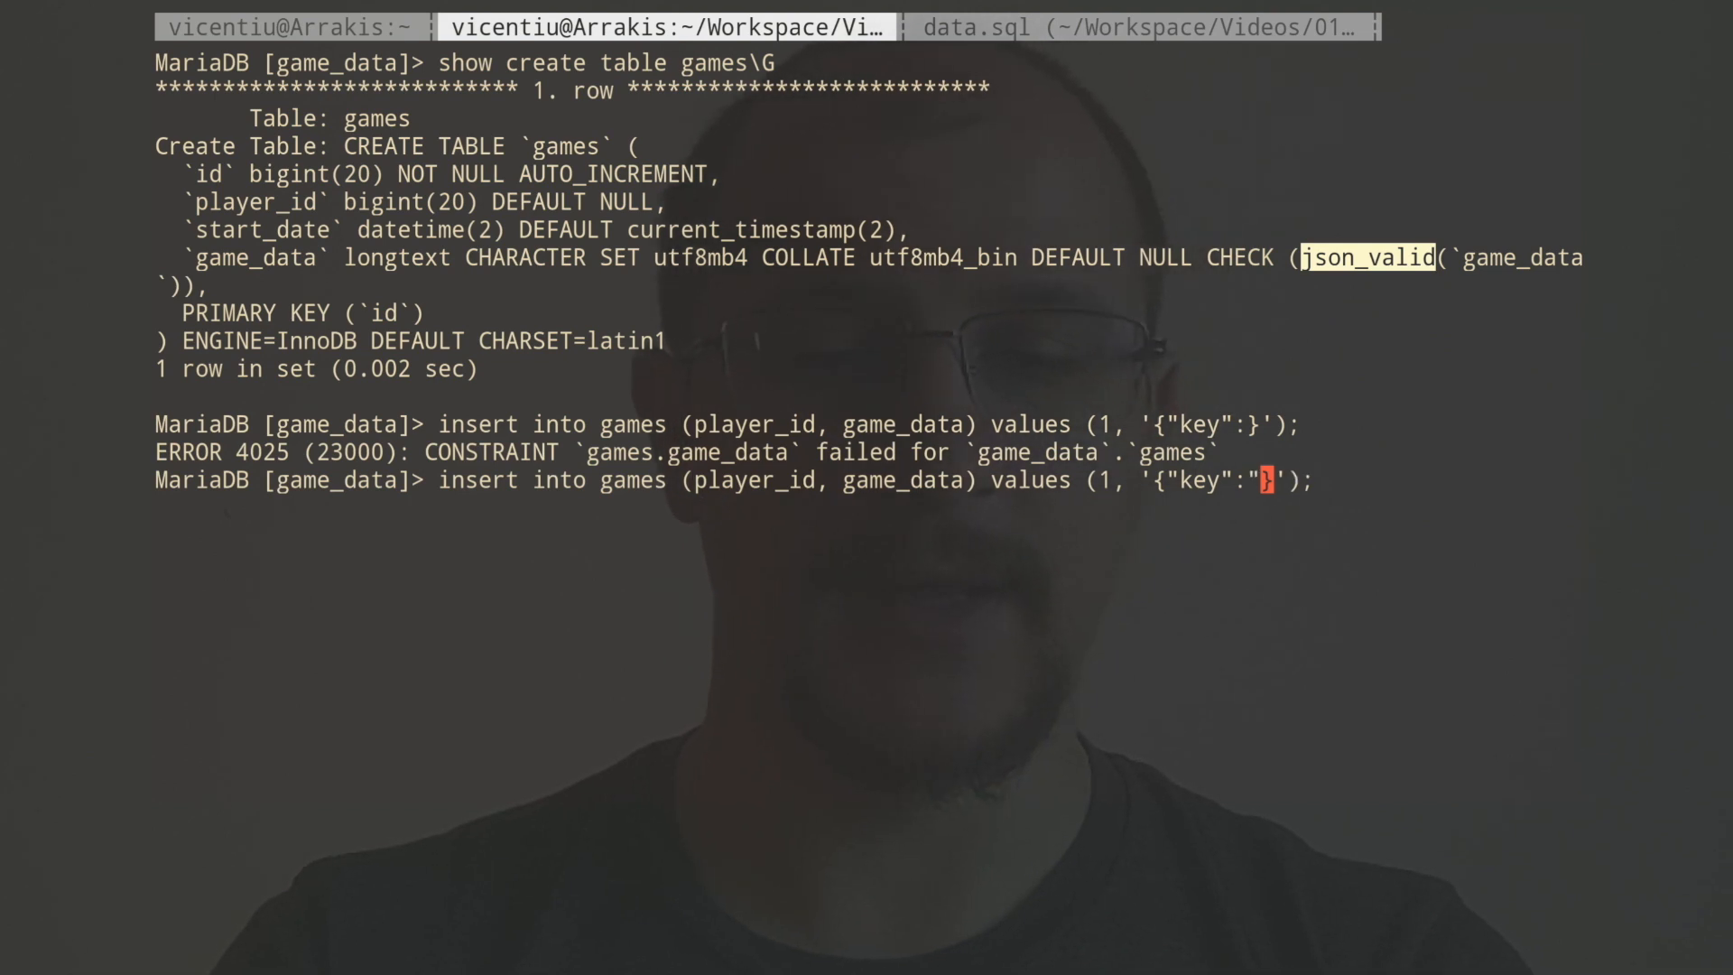
{"action": "type", "text": "value"}
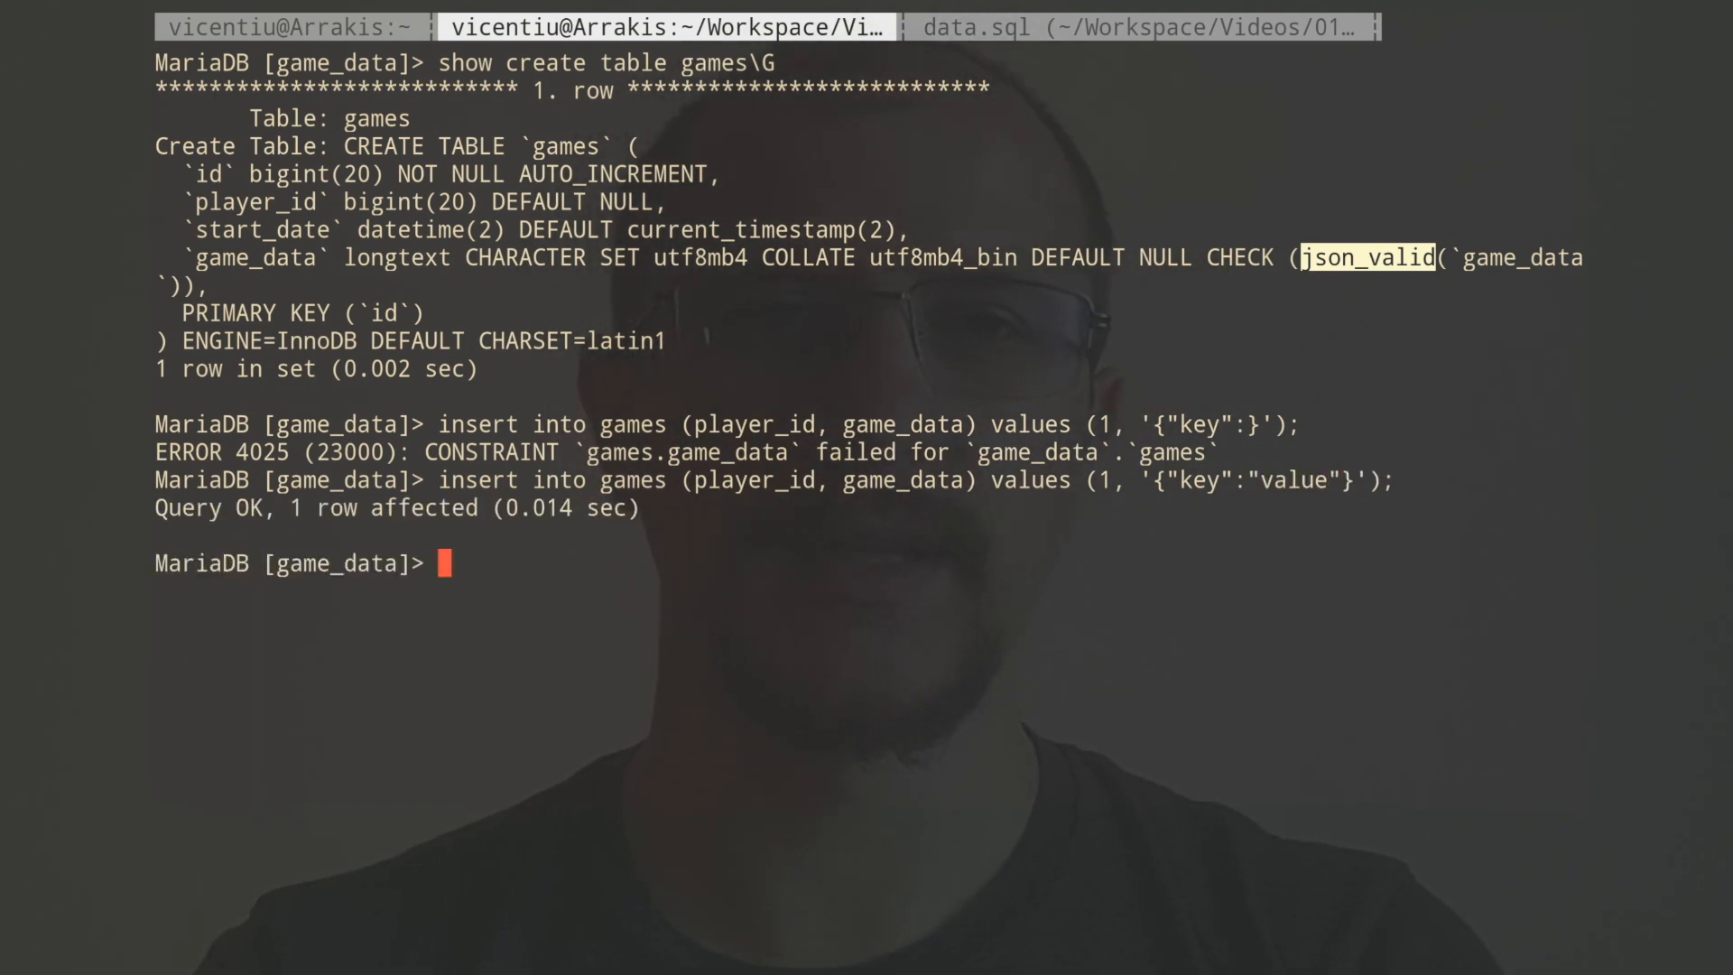
{"action": "type", "text": "select * from games;"}
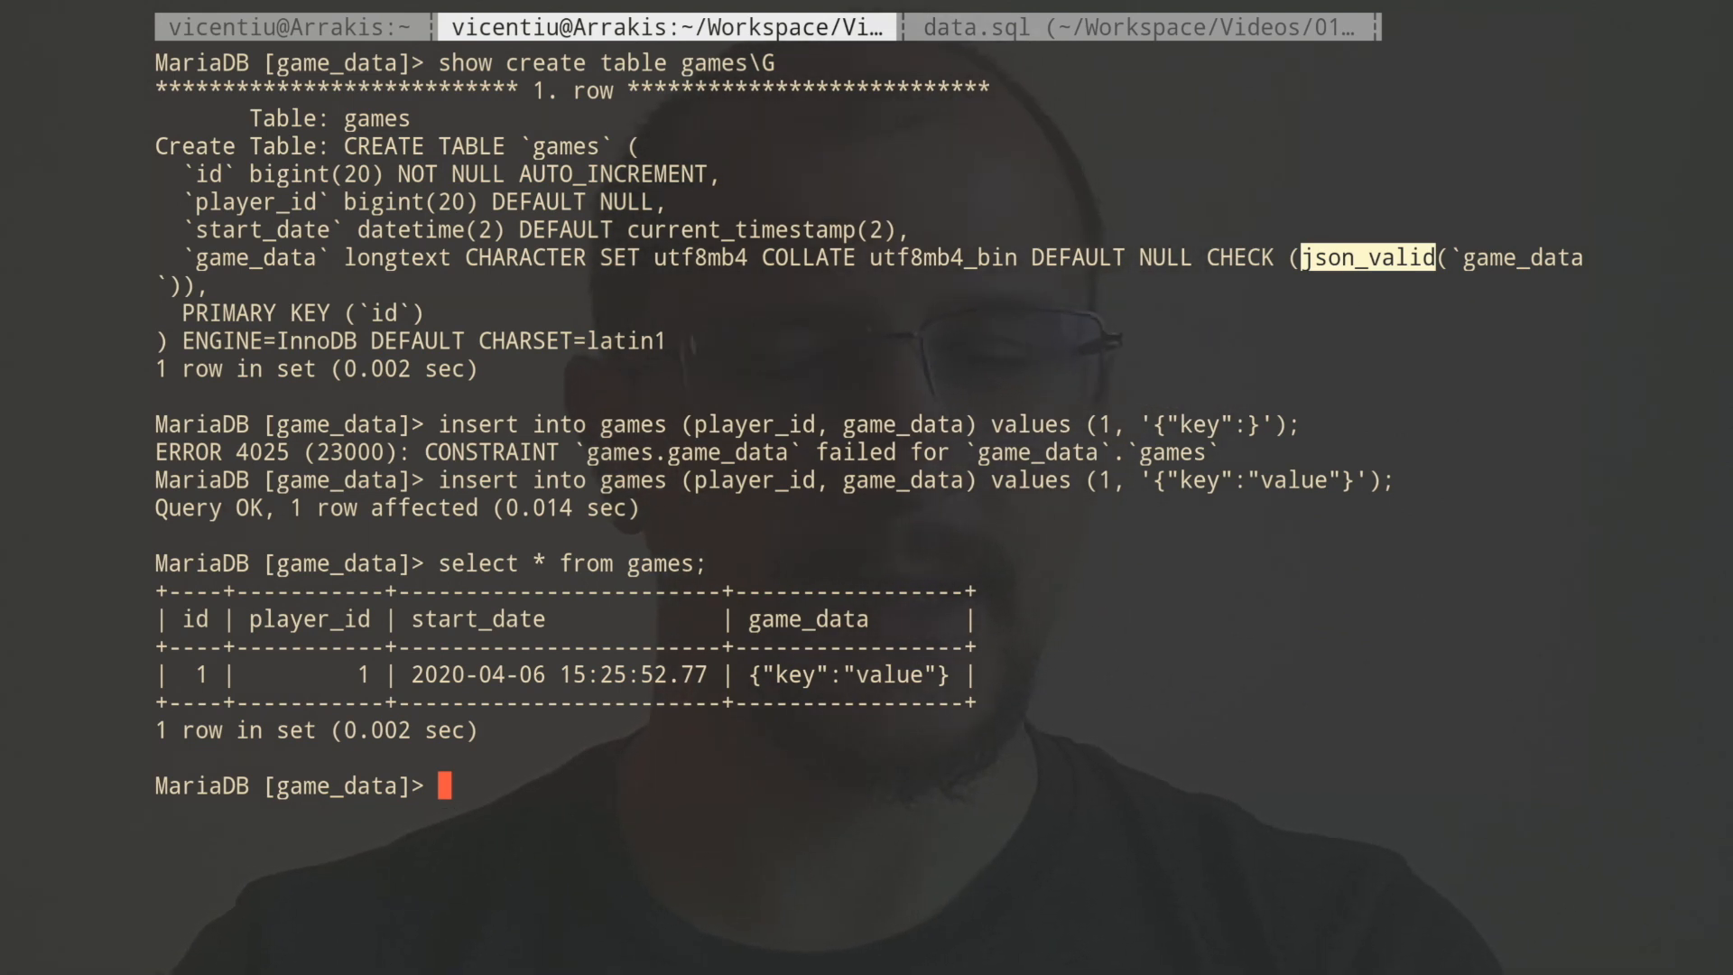
Insert a second '{"key":"value"}' row with extra spaces and list both games rows.
{"action": "type", "text": "insert into games (player_id, game_data) values (1, '{\"key\":\"value\"}');"}
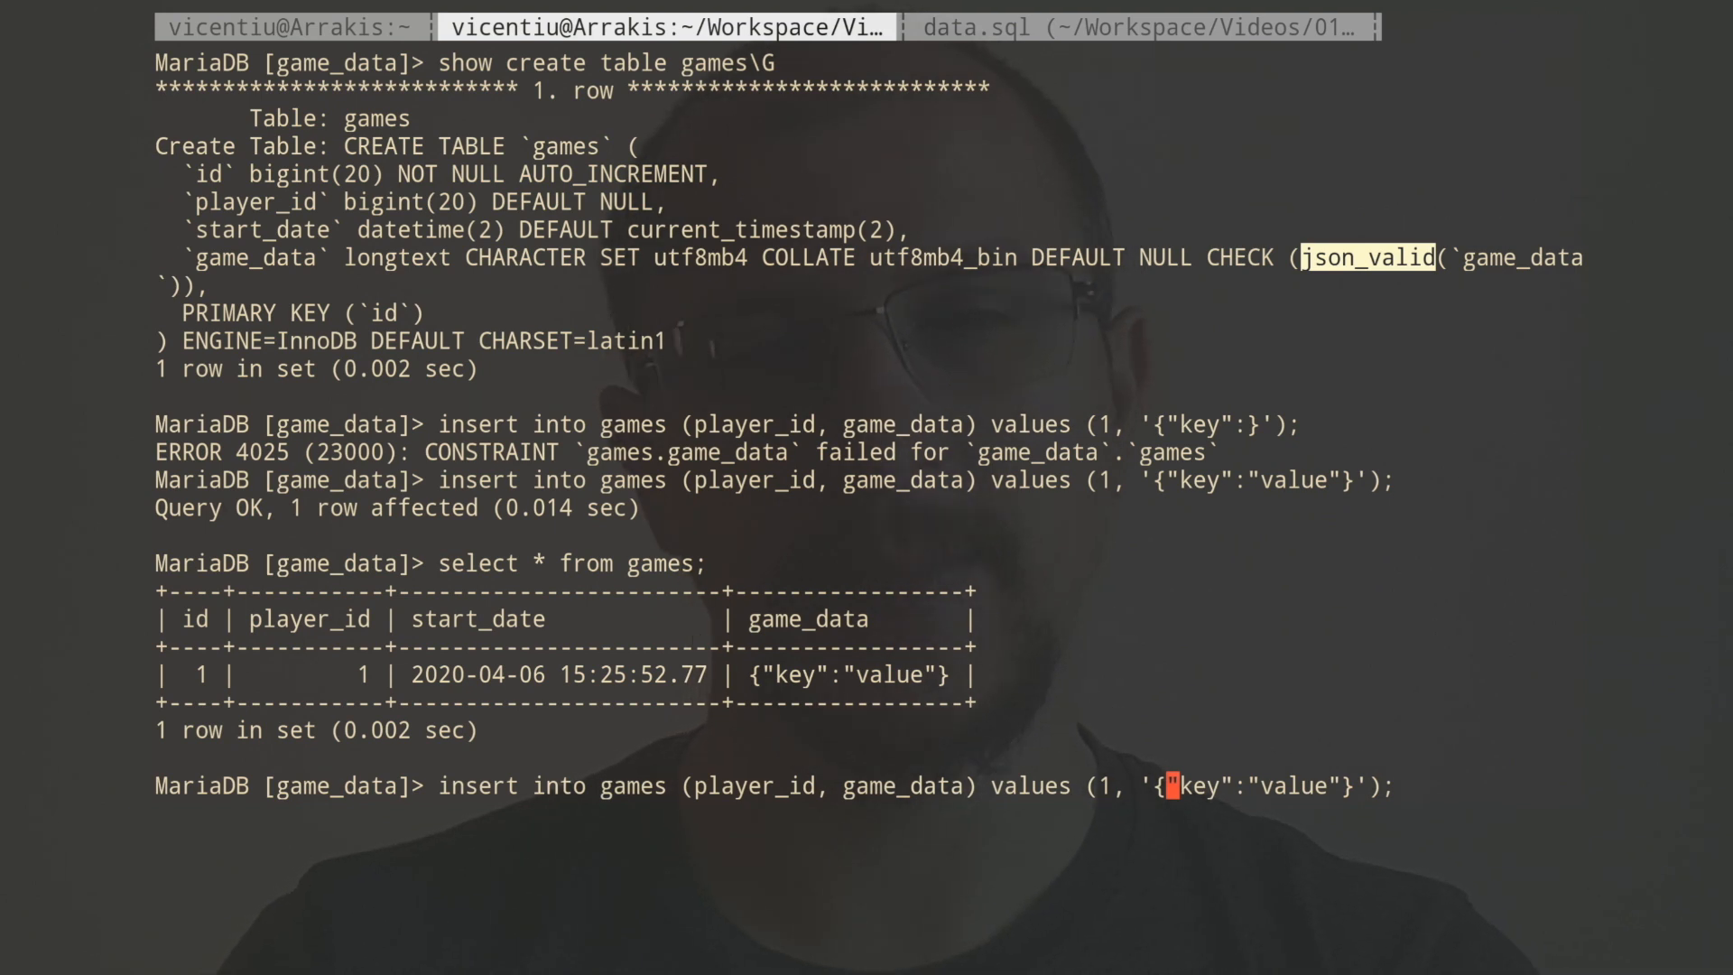
{"action": "type", "text": "\" \""}
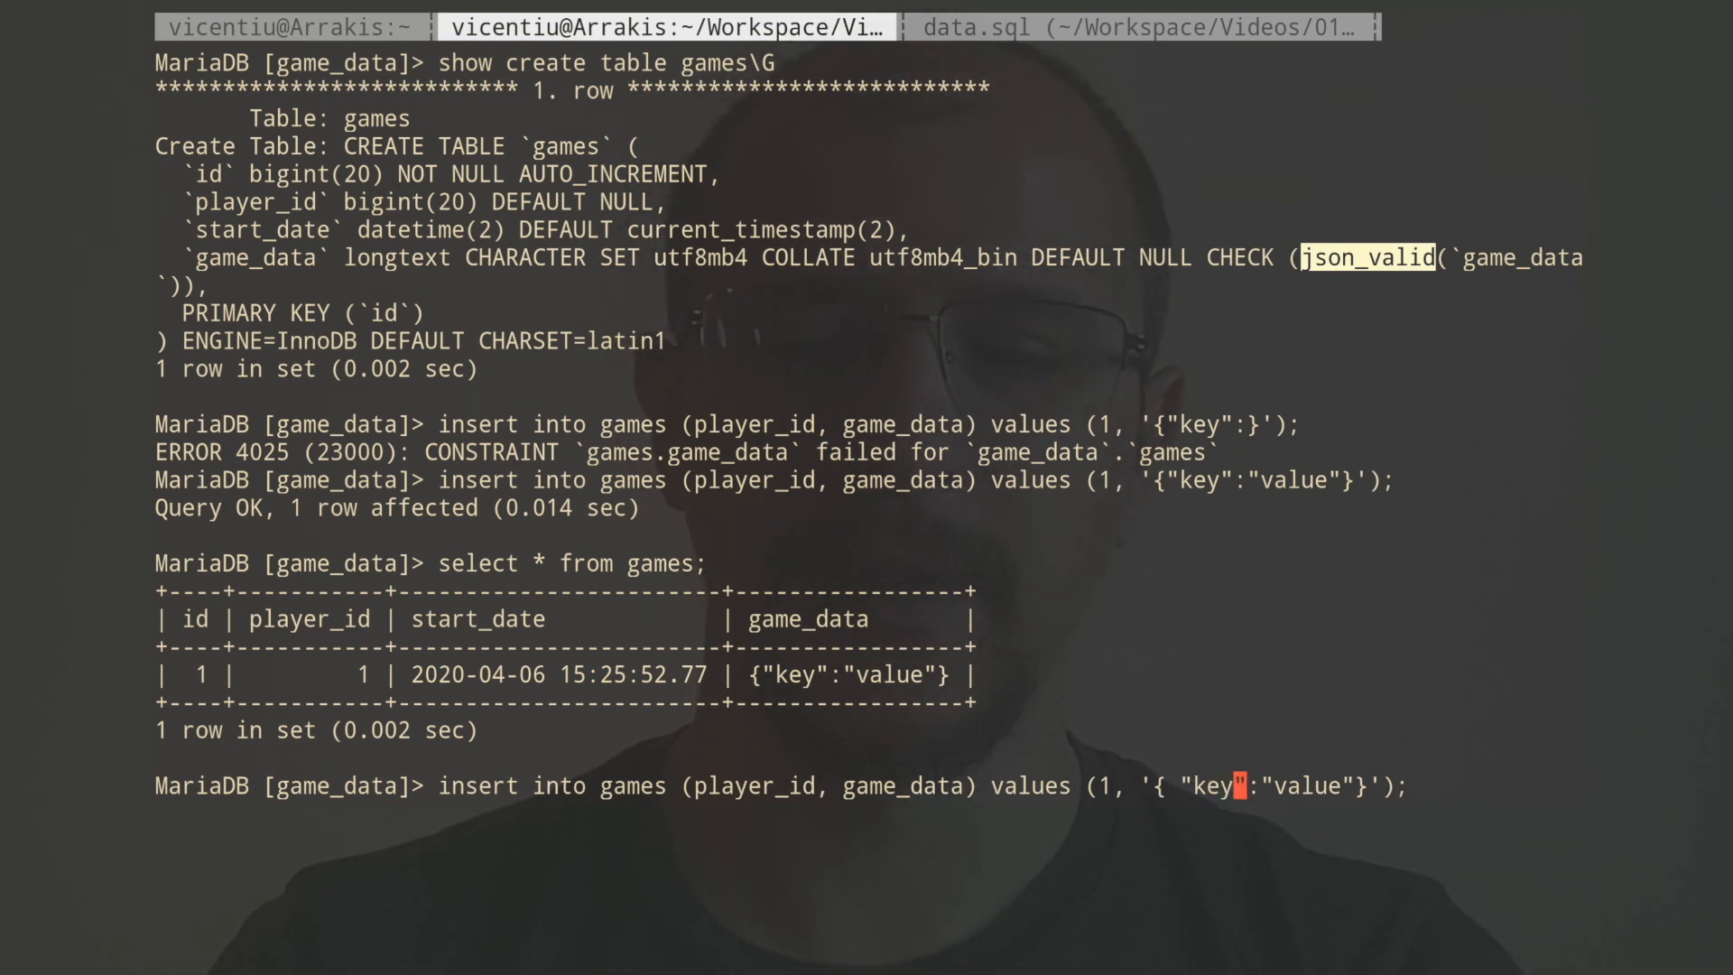
{"action": "type", "text": "\" \""}
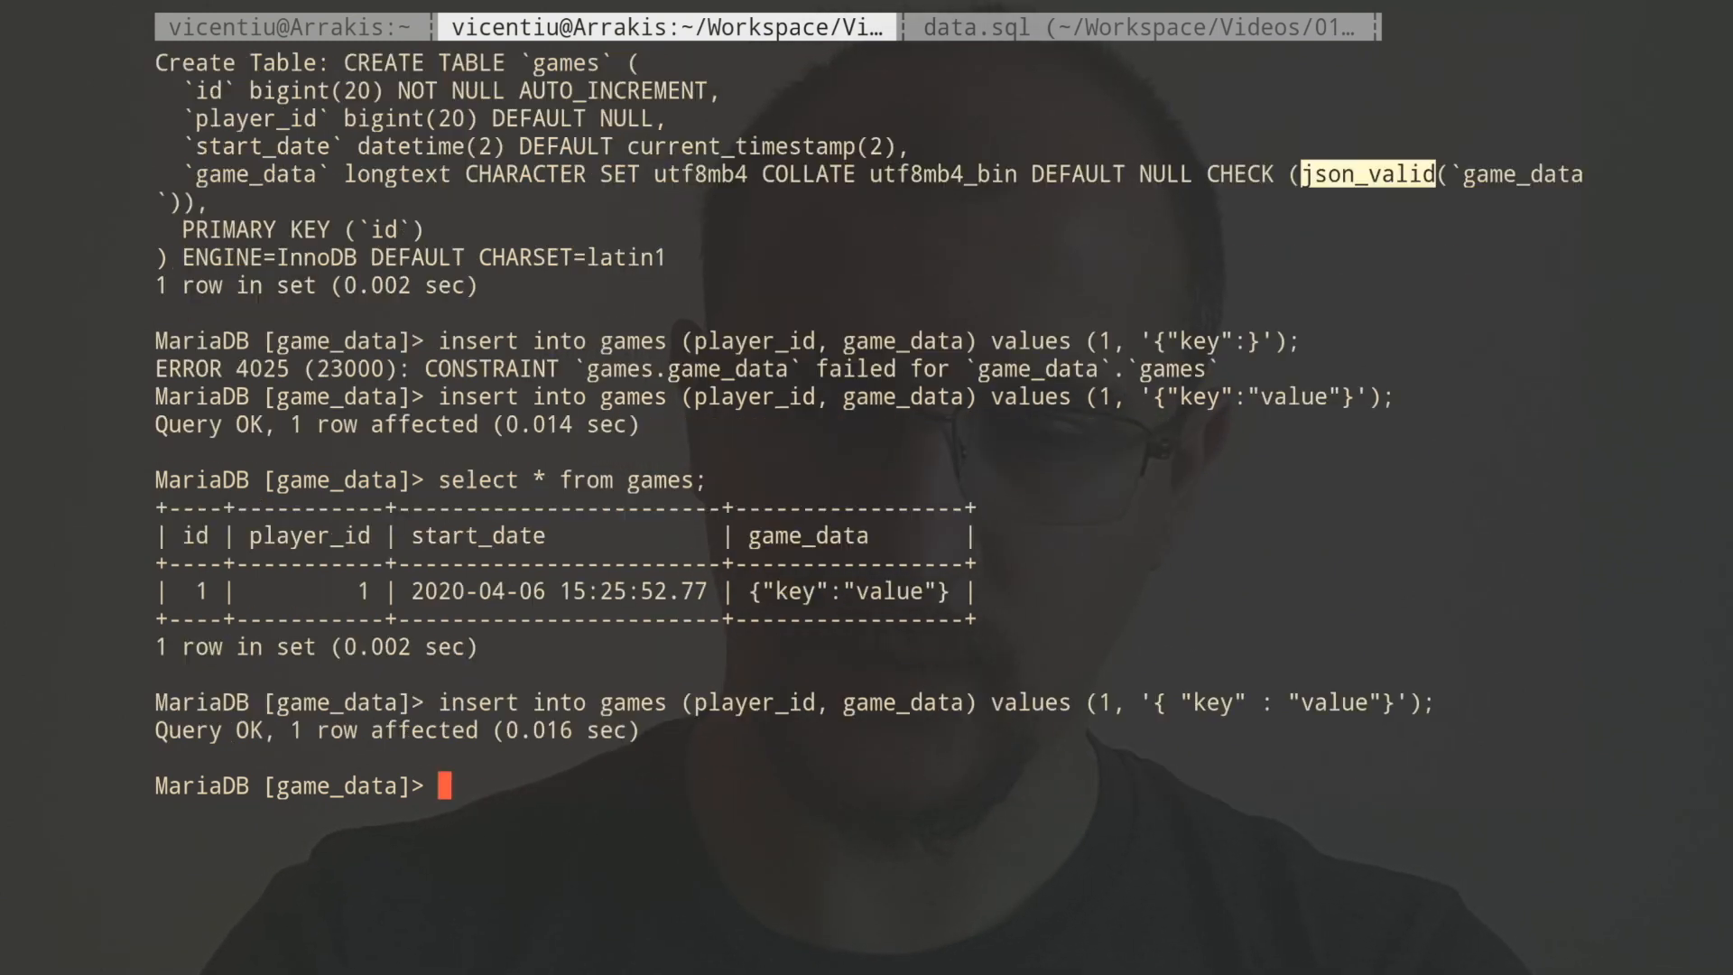
{"action": "type", "text": "select"}
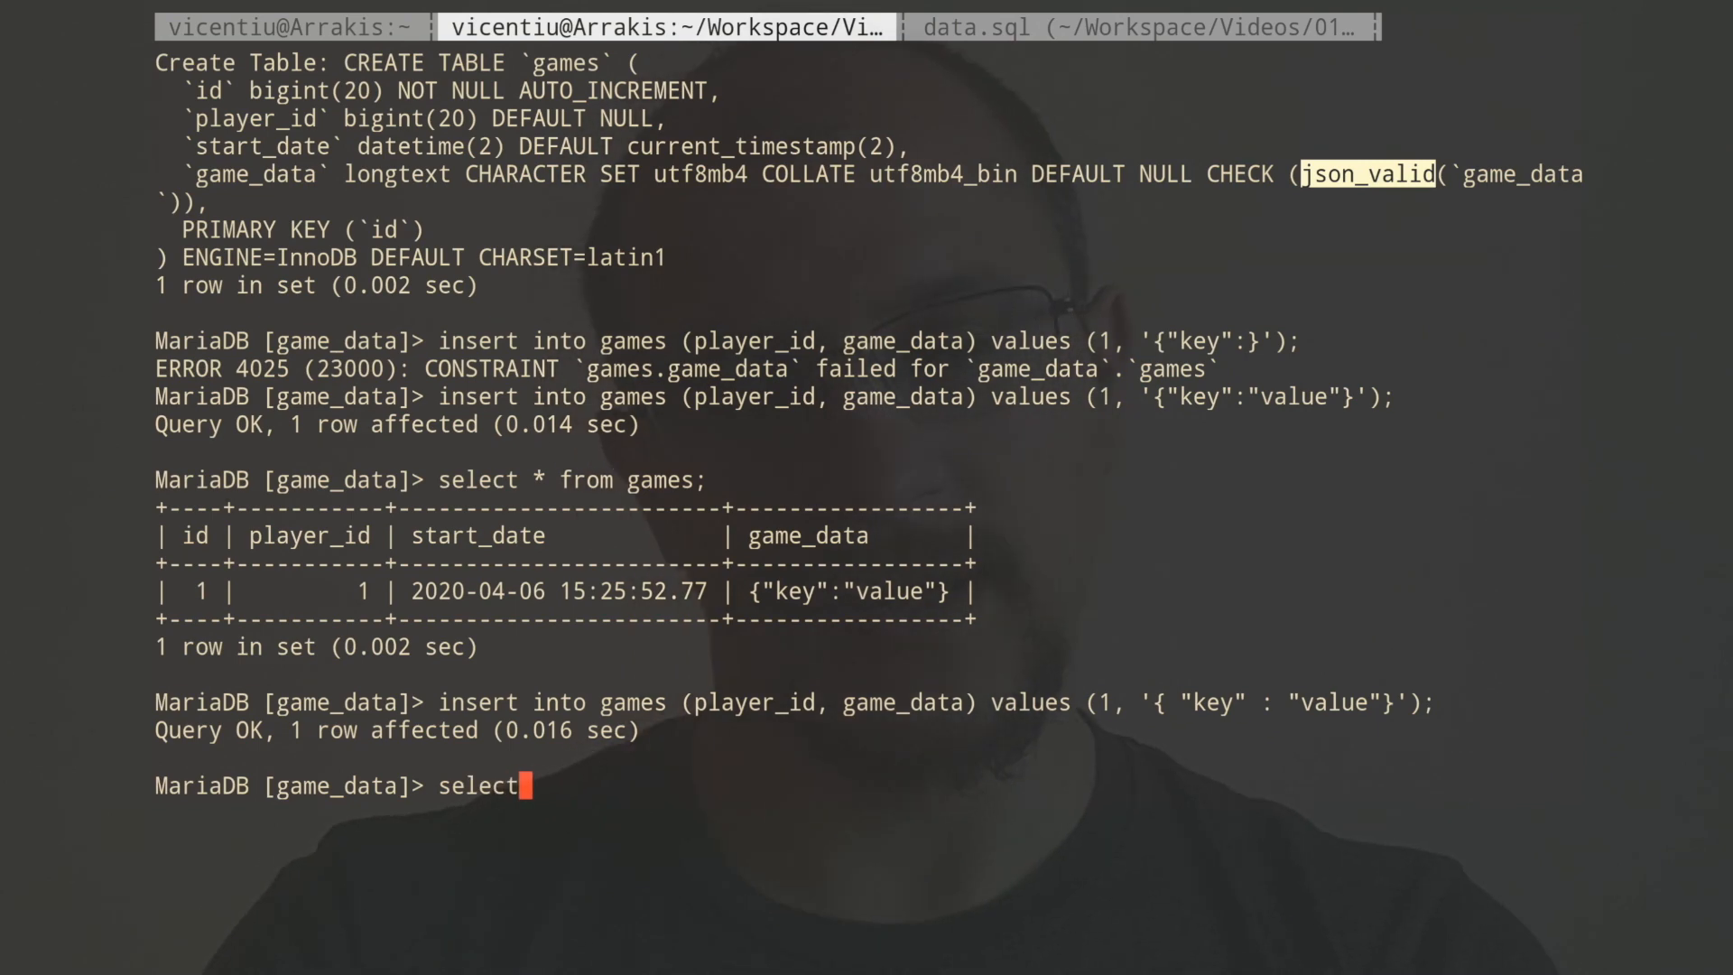
{"action": "type", "text": "* from games;"}
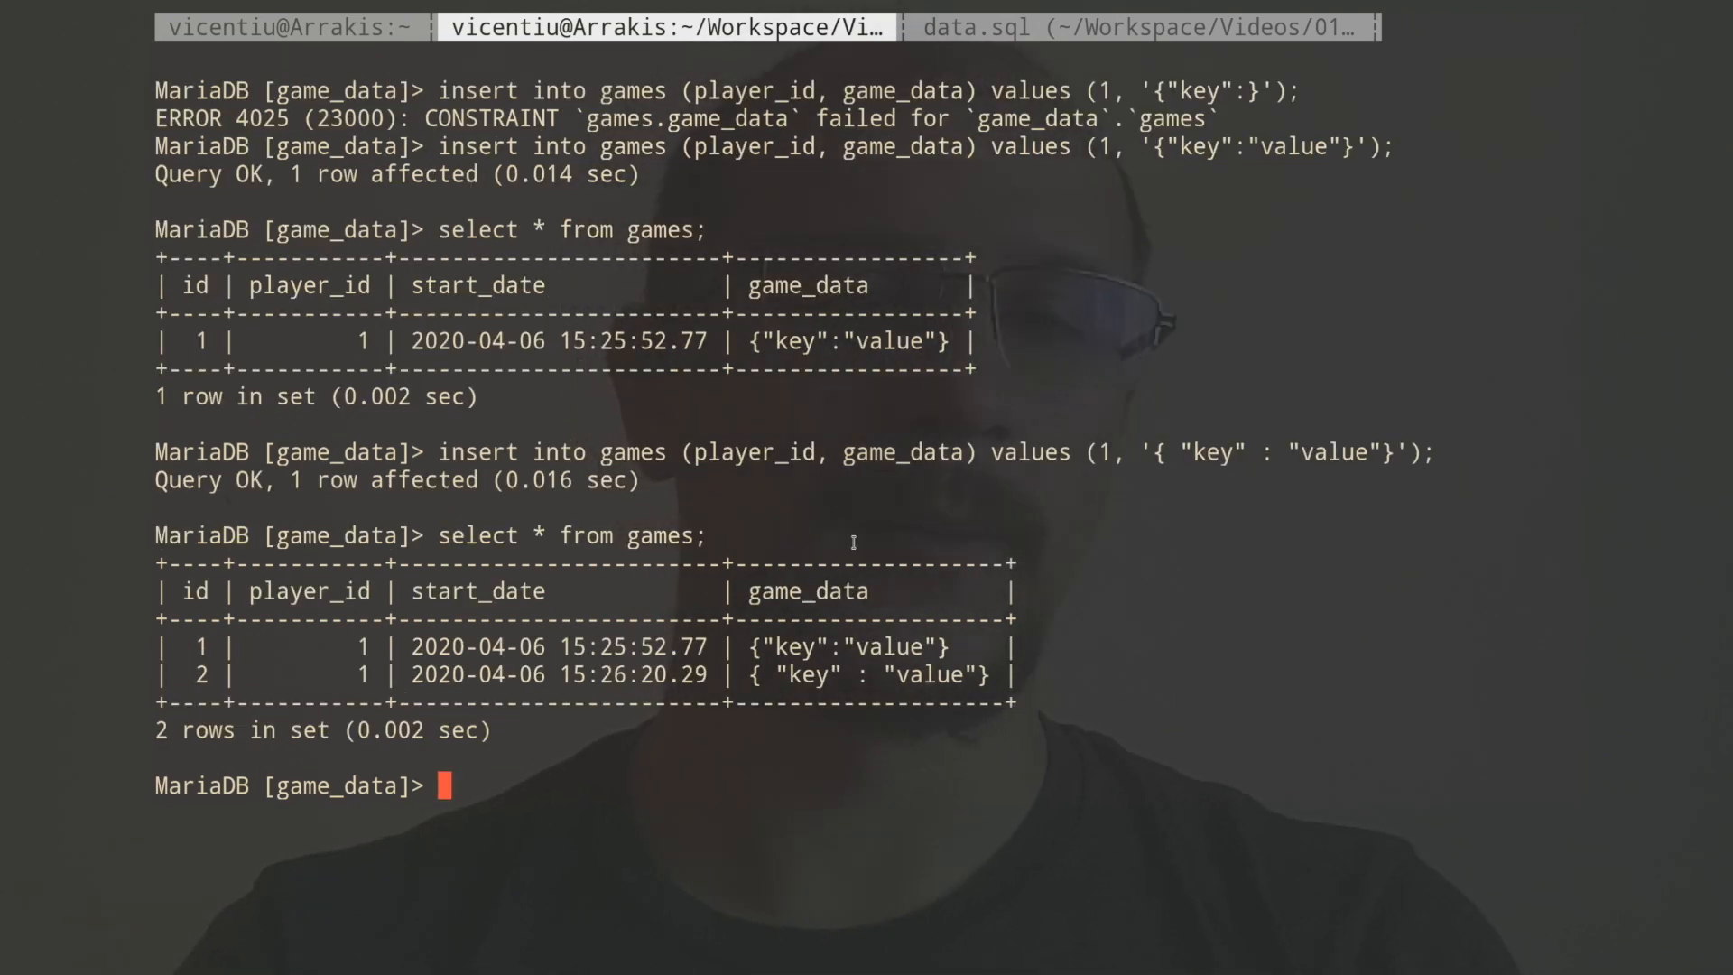
{"action": "mouse_move", "coordinate": [746, 644]}
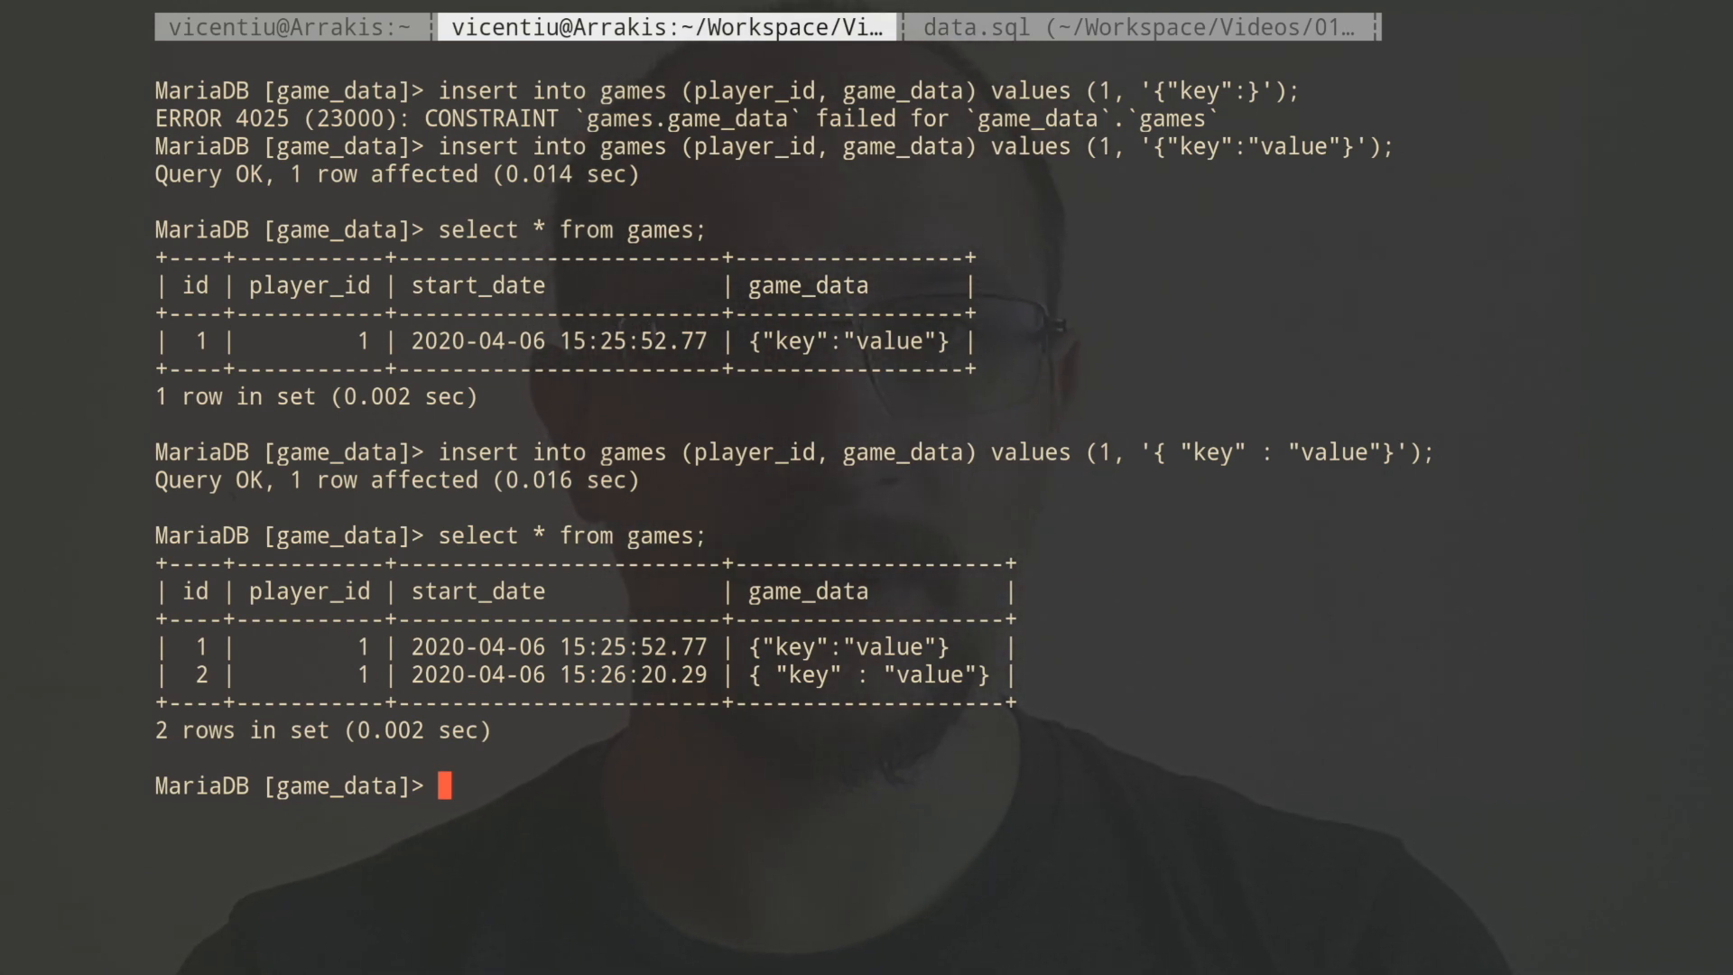
Update games setting game_data=JSON_COMPACT(game_data), then list both rows in compact form.
{"action": "type", "text": "update"}
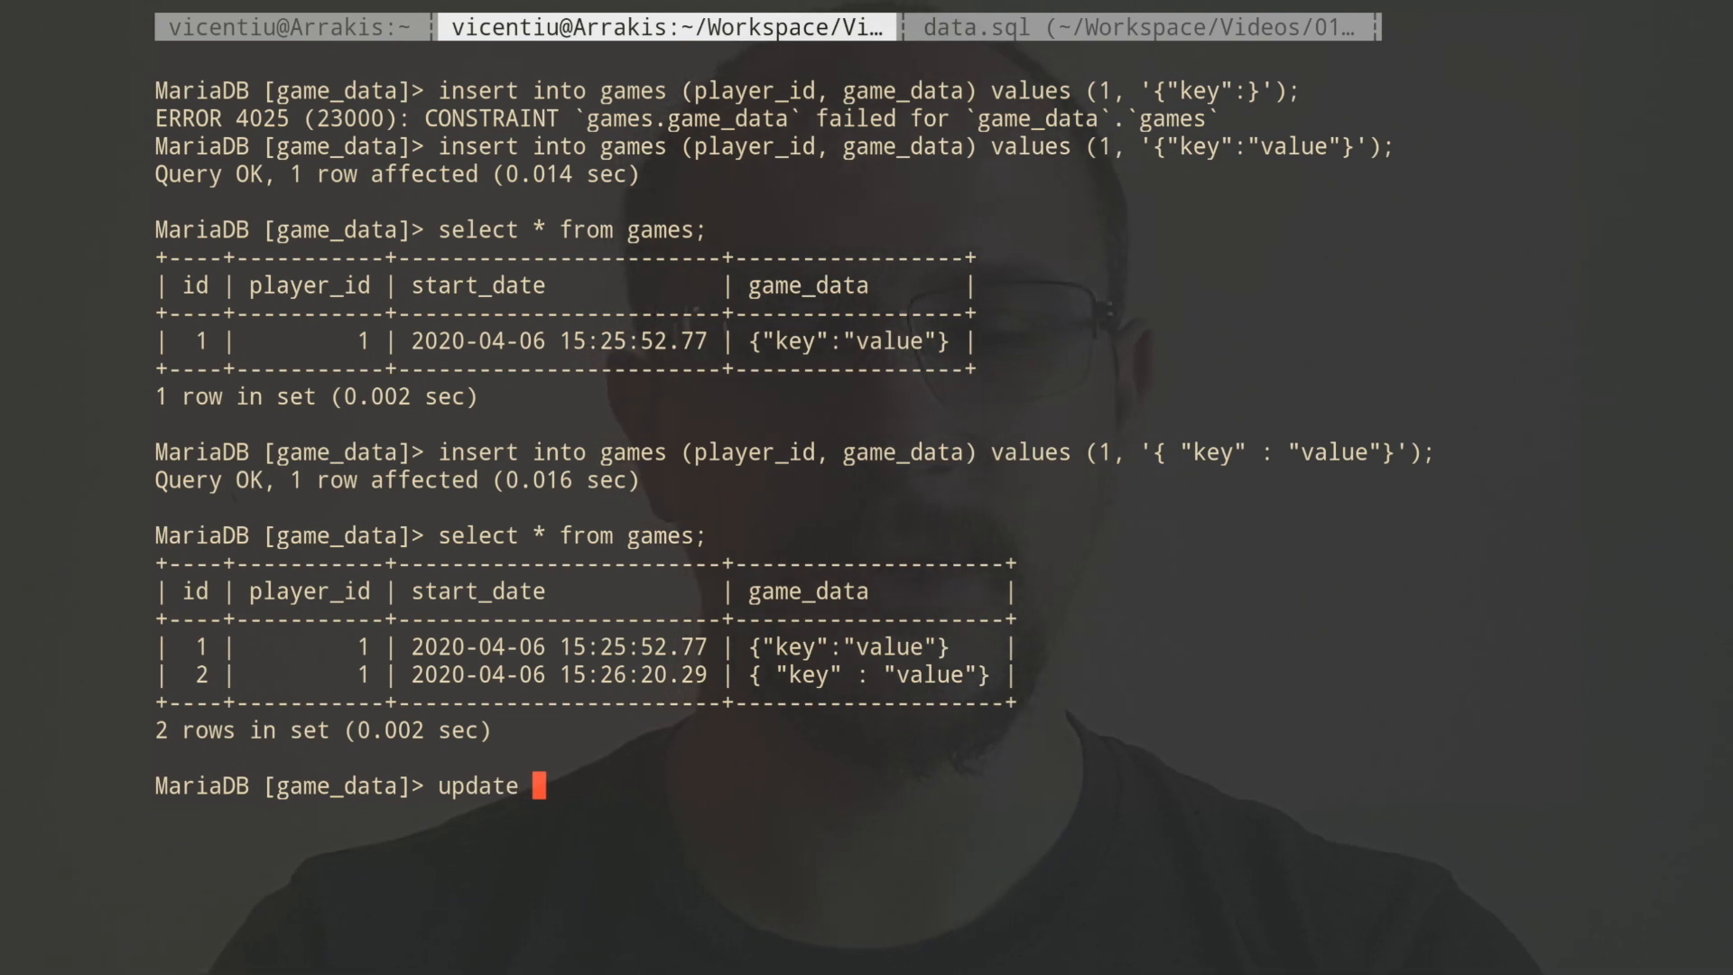
{"action": "type", "text": "game_"}
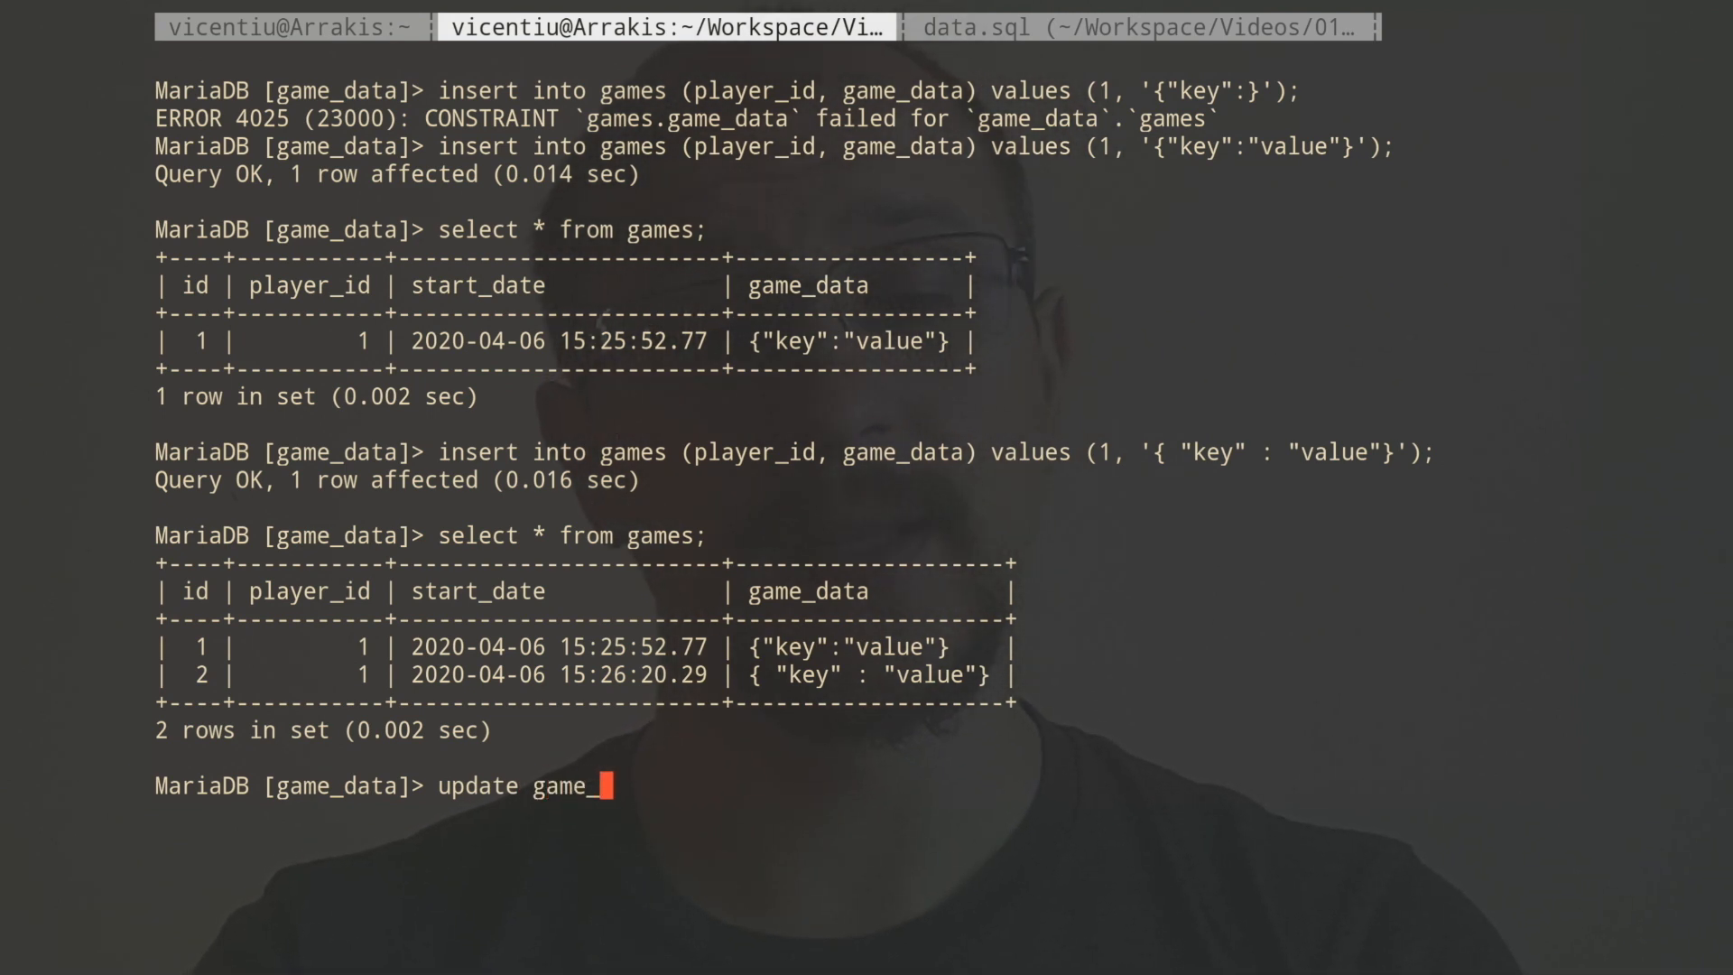
{"action": "type", "text": "data"}
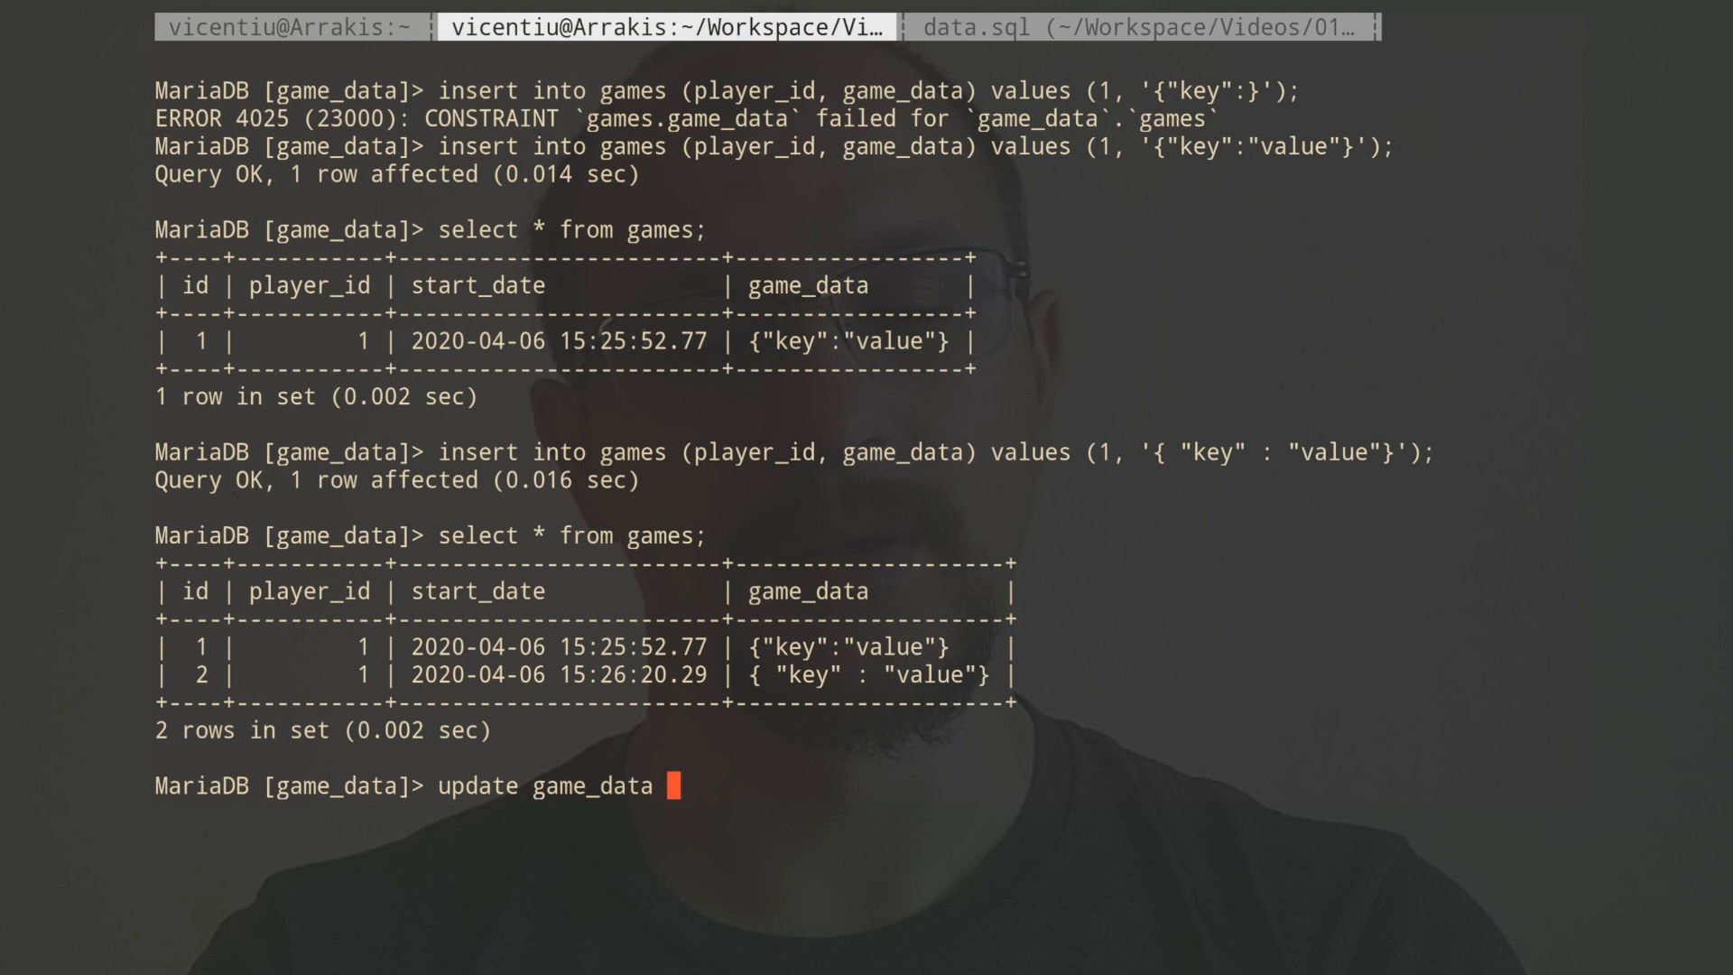
{"action": "type", "text": "set game"}
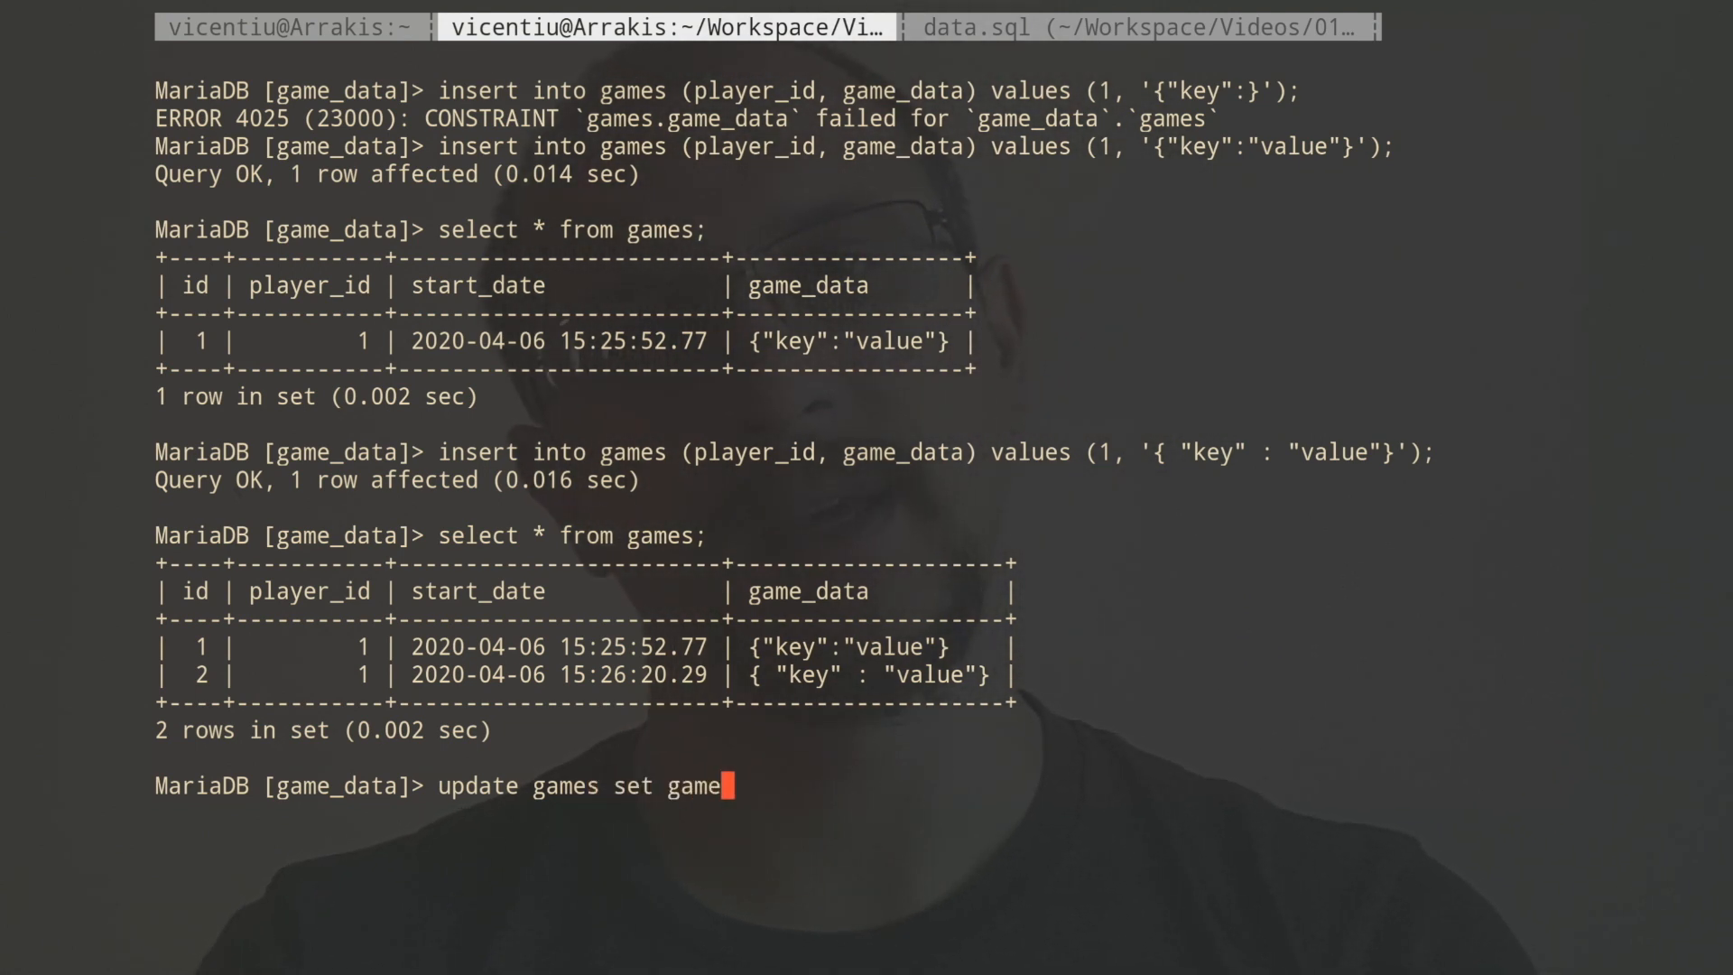
{"action": "type", "text": "_data="}
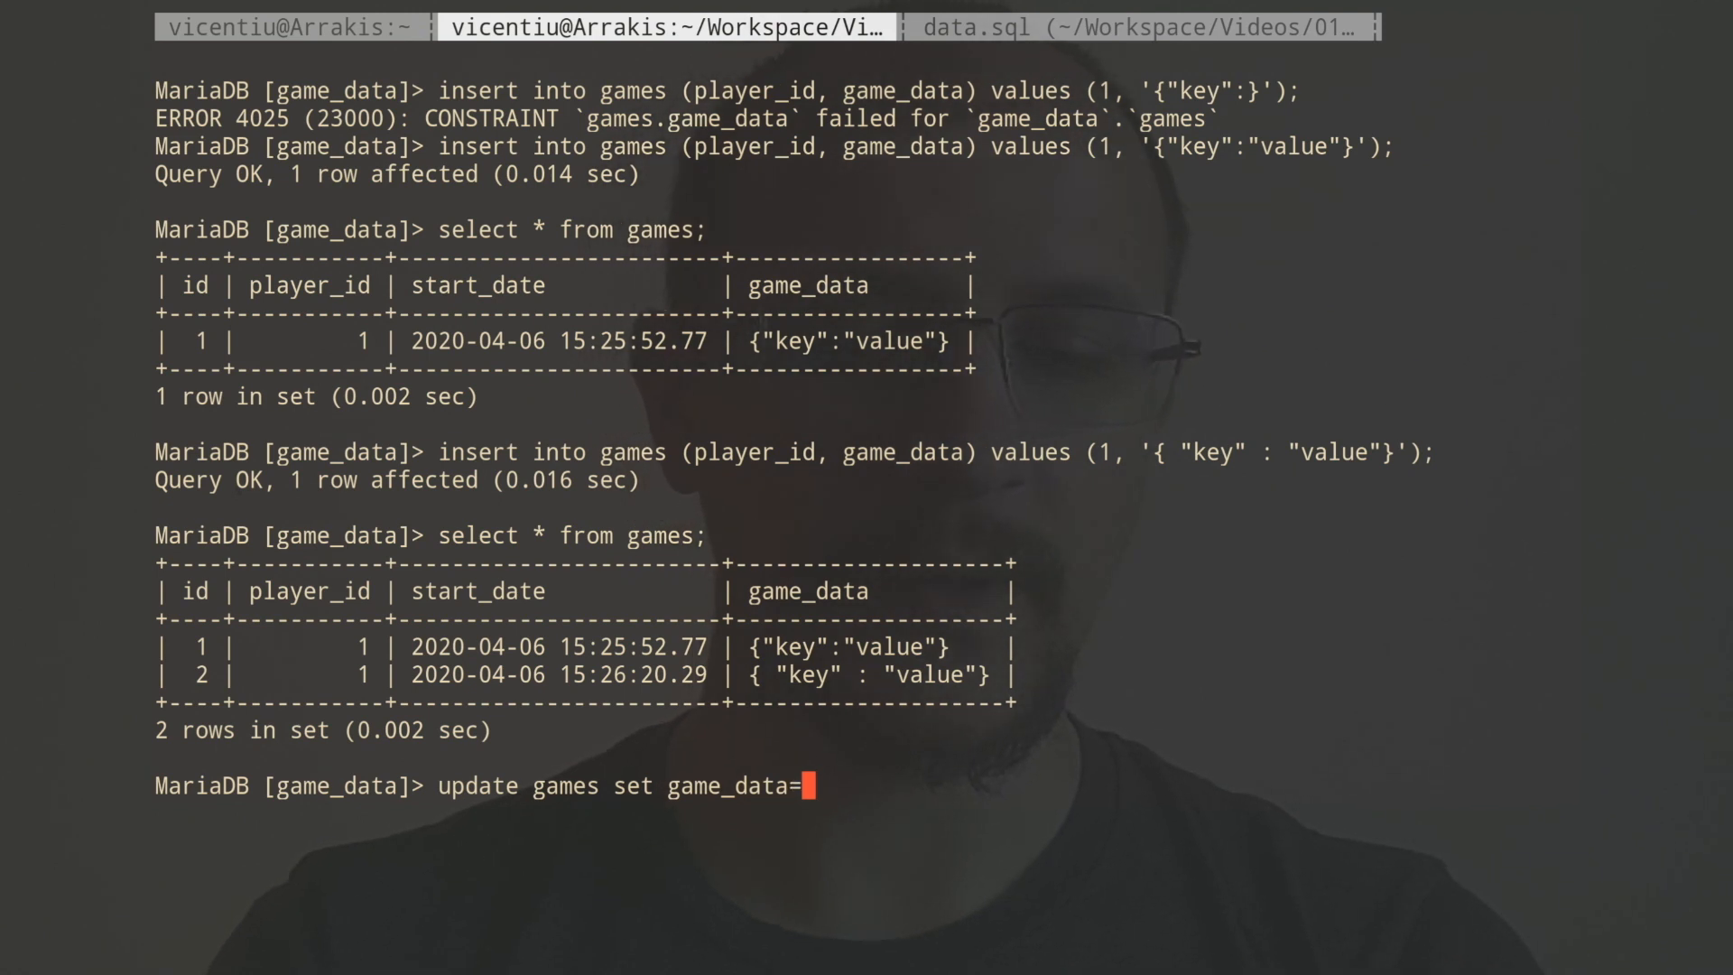
{"action": "type", "text": "JSON_"}
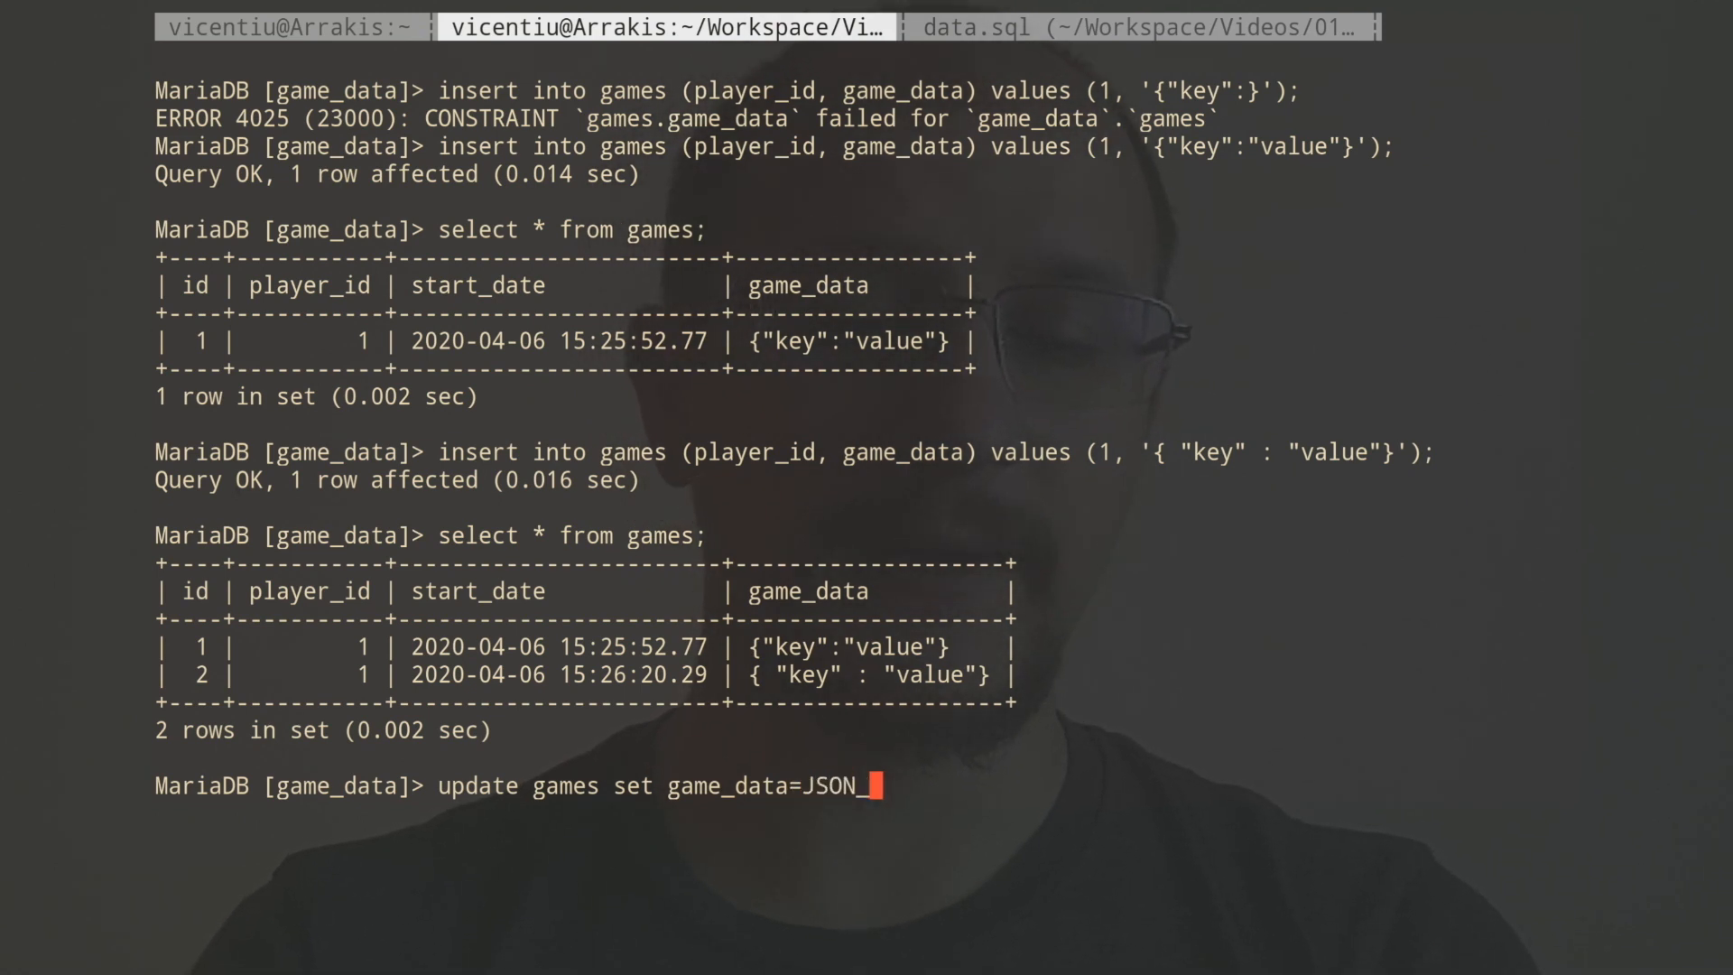
{"action": "type", "text": "COMPA"}
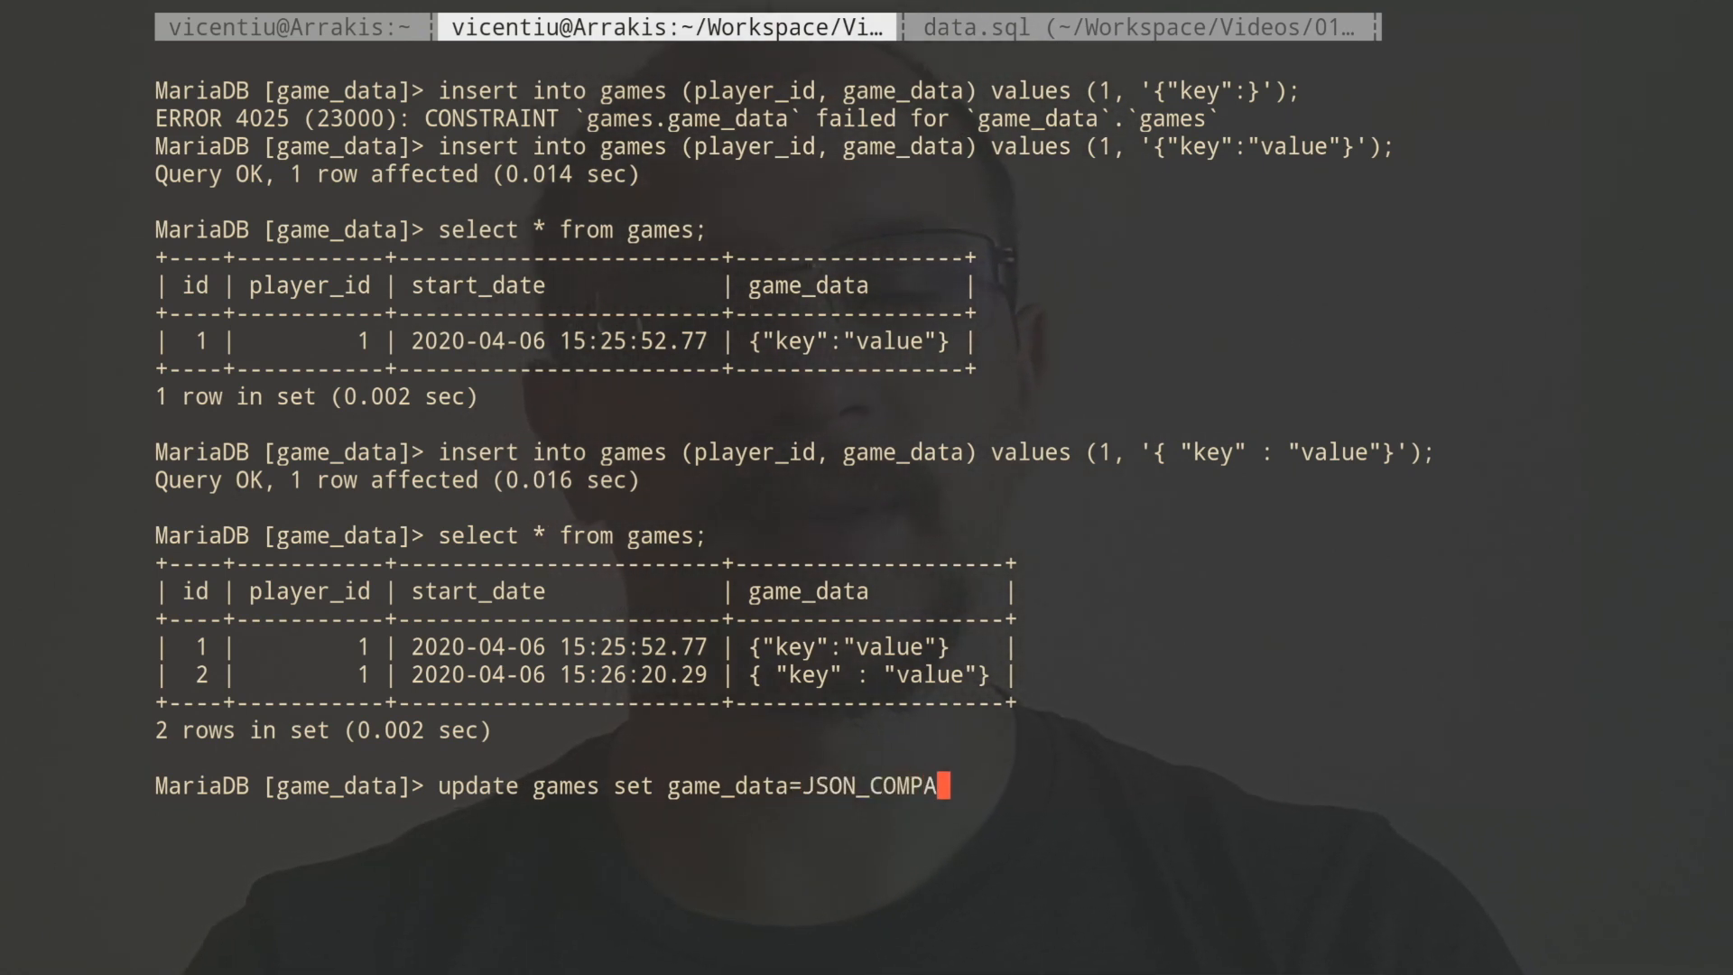
{"action": "type", "text": "CT(game_data);"}
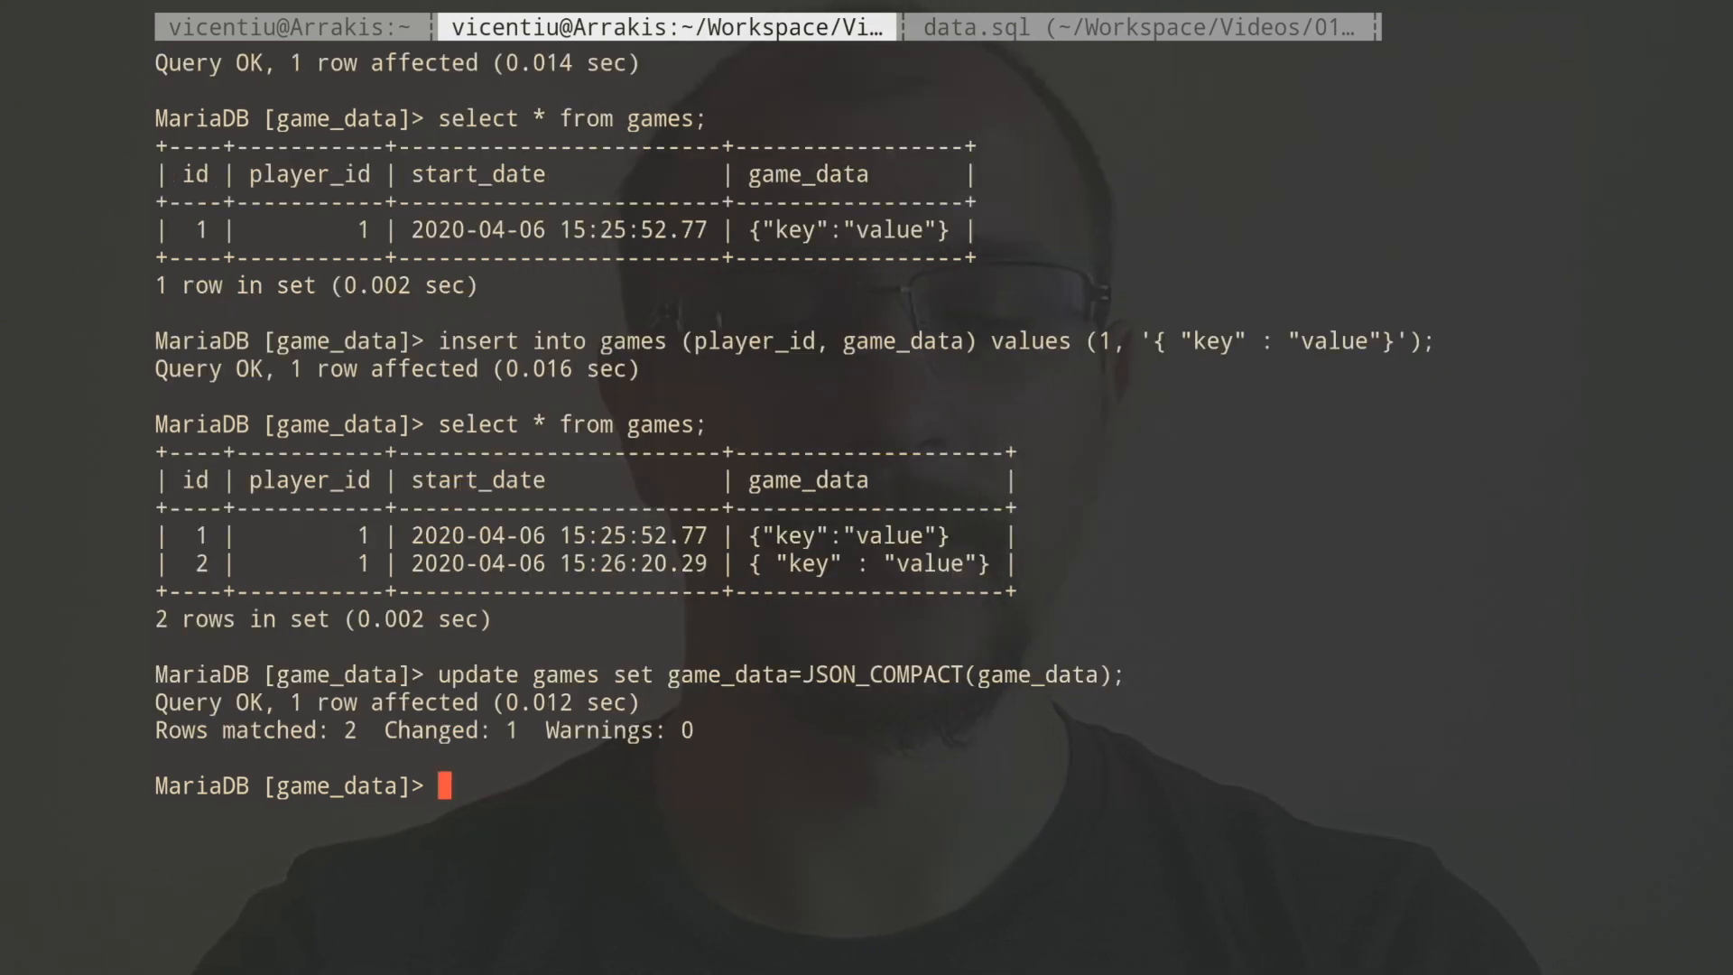
{"action": "type", "text": "se"}
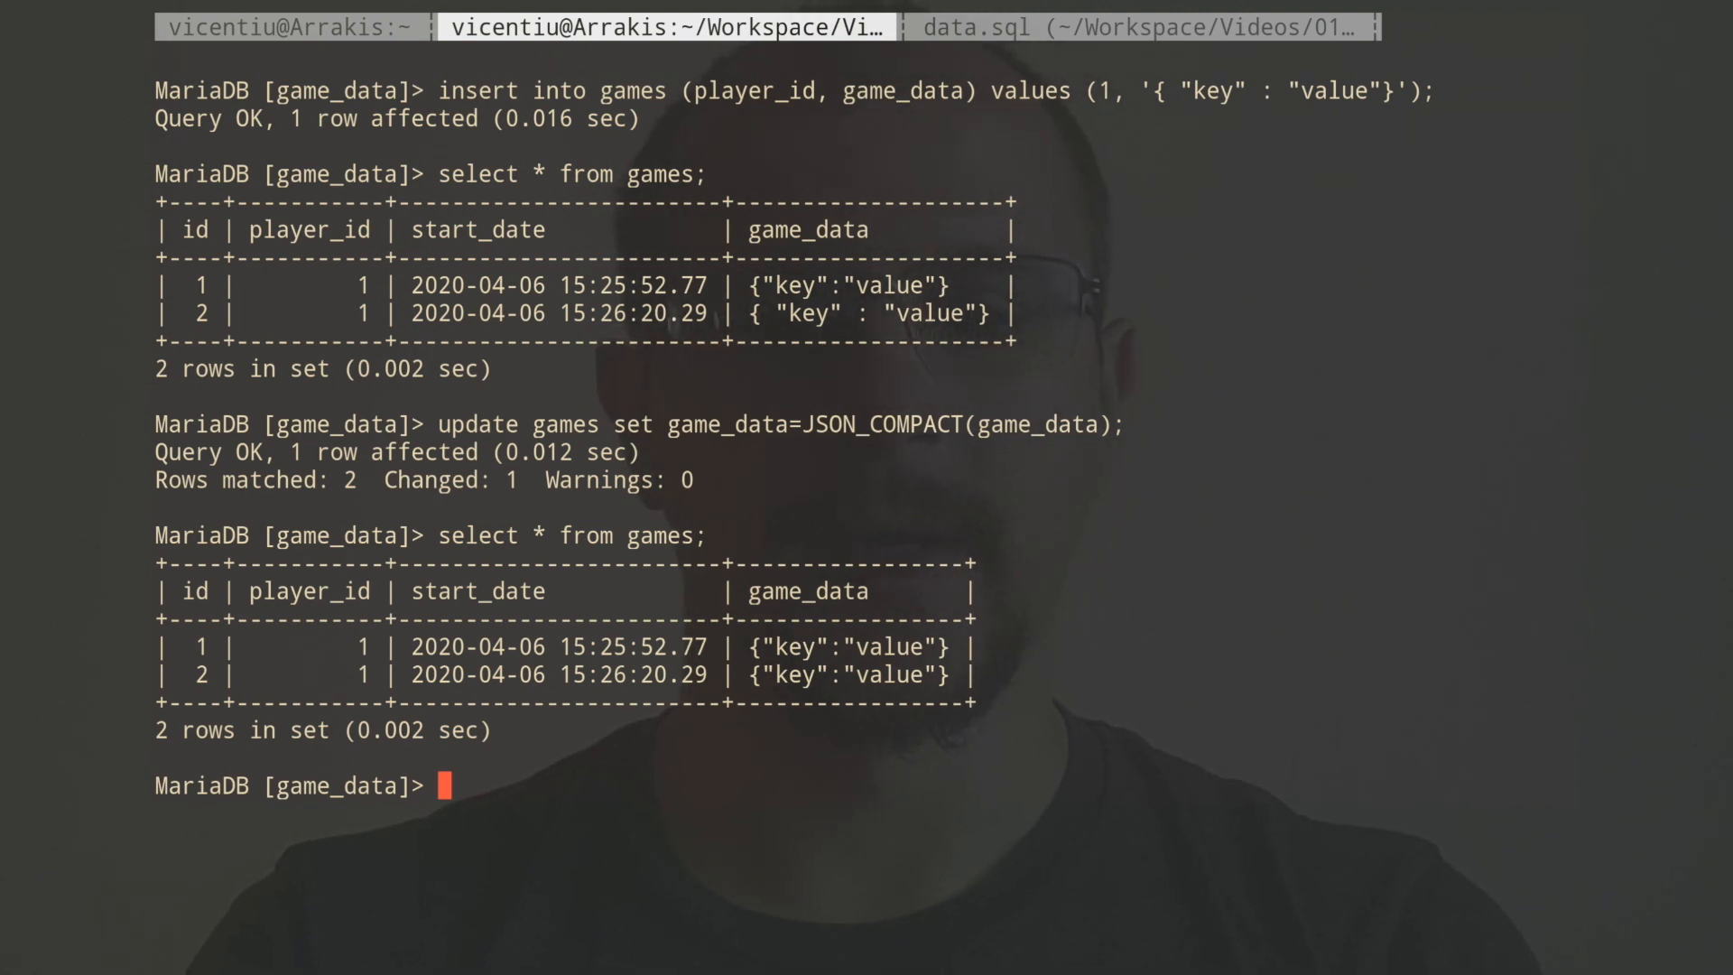
Begin an update of games setting game_data with JSON_INSERT on game_data.
{"action": "type", "text": "in"}
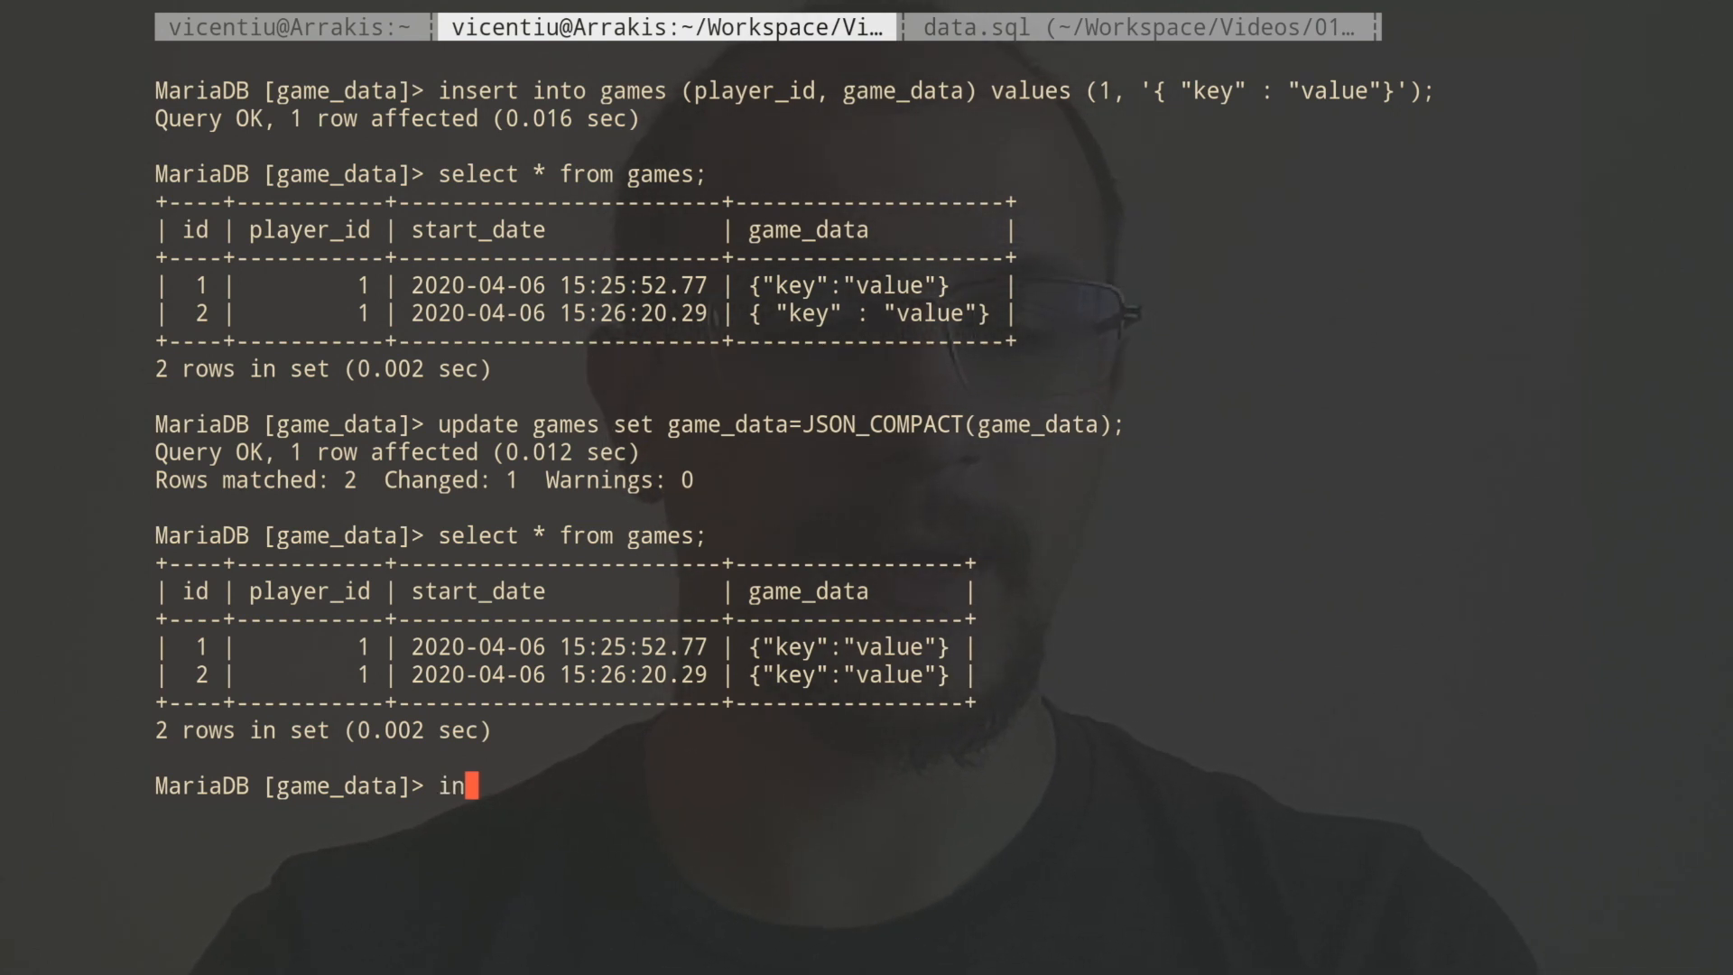
{"action": "type", "text": "upda"}
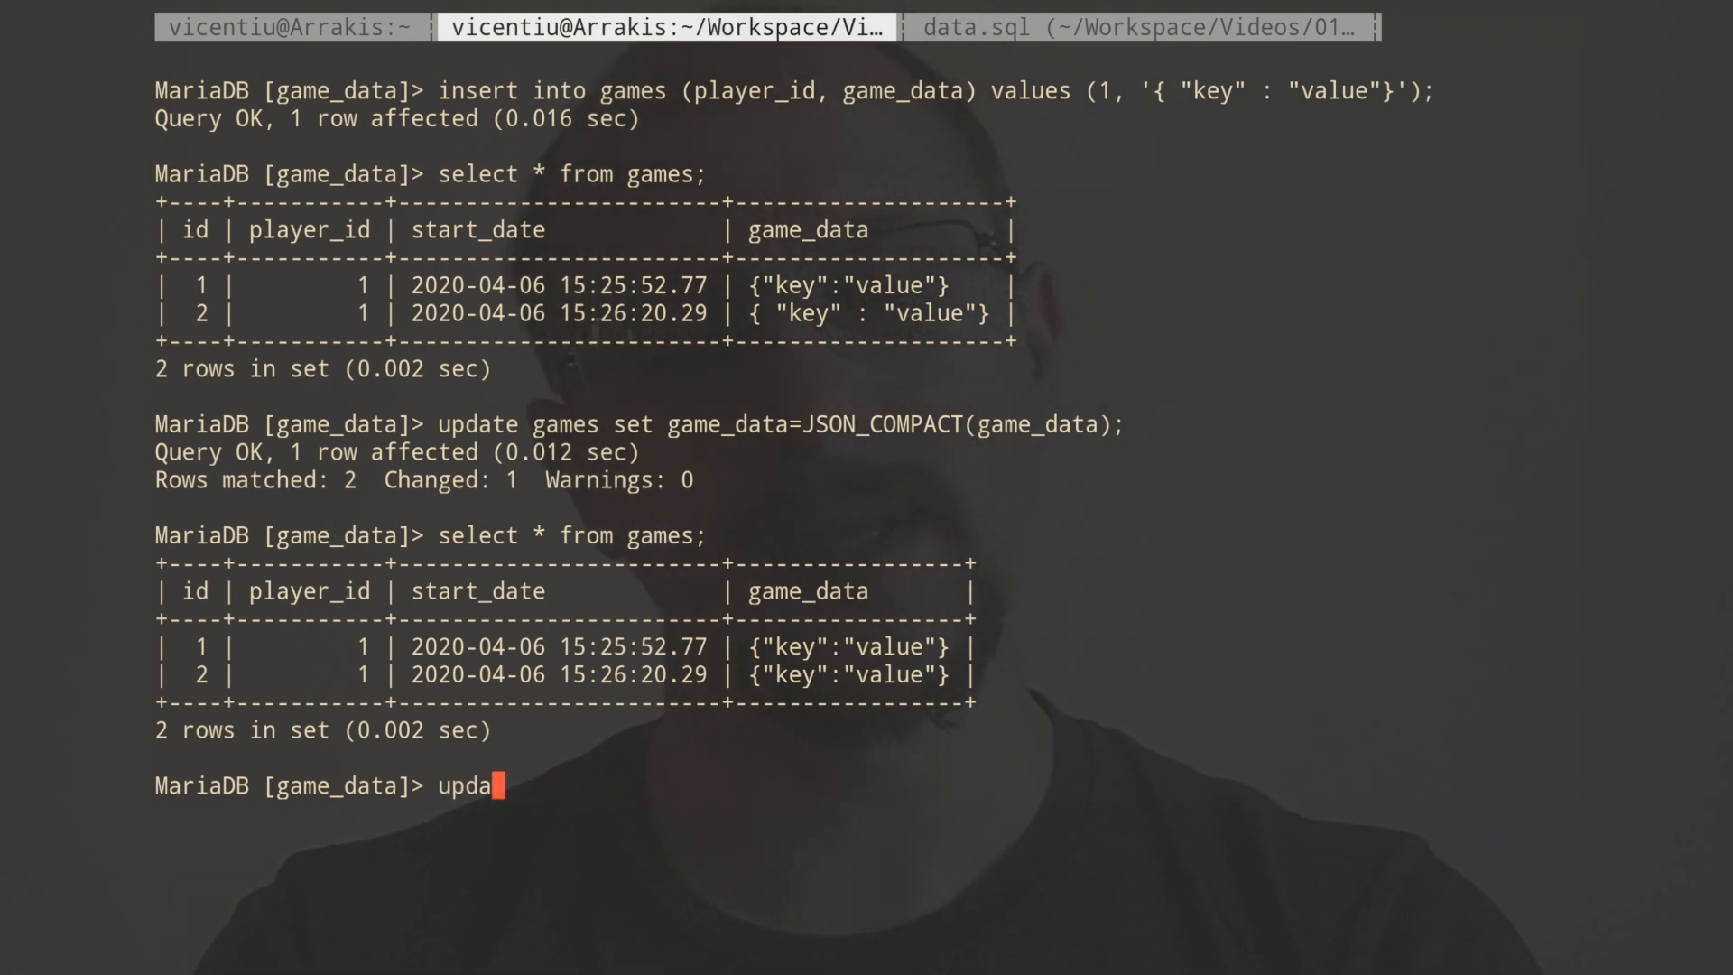
{"action": "type", "text": "te games"}
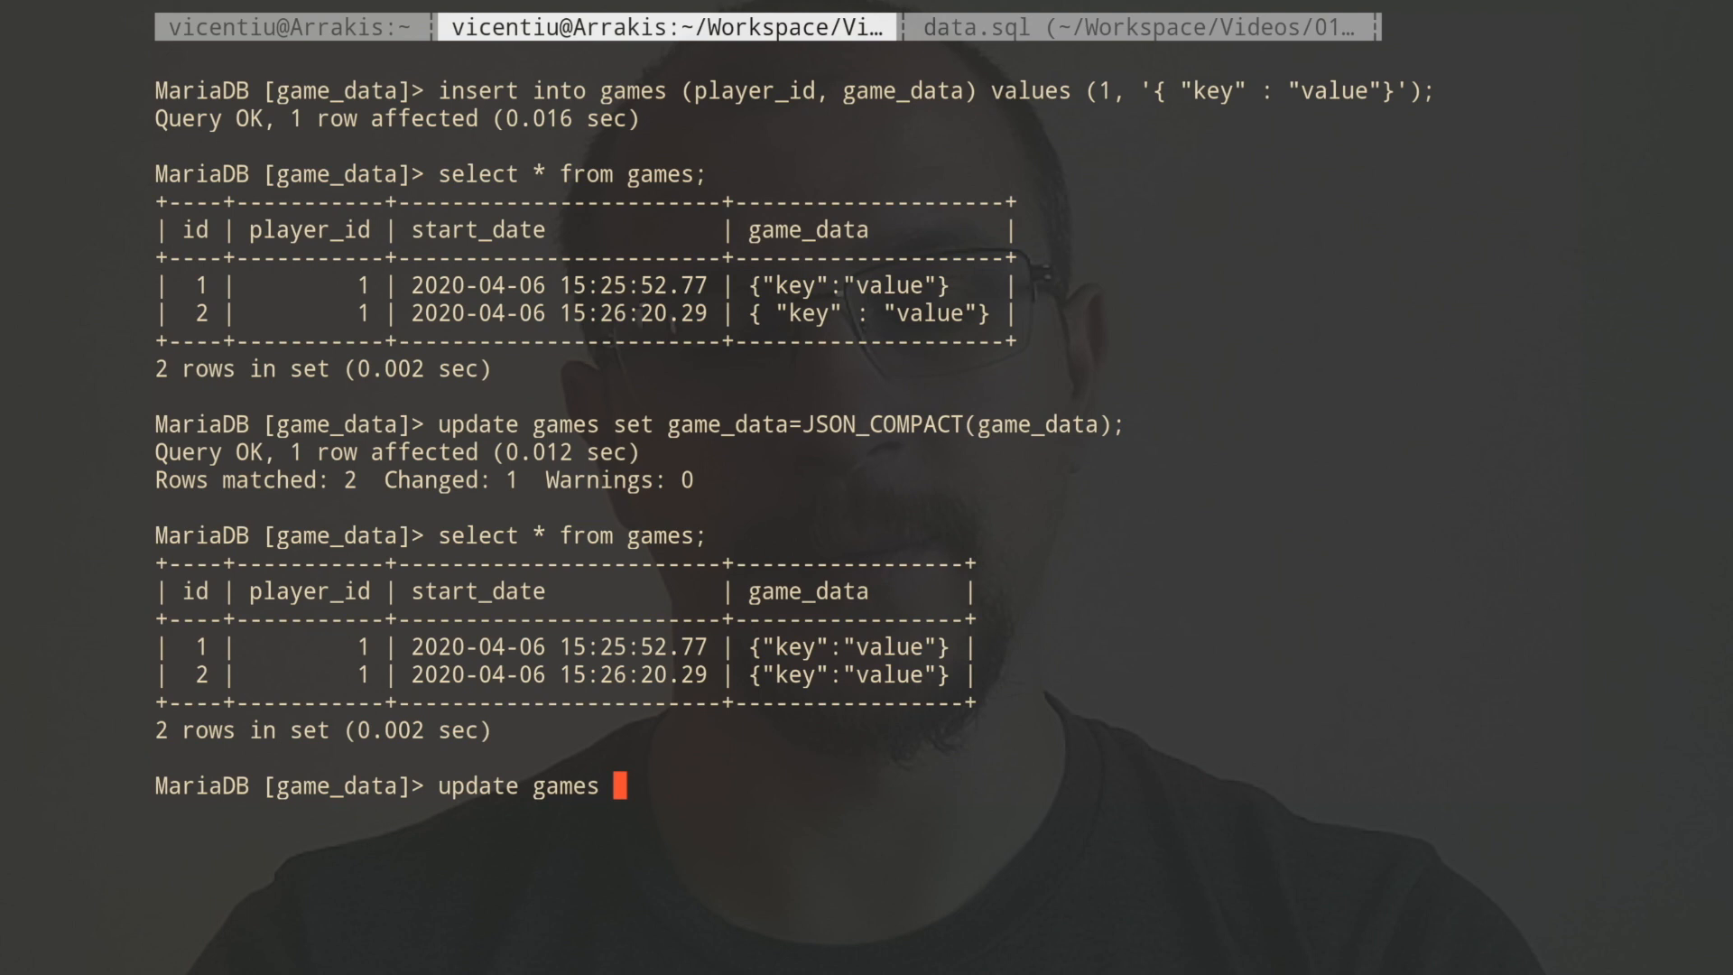
{"action": "key", "text": "BackSpace"}
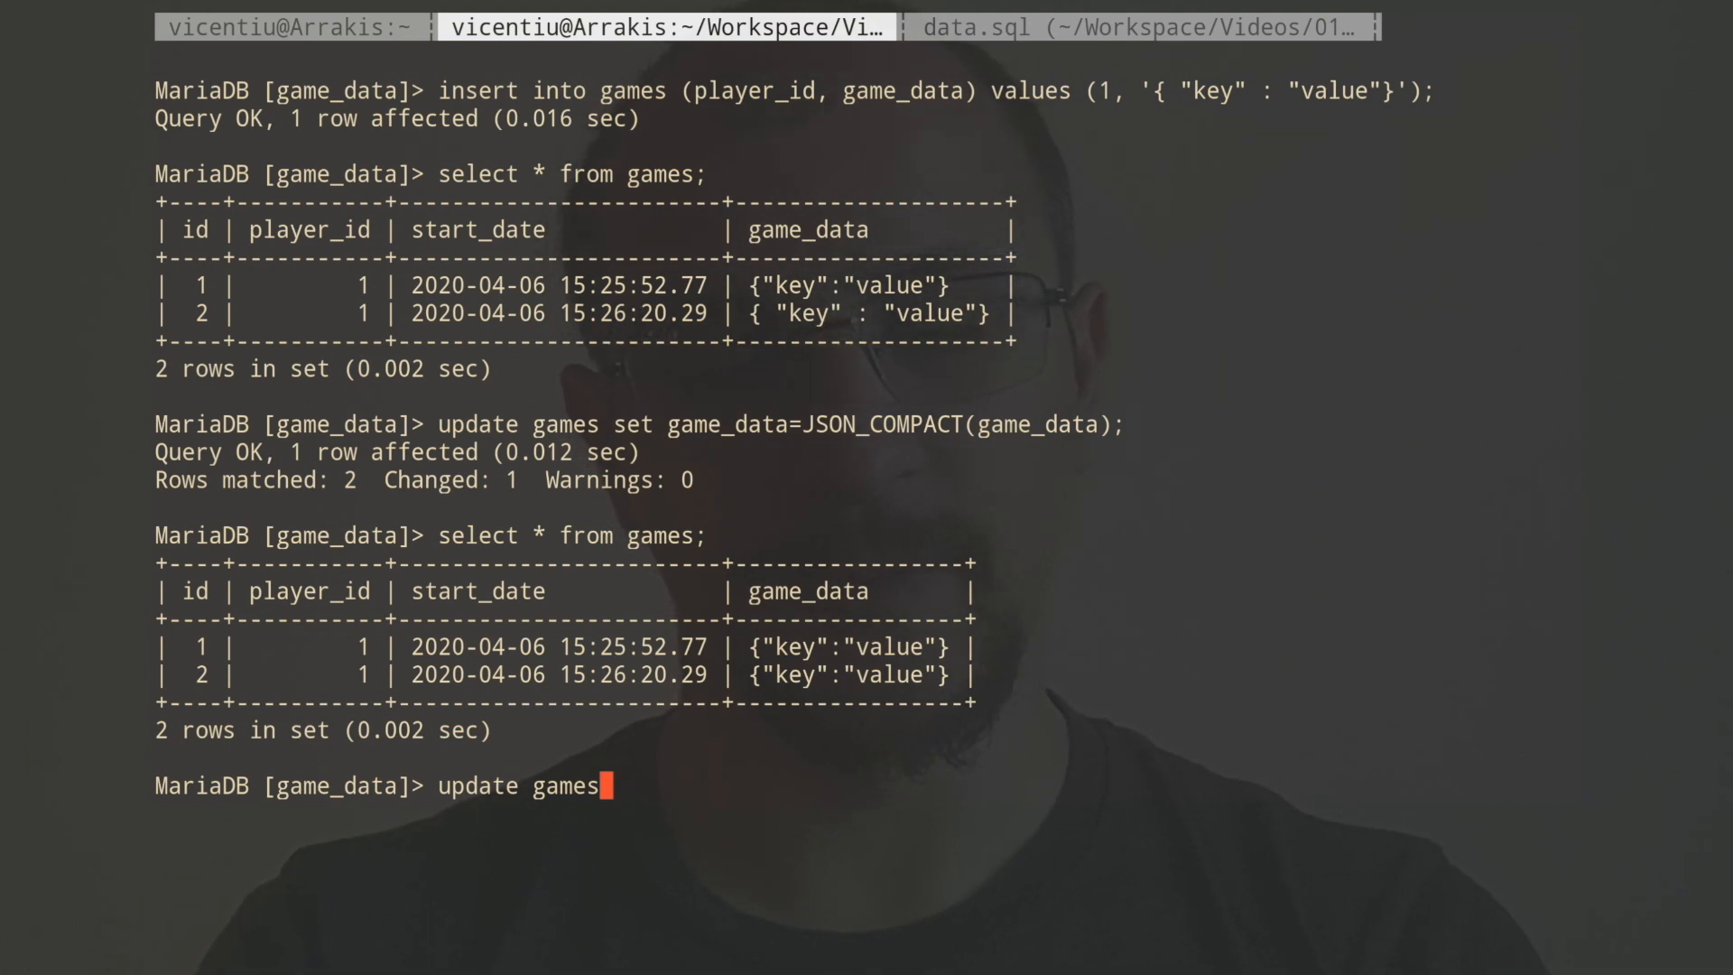
{"action": "type", "text": "\" \""}
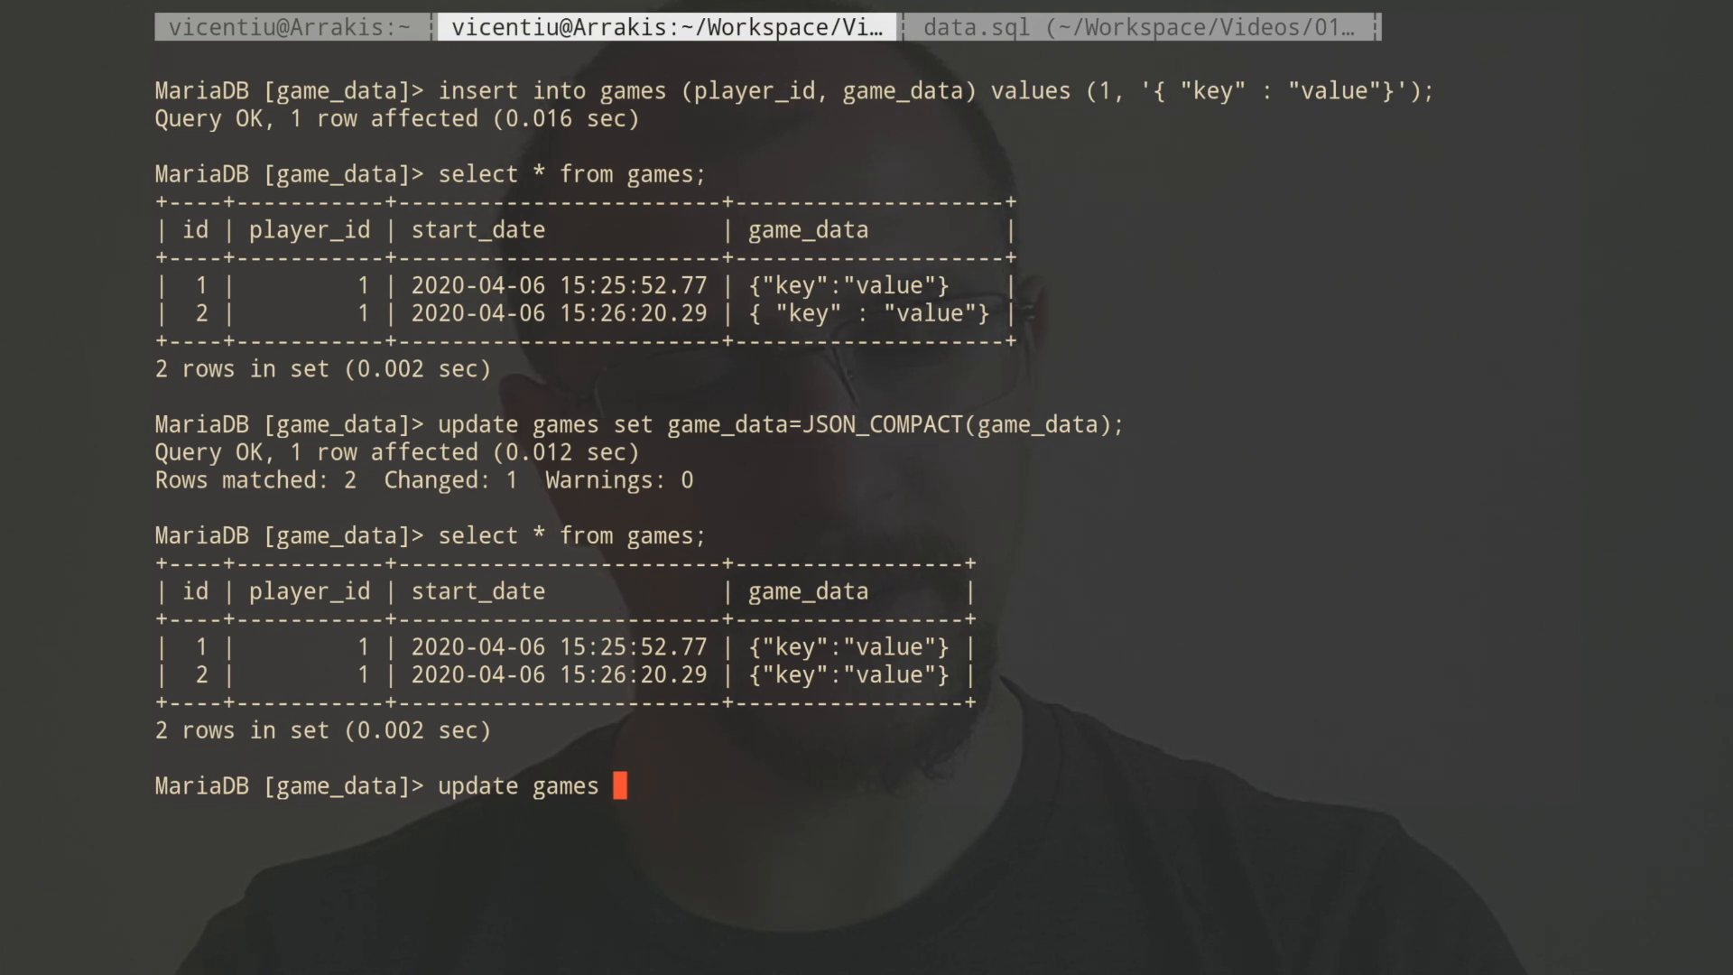
{"action": "type", "text": "game_data s"}
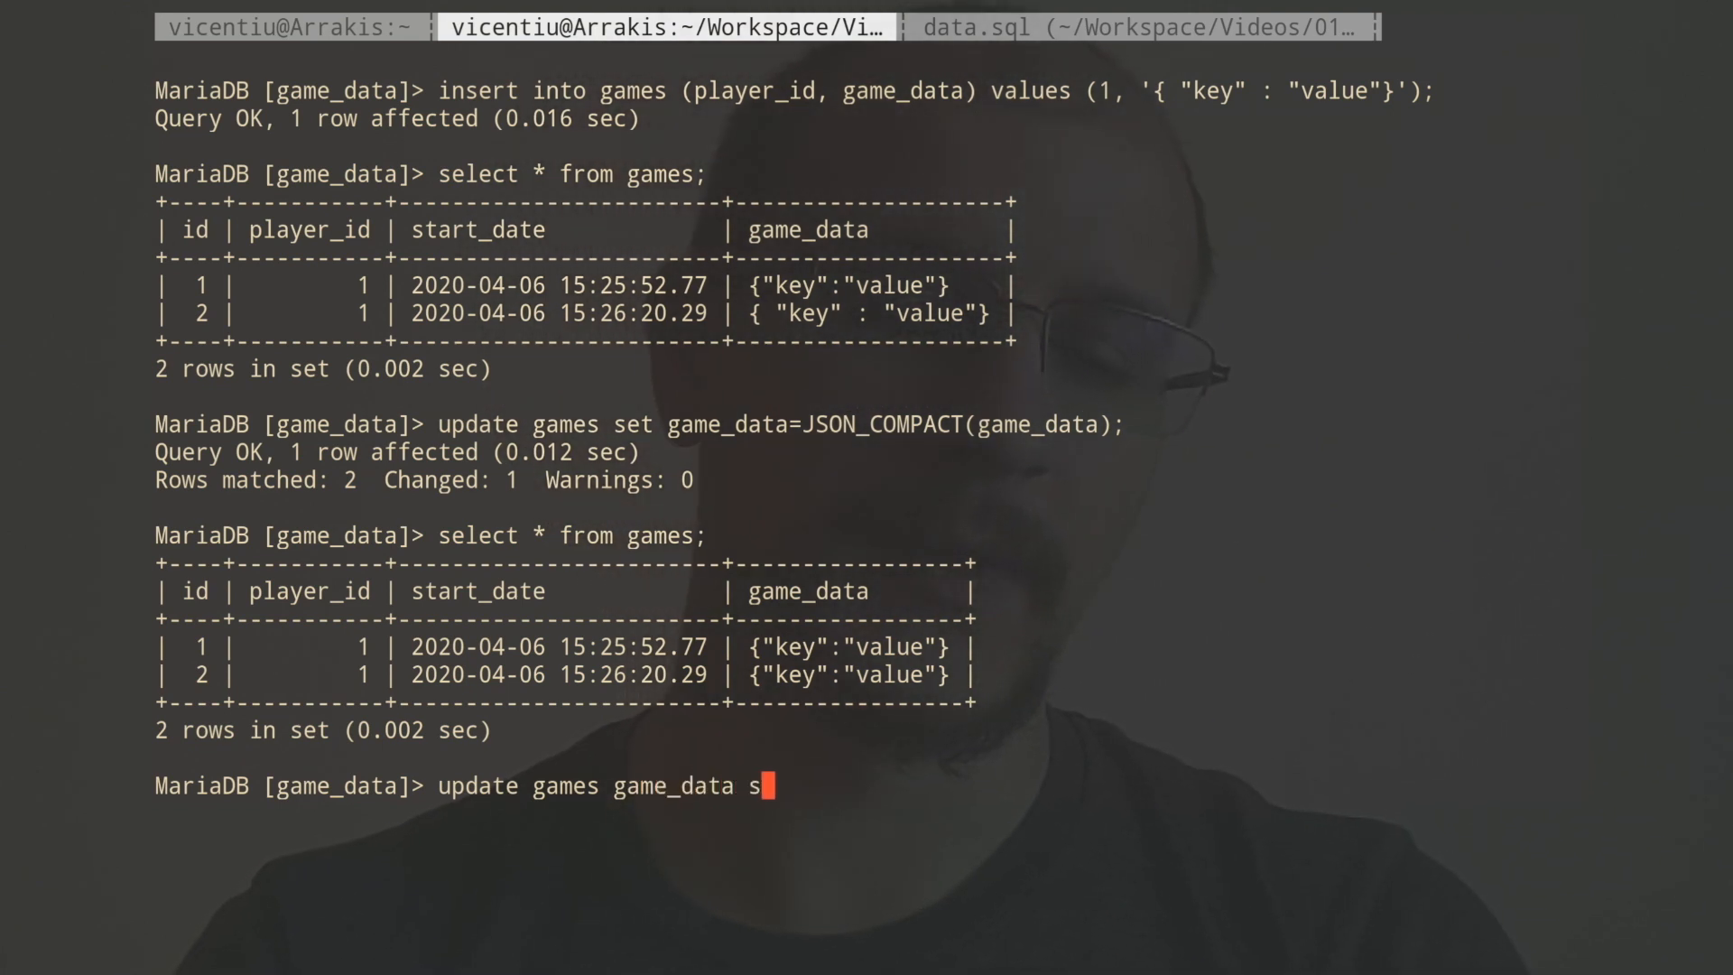
{"action": "type", "text": "et"}
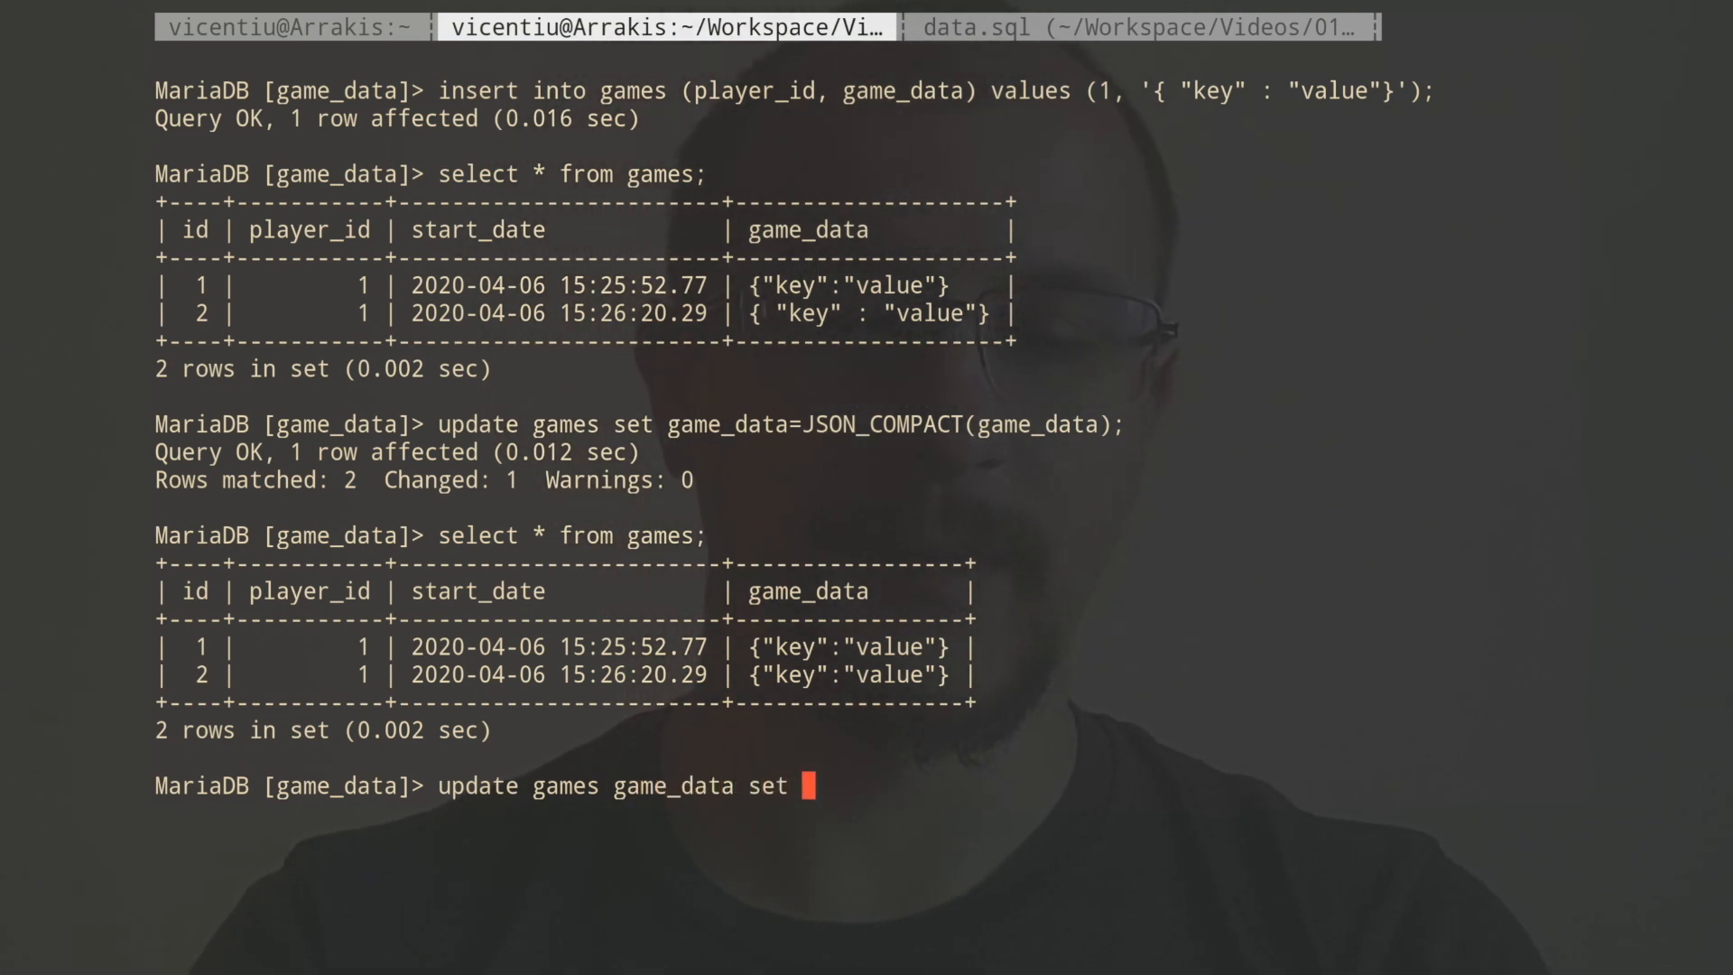
{"action": "type", "text": "game_data"}
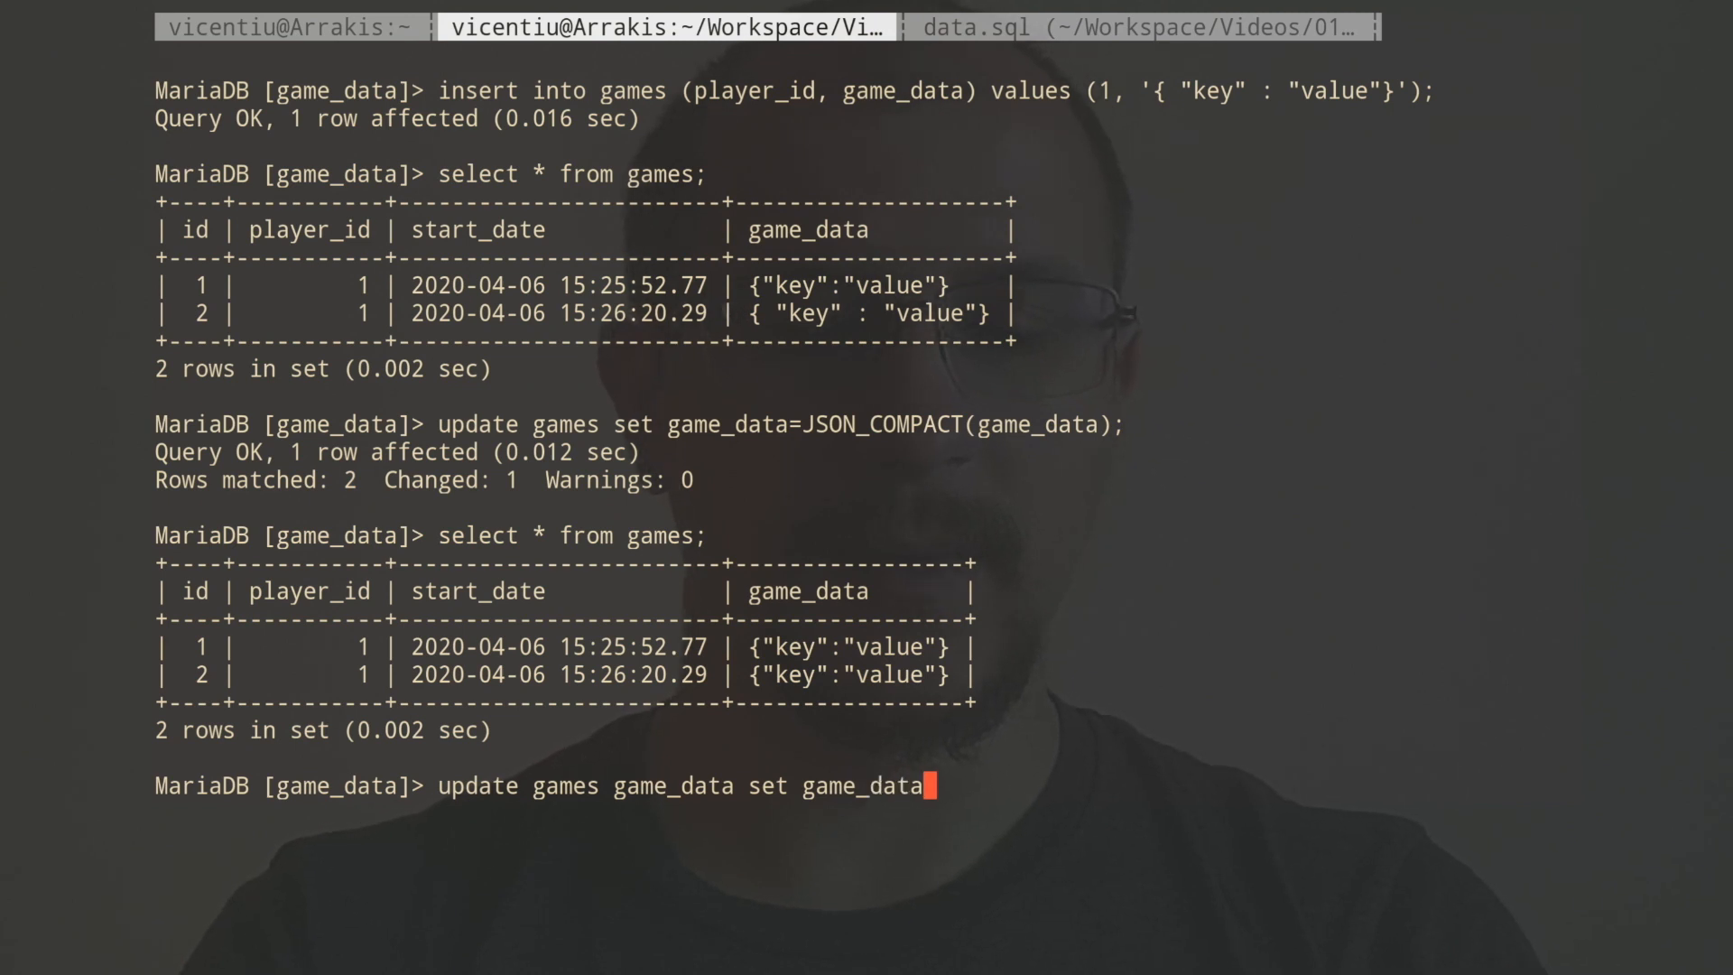
{"action": "type", "text": "="}
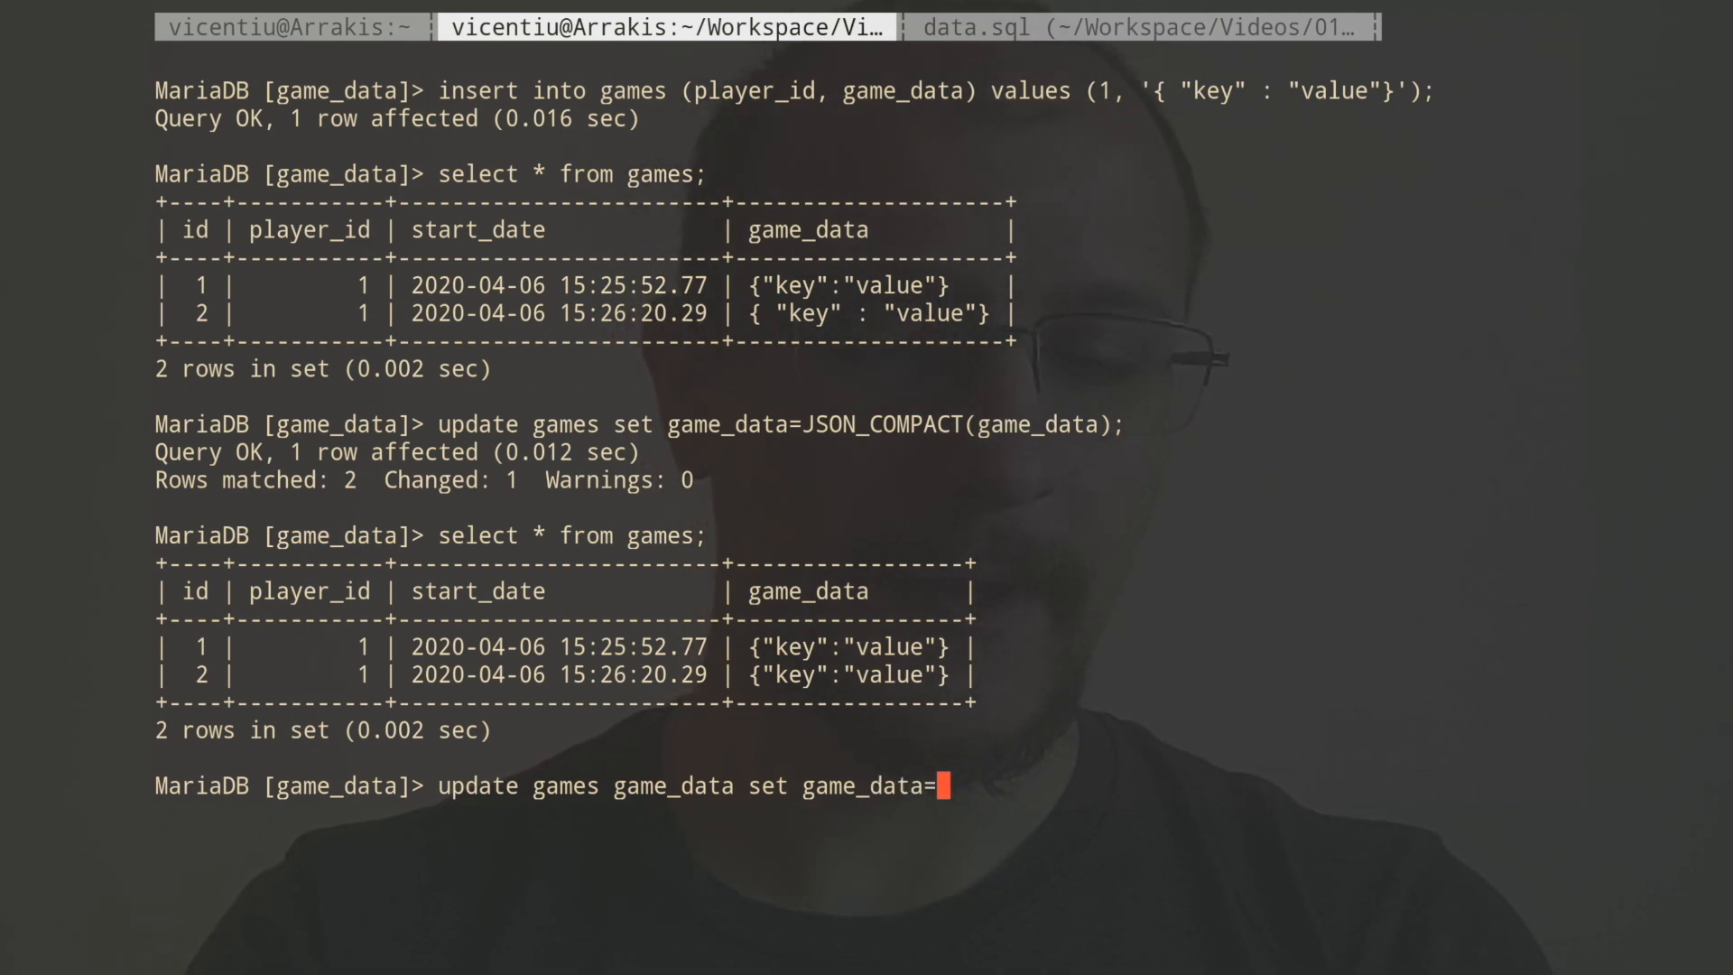
{"action": "type", "text": "J"}
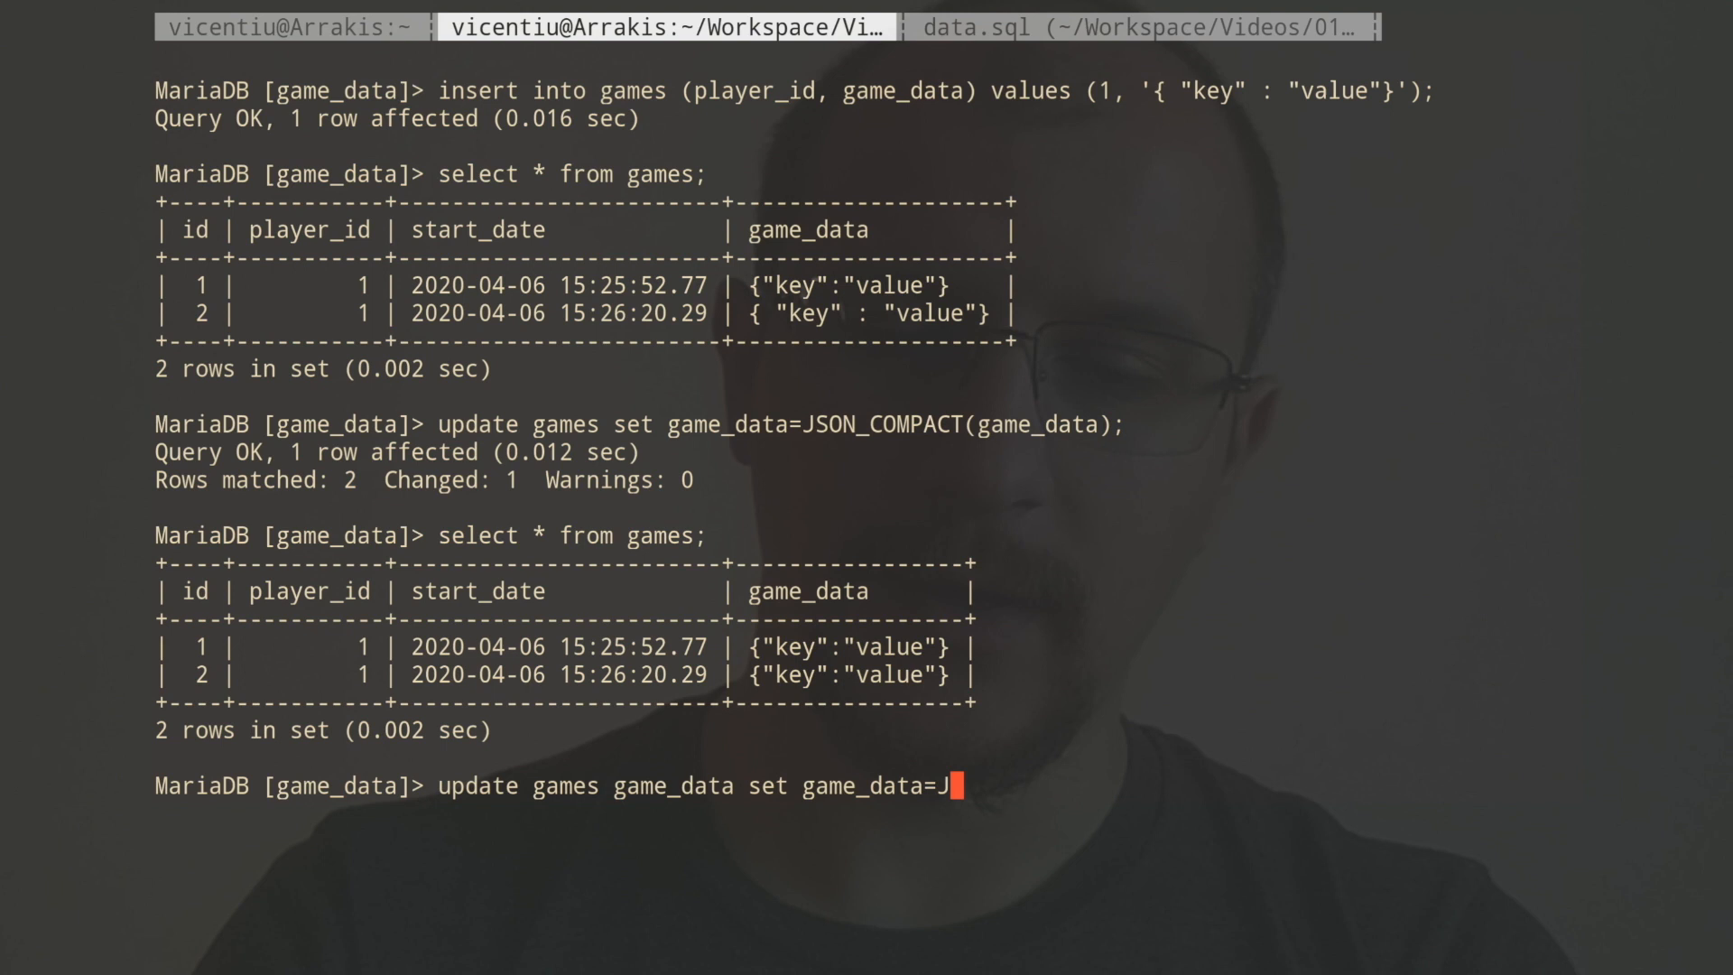
{"action": "type", "text": "SON_INSER"}
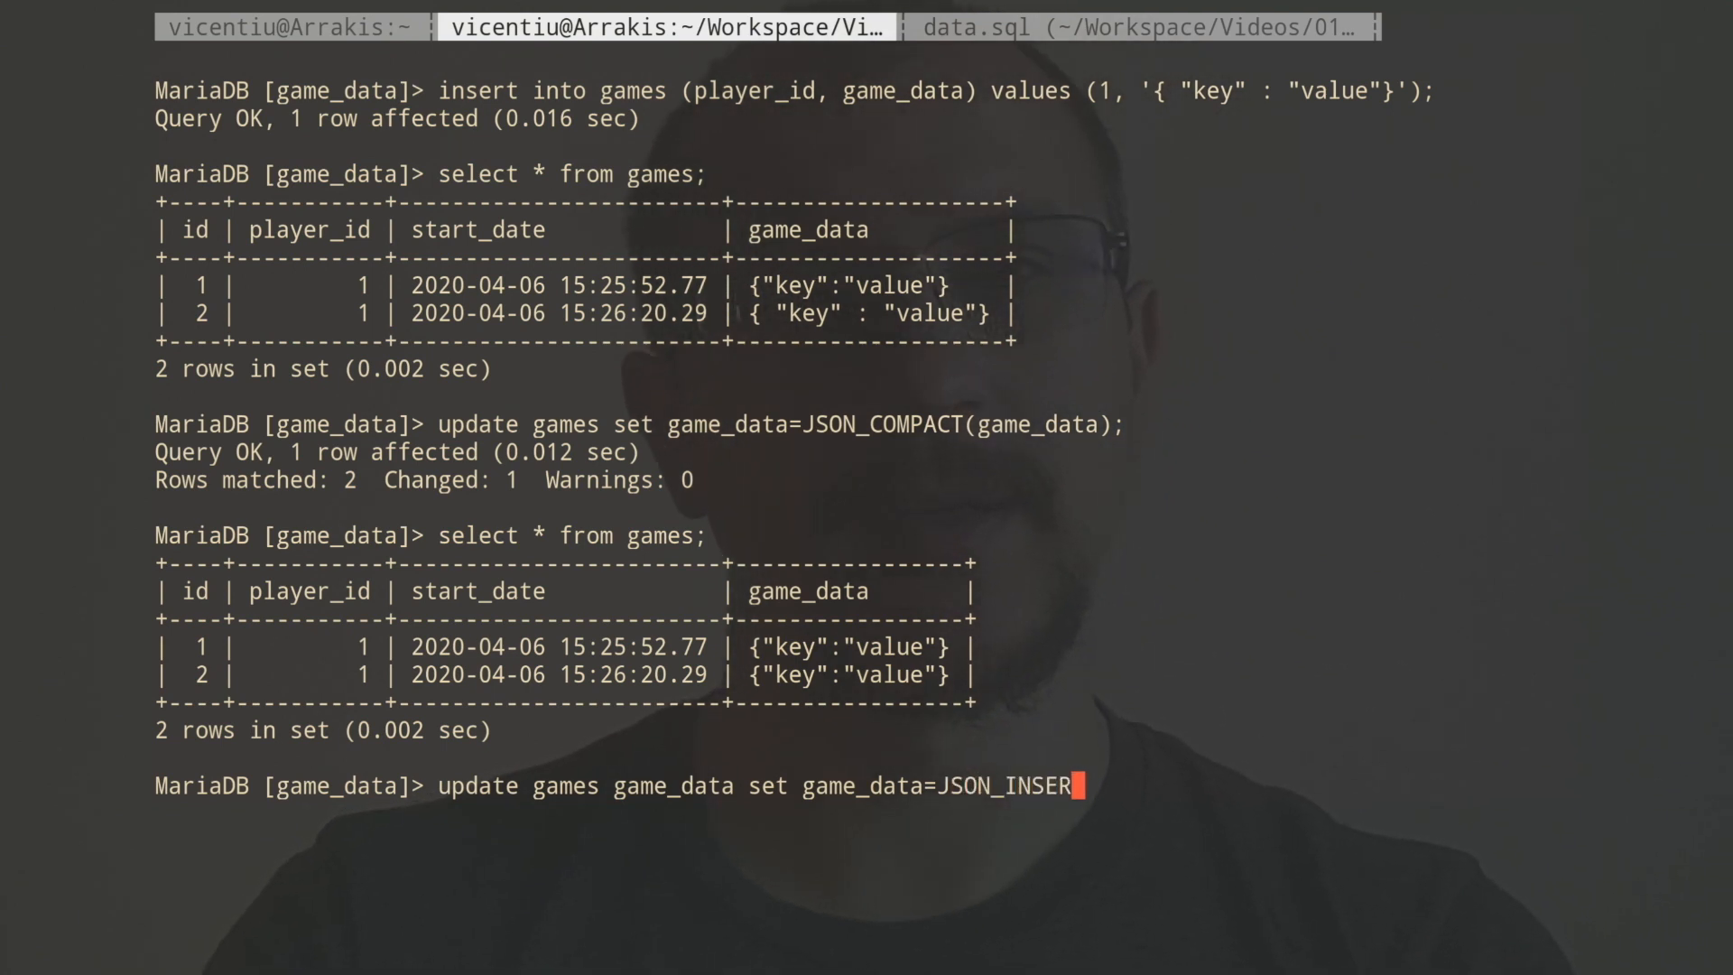
{"action": "type", "text": "T('"}
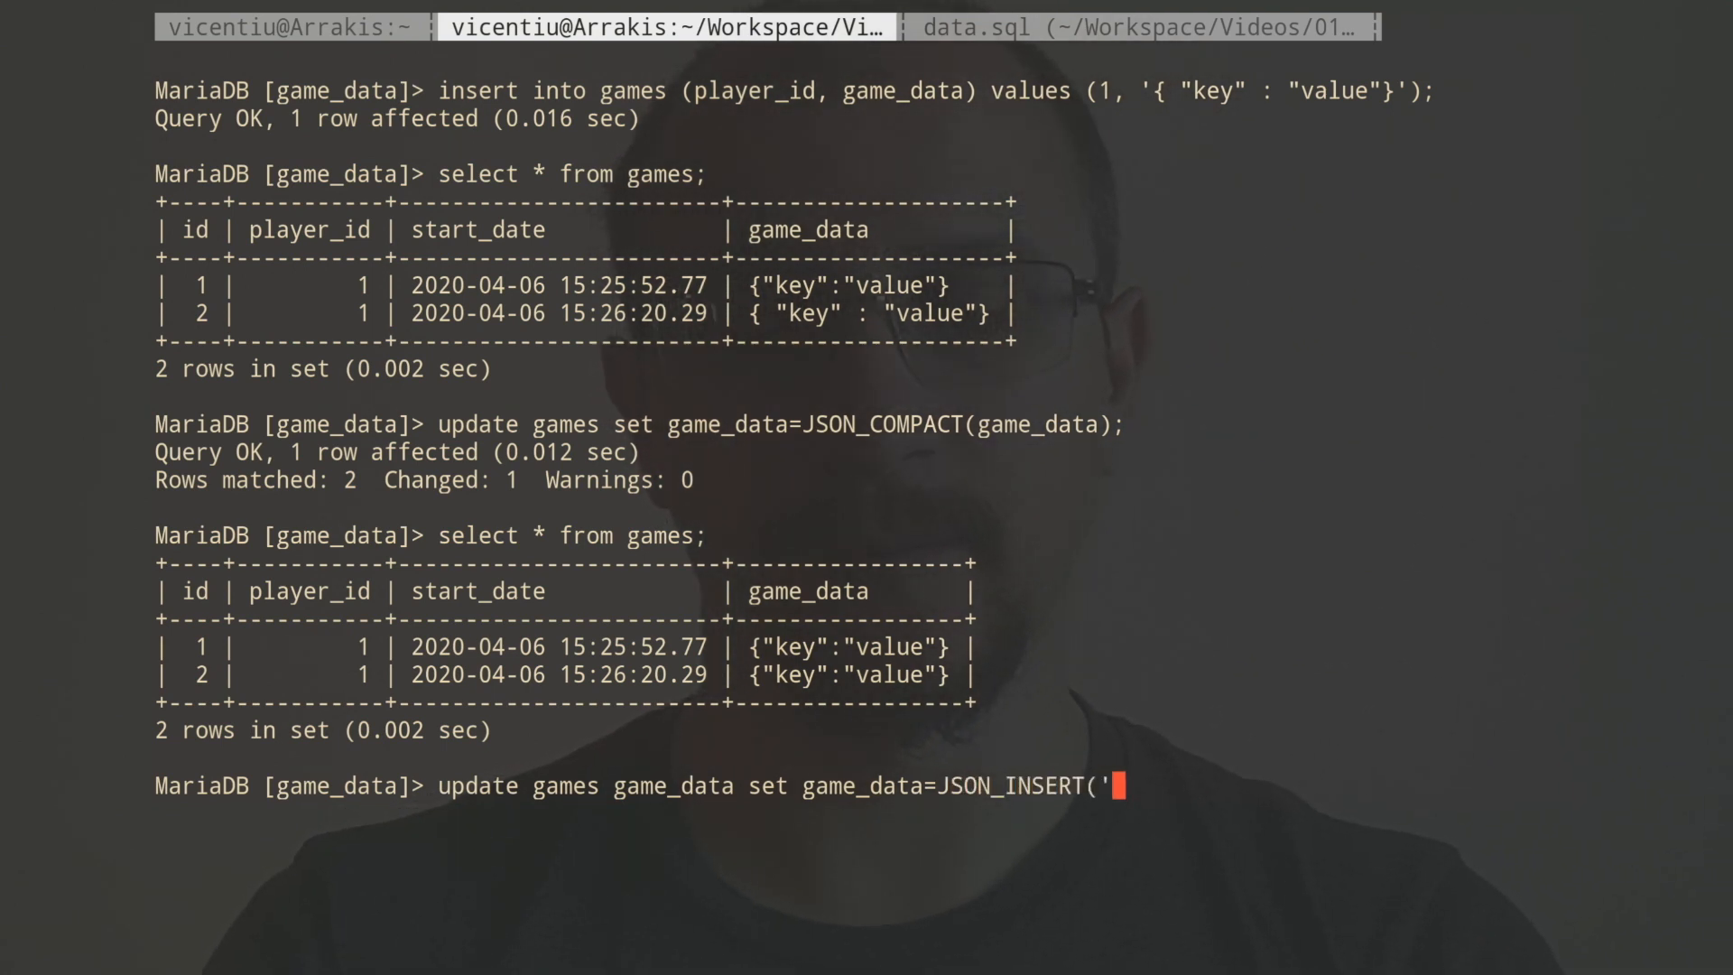
{"action": "key", "text": "BackSpace"}
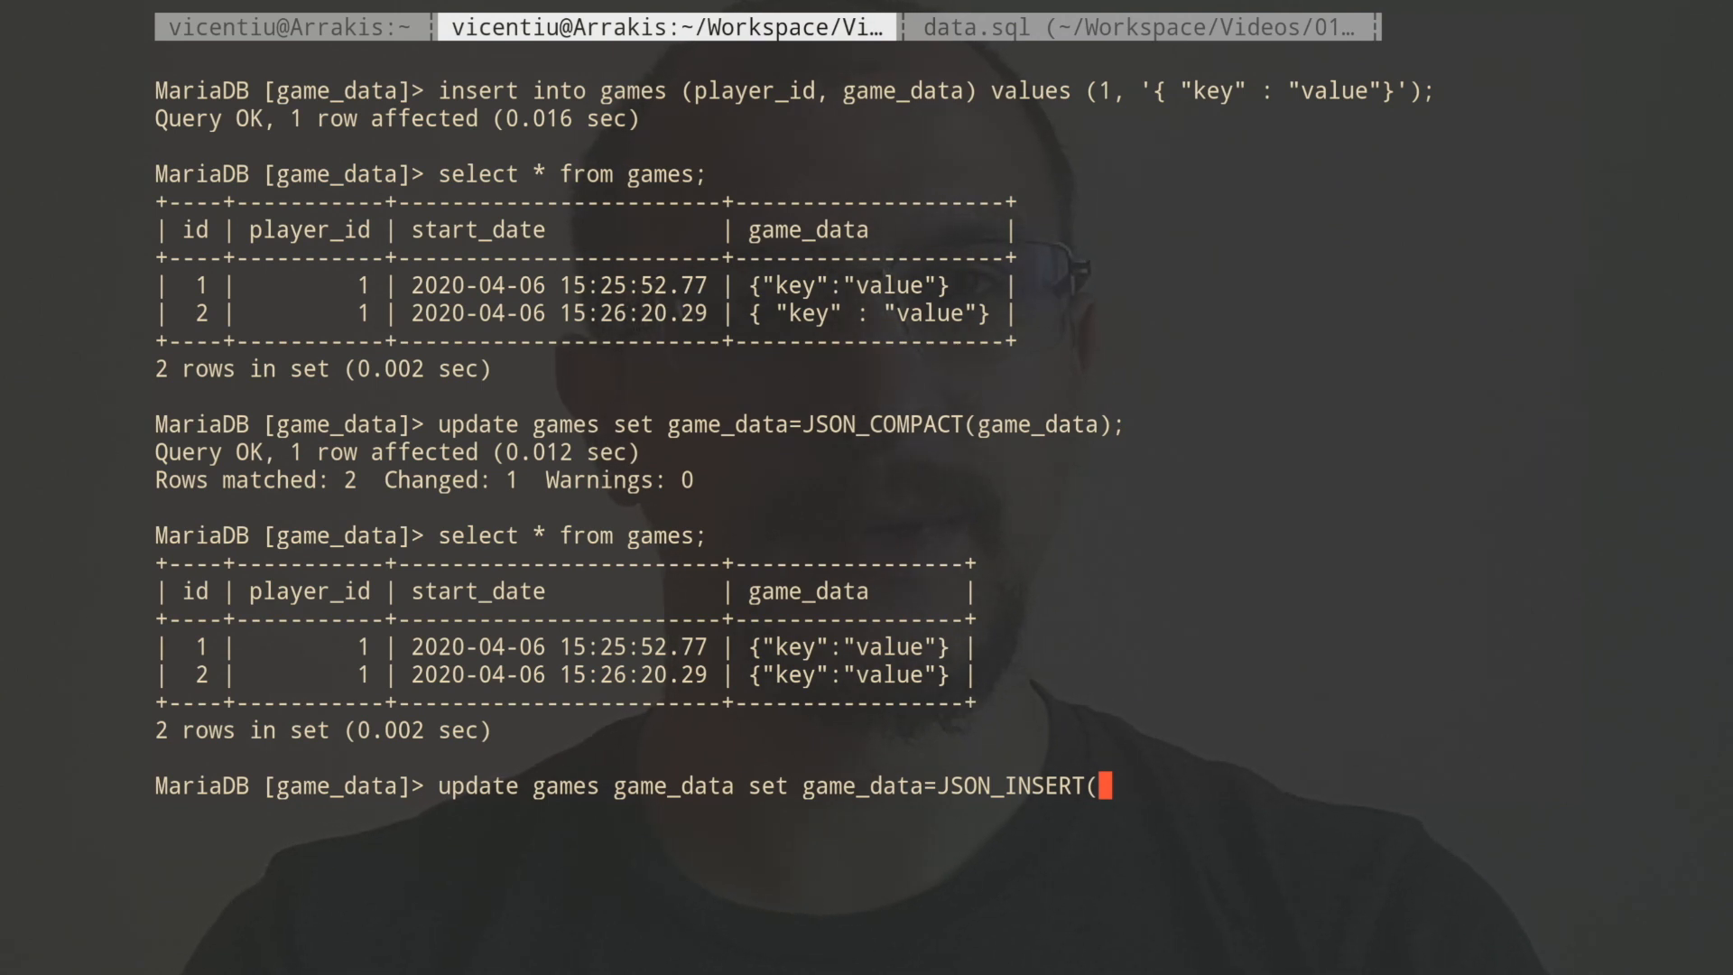
Complete JSON_INSERT with path '$.map' and value 'prototype.map' and run it, changing both rows.
{"action": "type", "text": "game_data,"}
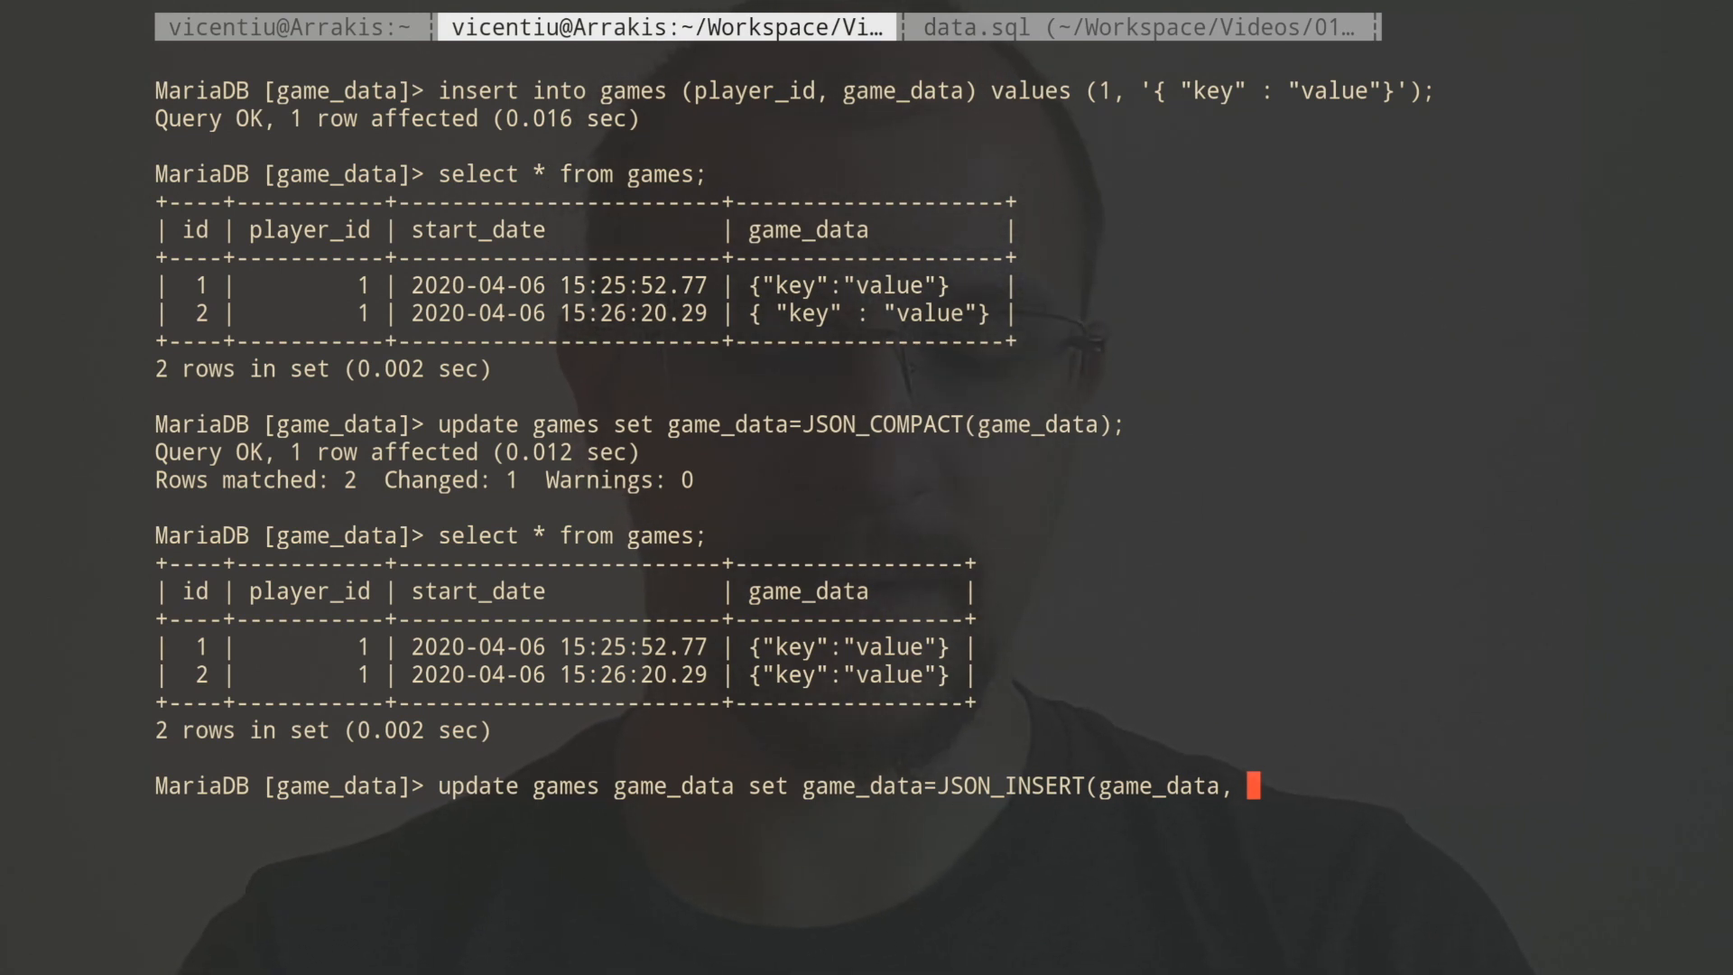
{"action": "type", "text": "'$"}
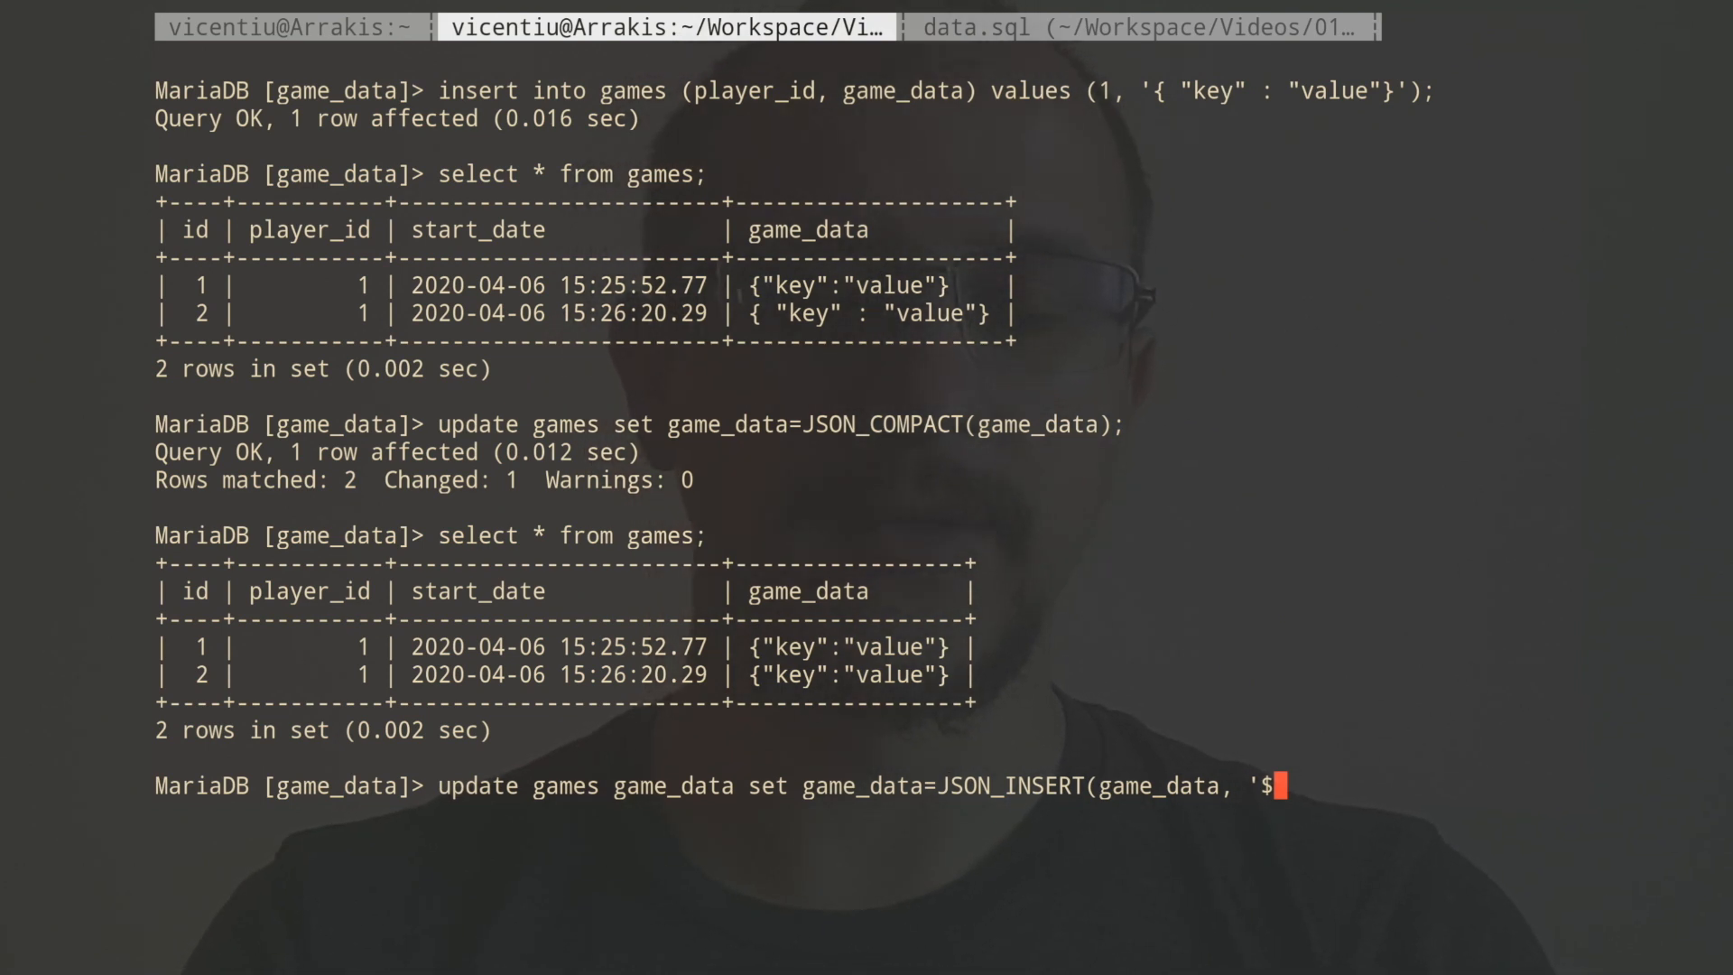
{"action": "type", "text": "."}
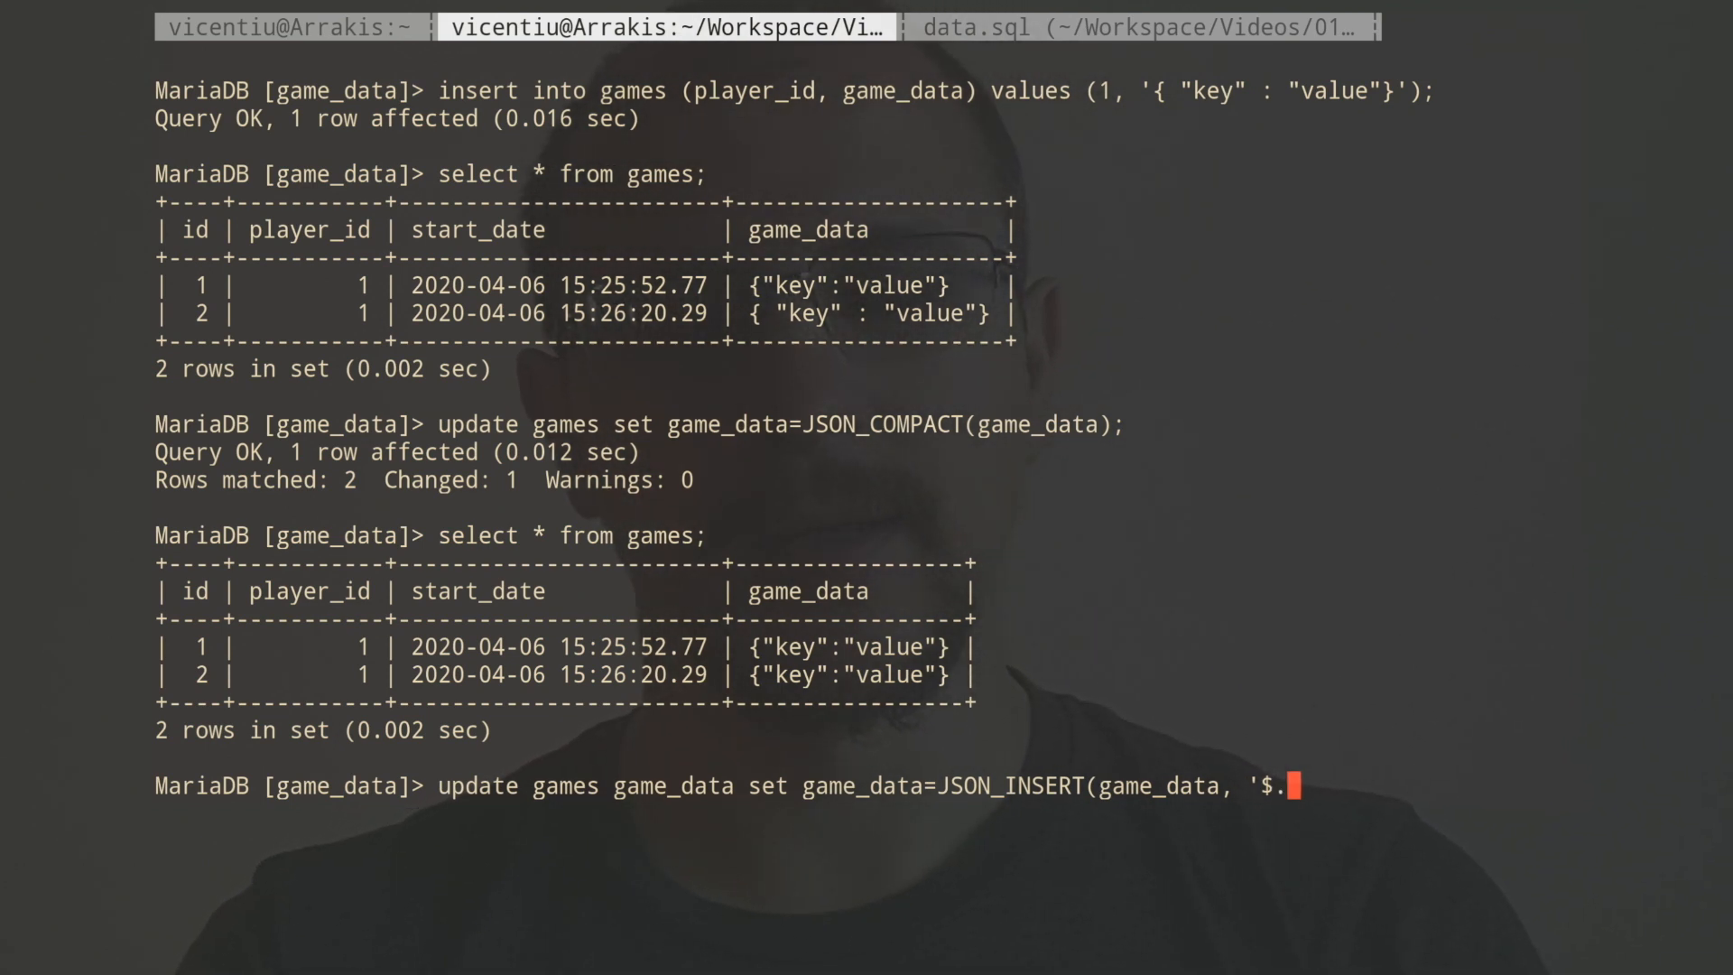
{"action": "type", "text": "map"}
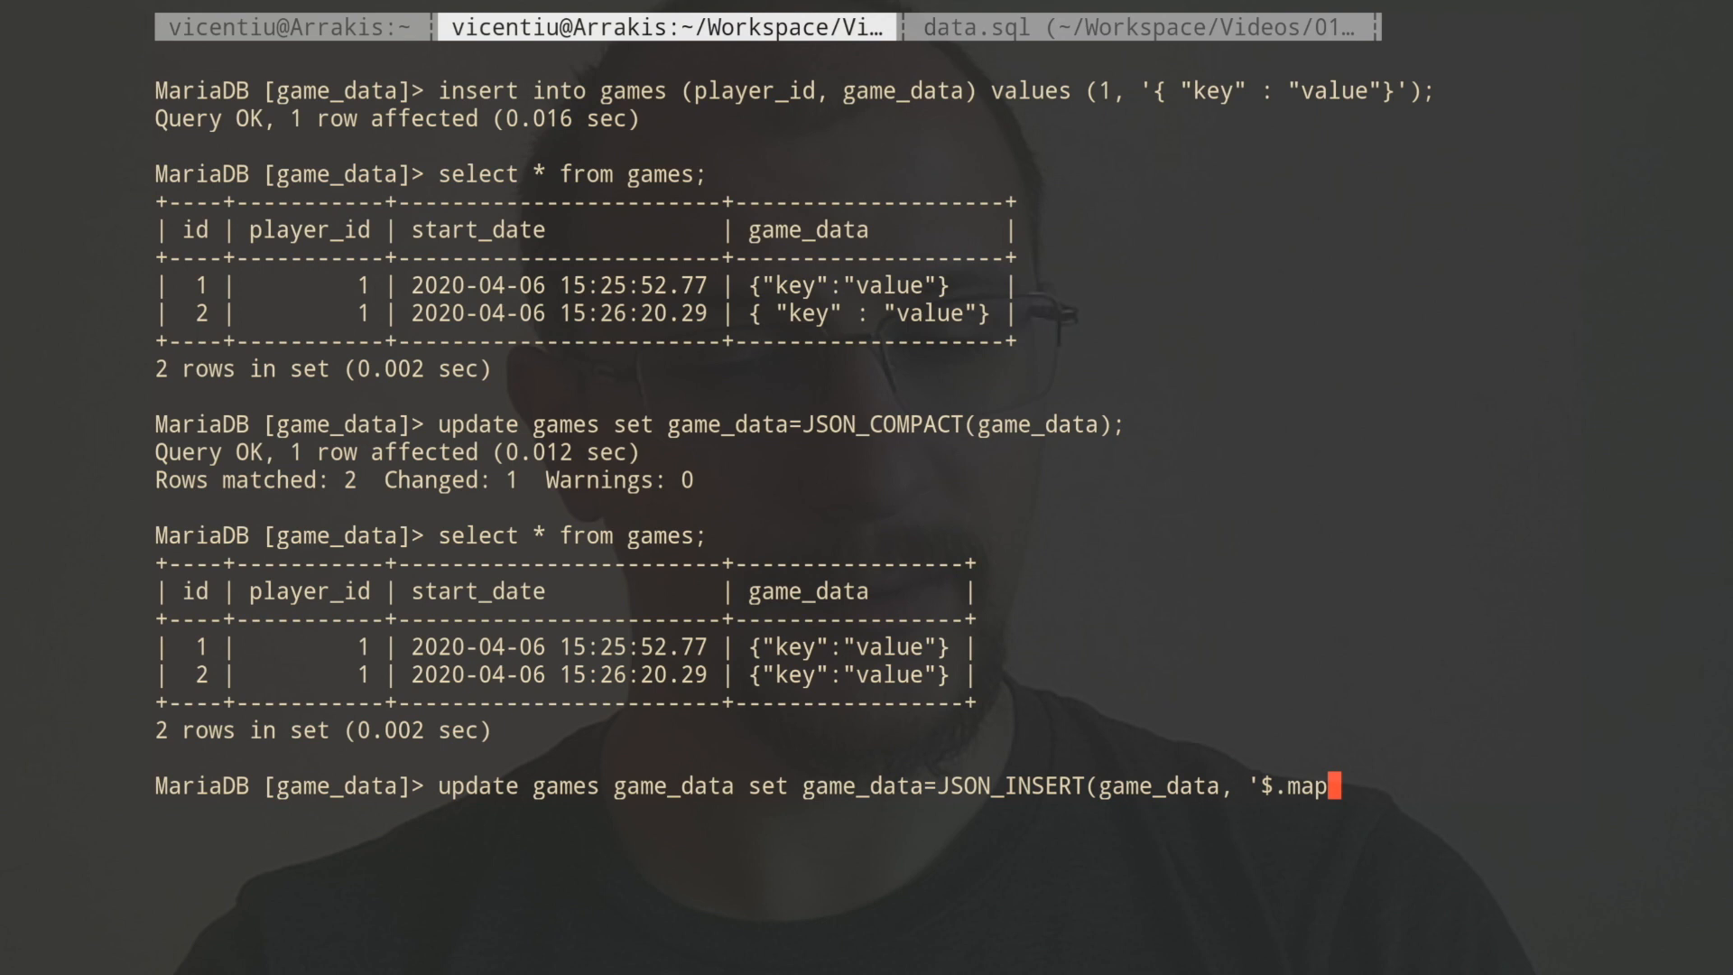
{"action": "type", "text": "',"}
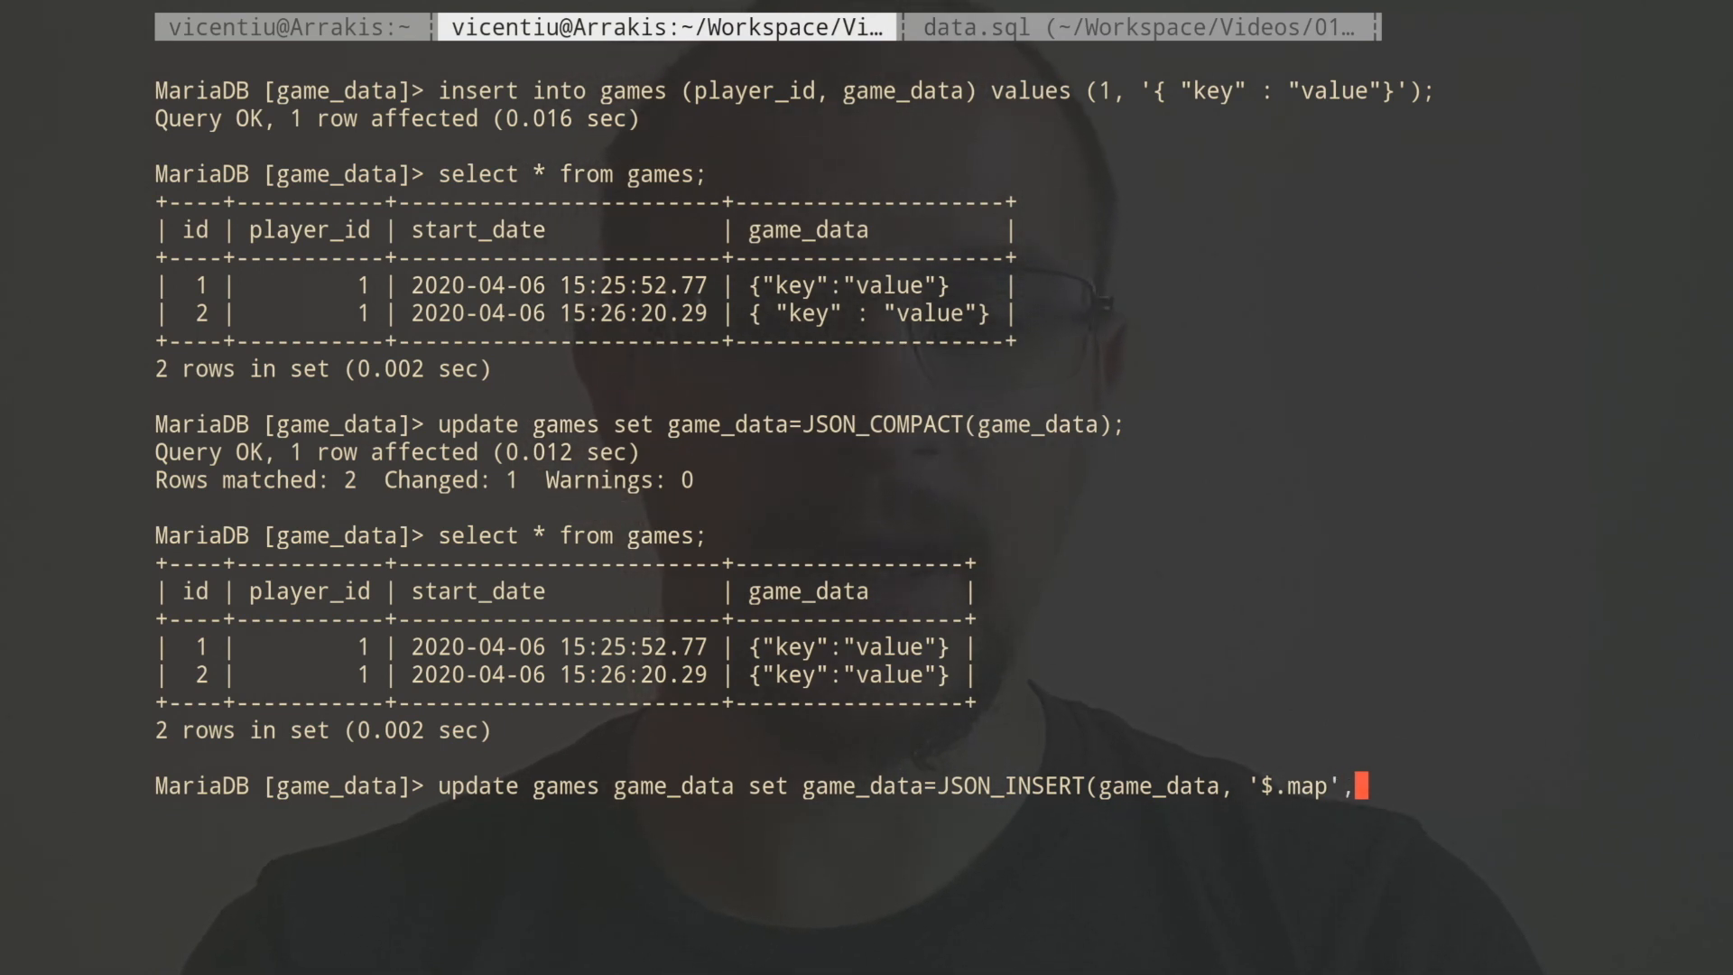
{"action": "type", "text": "'"}
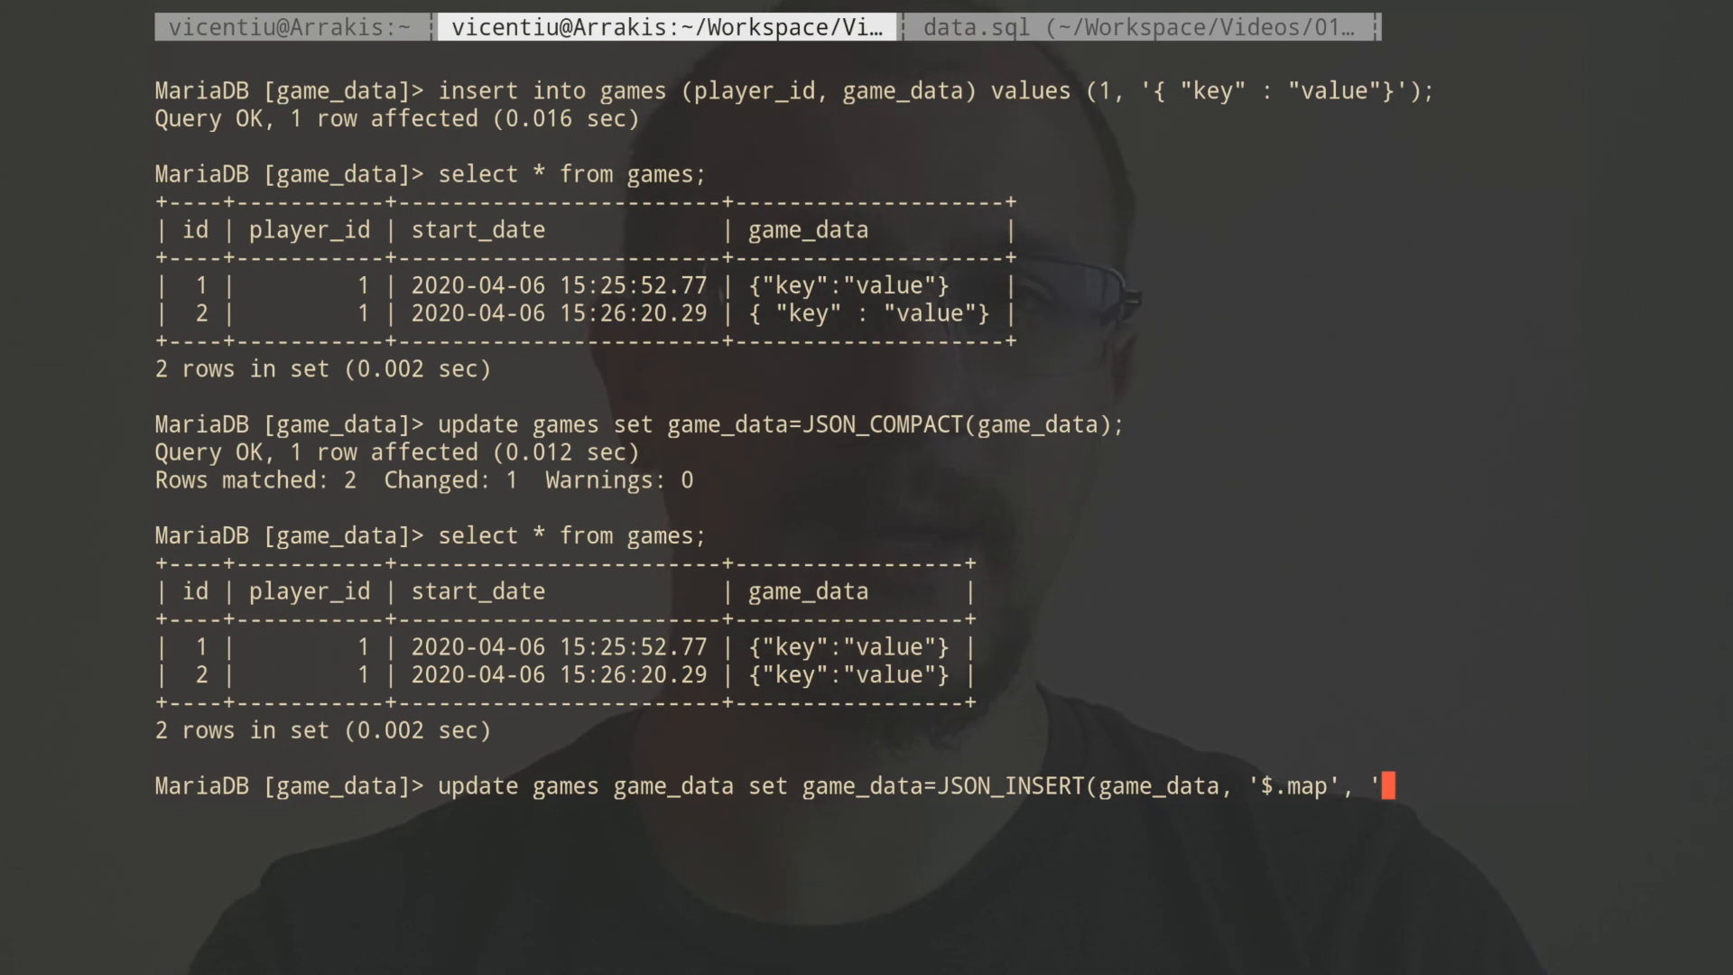
{"action": "type", "text": "prototype"}
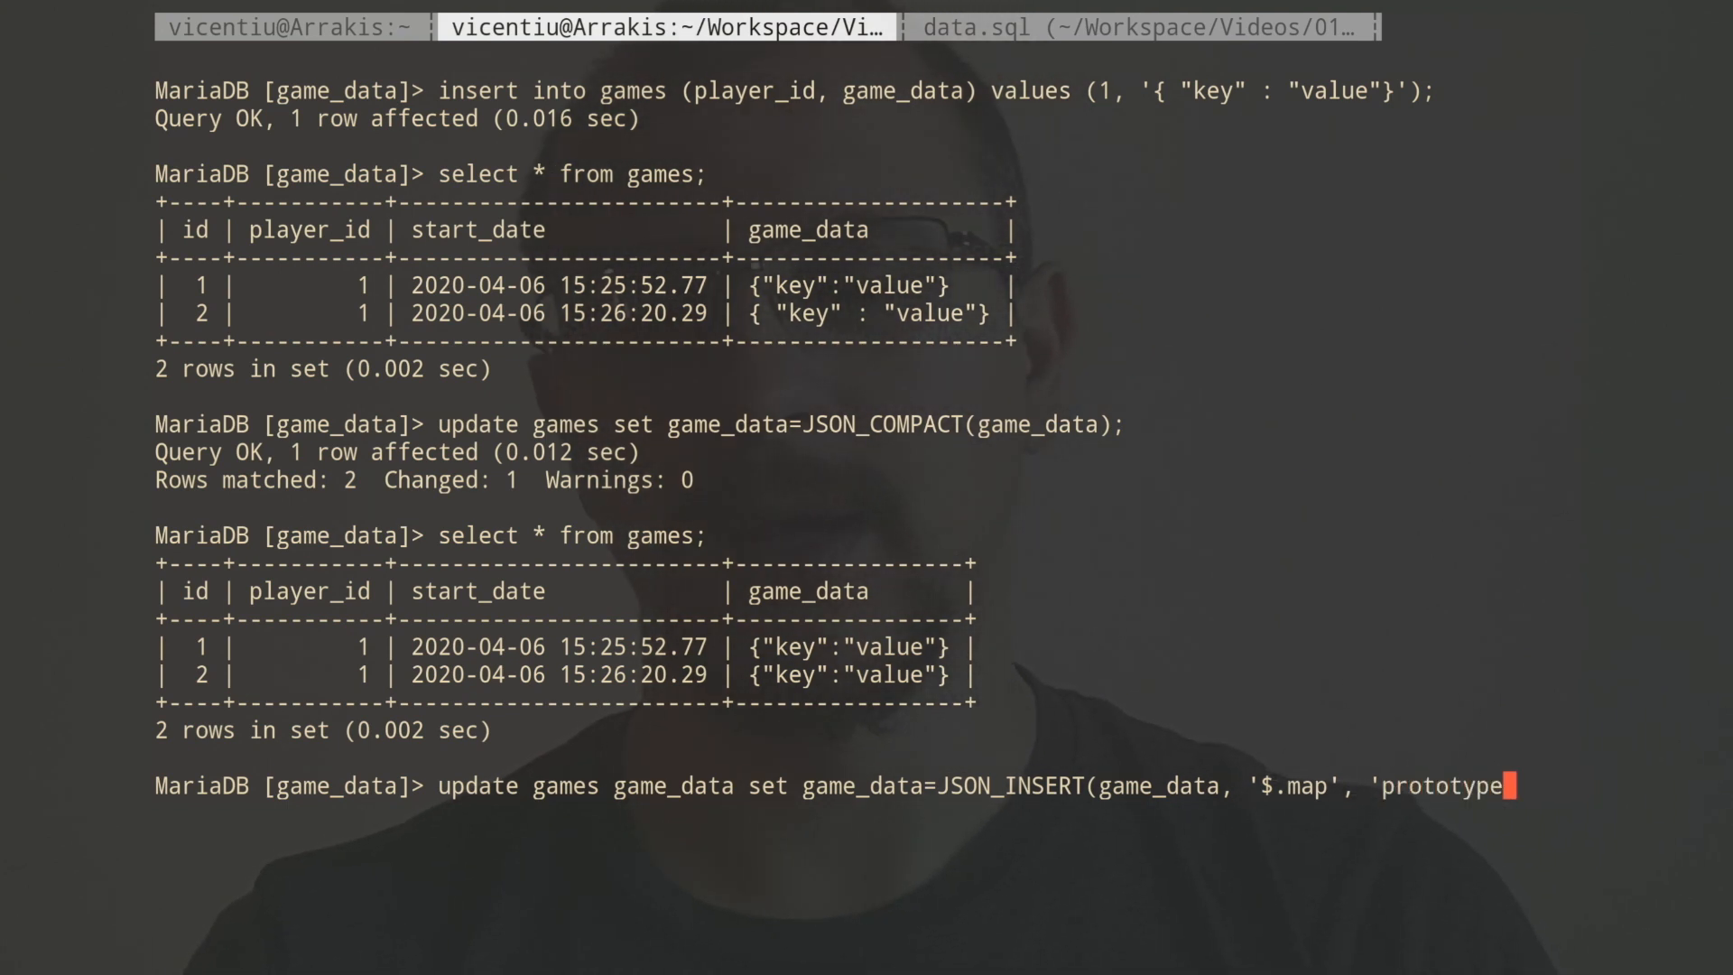
{"action": "type", "text": ".map'"}
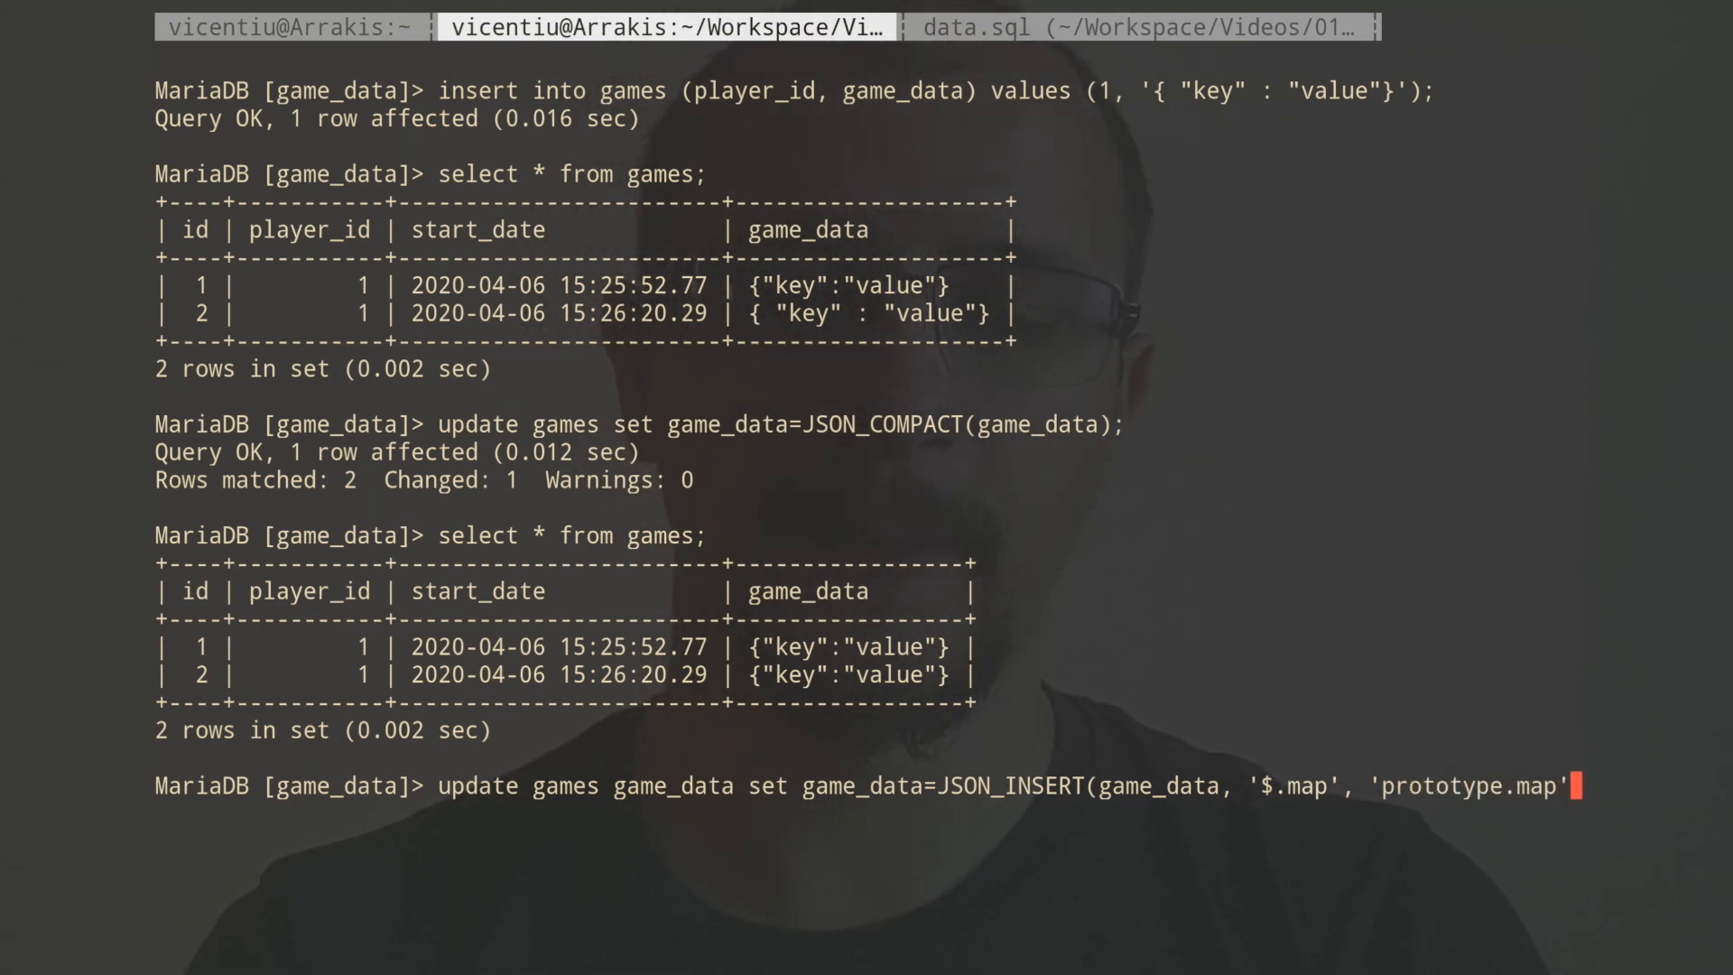
{"action": "key", "text": "enter"}
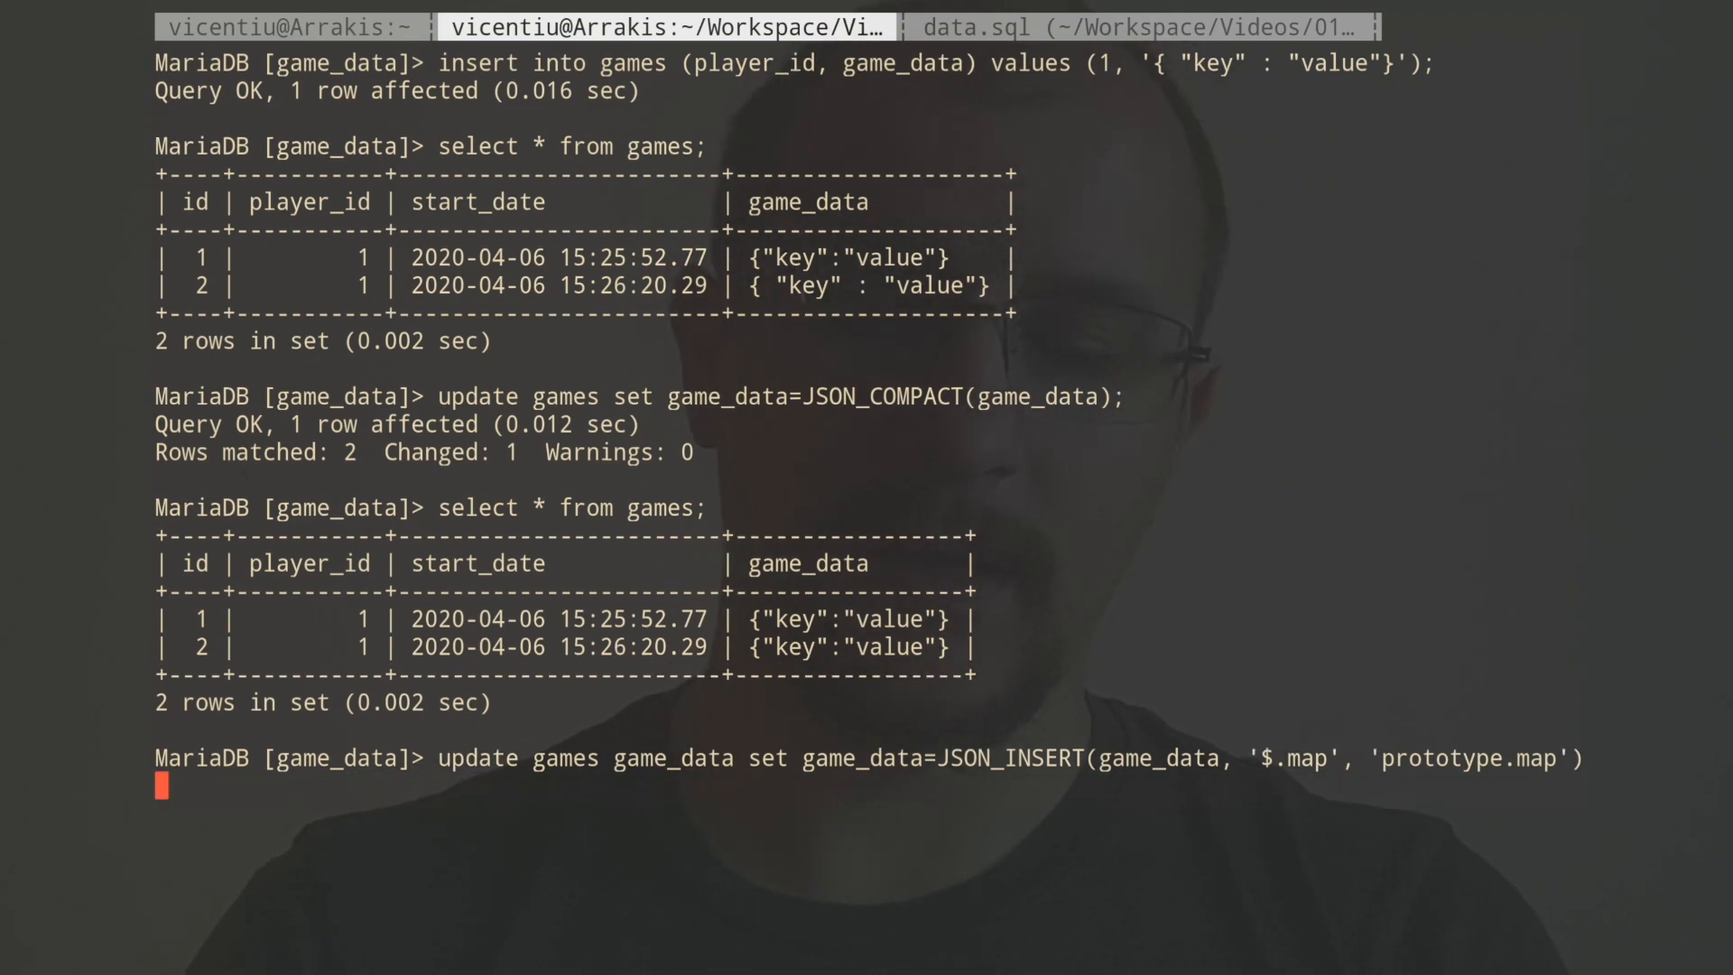
{"action": "type", "text": ";"}
{"action": "type", "text": "select *"}
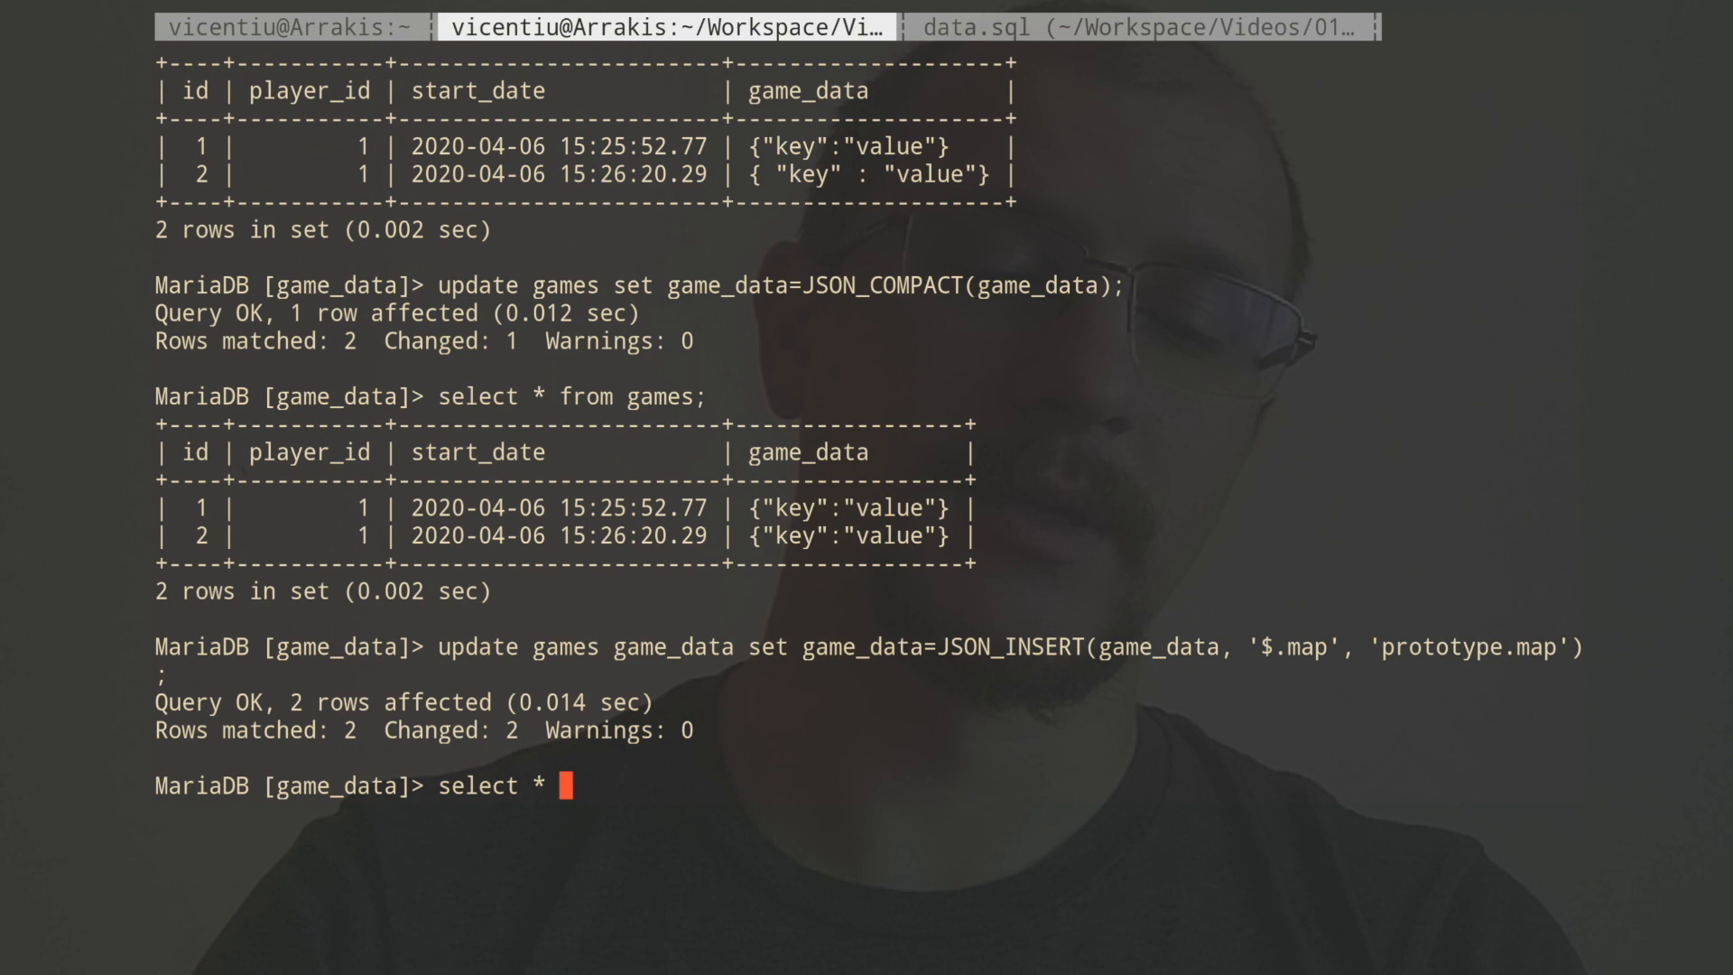
List games showing map: prototype.map, then run a JSON_REMOVE update dropping '$.key'.
{"action": "type", "text": "from games;"}
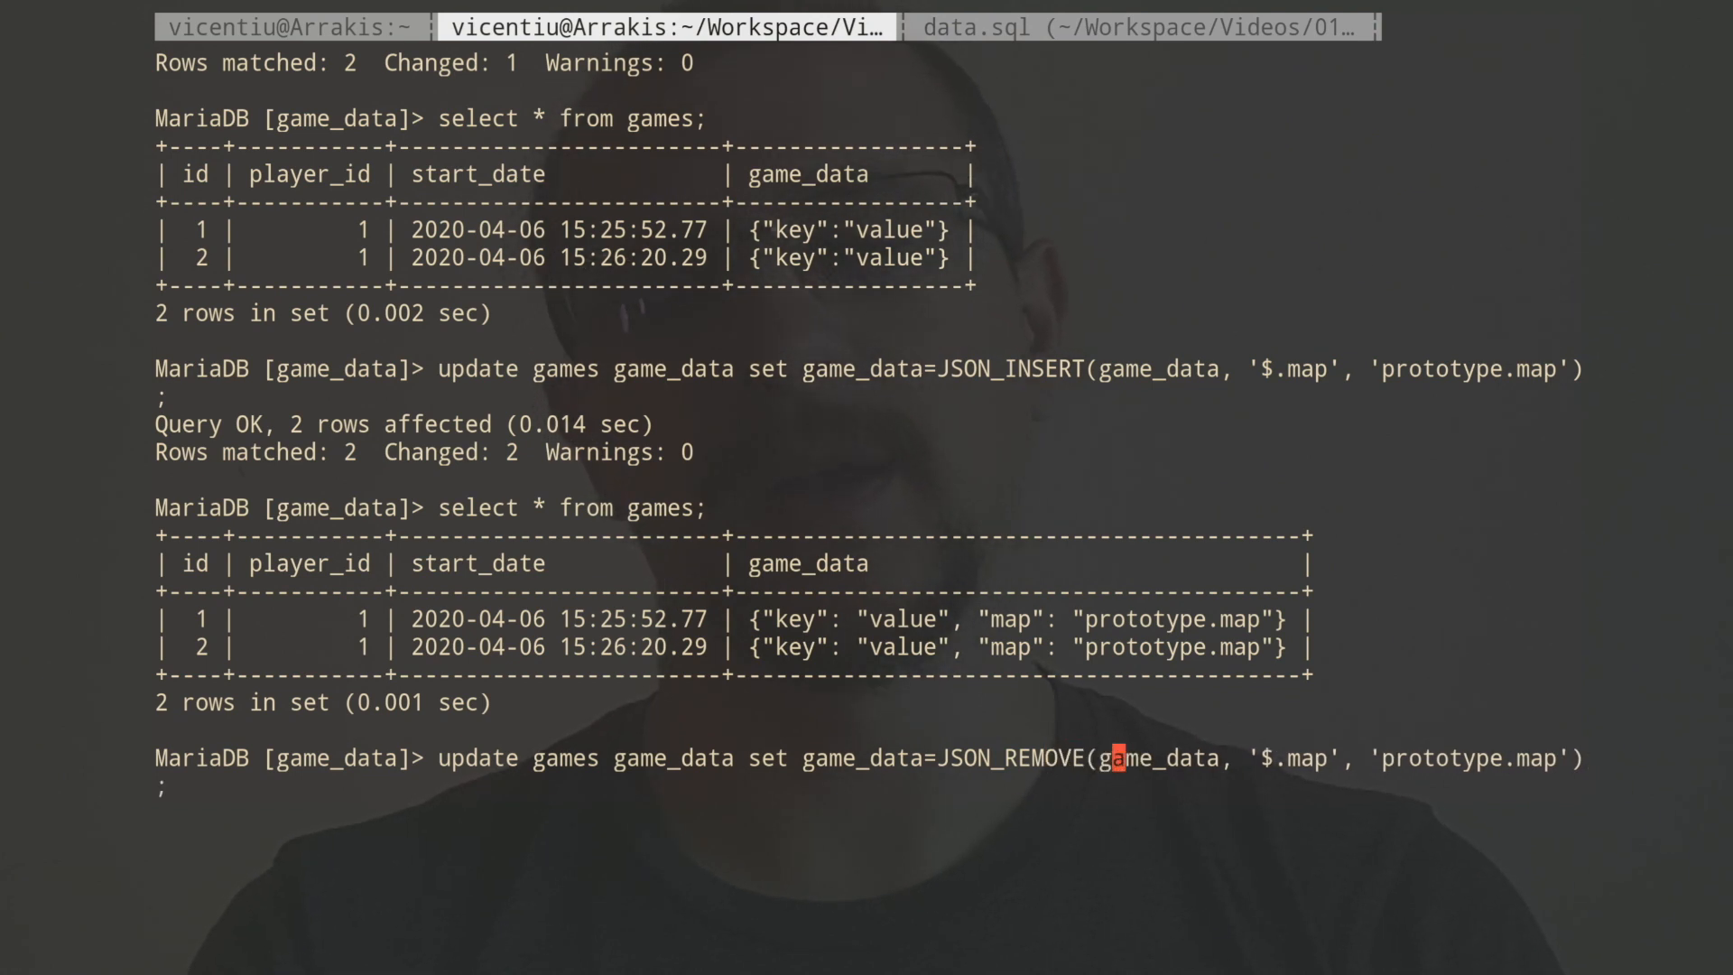
{"action": "mouse_move", "coordinate": [1464, 758]}
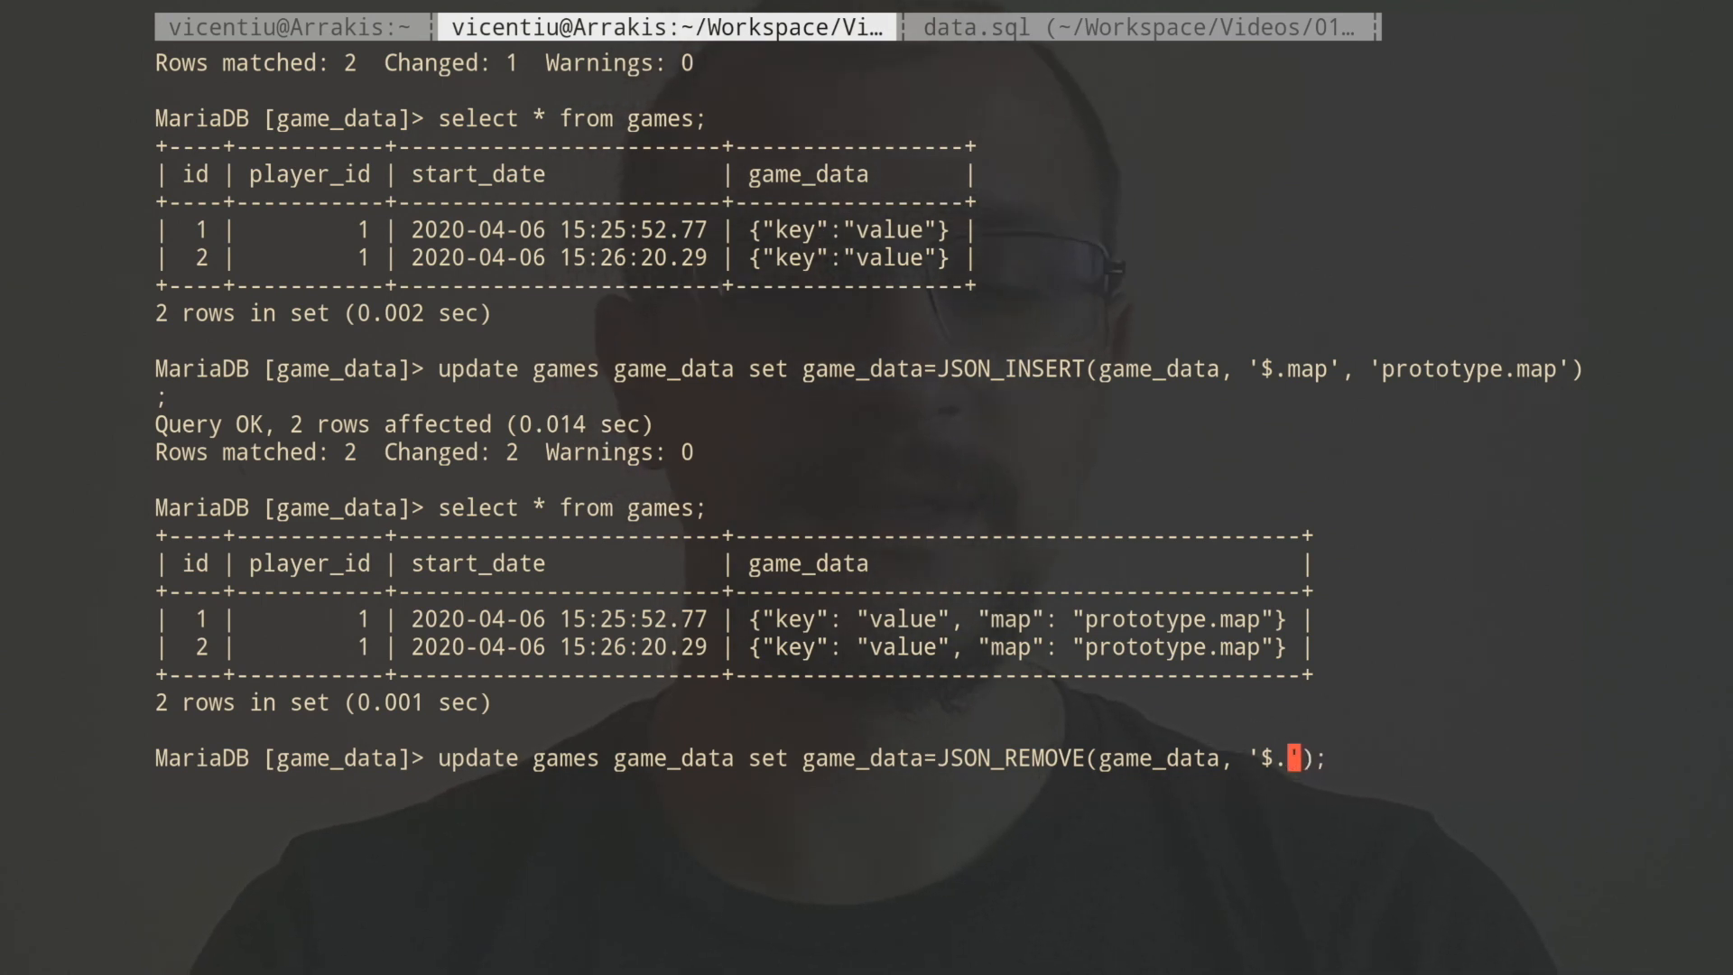
{"action": "type", "text": "key"}
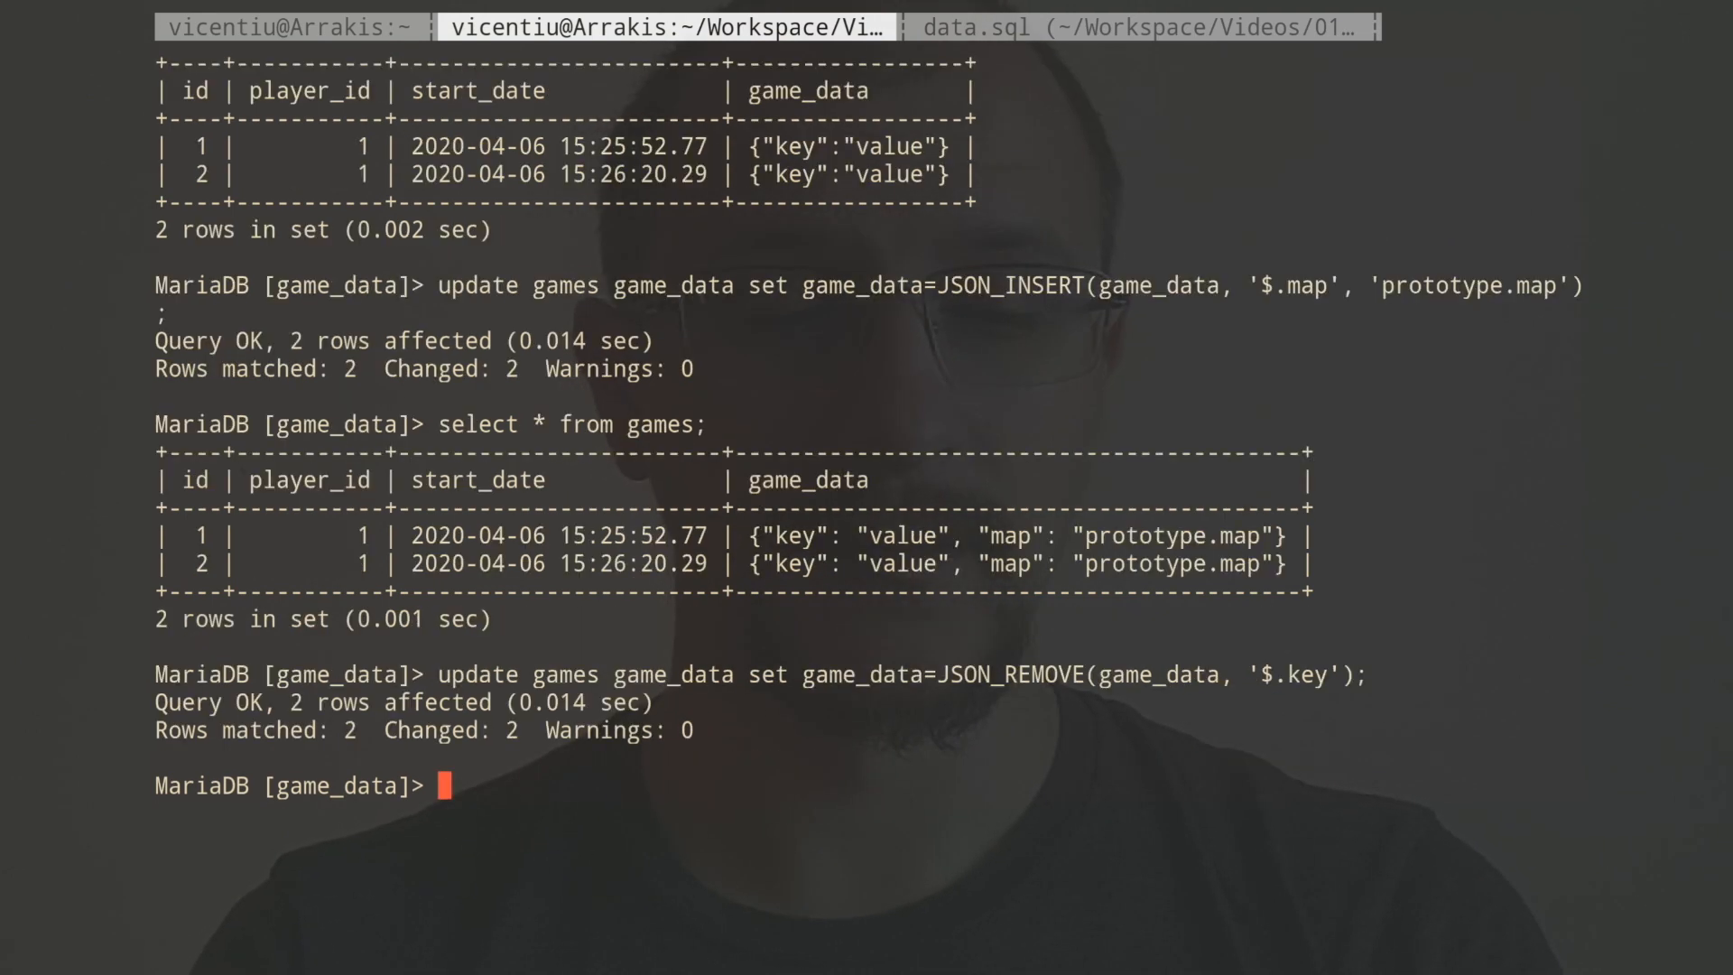
List the games rows to confirm only map: prototype.map remains in game_data.
{"action": "type", "text": "select"}
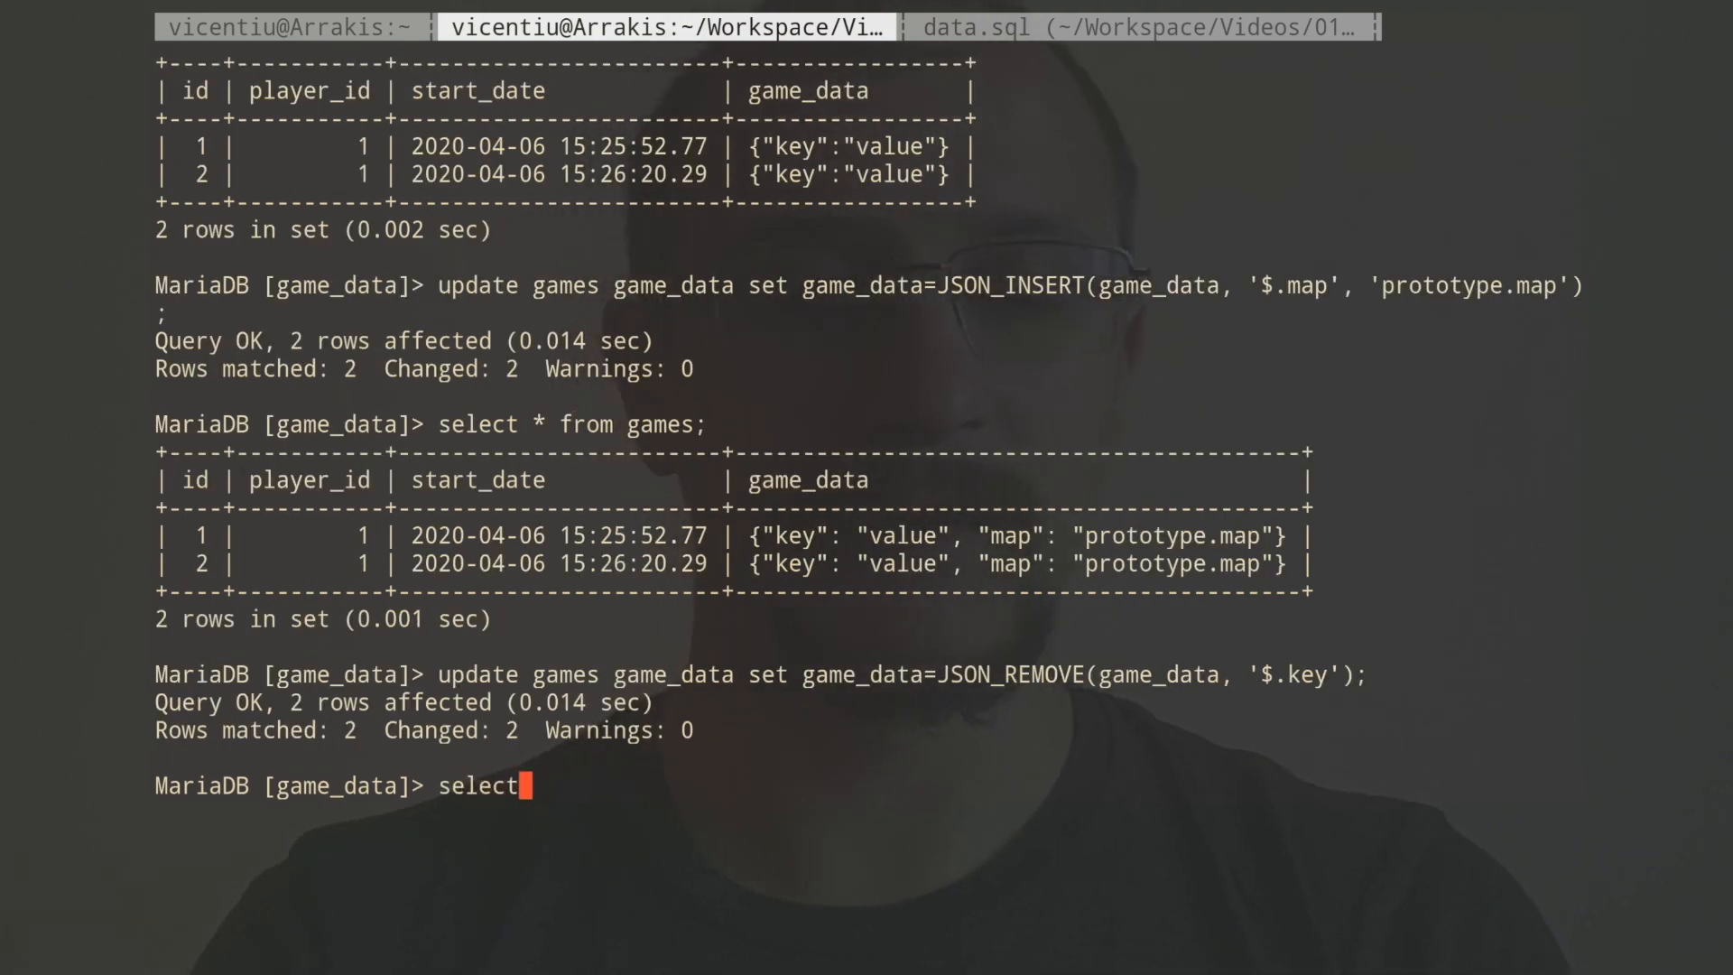
{"action": "type", "text": "* from ga"}
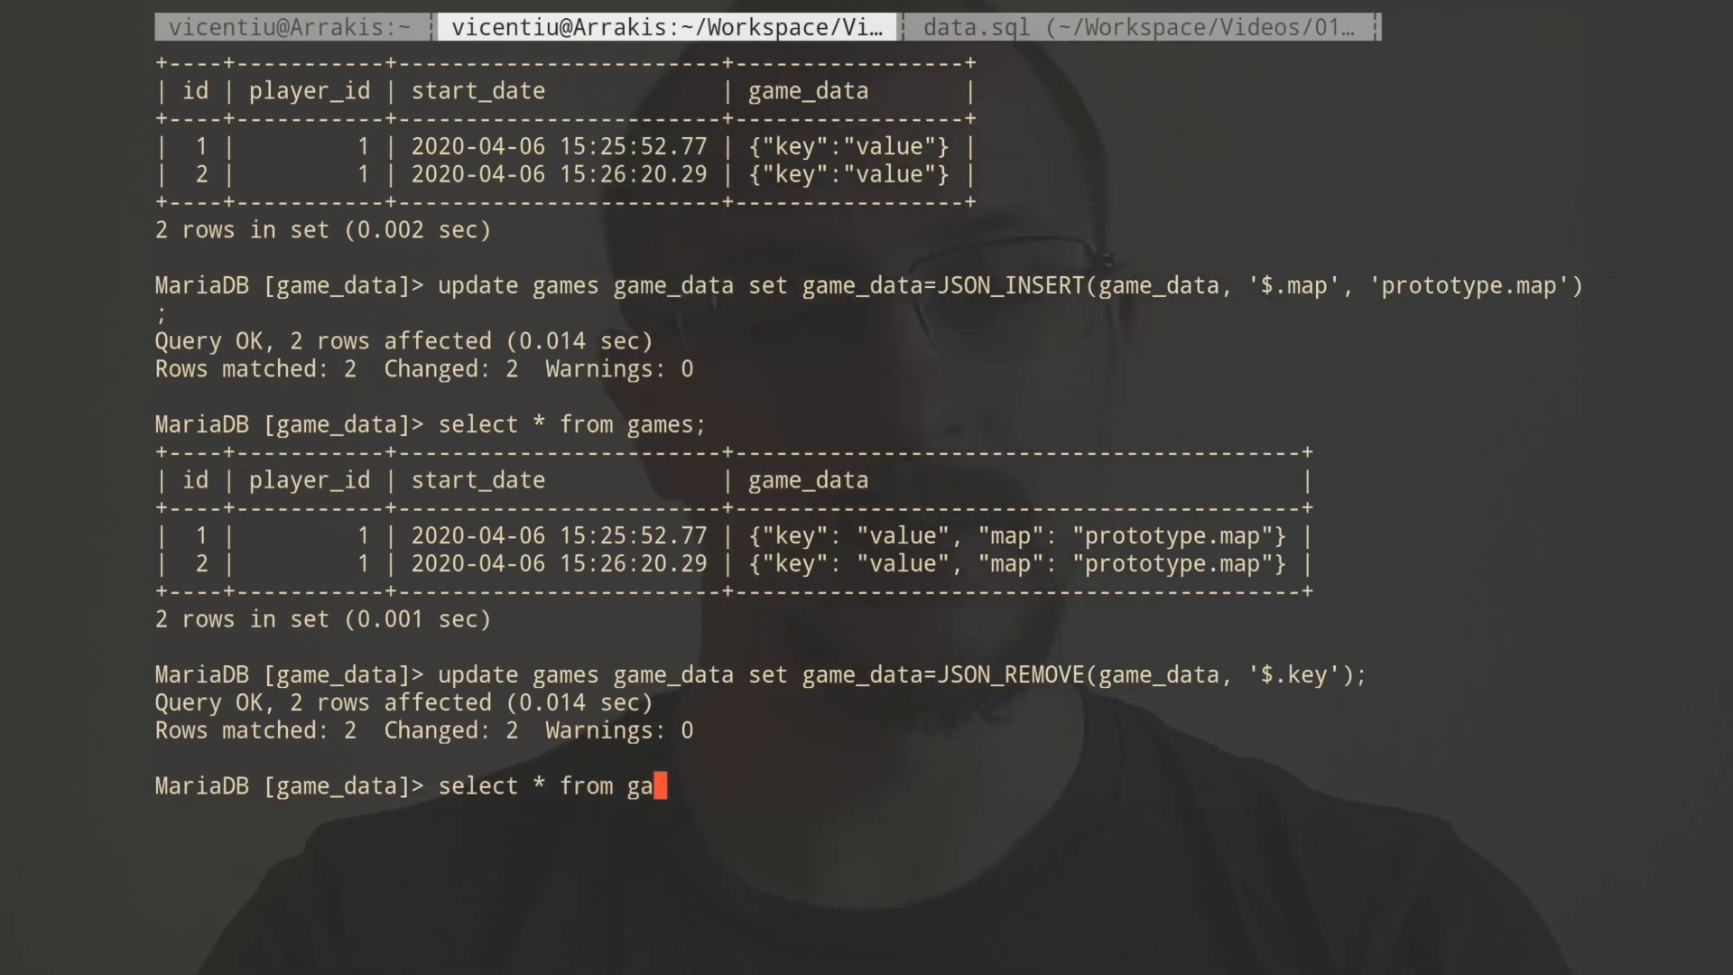
{"action": "key", "text": "Return"}
{"action": "type", "text": "update games game_data set game_data=JSON_REPLACE(game_data, '$.');"}
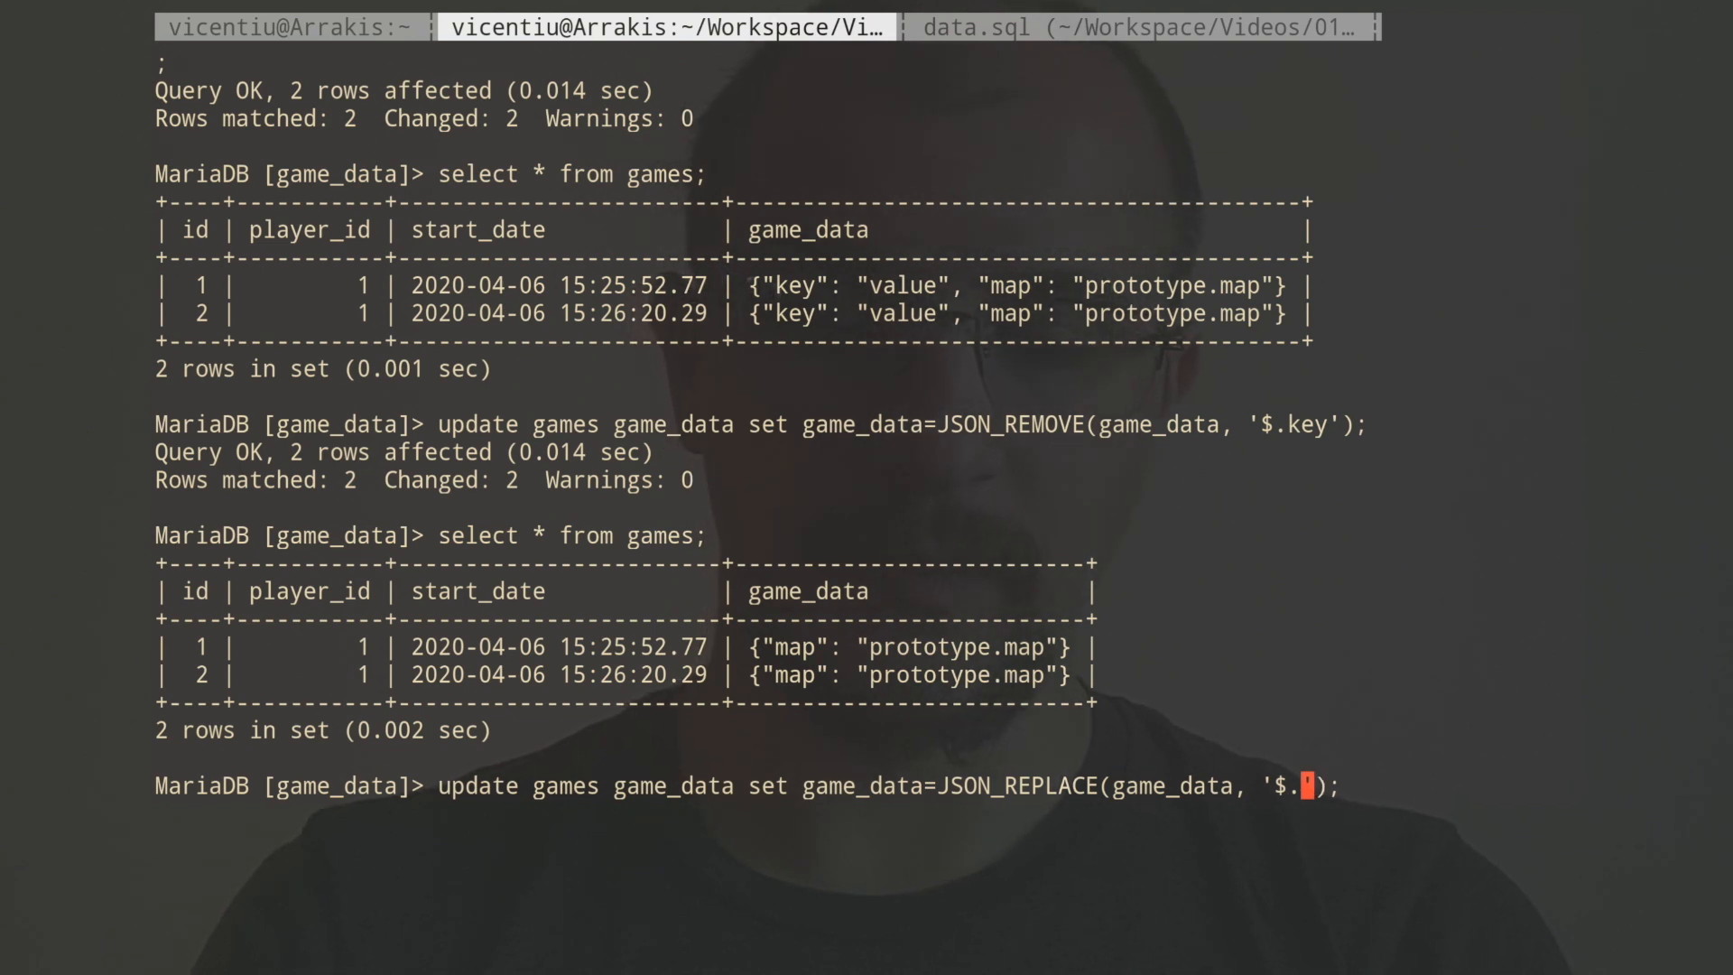
Run a JSON_REPLACE update setting '$.map' to 'prototype' in both rows.
{"action": "type", "text": "map"}
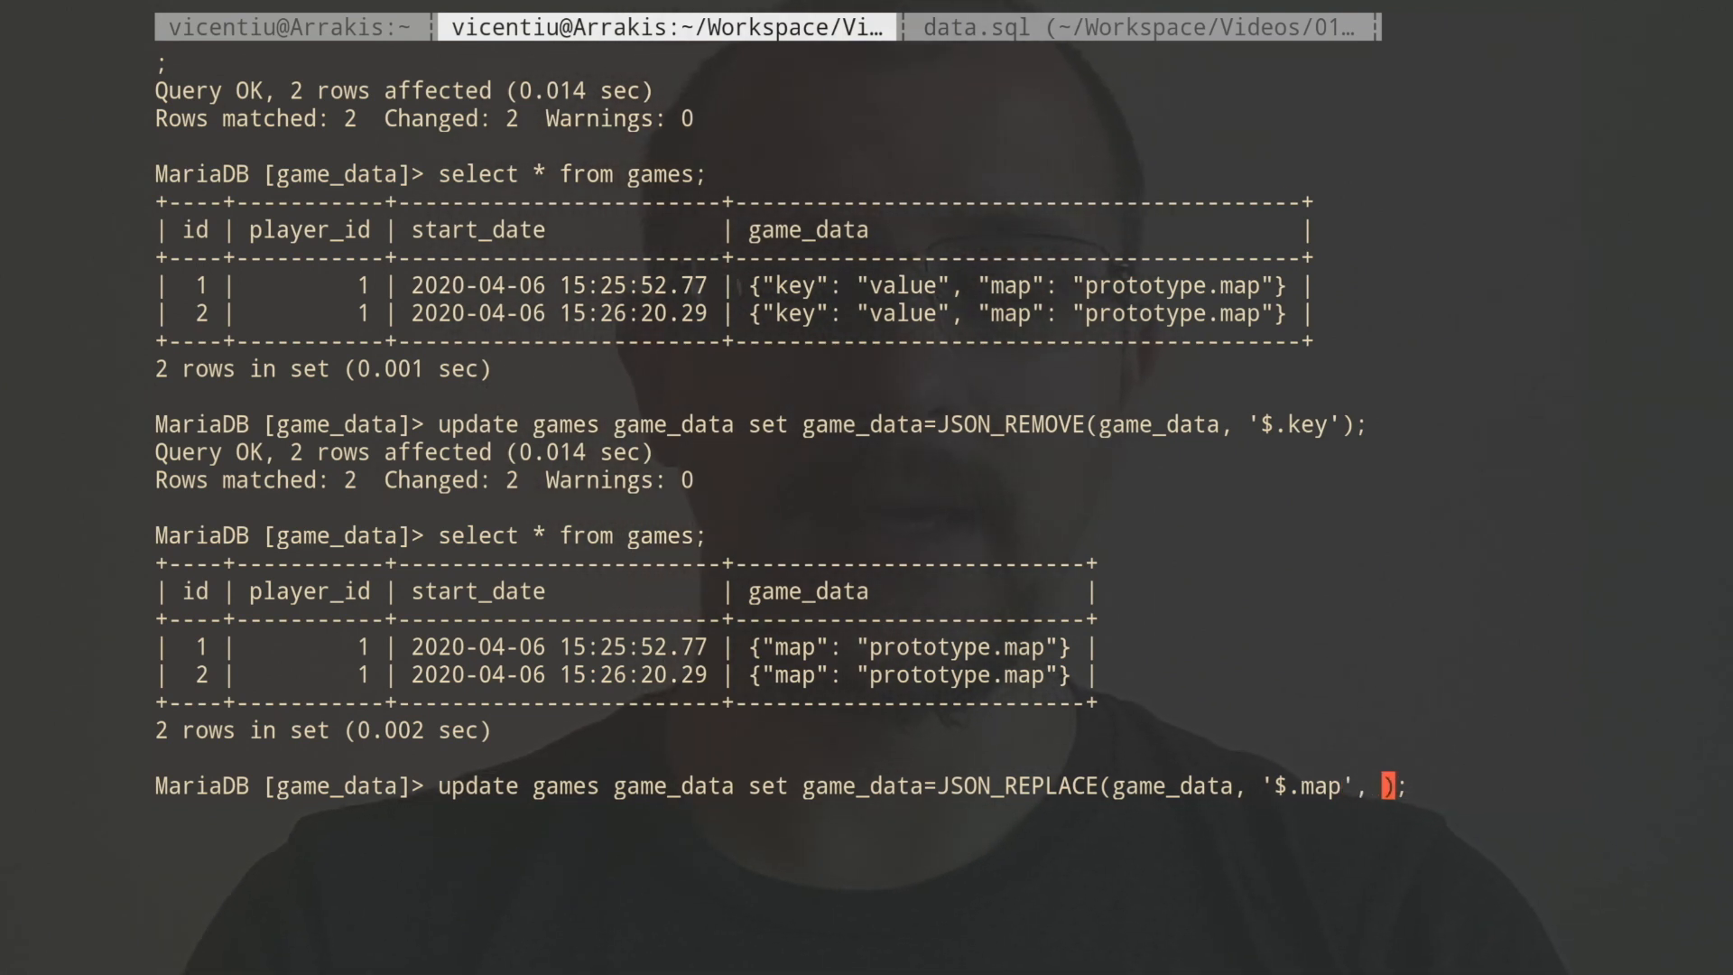
{"action": "type", "text": "'pro"}
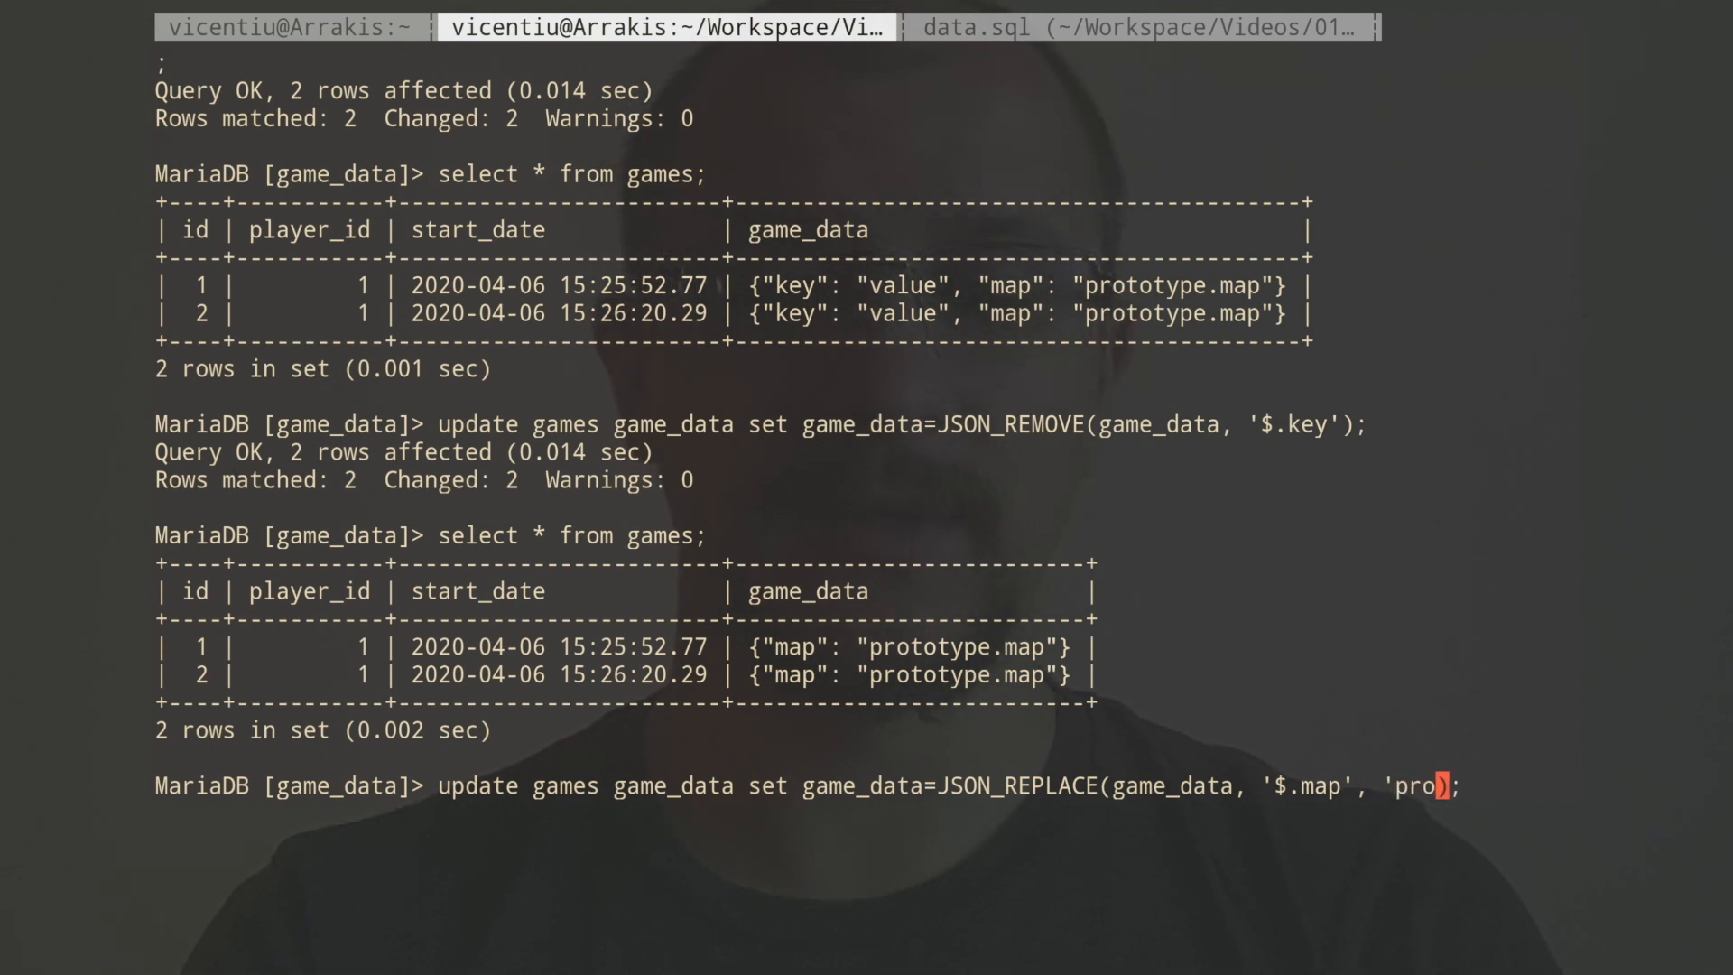
{"action": "type", "text": "typ"}
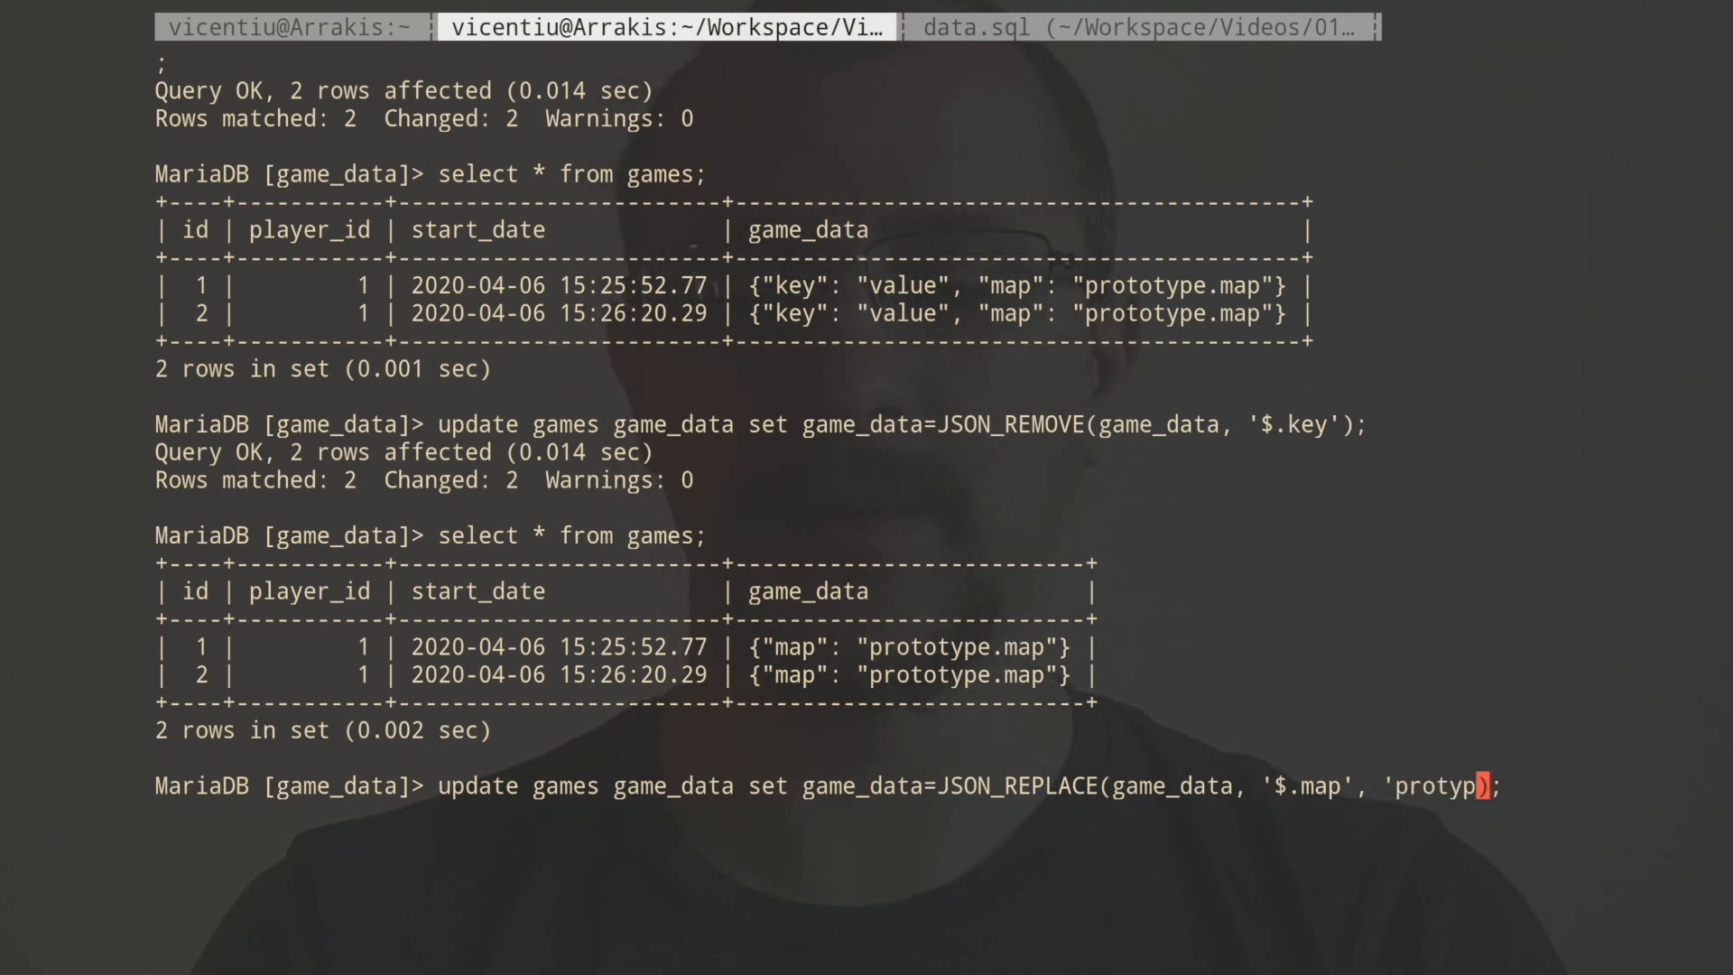
{"action": "type", "text": "e"}
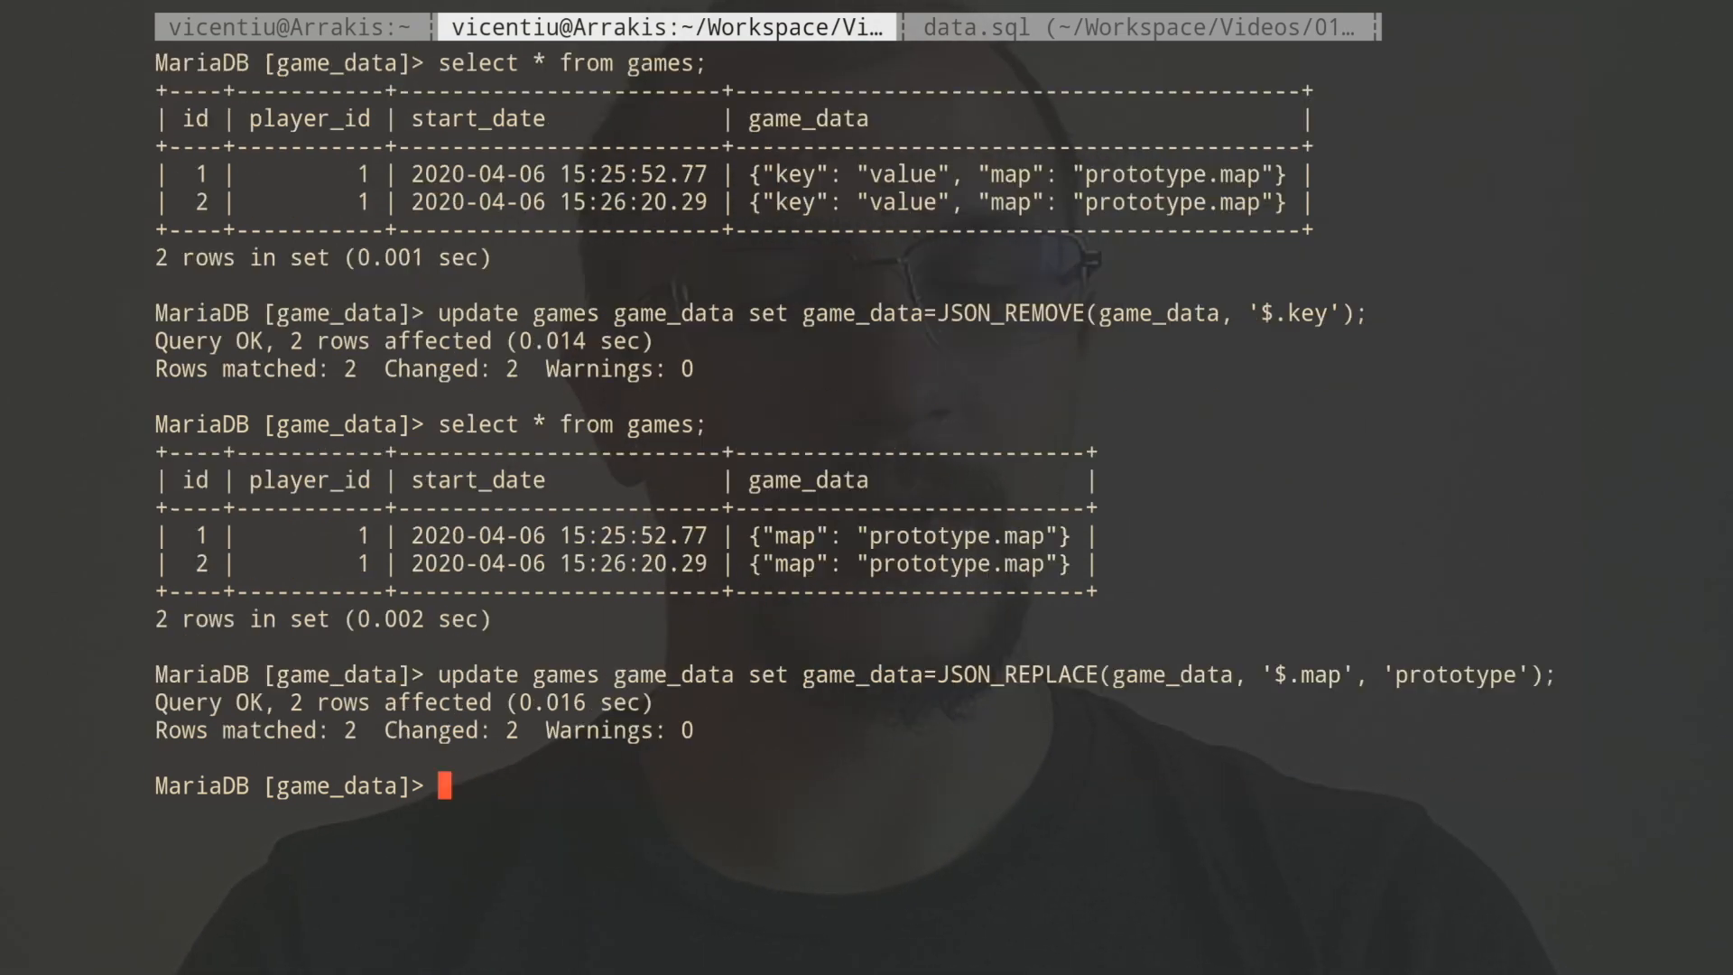
List the games rows showing both game_data maps now read prototype.
{"action": "type", "text": "select * from games;"}
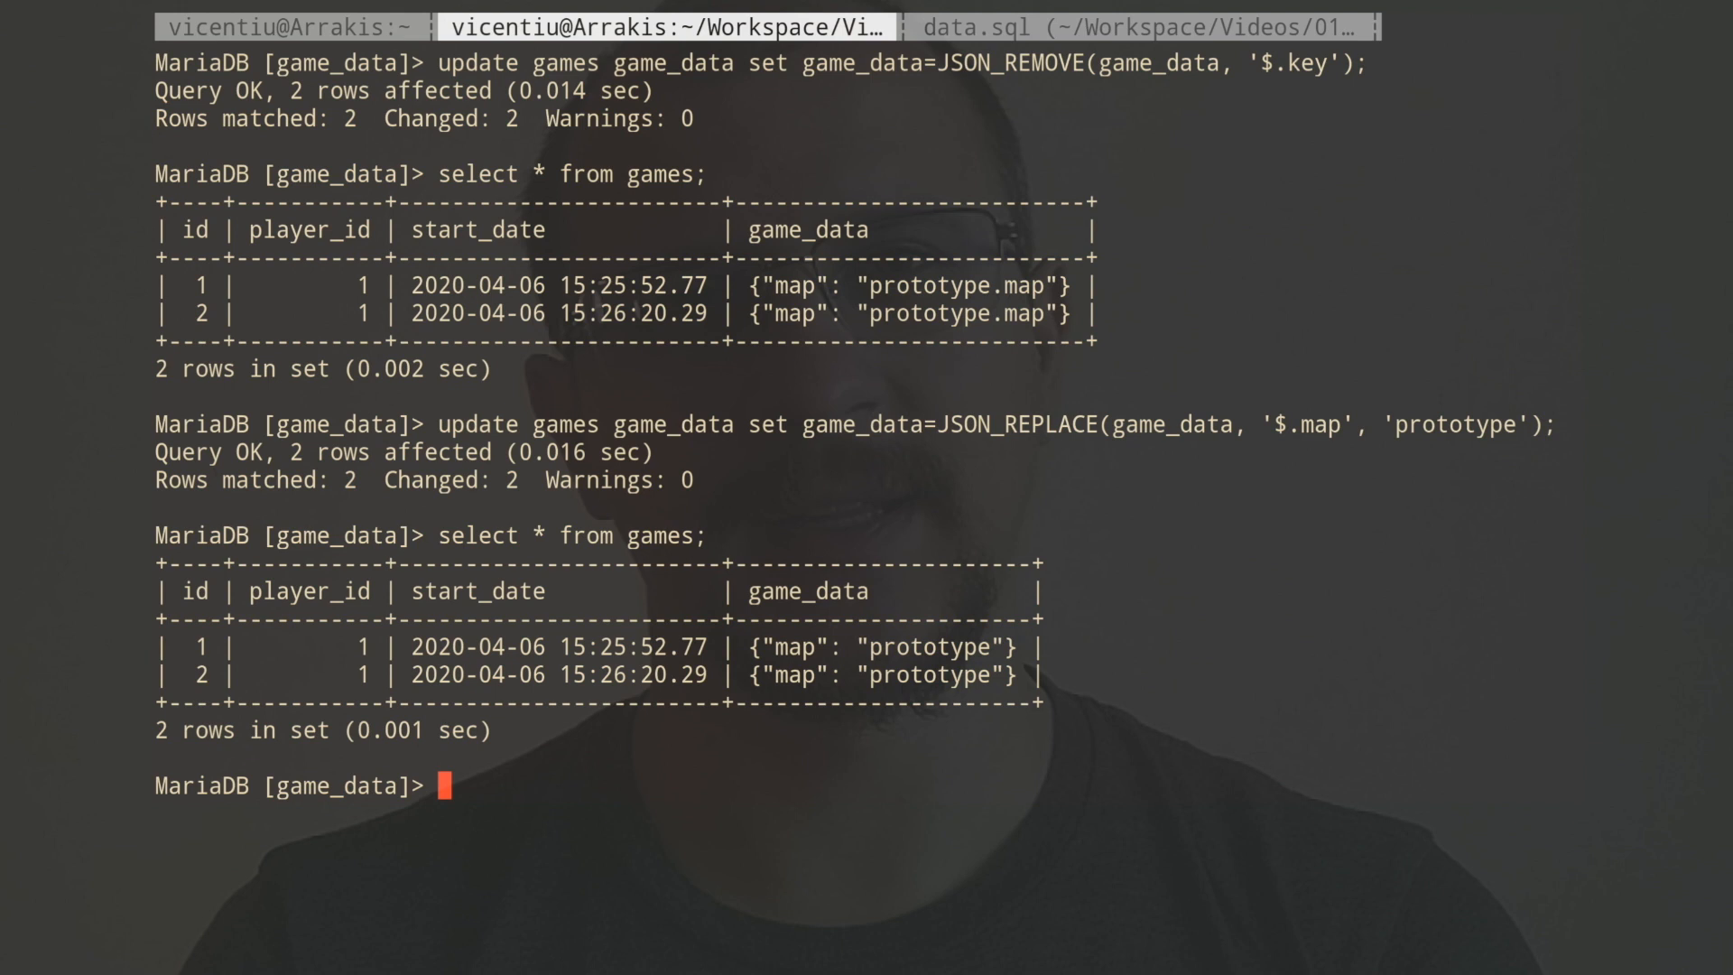
Switch to data.sql in Vim and move down to the large JSON_COMPACT game record insert.
{"action": "left_click", "coordinate": [1139, 27]}
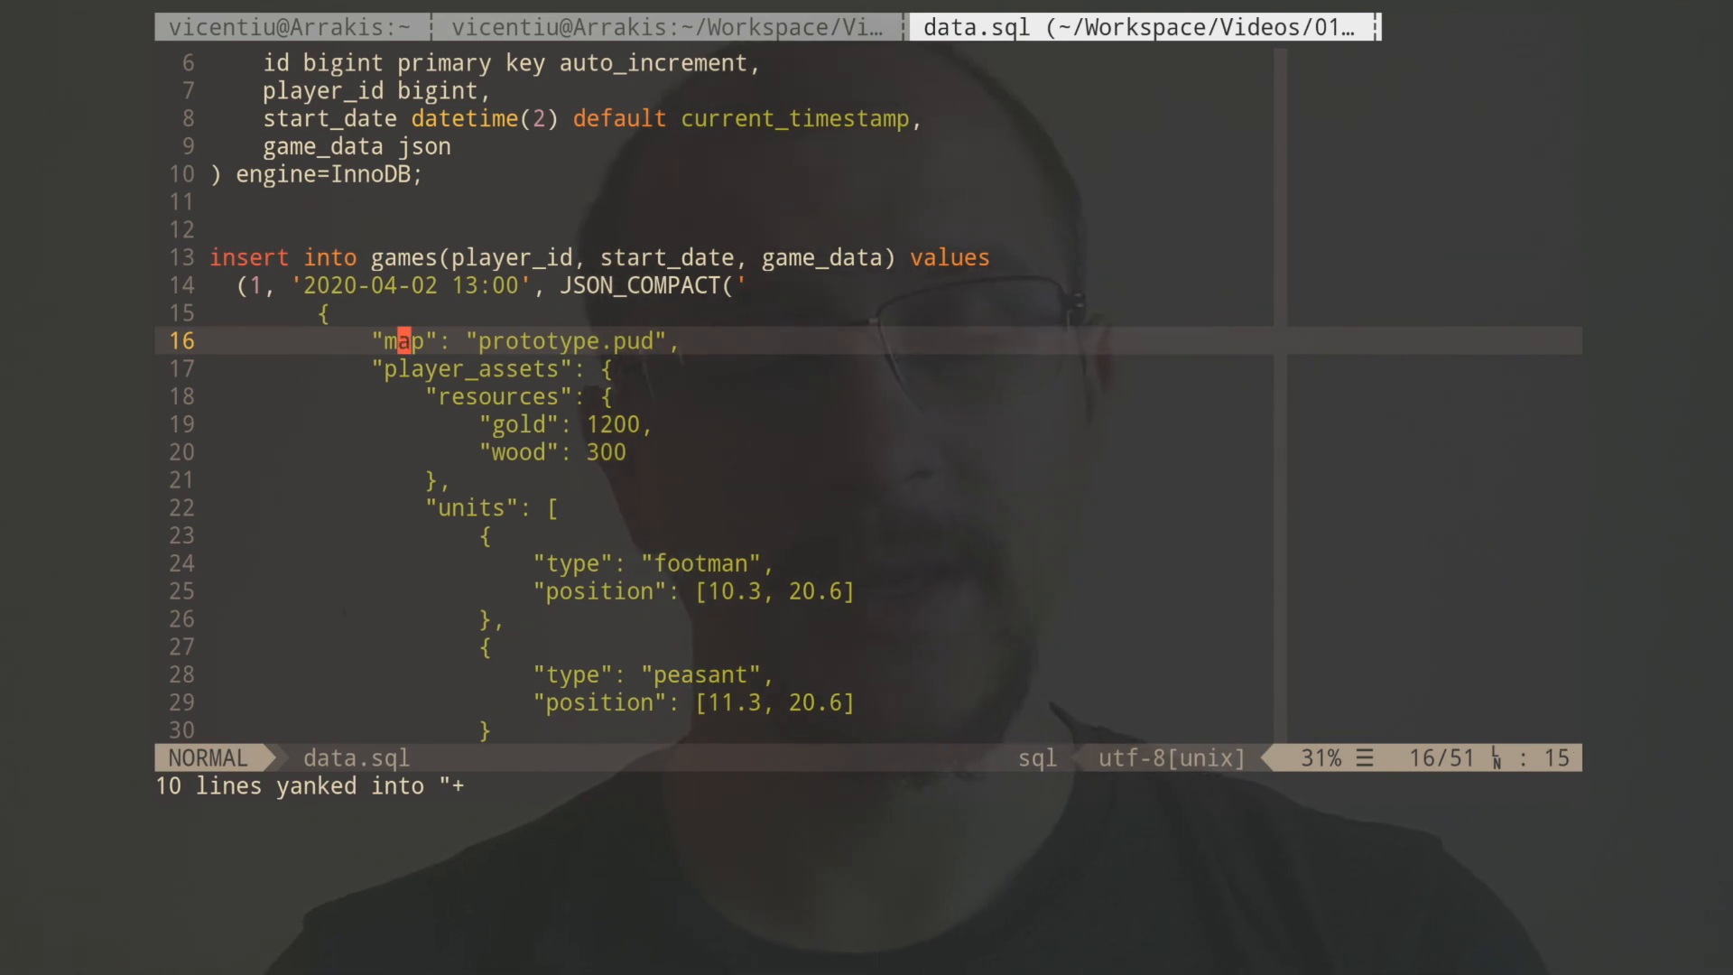
{"action": "key", "text": "j"}
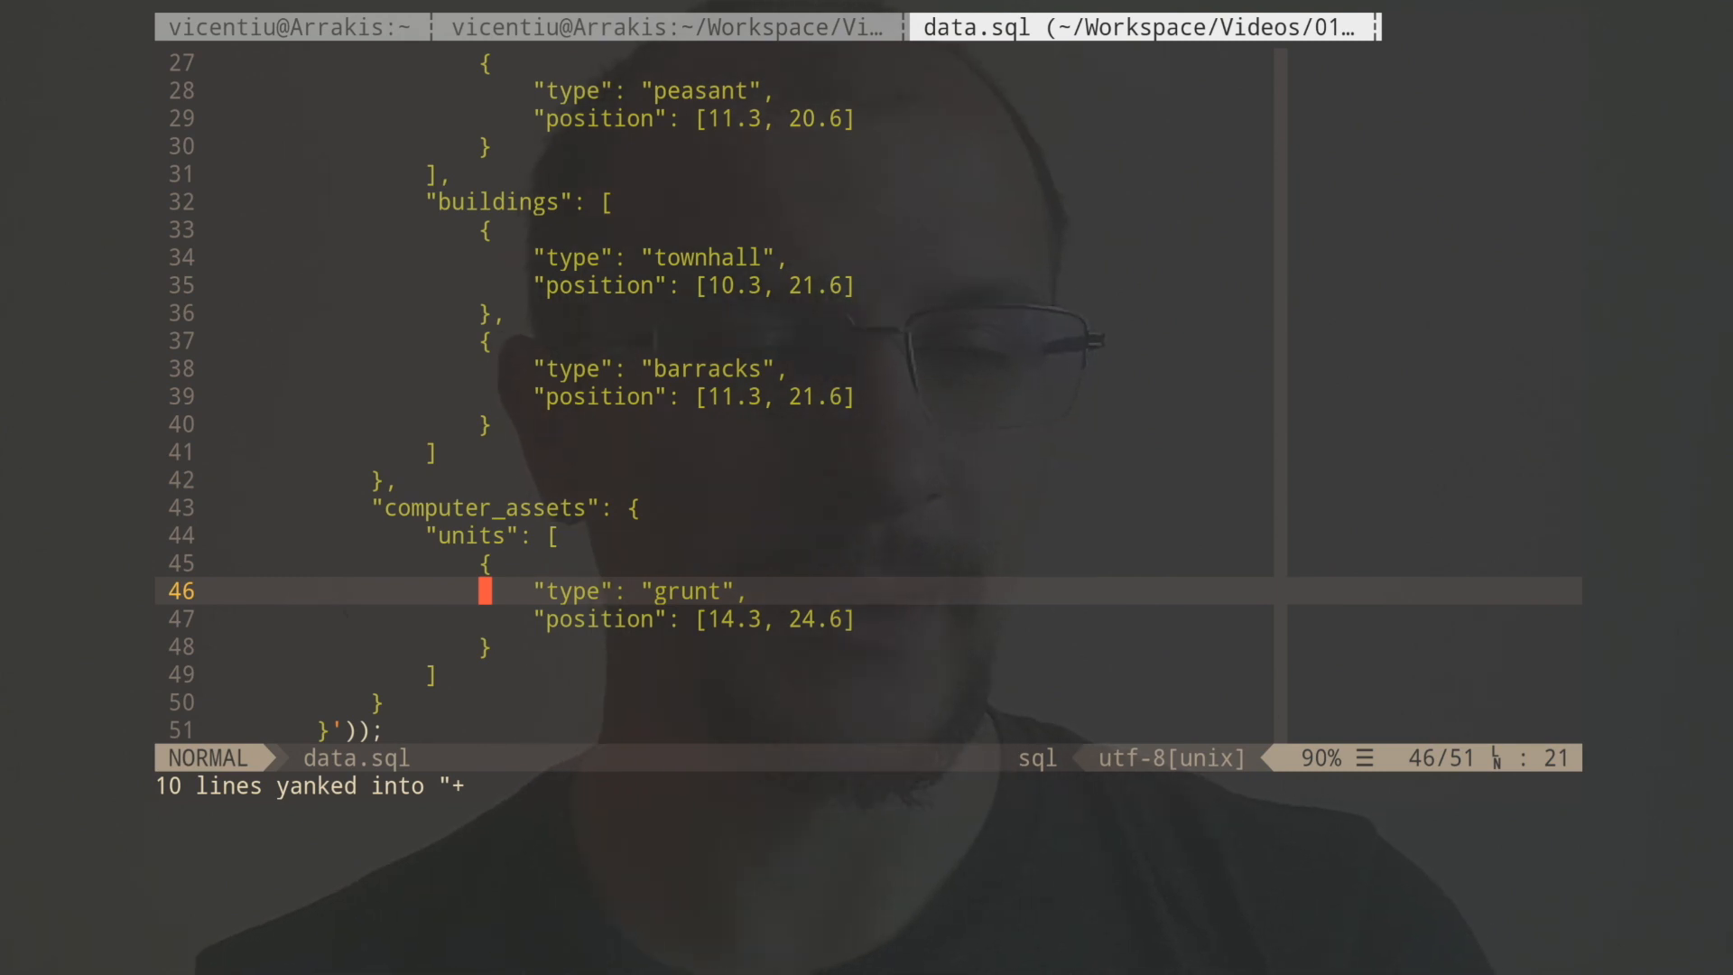
Return to the MariaDB session and run source data.sql to recreate the games table and its row.
{"action": "left_click", "coordinate": [668, 27]}
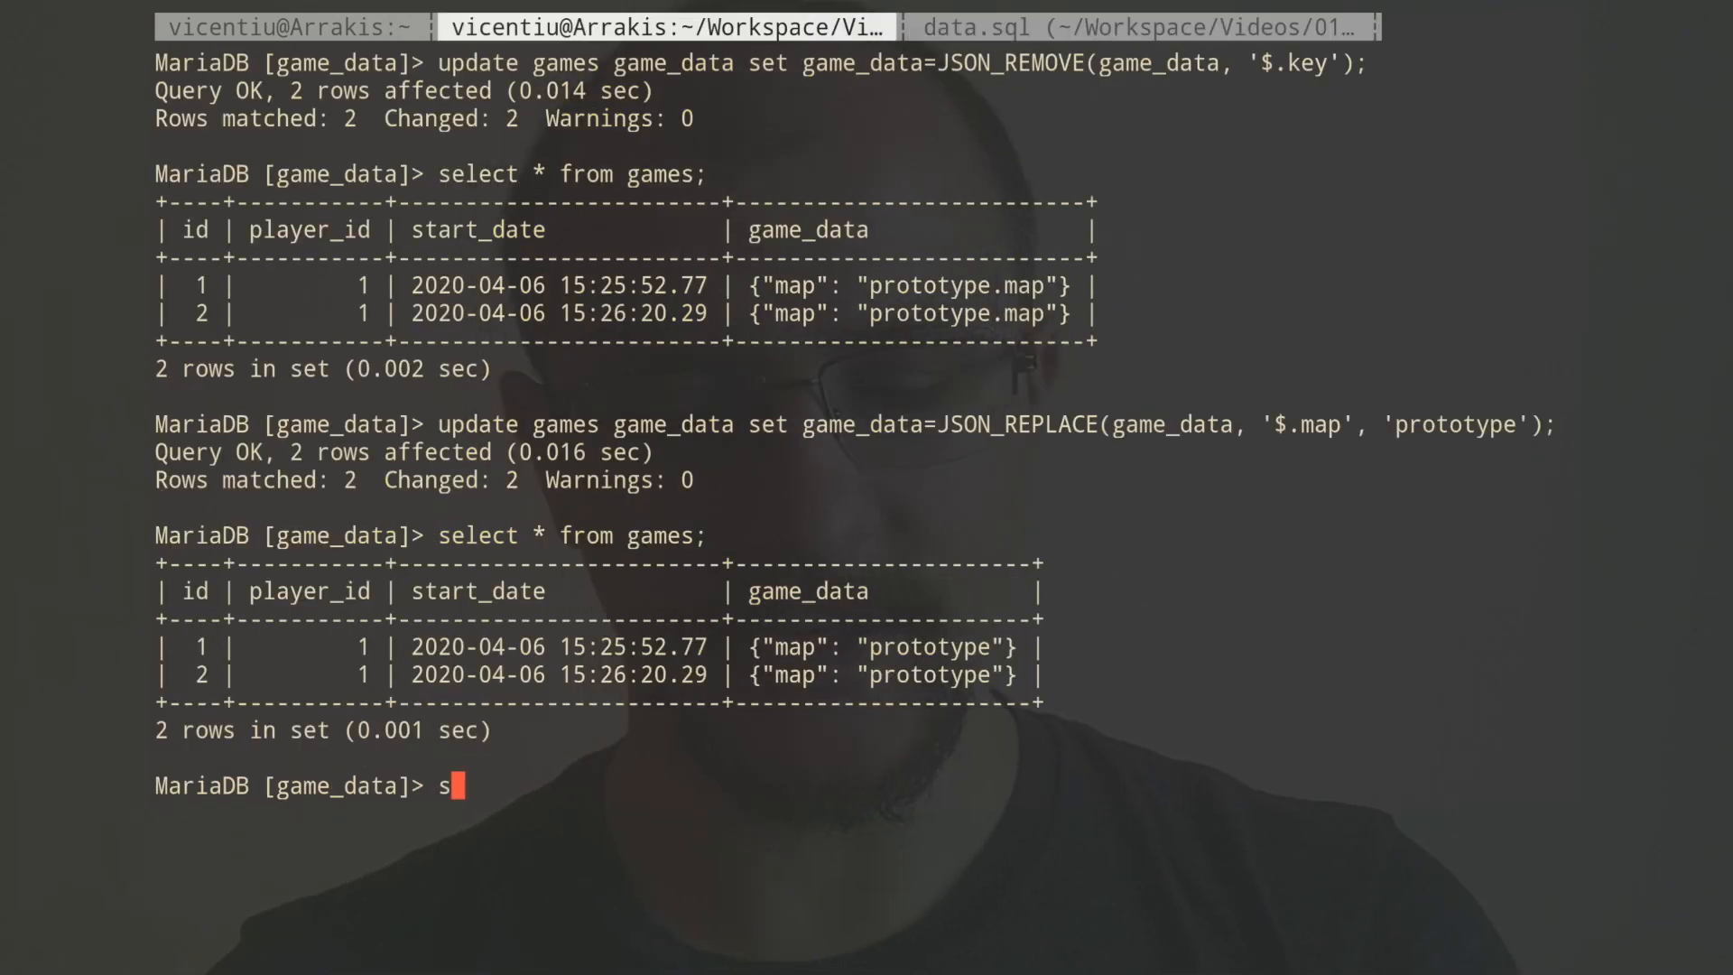
{"action": "type", "text": "ource da"}
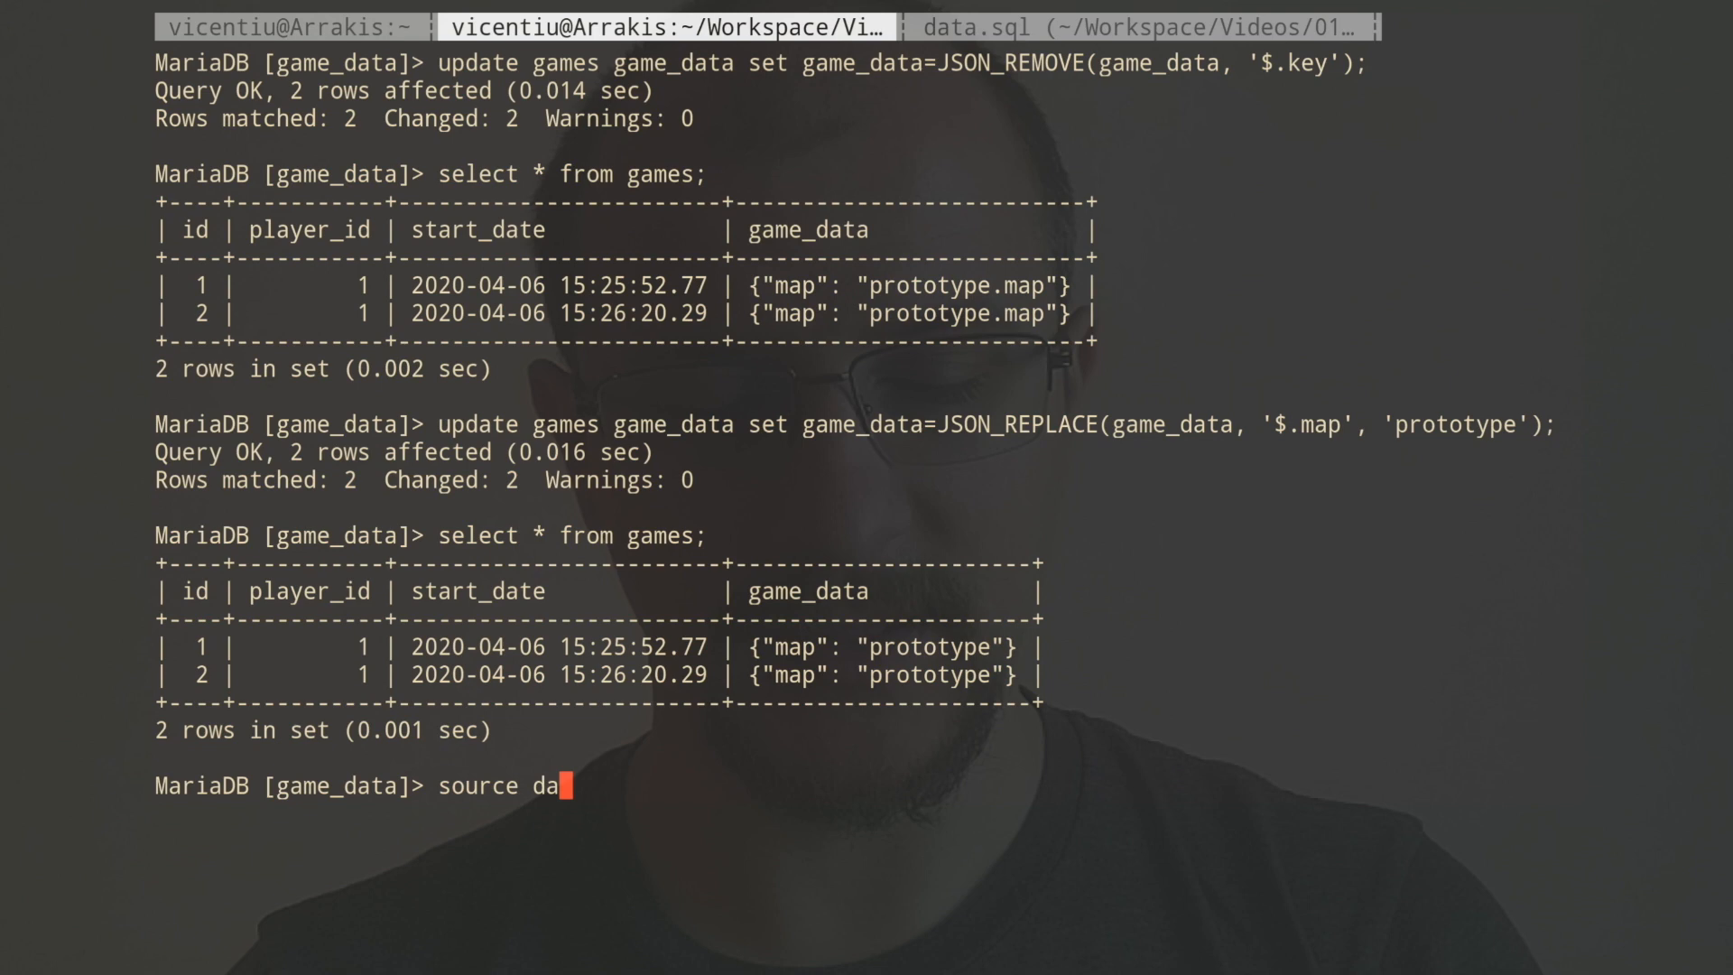
{"action": "type", "text": "ta.sql;"}
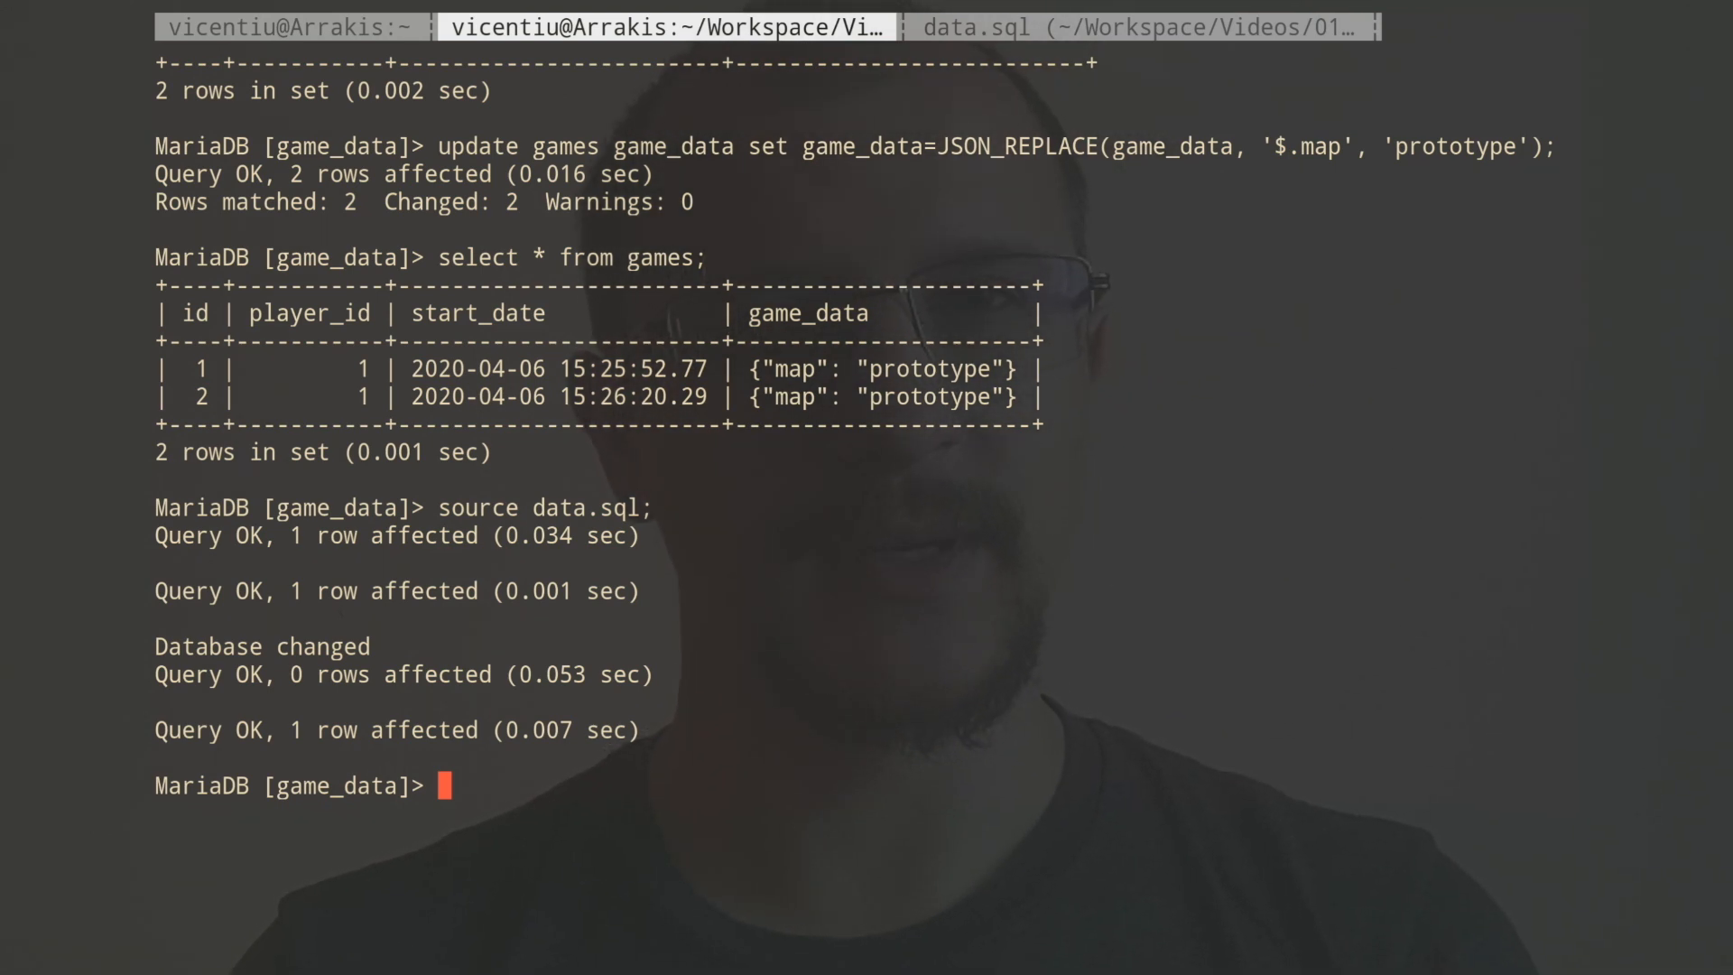
Run SELECT * FROM games\G to show the reloaded row with its compact JSON game_data.
{"action": "type", "text": "s"}
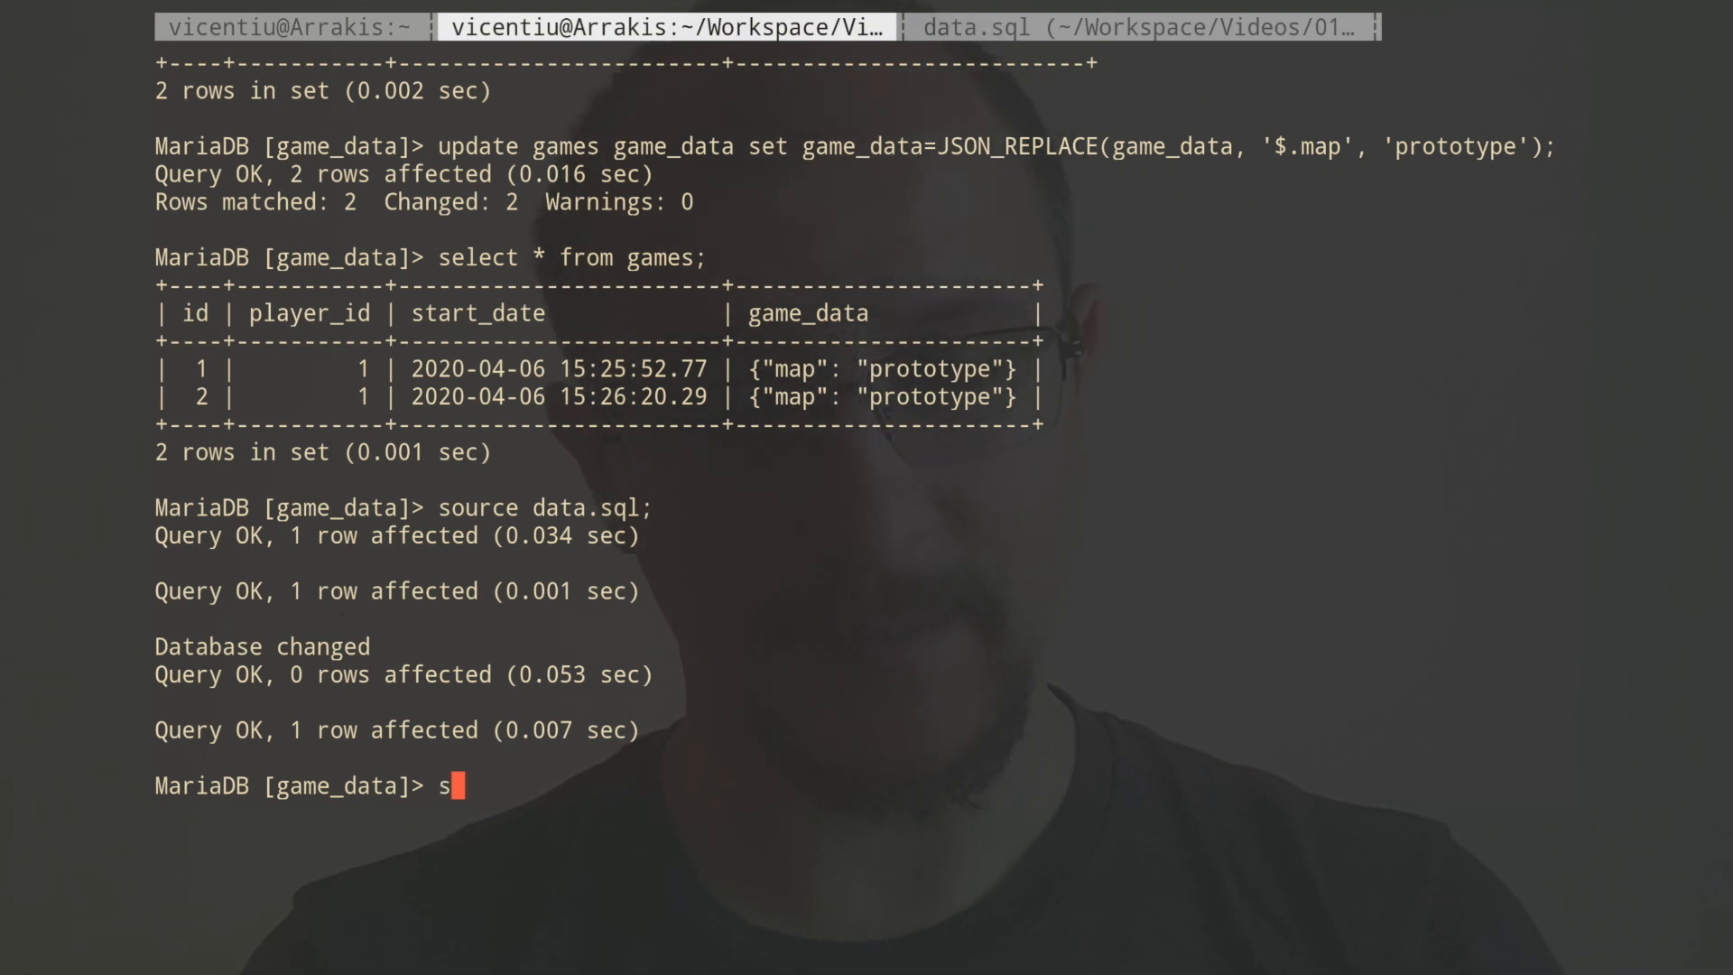
{"action": "type", "text": "elect * from"}
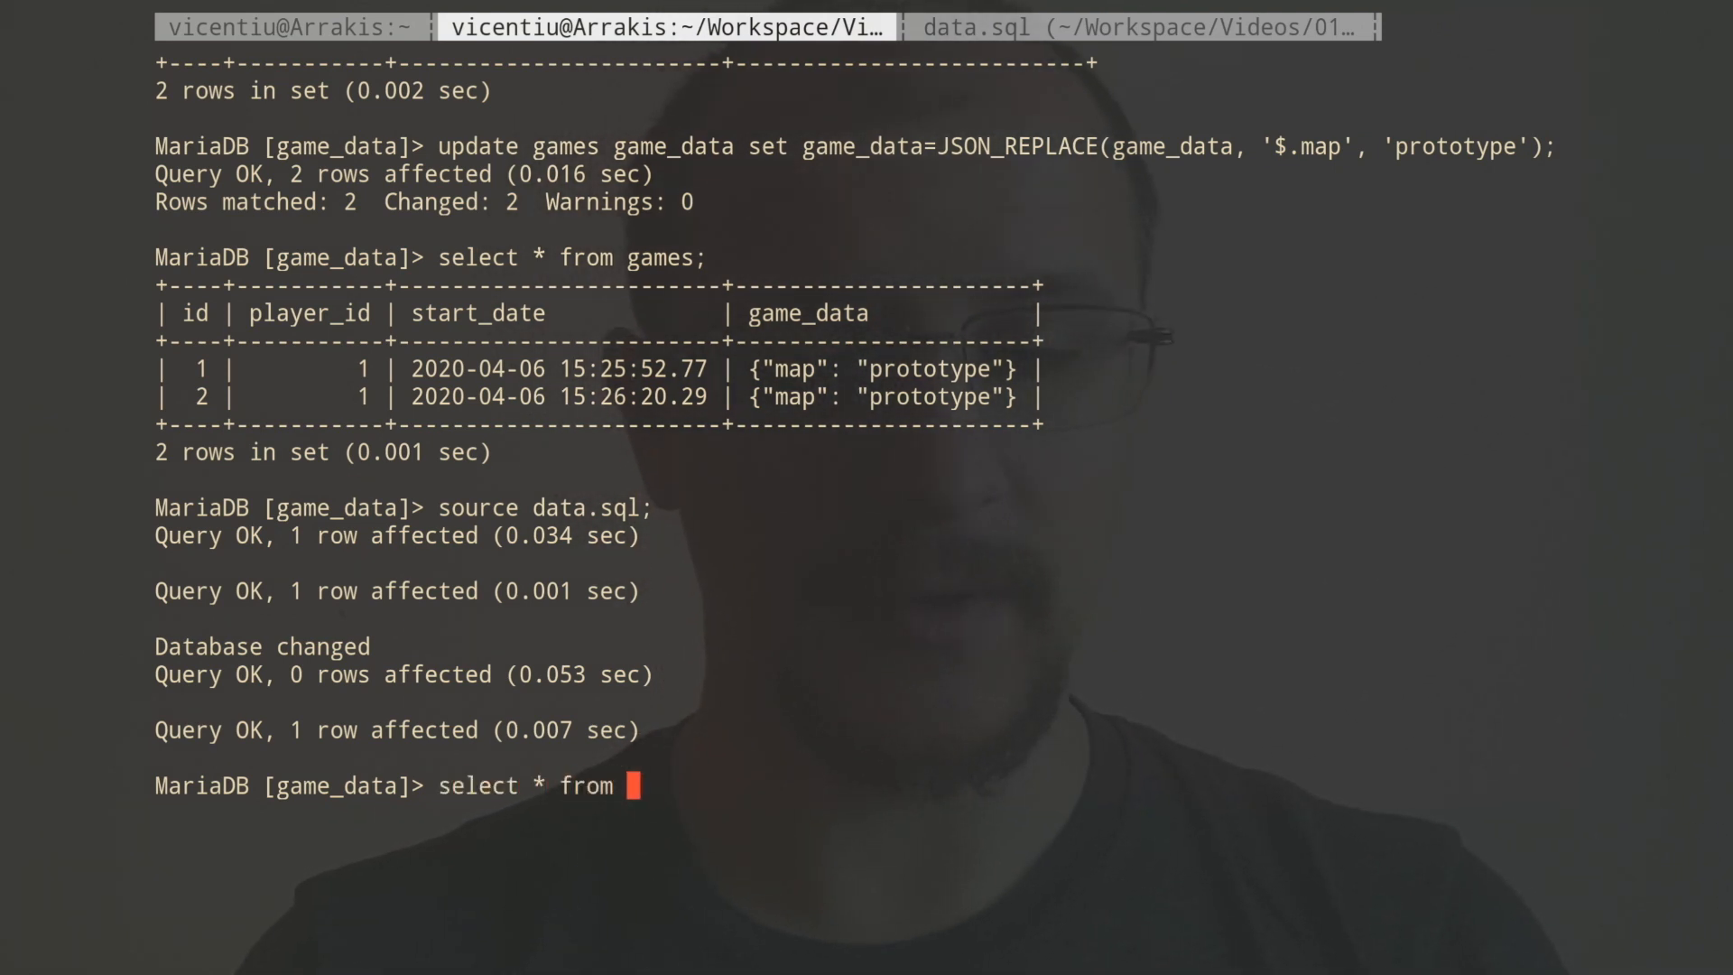
{"action": "type", "text": "games"}
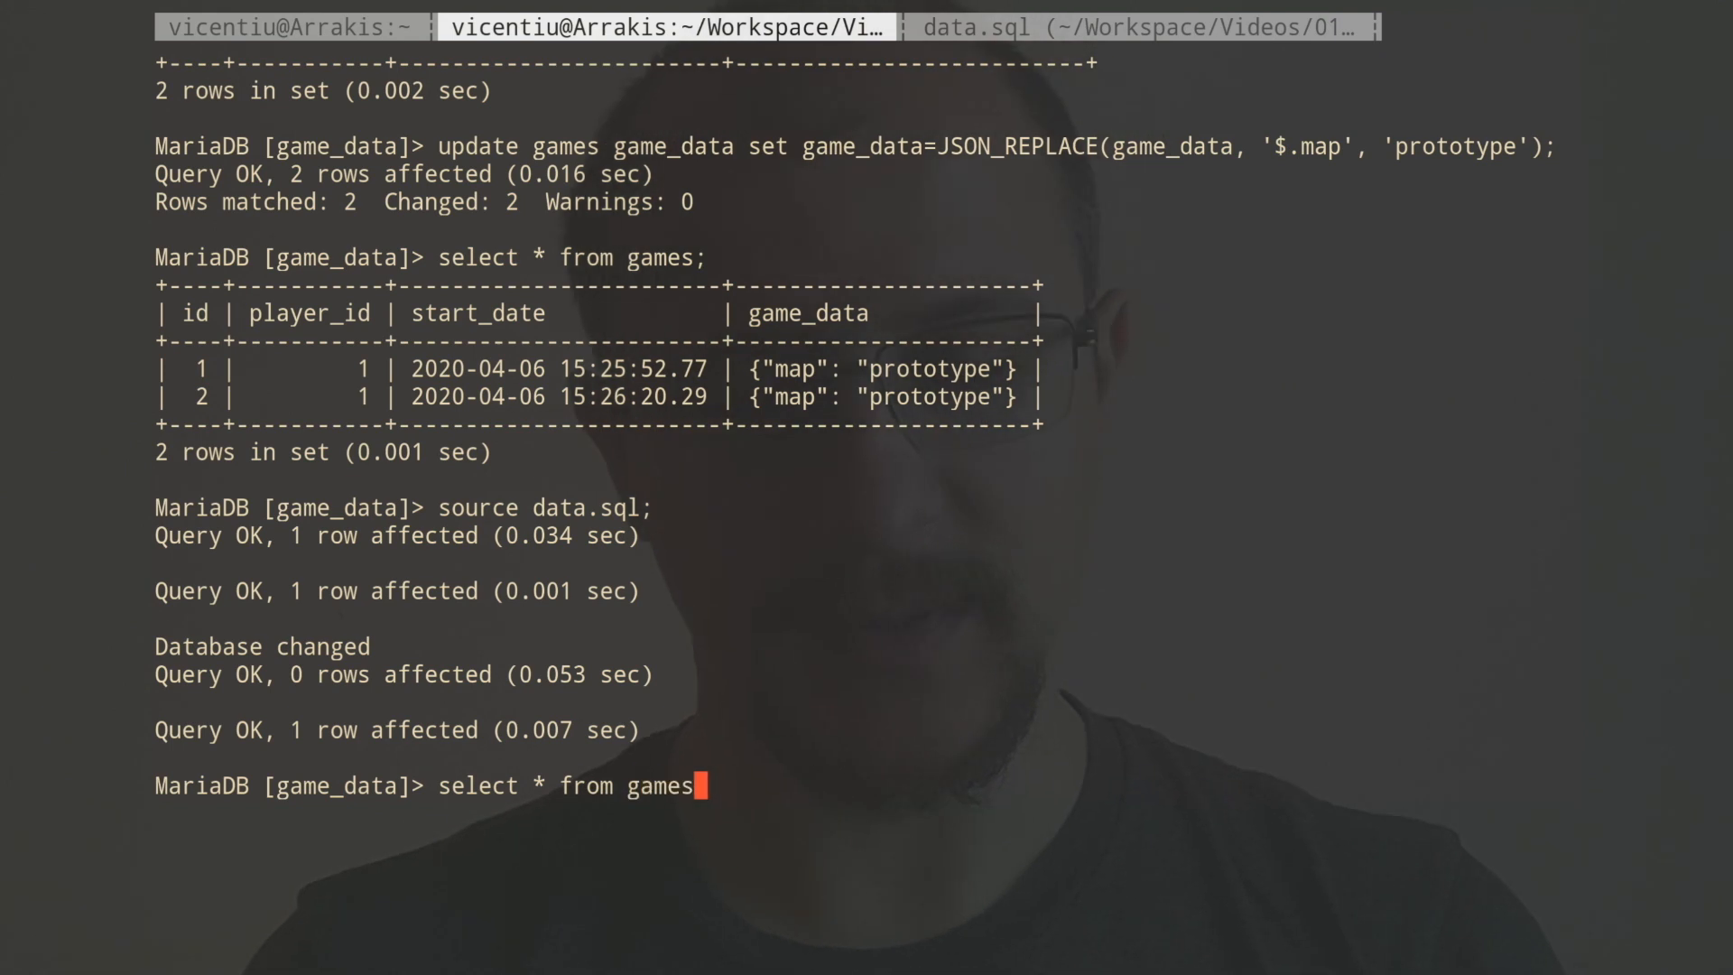
{"action": "type", "text": "\\G;"}
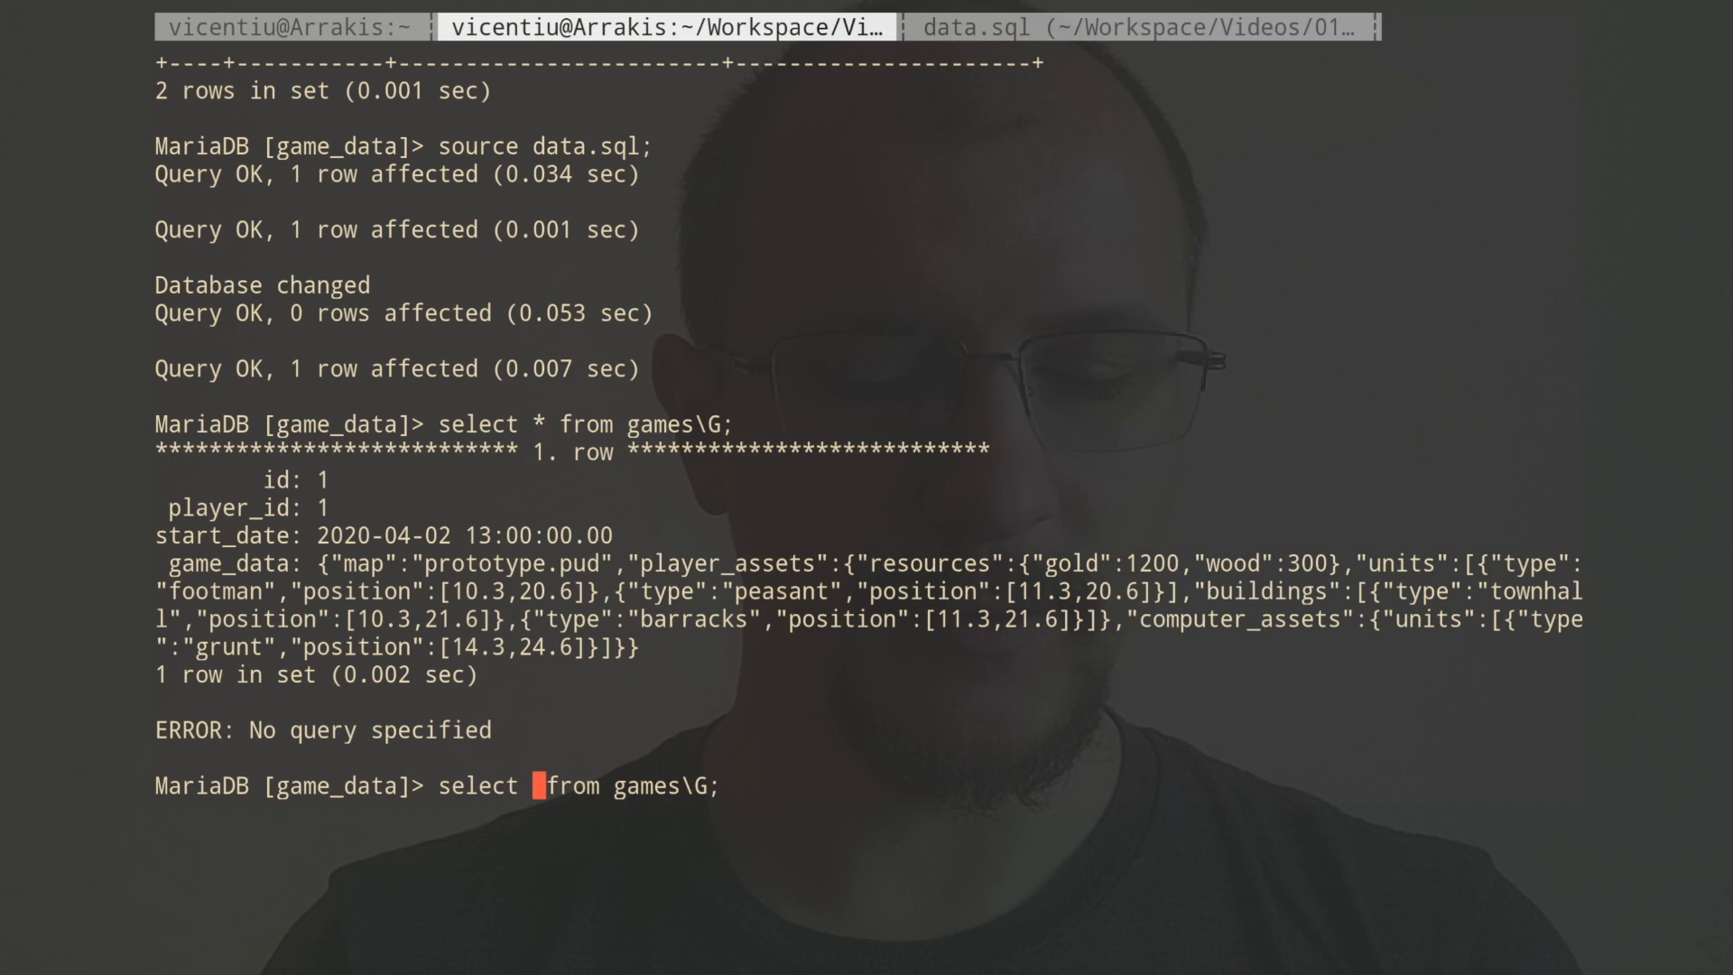
Begin editing the query to wrap game_data in a JSON_ function.
{"action": "type", "text": "game_data"}
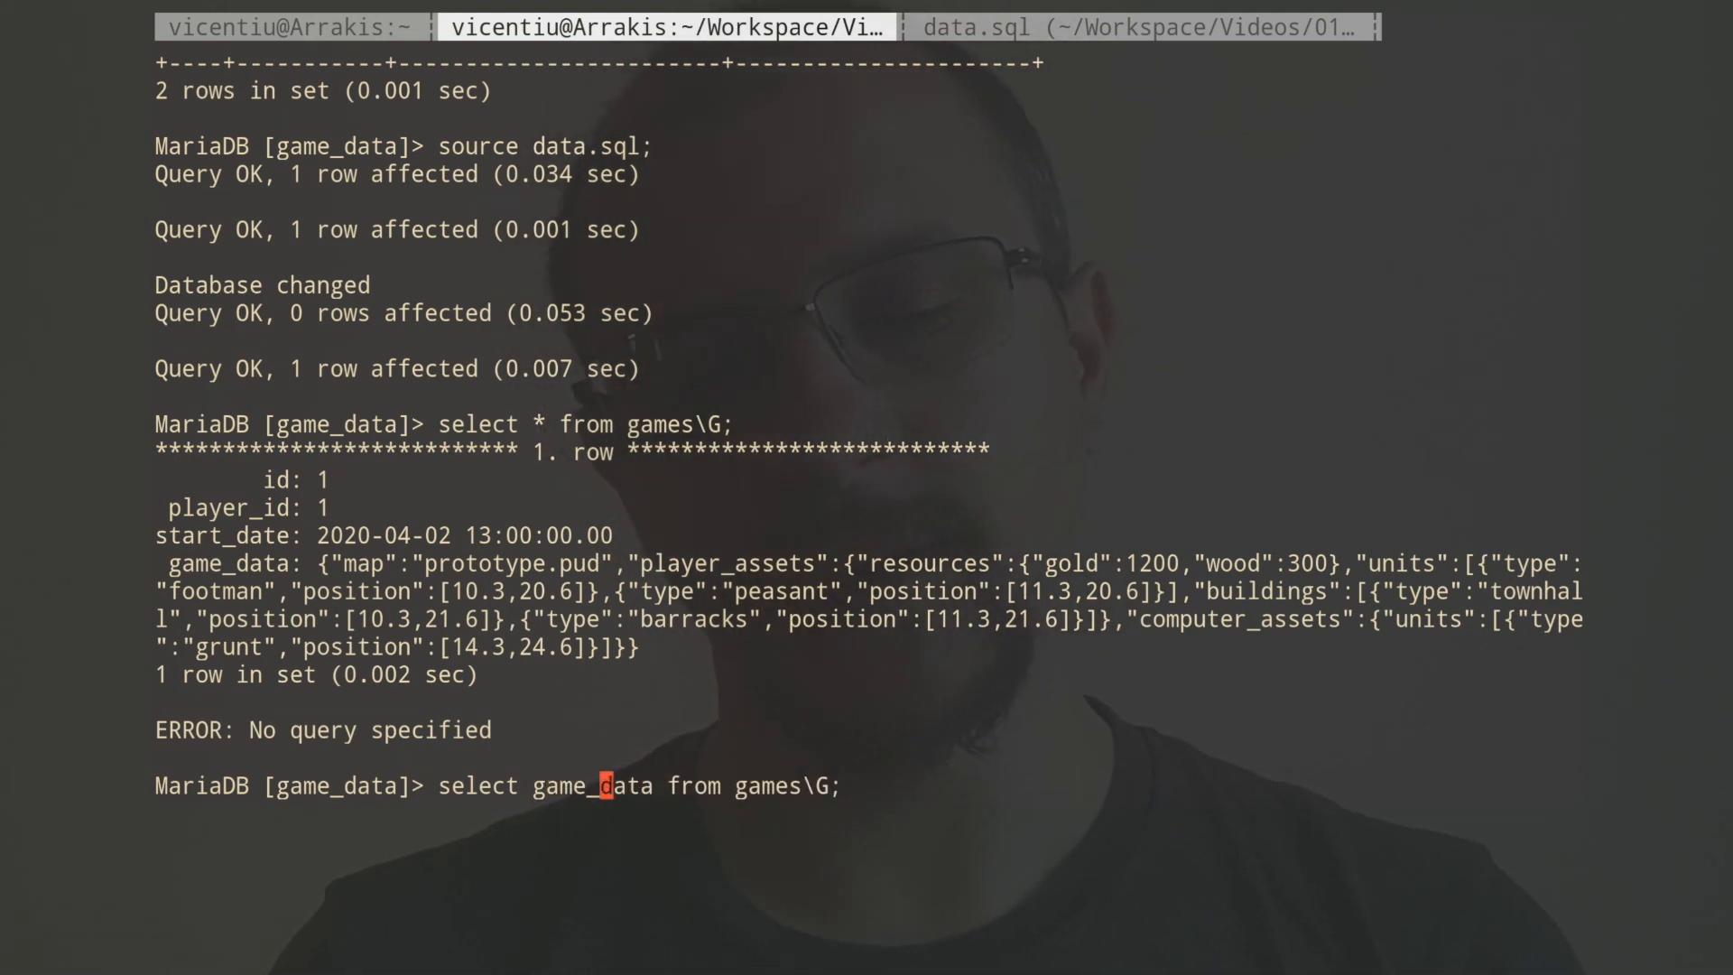
{"action": "type", "text": "JSON_"}
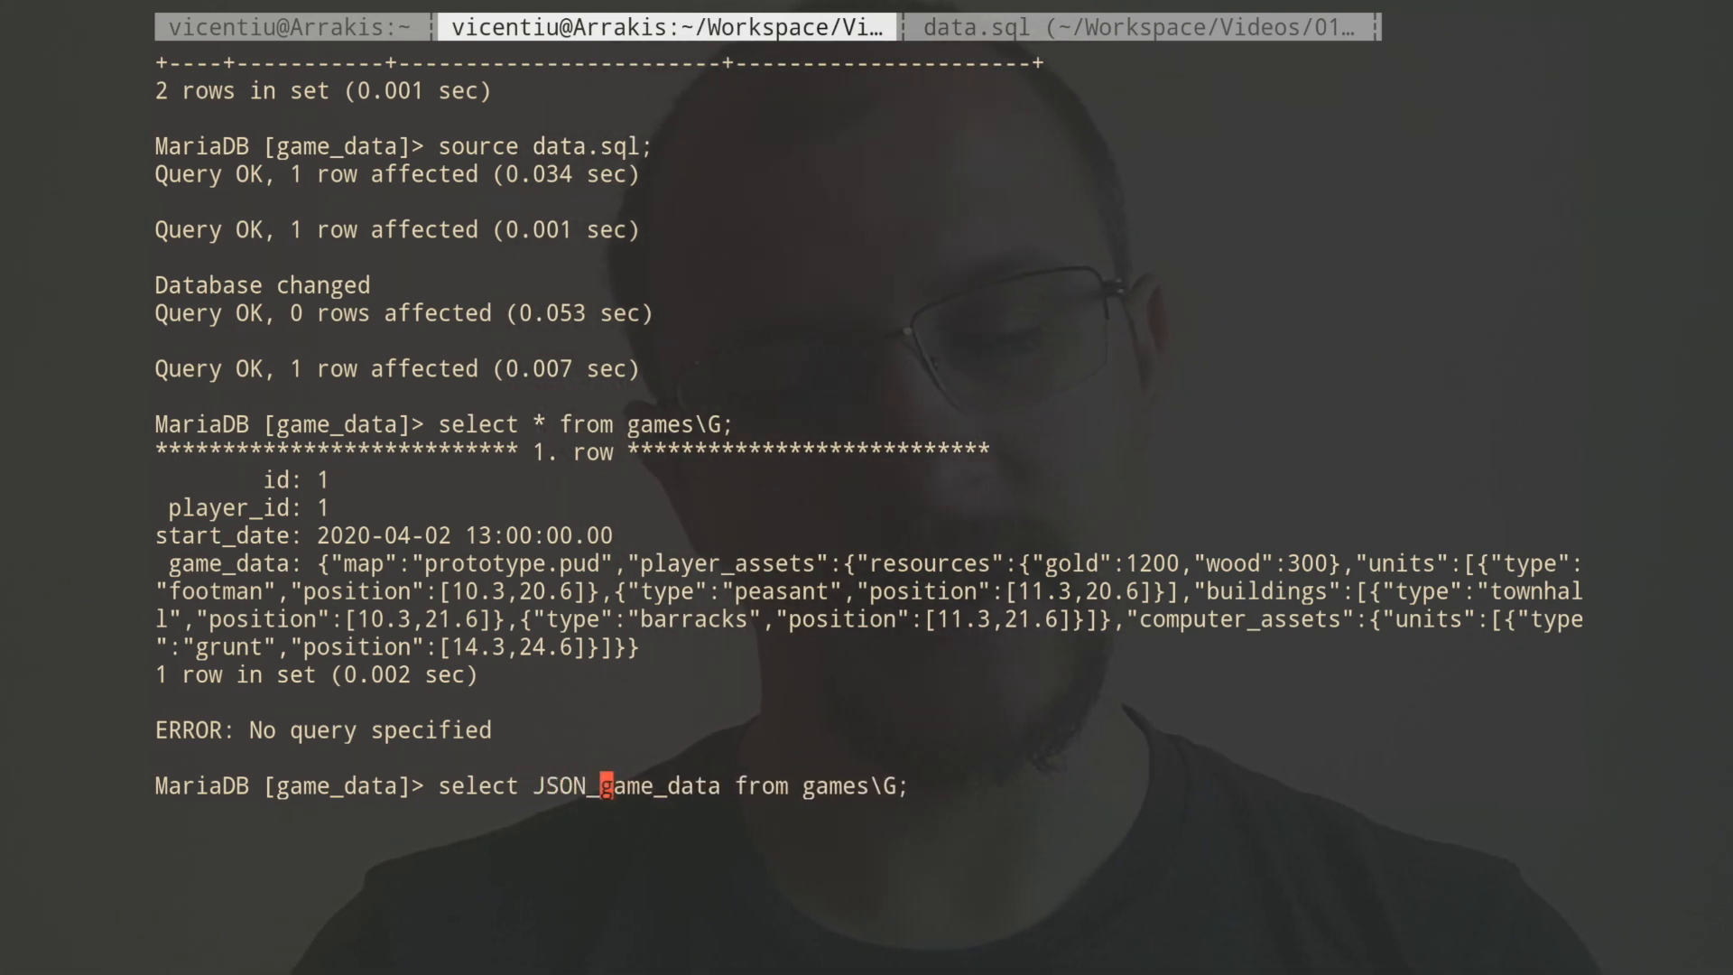
Run SELECT JSON_DETAILED(game_data) FROM games\G to pretty-print the game record.
{"action": "type", "text": "DETAILED("}
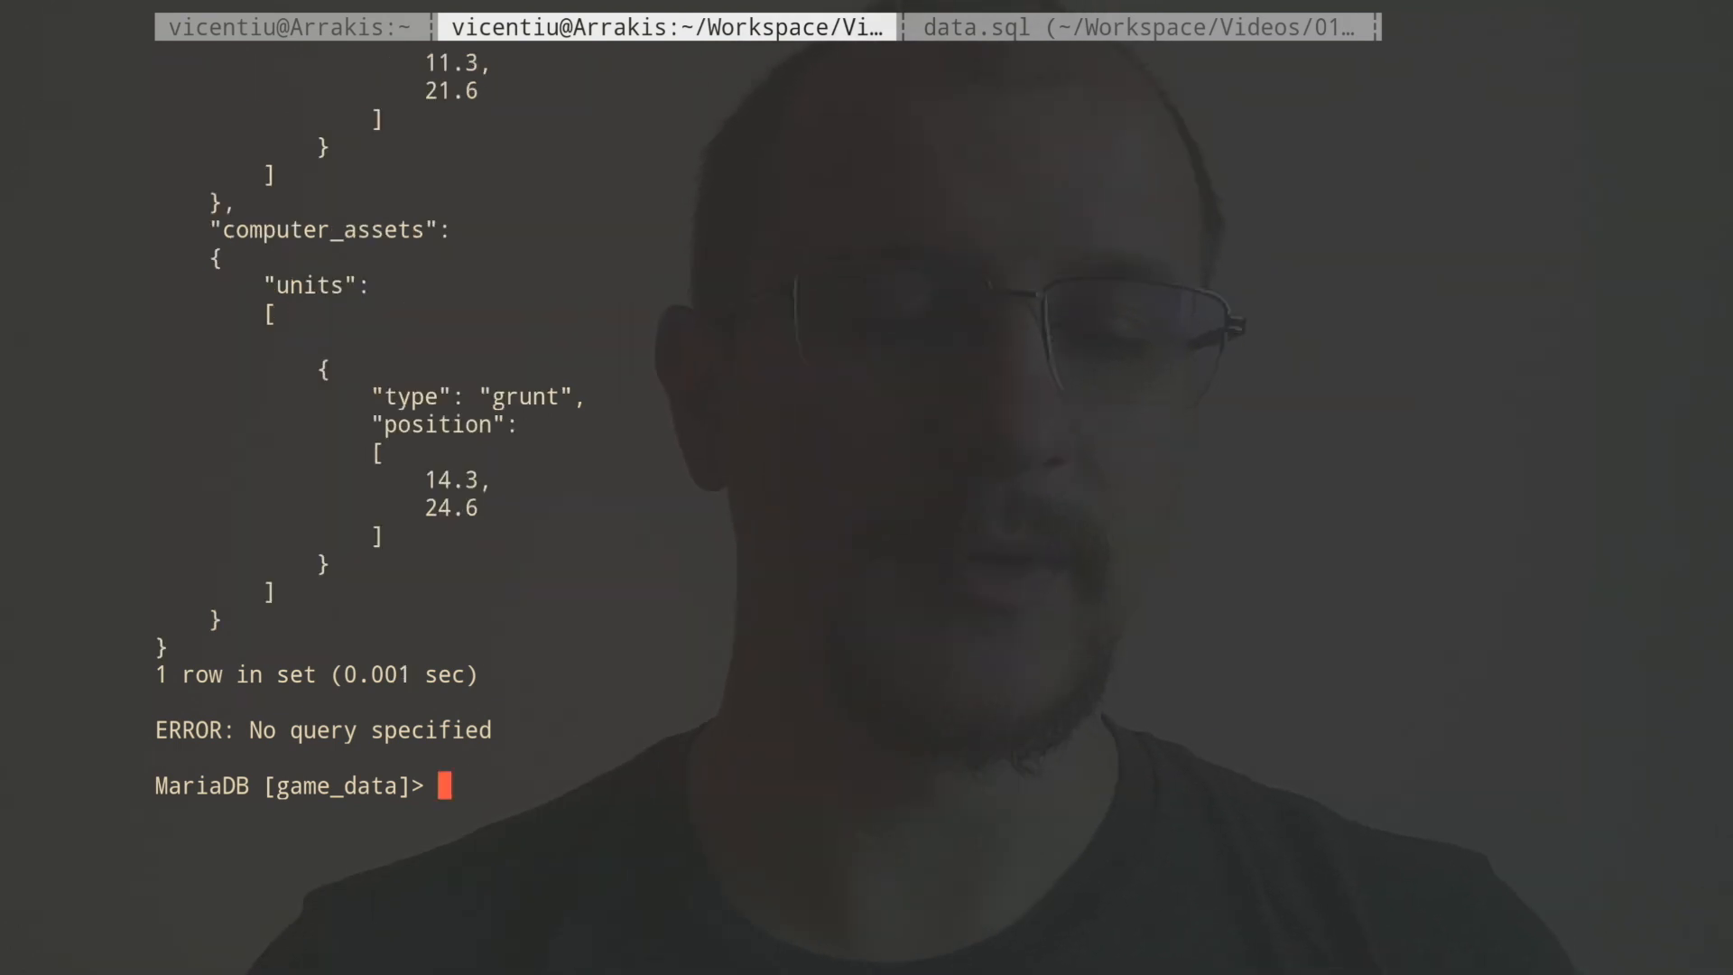
{"action": "scroll", "scroll_direction": "down", "scroll_amount": 3}
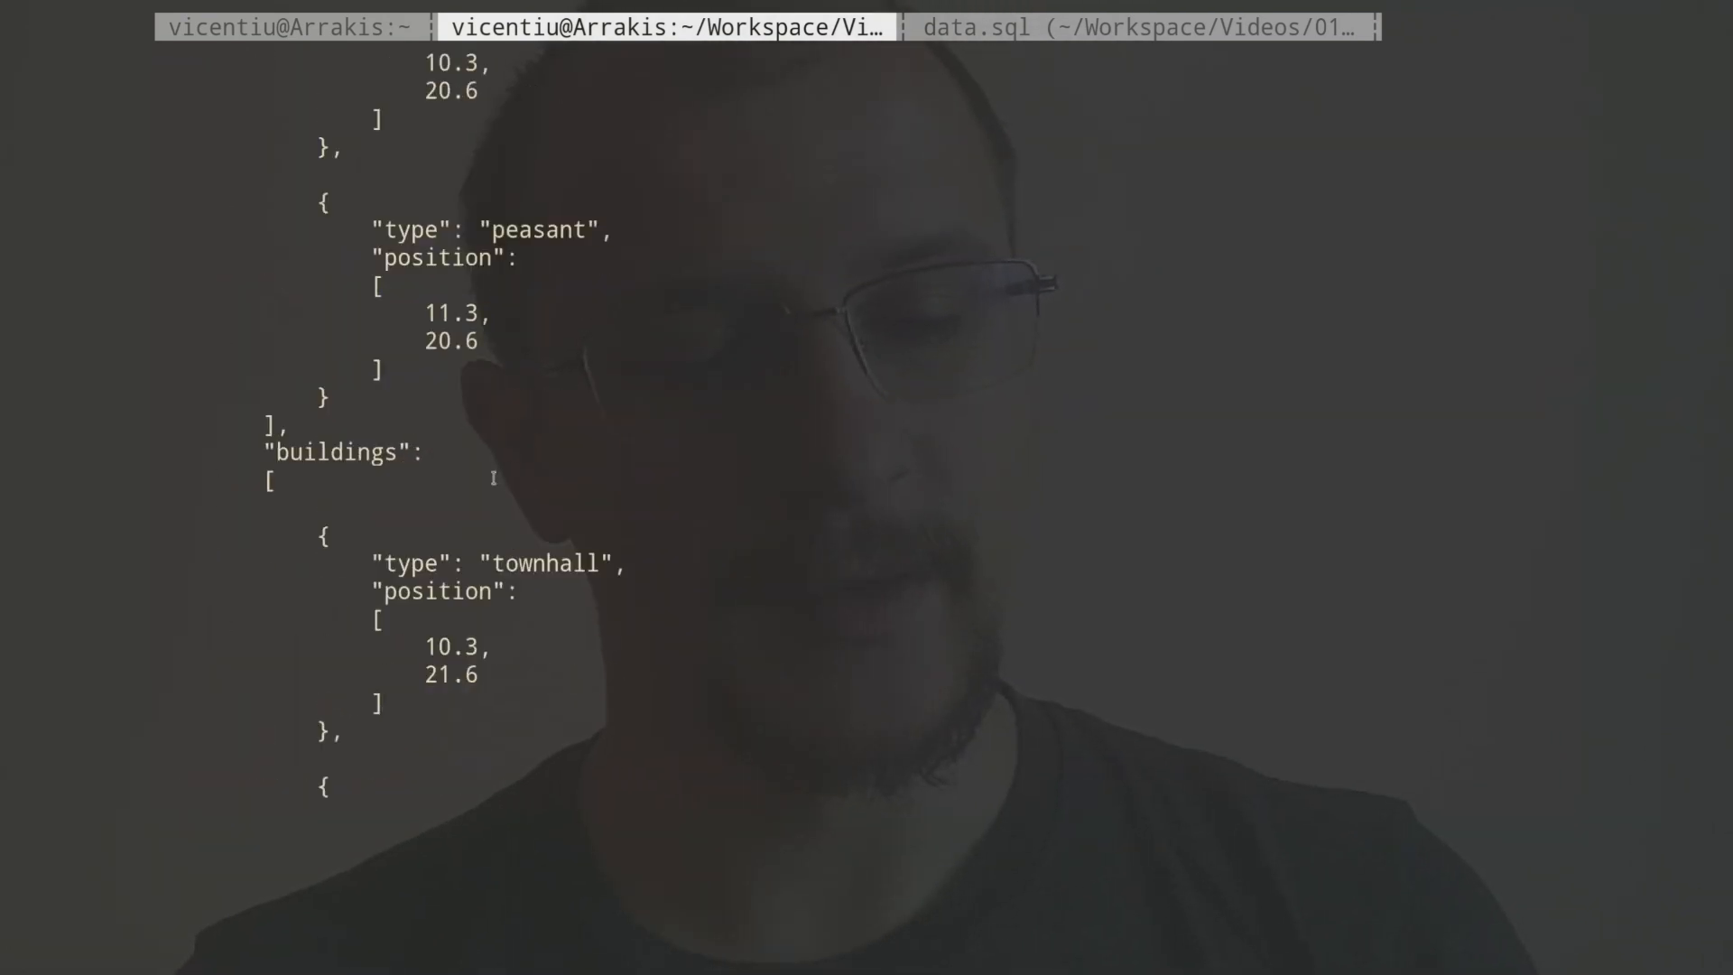
{"action": "key", "text": "Return"}
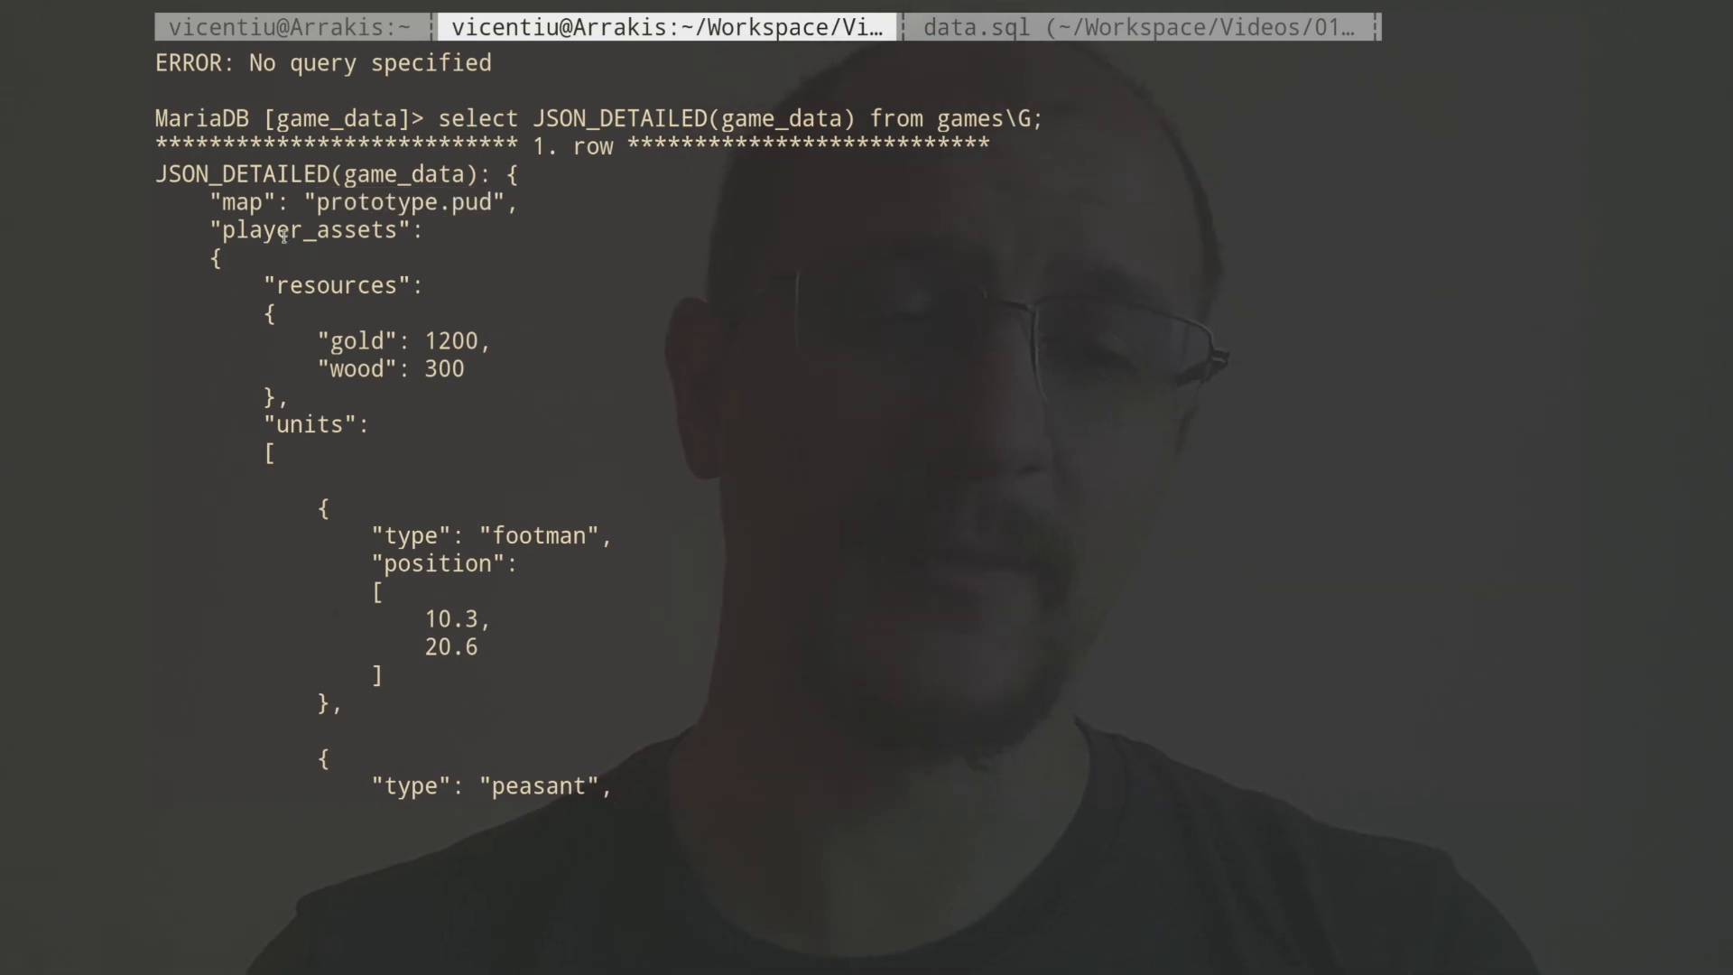
Mark the resources key in the output and recall the JSON_DETAILED query at the prompt.
{"action": "double_click", "coordinate": [337, 285]}
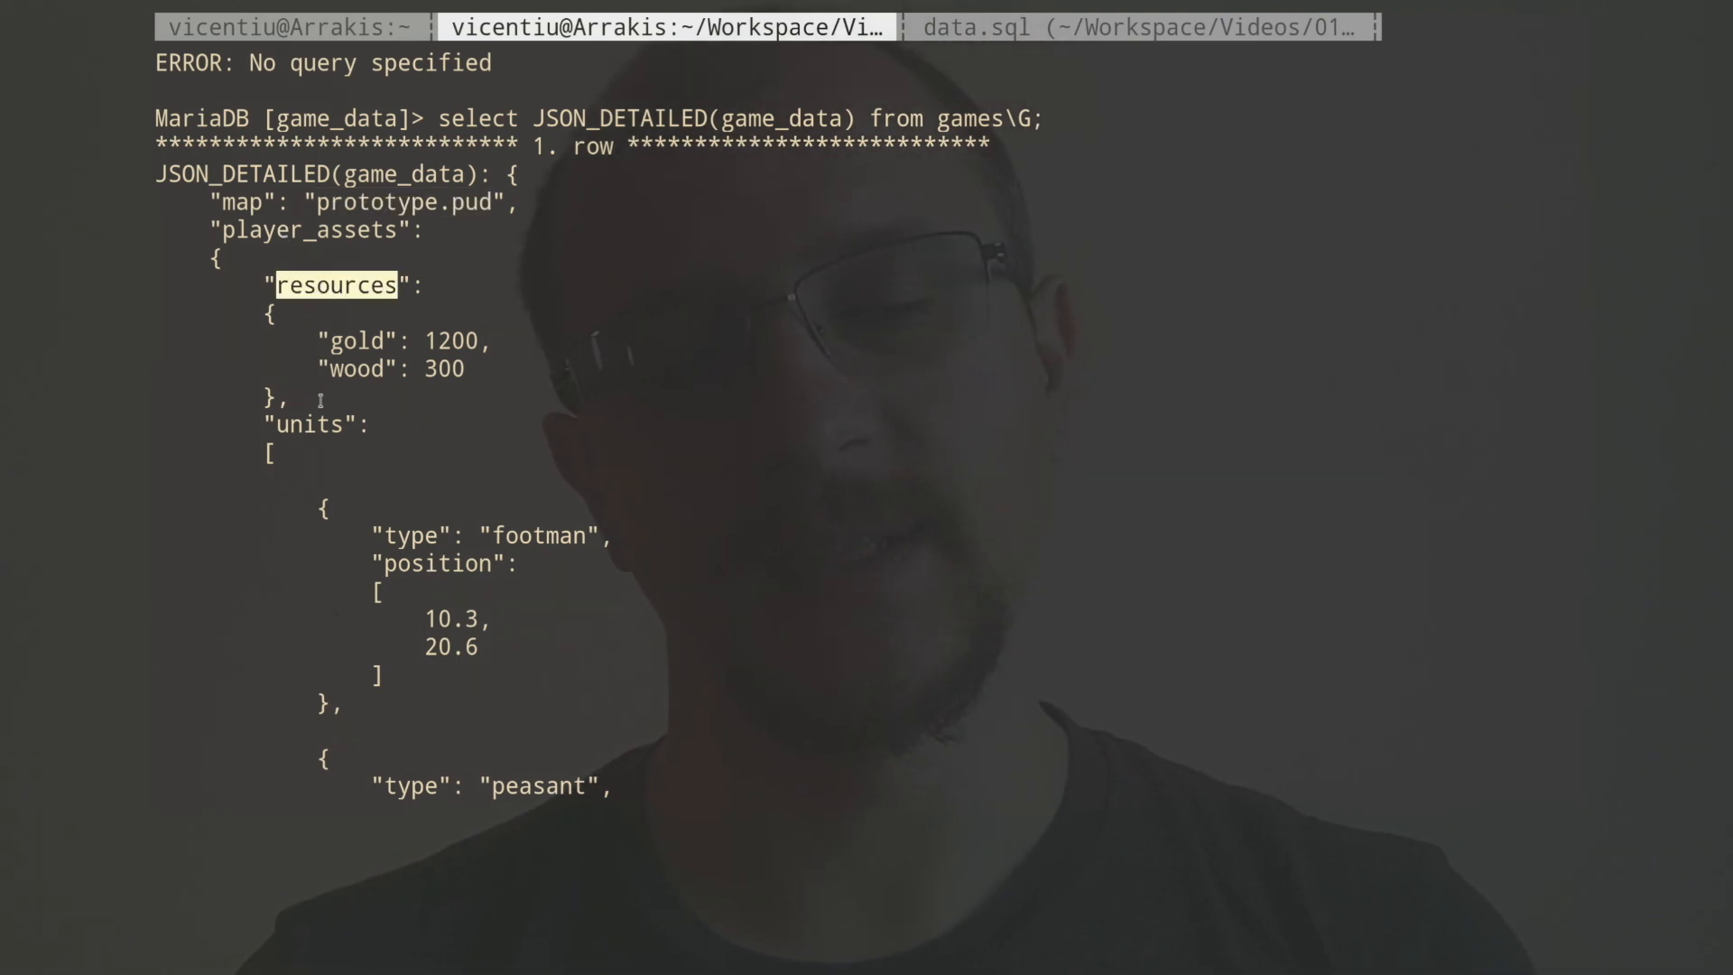
{"action": "scroll", "scroll_direction": "down", "scroll_amount": 3}
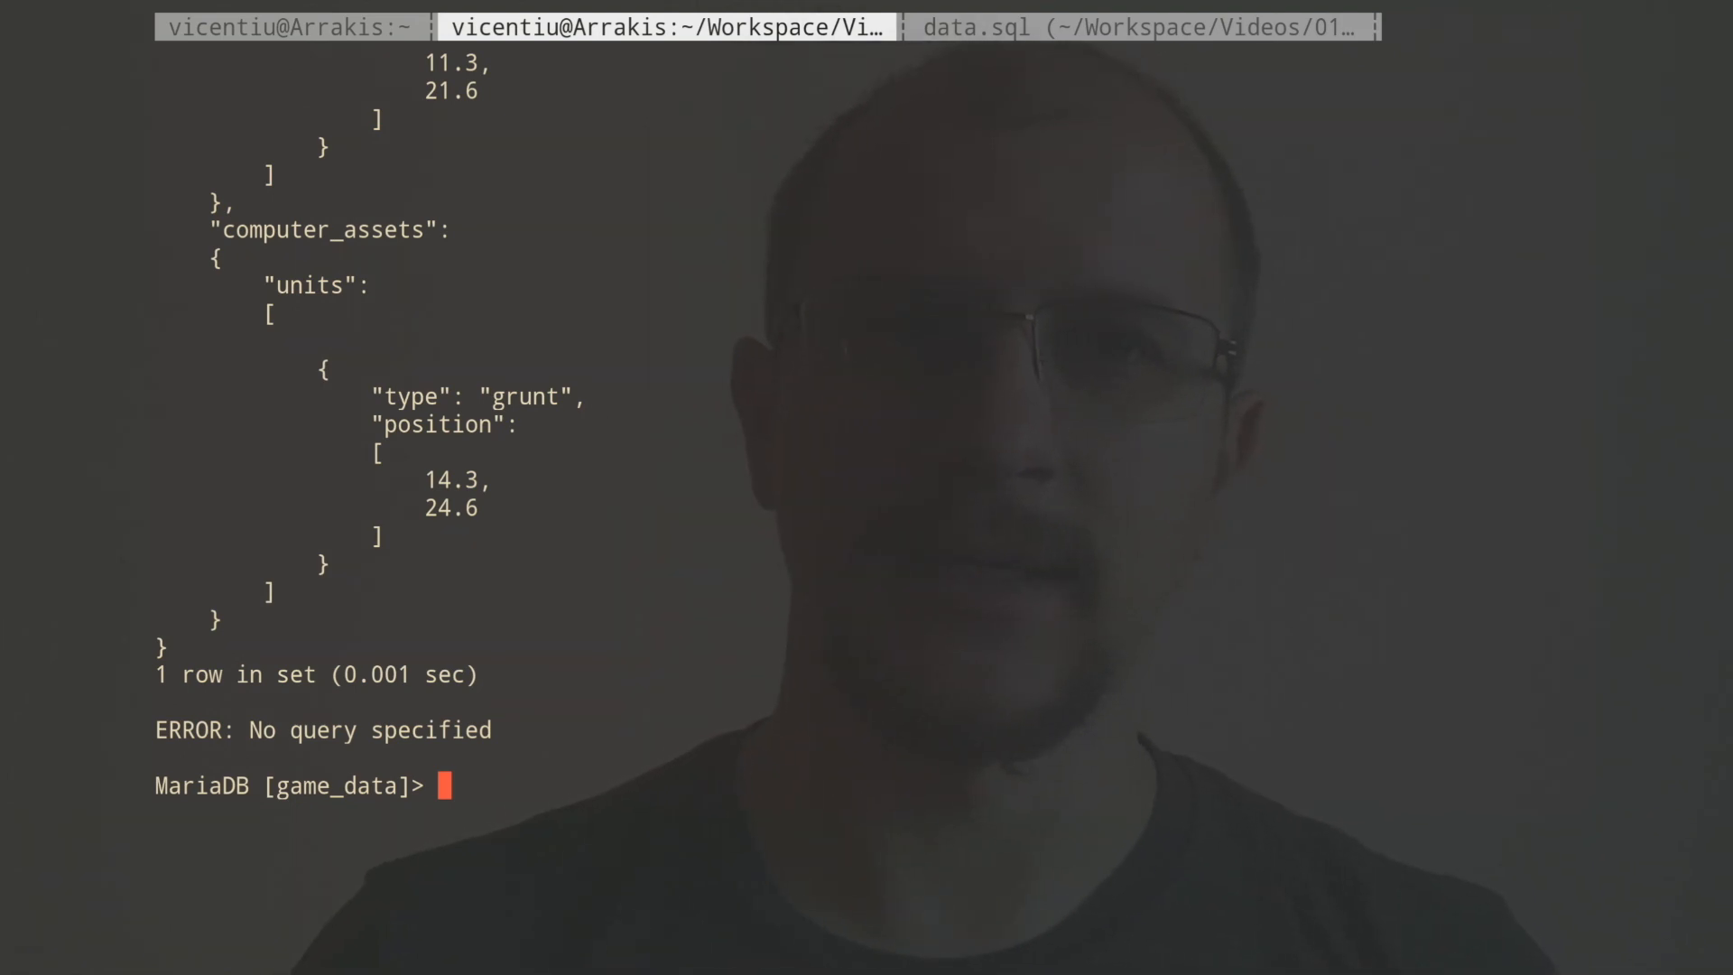
{"action": "type", "text": "select JSON_DETAILED(game_data) from games\\G;"}
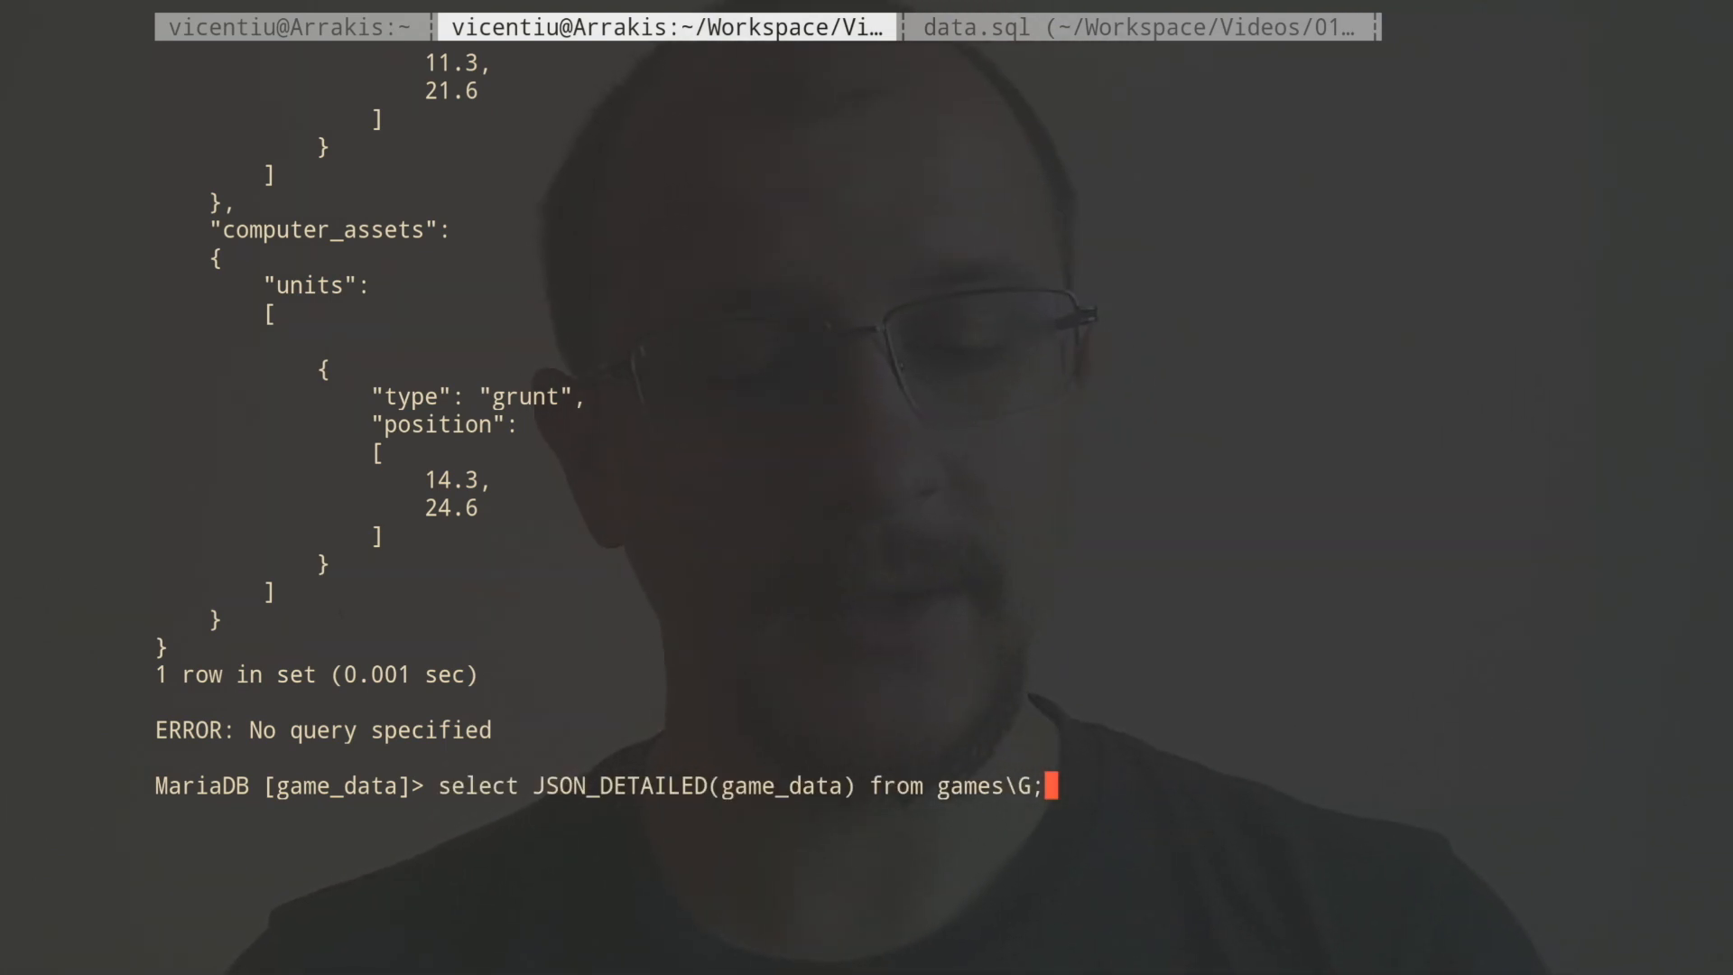
Run SELECT JSON_EXTRACT(game_data, '$.player_assets.unit') FROM games, which returns NULL.
{"action": "key", "text": "BackSpace"}
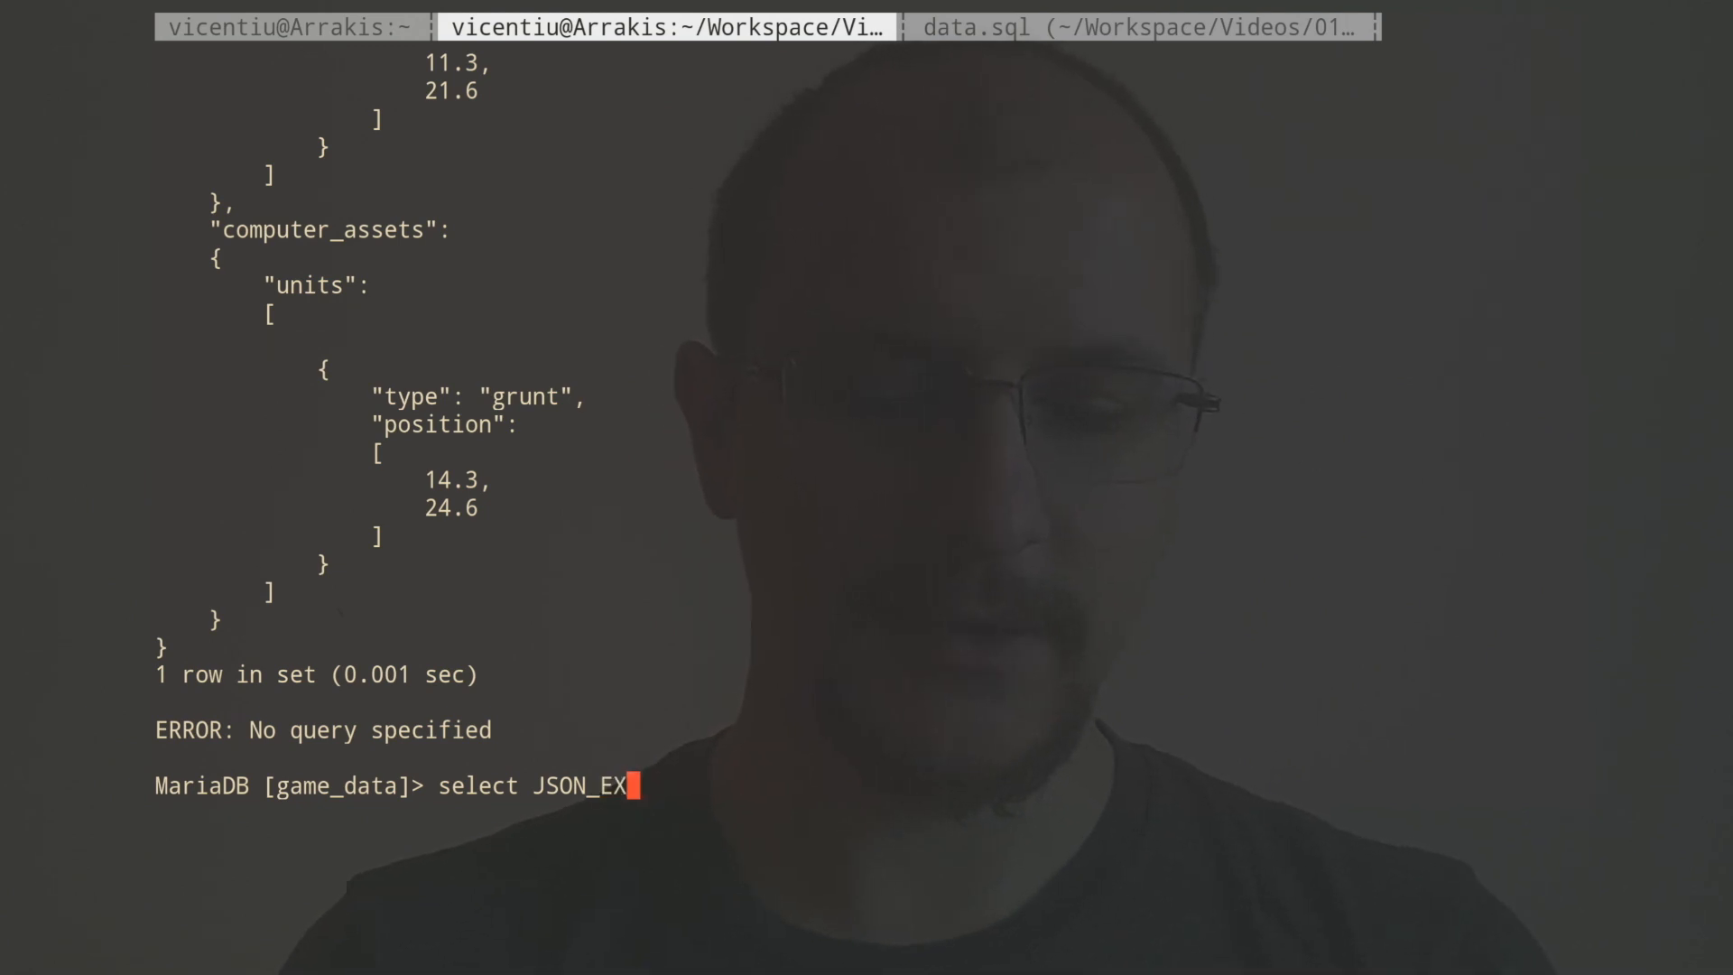
{"action": "type", "text": "TRACT("}
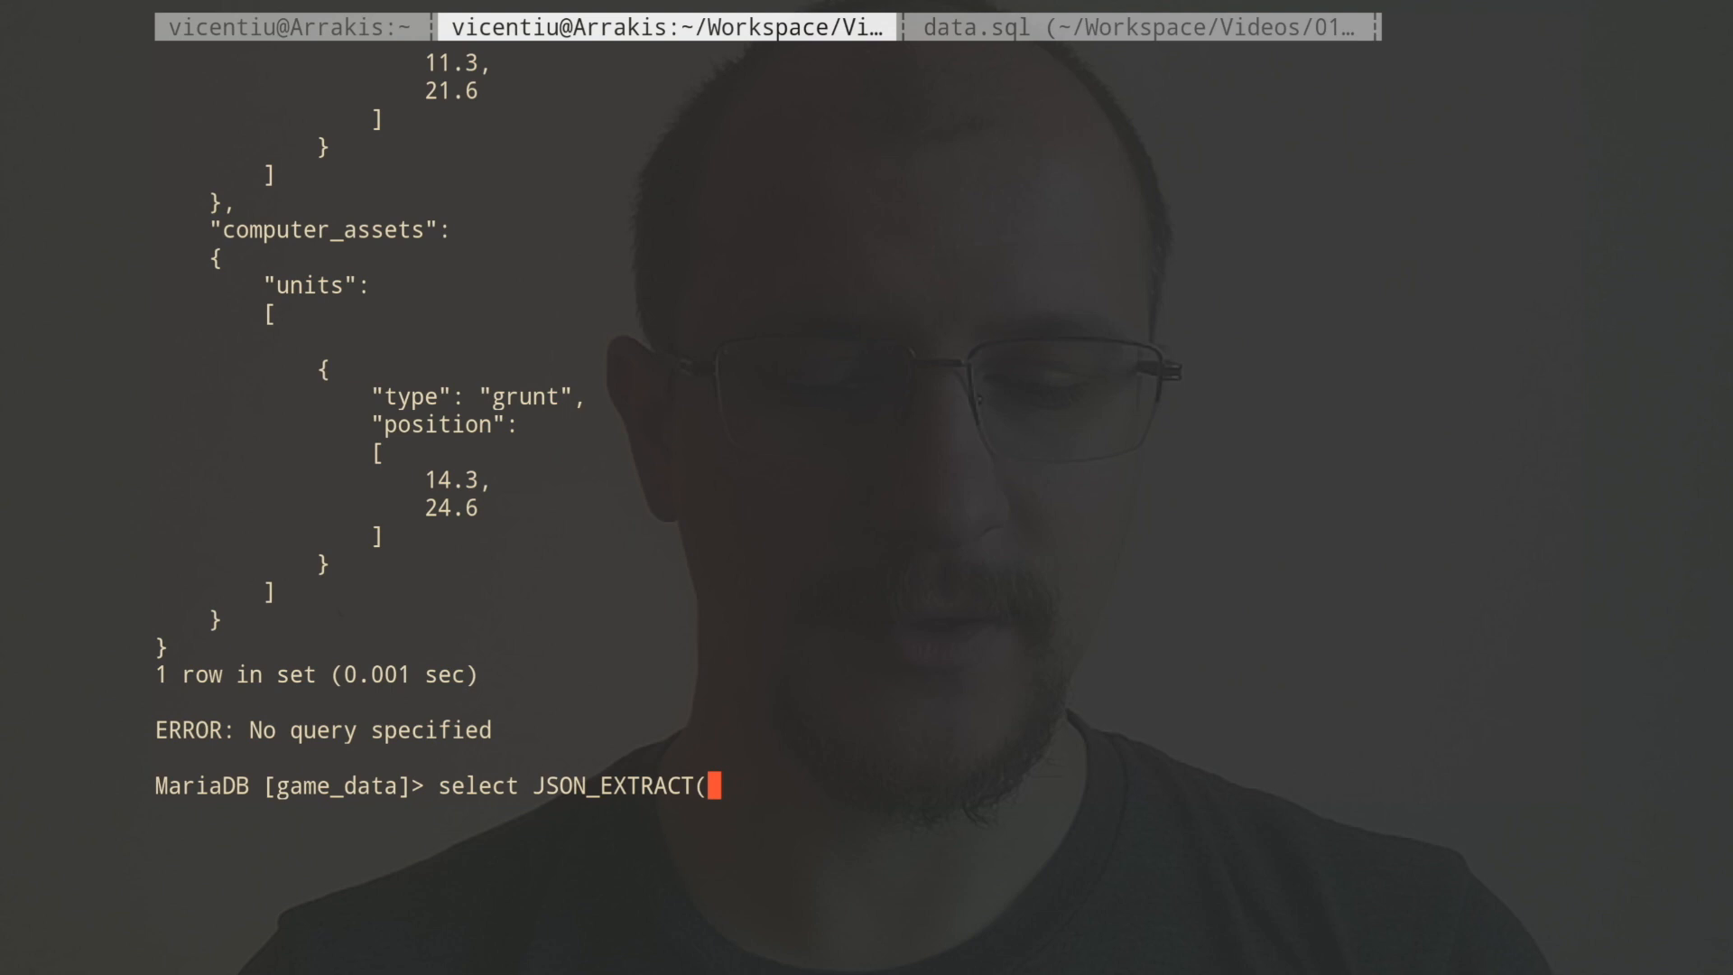
{"action": "type", "text": "game_"}
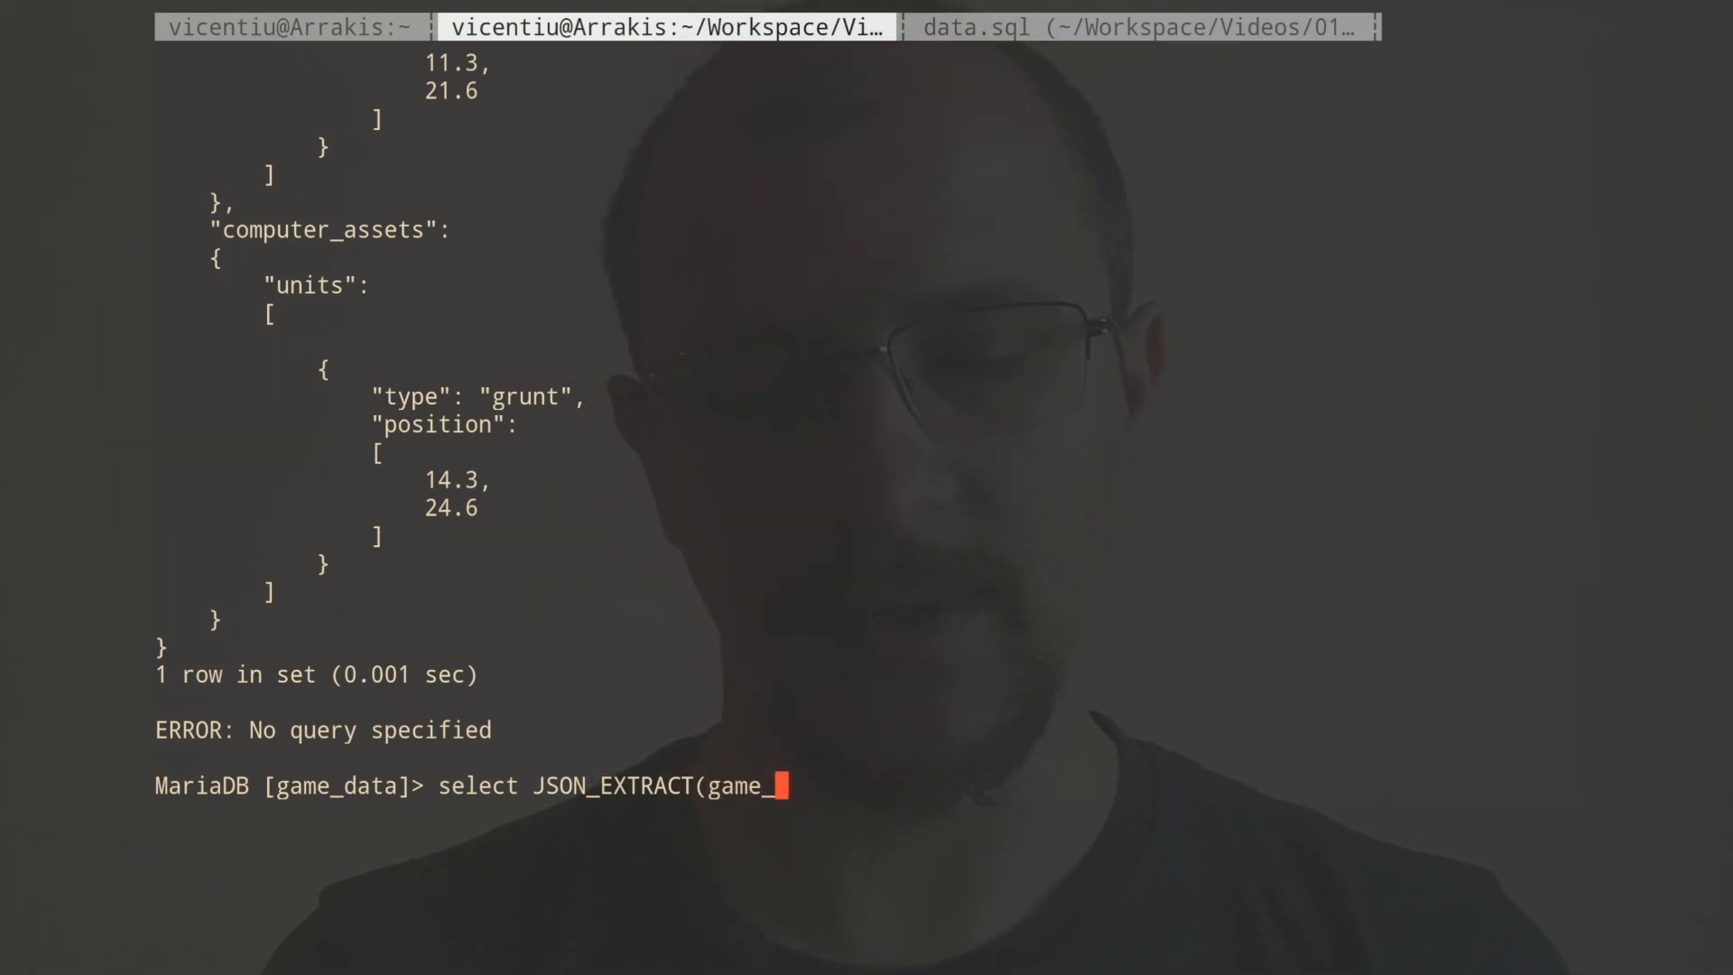
{"action": "type", "text": "data,"}
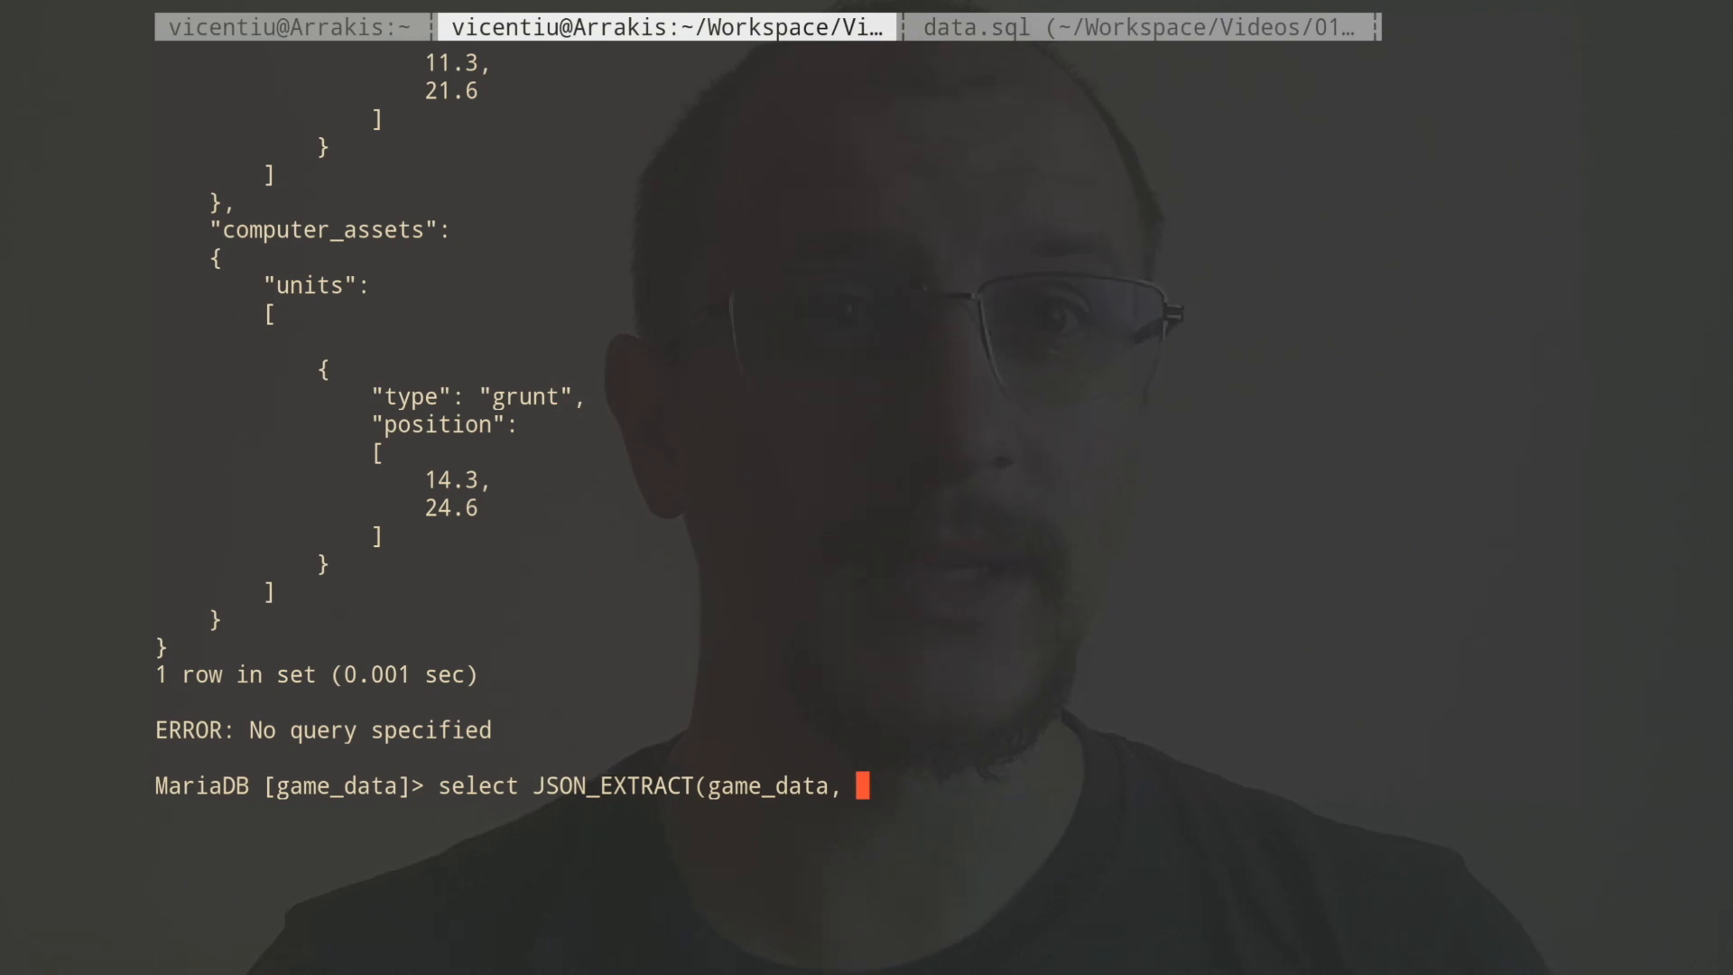
{"action": "type", "text": "'"}
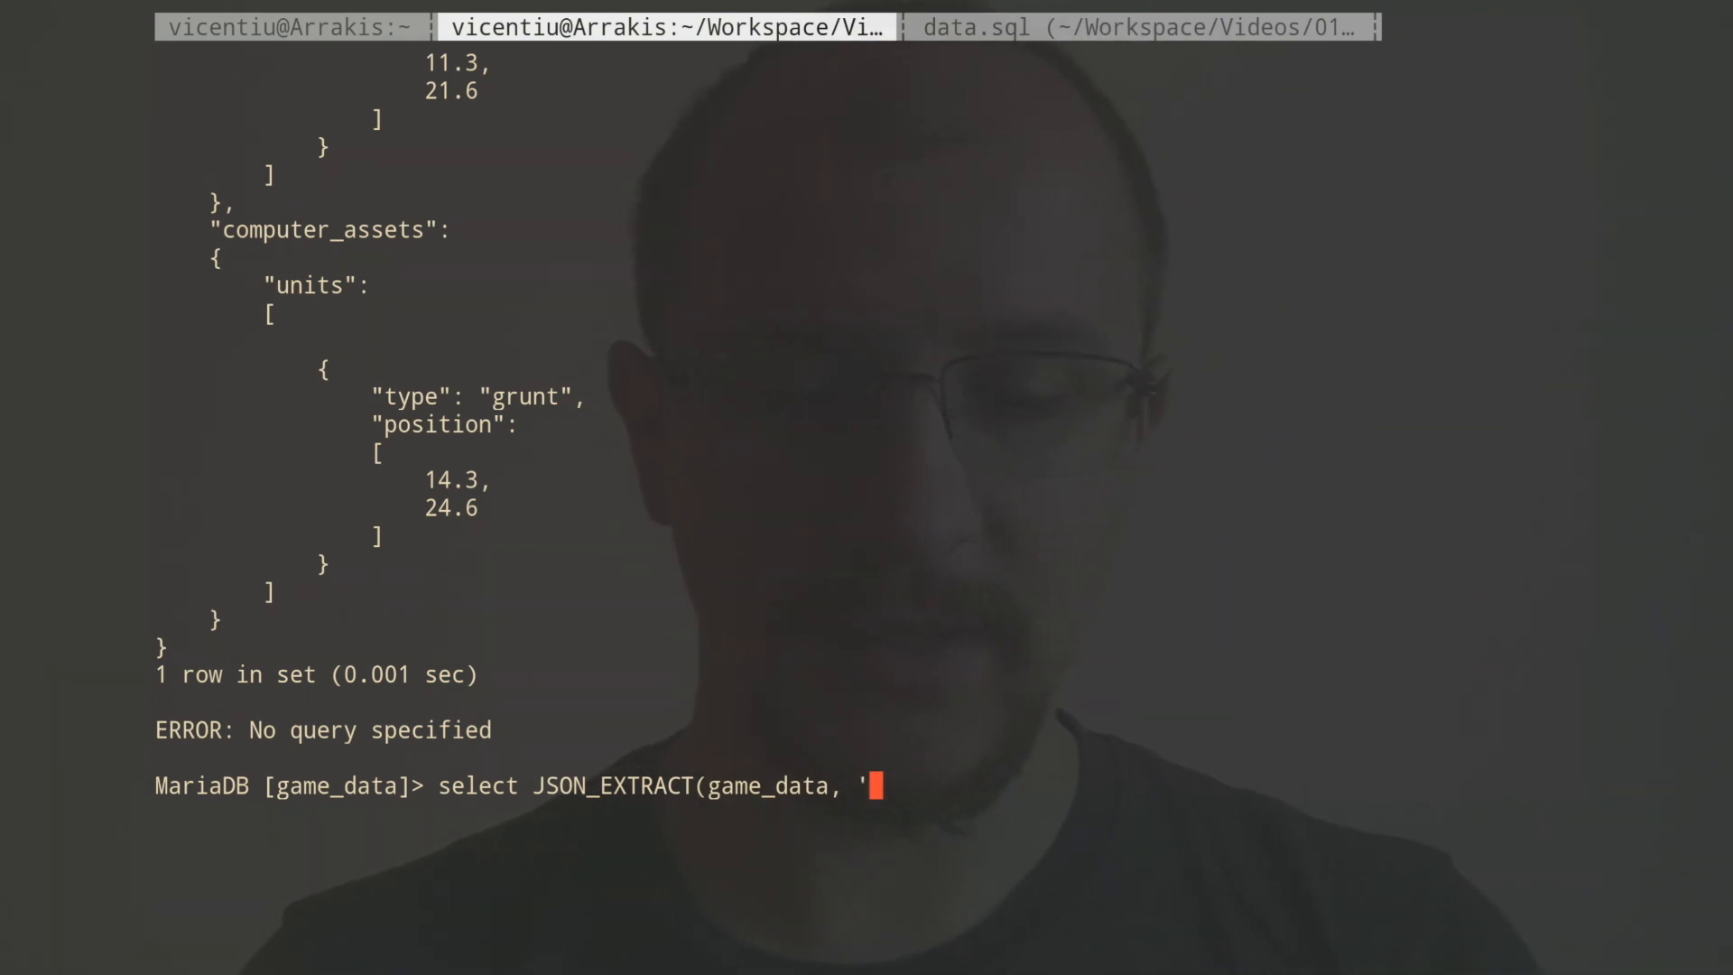
{"action": "type", "text": "$."}
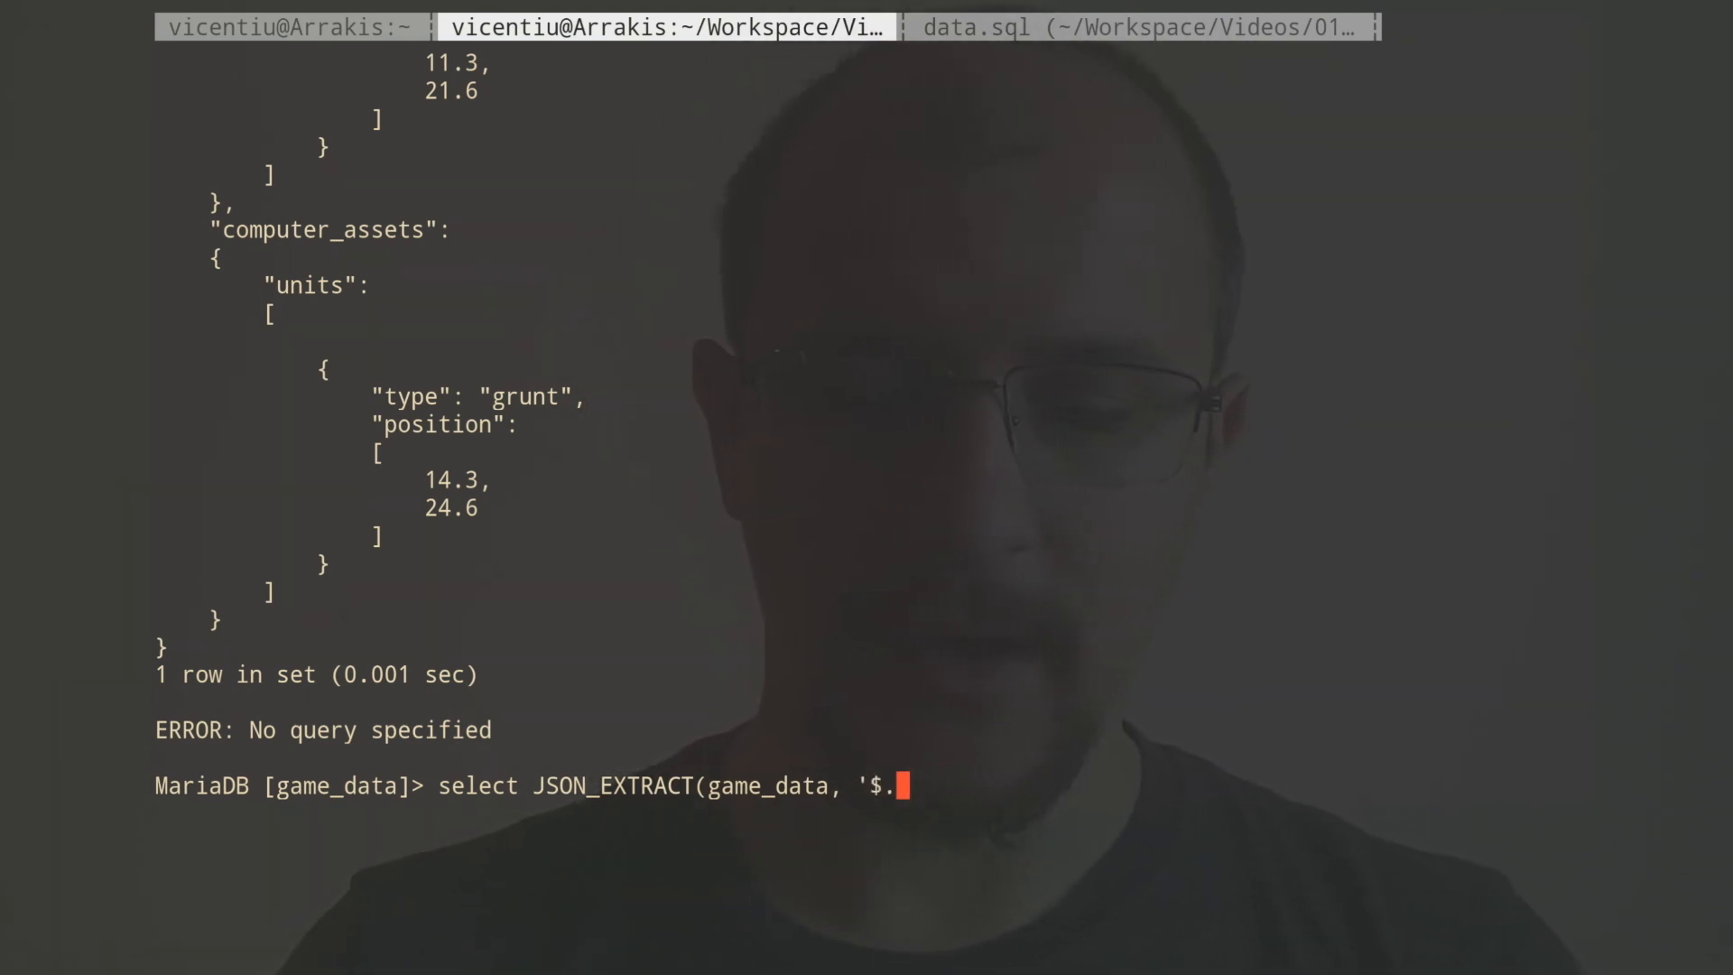
{"action": "type", "text": "player_a"}
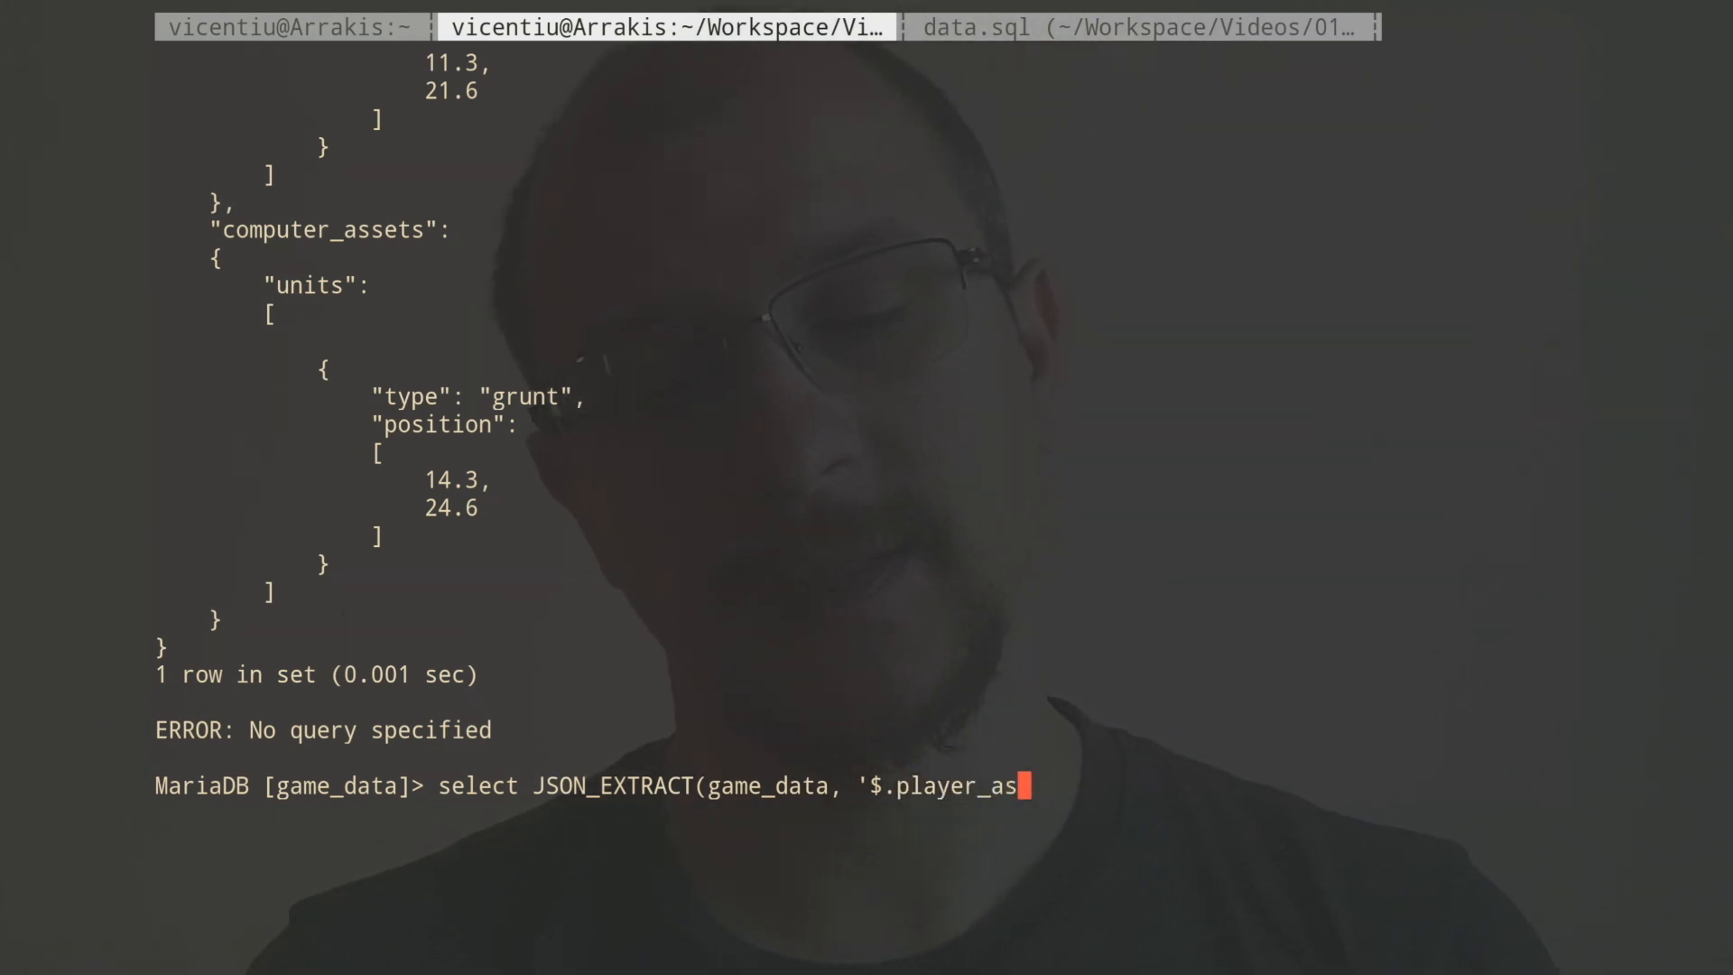
{"action": "type", "text": "sets."}
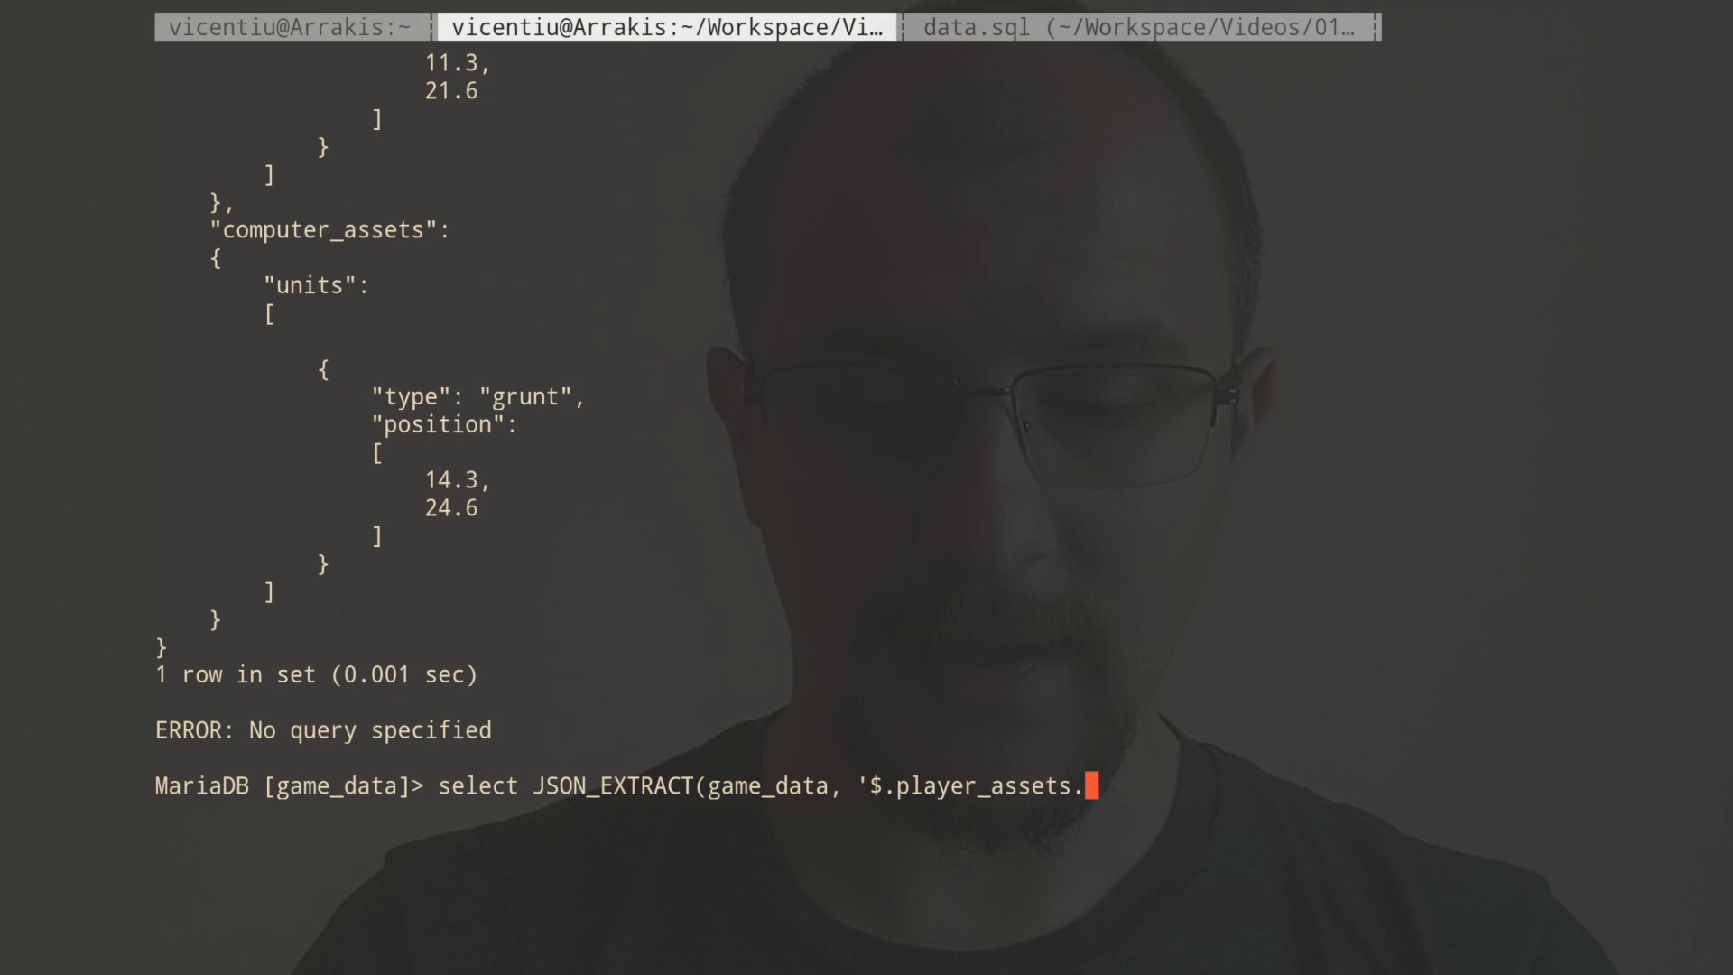
{"action": "type", "text": "unit'"}
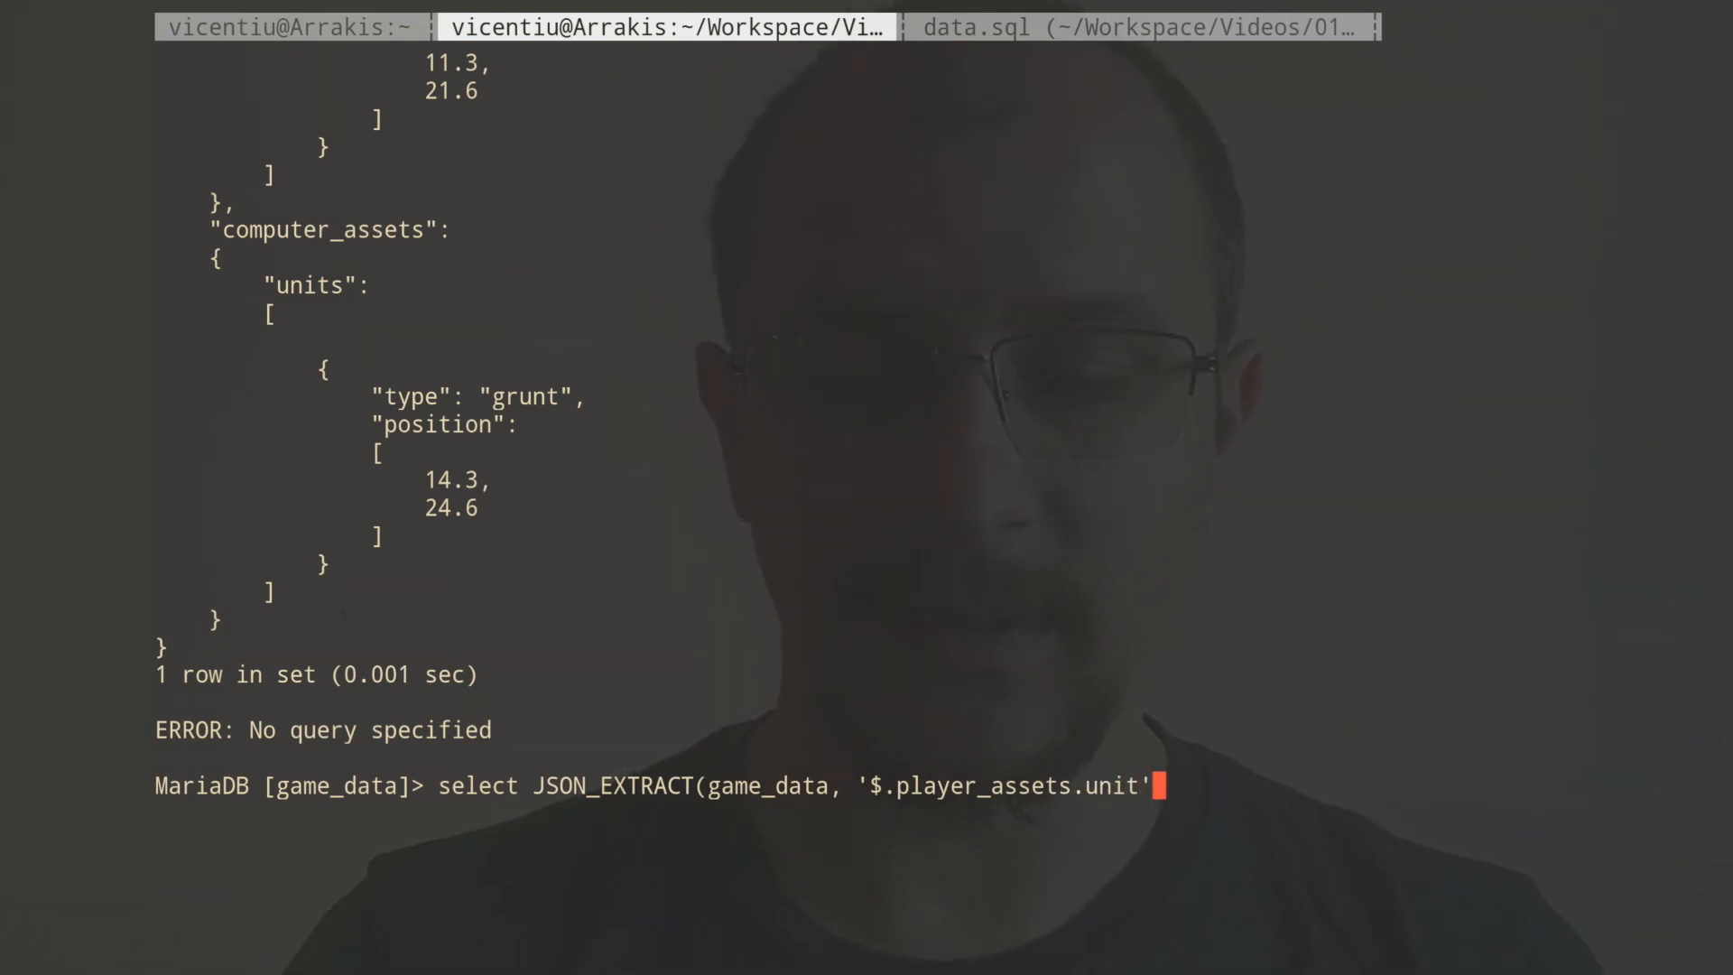
{"action": "type", "text": "')"}
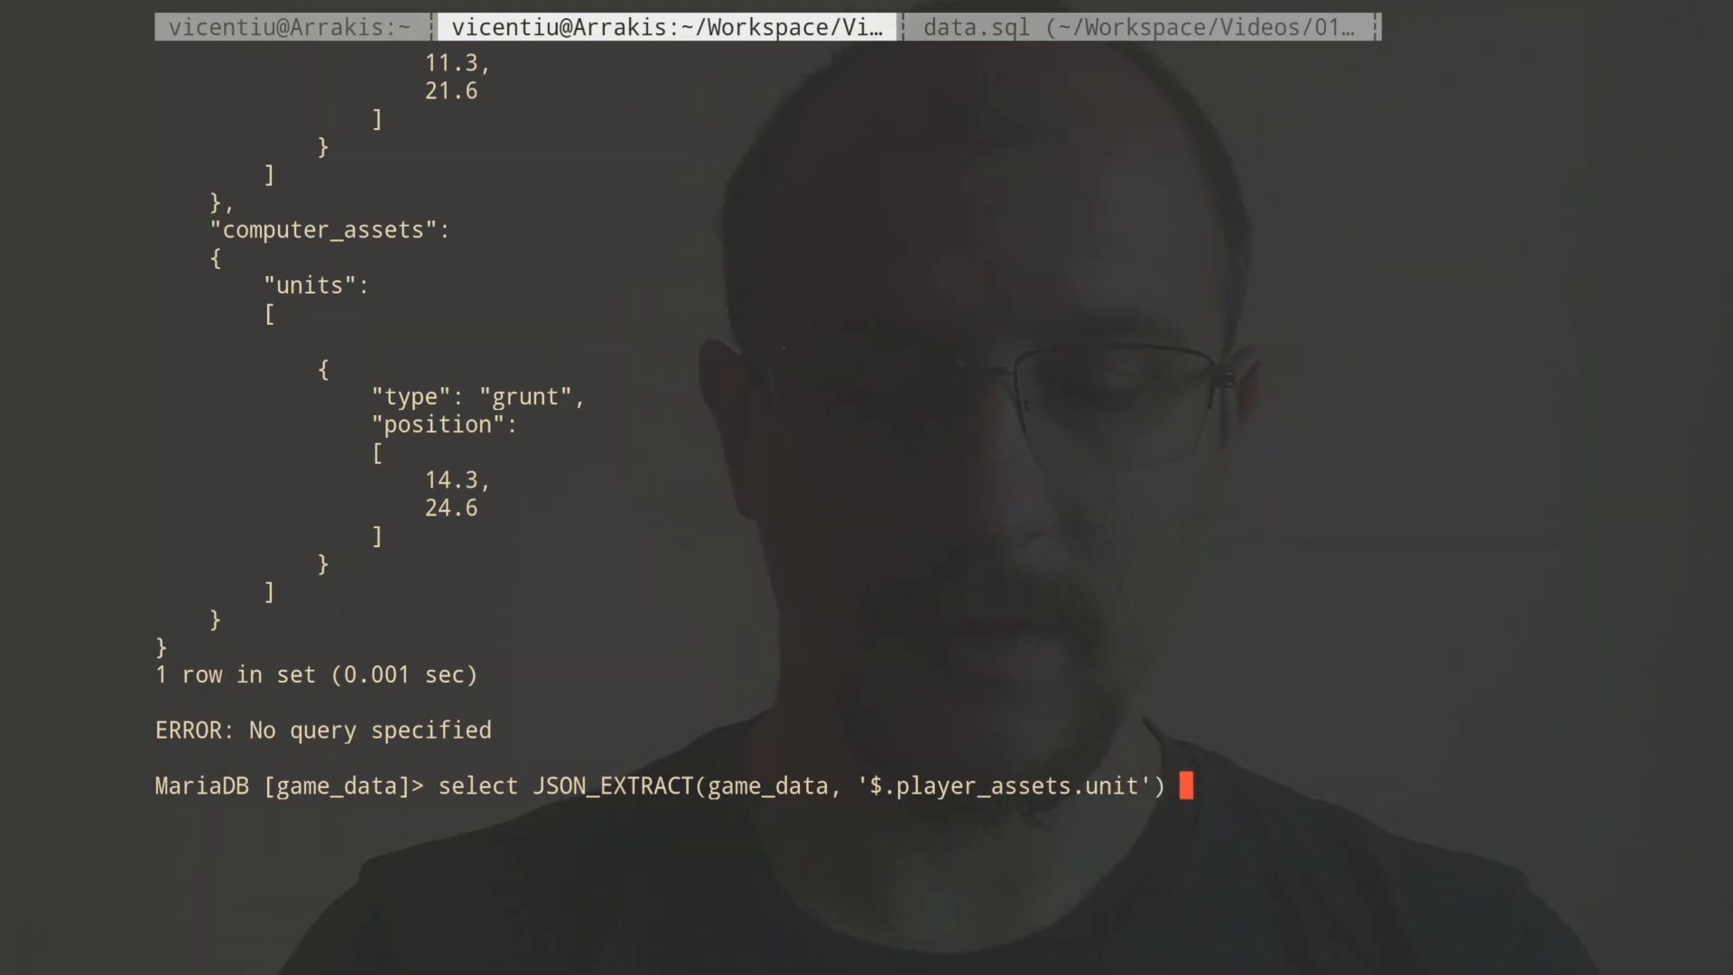
{"action": "type", "text": "from games;"}
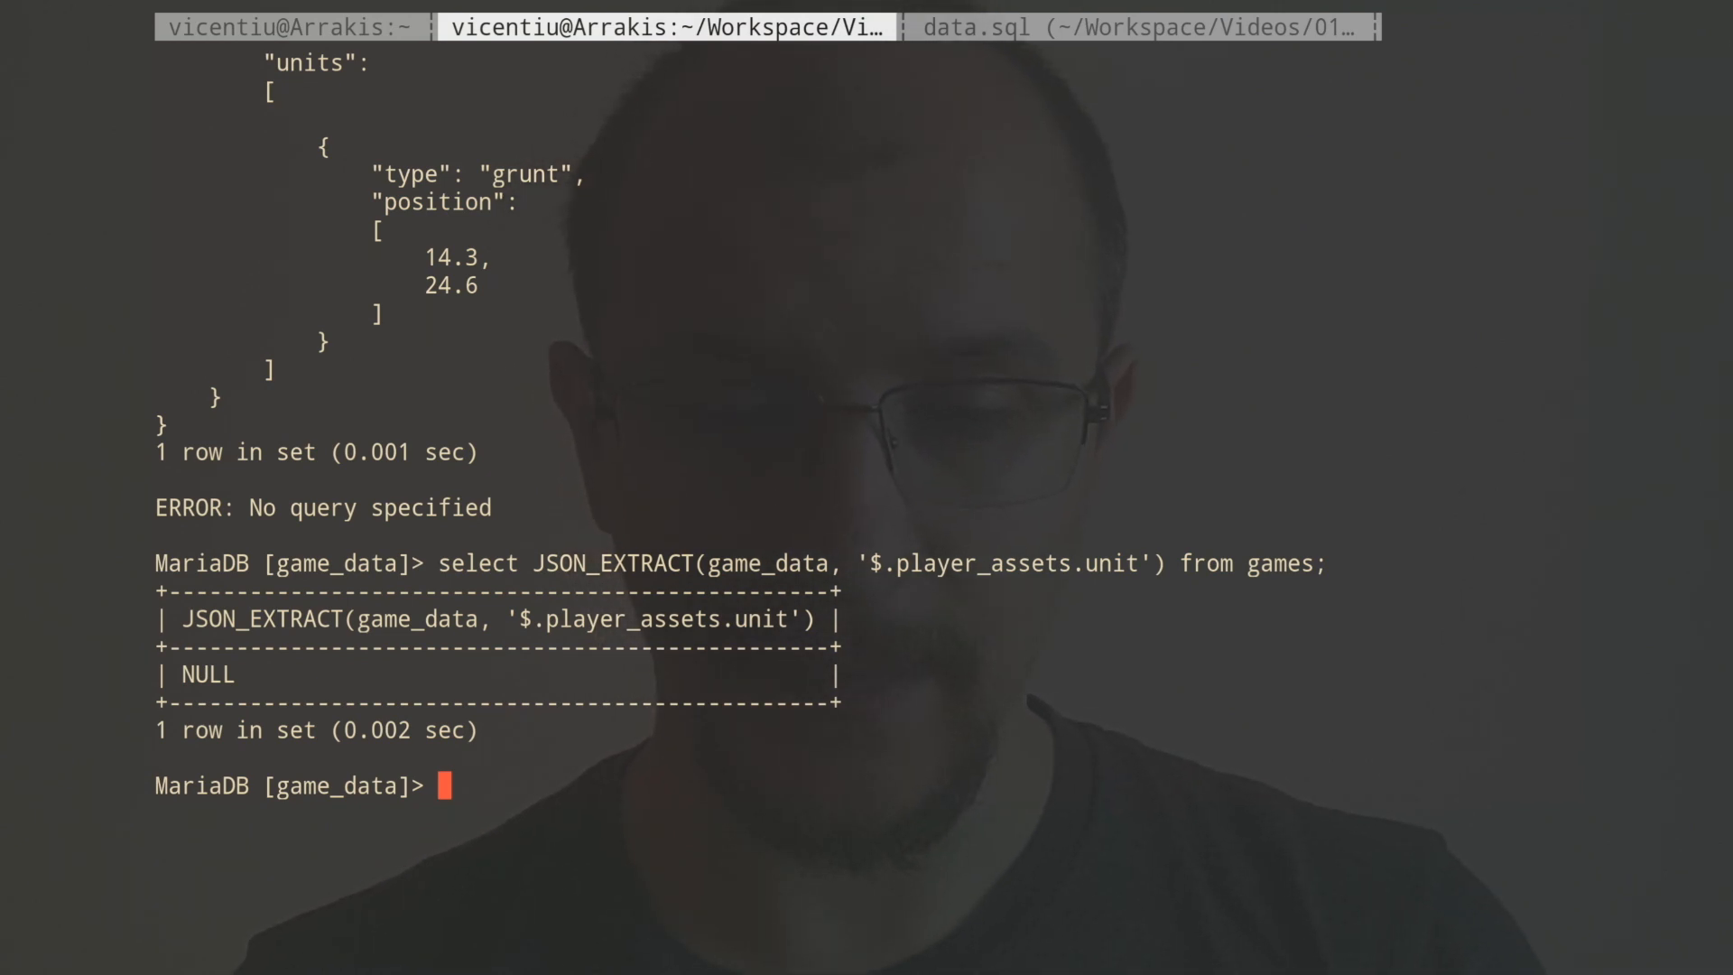
Fix the path to '$.player_assets.units' and extract the footman and peasant array.
{"action": "type", "text": "select JSON_EXTRACT(game_data, '$.player_assets.unit') from games;"}
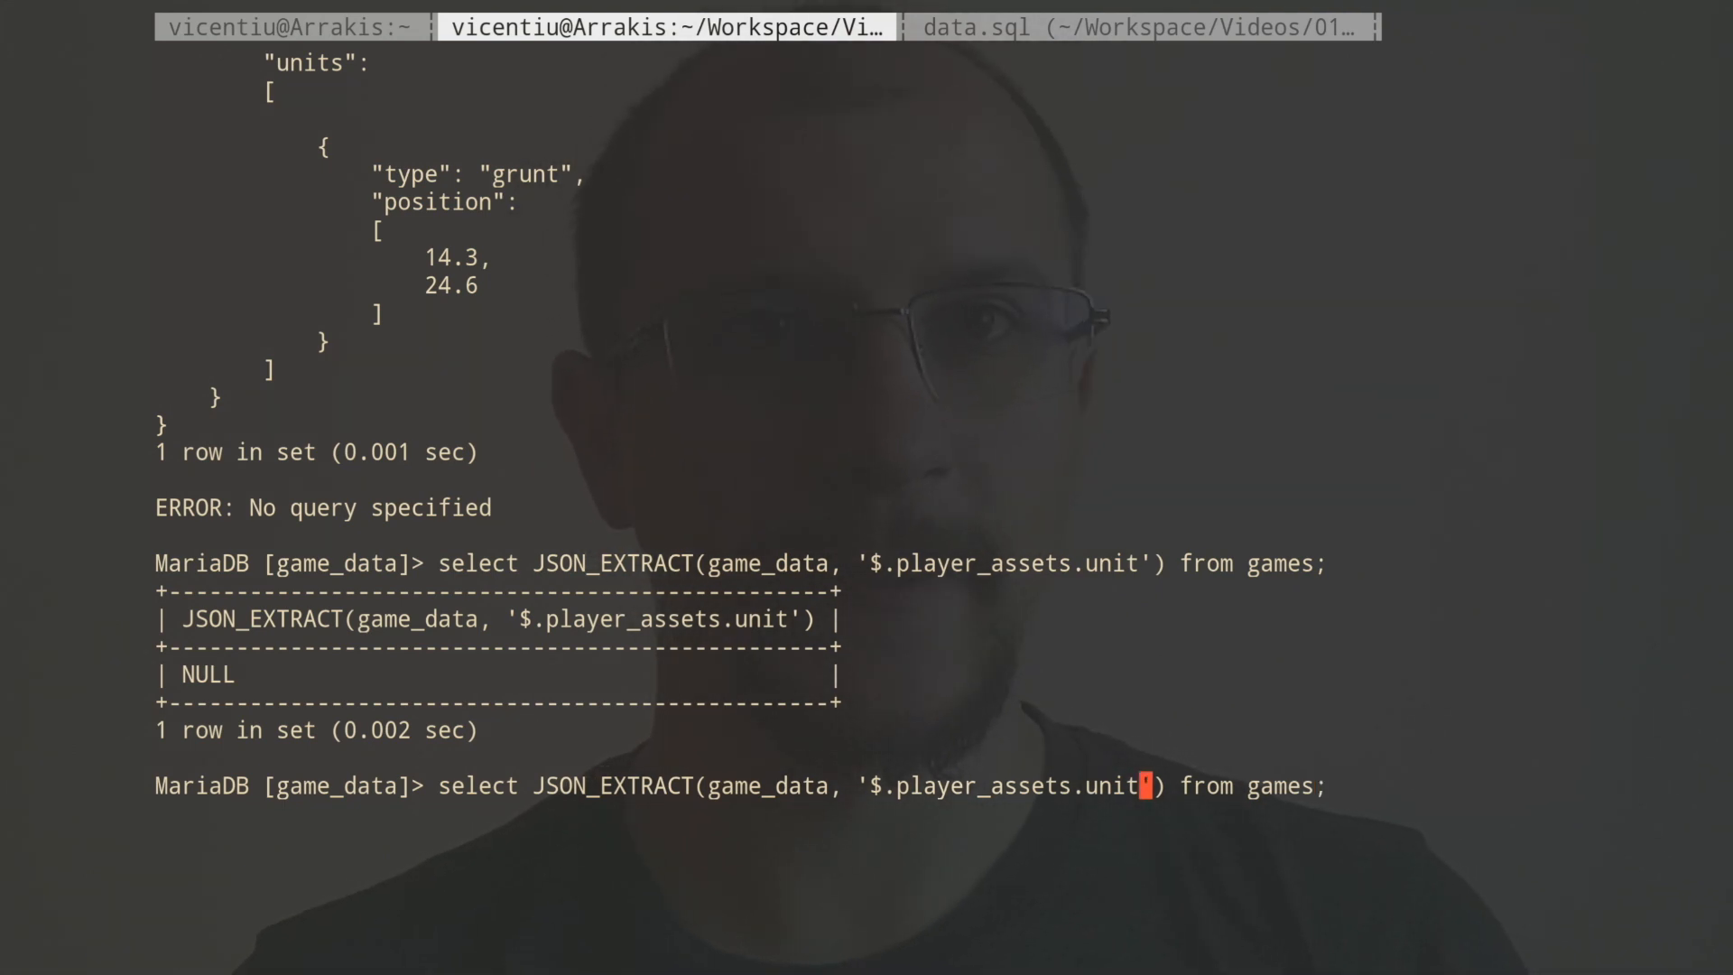
{"action": "type", "text": "s"}
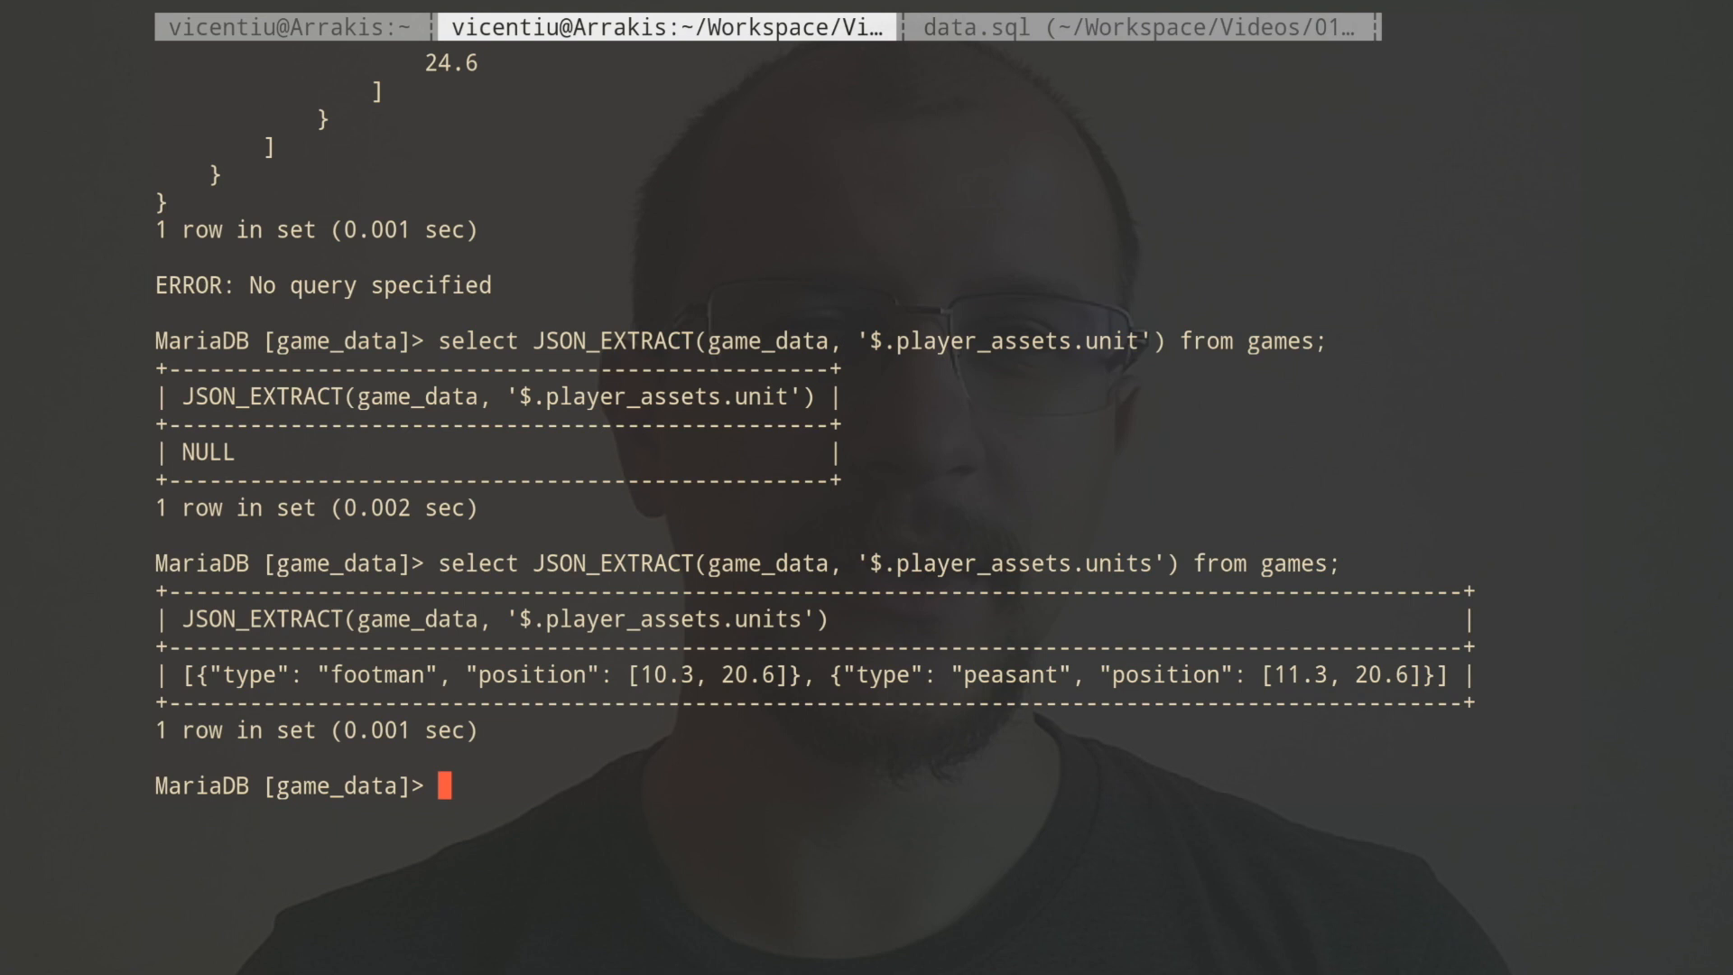
Append [0] to the path to extract only the first unit, the footman object.
{"action": "type", "text": "select JSON_EXTRACT(game_data, '$.player_assets.units') from games;"}
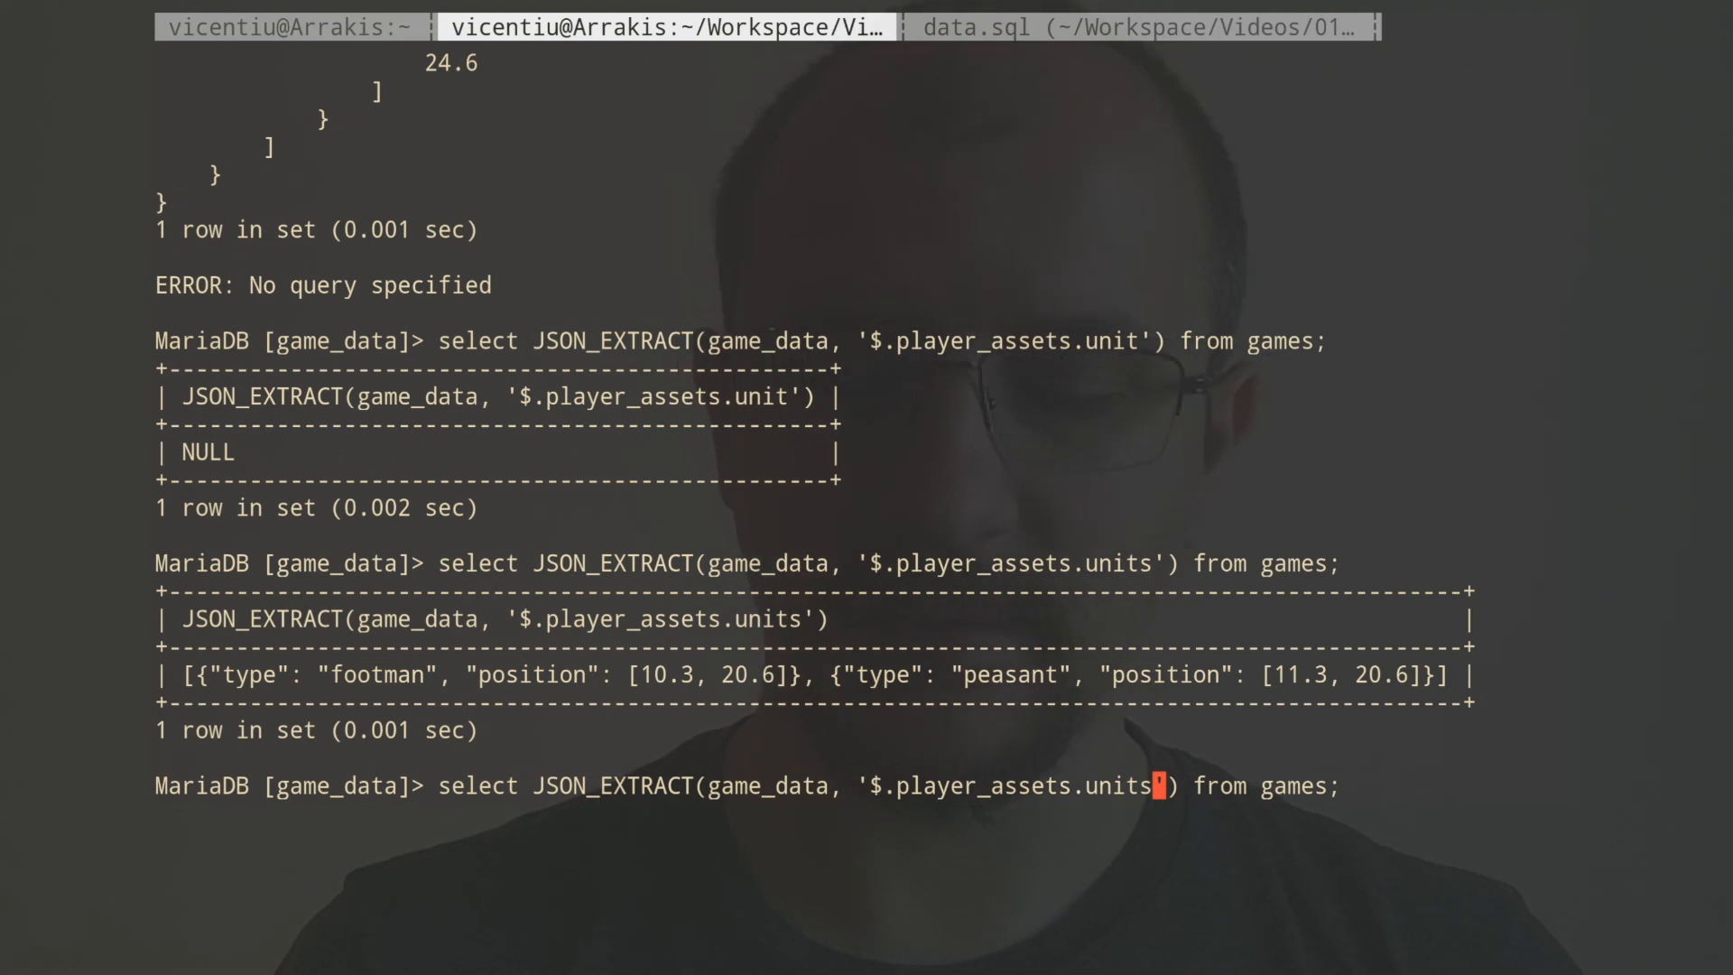
{"action": "type", "text": "[0]"}
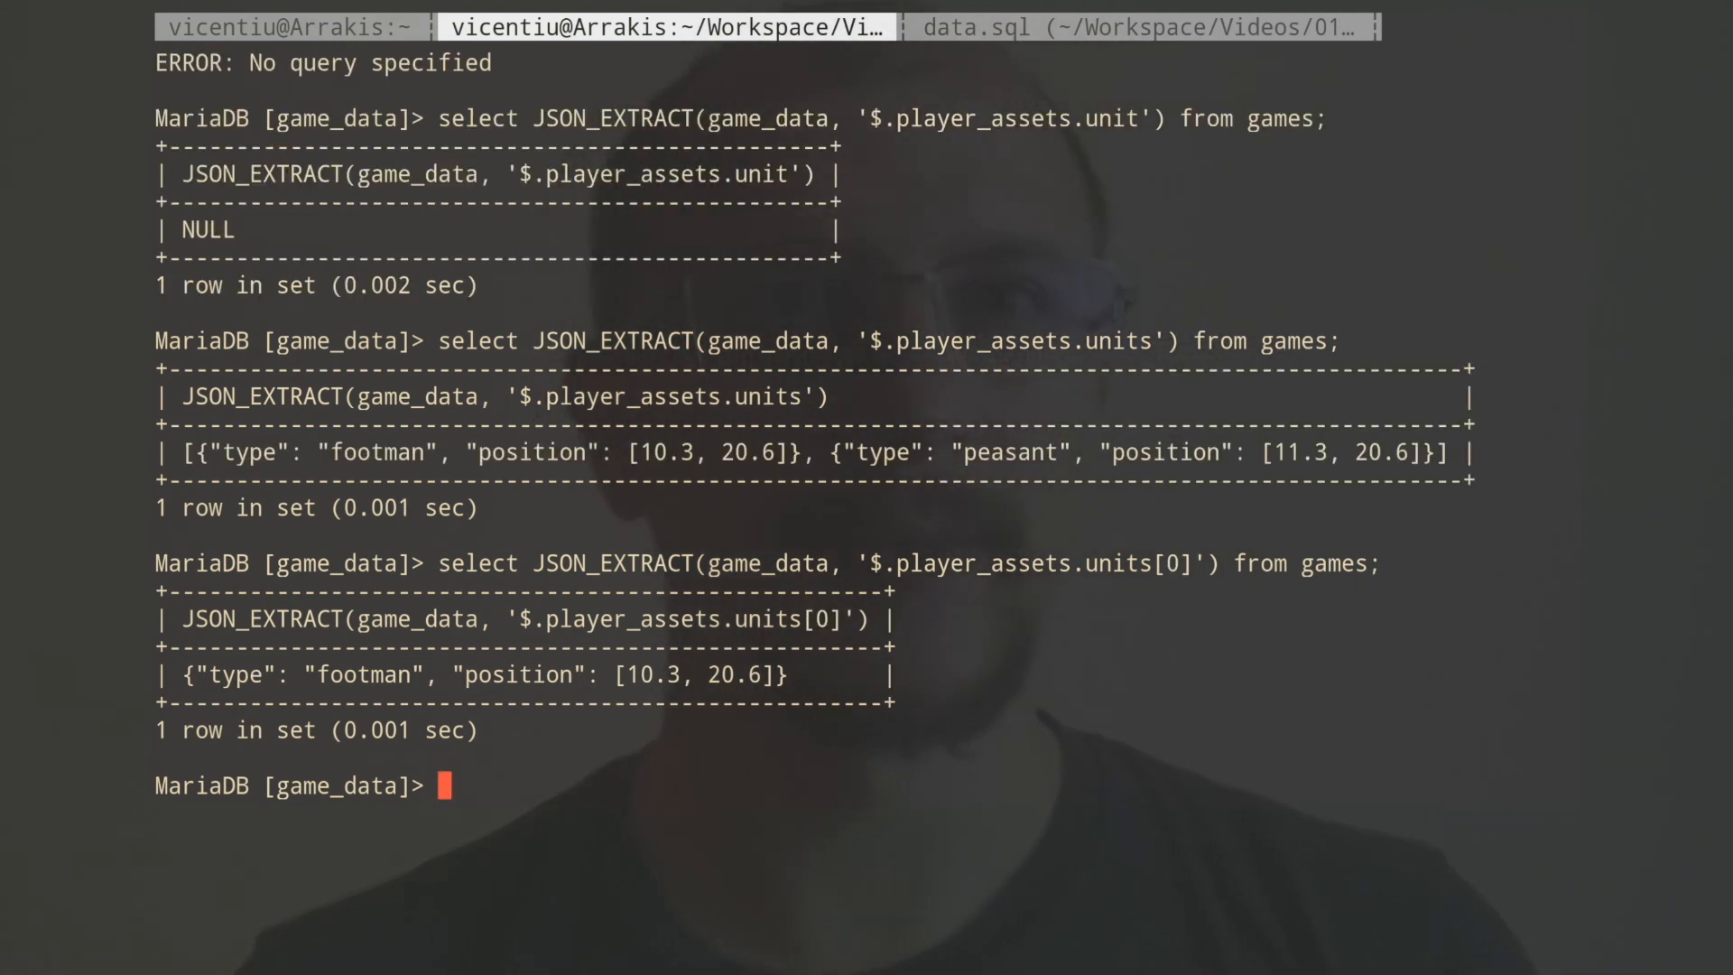
Extract '$.player_assets.units[0].type', returning "footman".
{"action": "type", "text": "select JSON_EXTRACT(game_data, '$.player_assets.units[0]') from games;"}
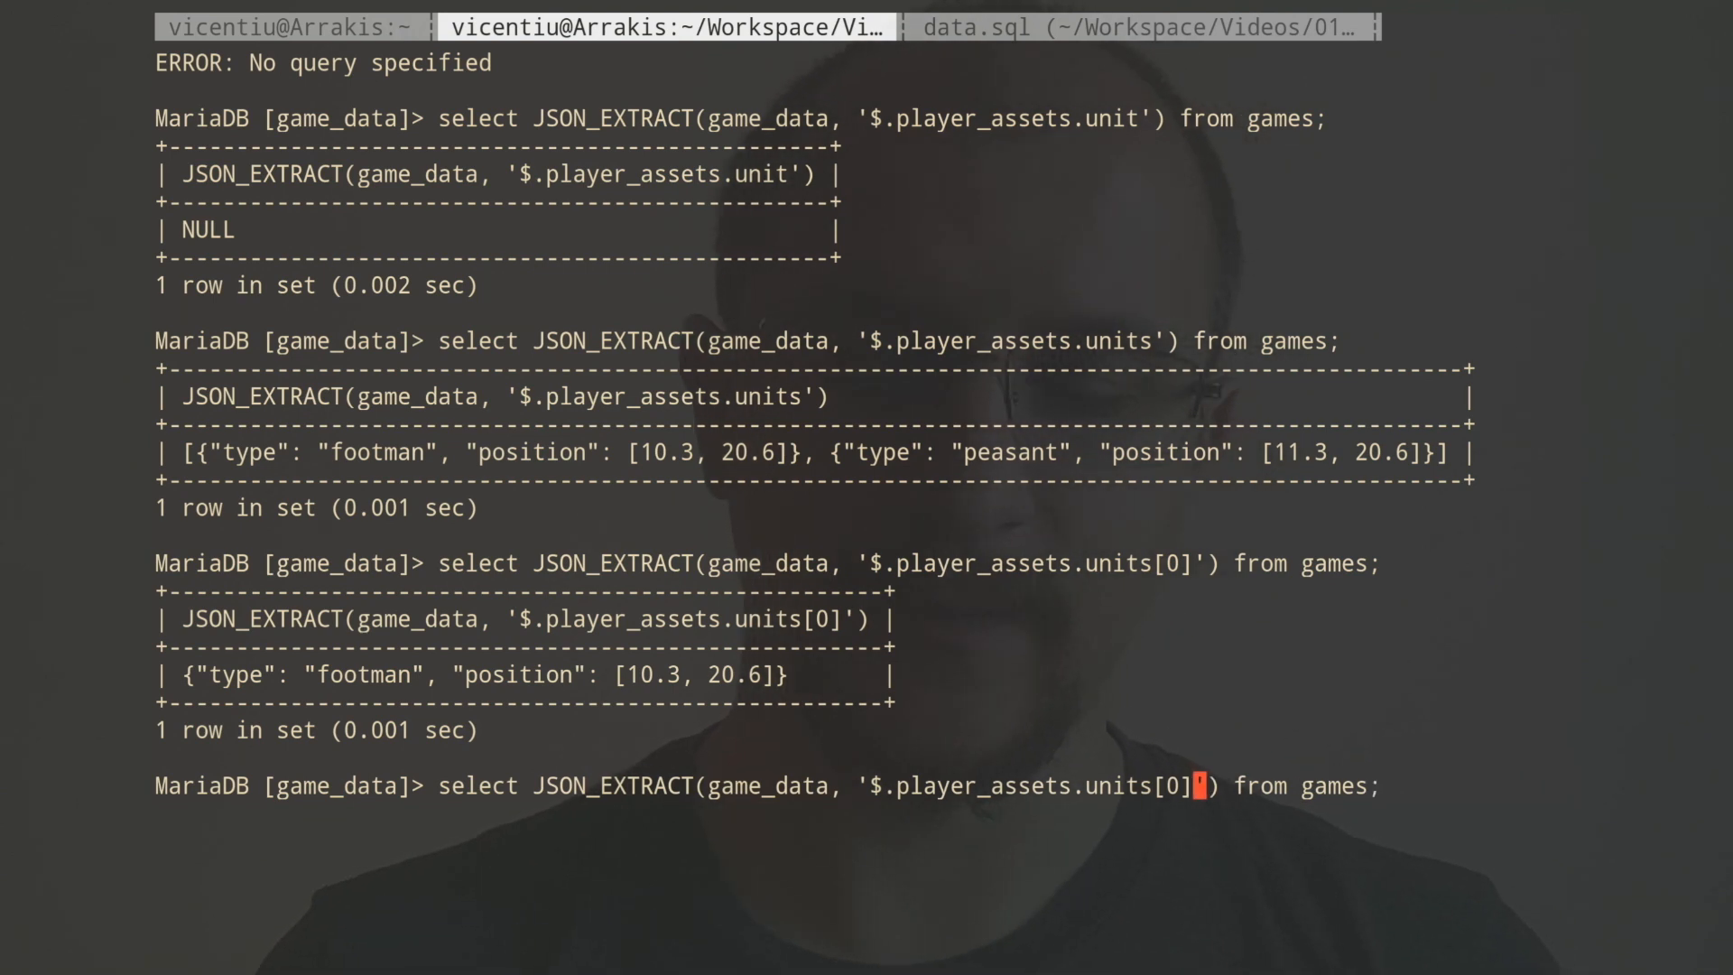
{"action": "type", "text": ".type"}
{"action": "key", "text": "Return"}
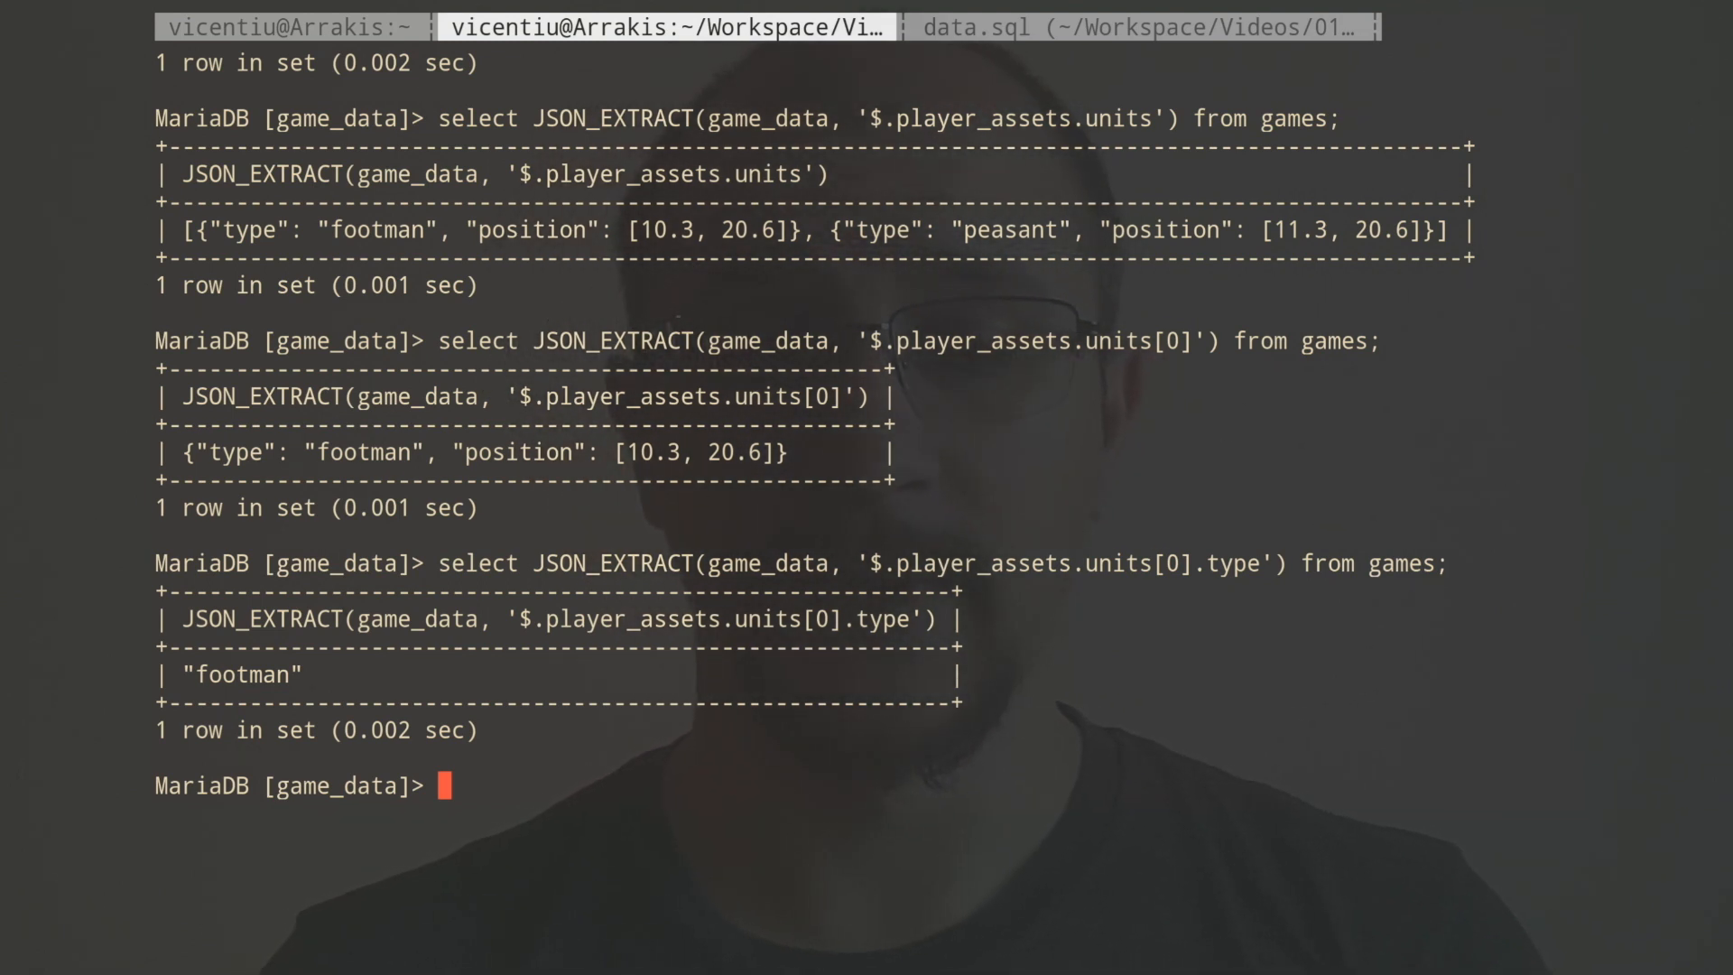
{"action": "type", "text": "select JSON_EXTRACT(game_data, '$.player_assets.units[0].type') from games;"}
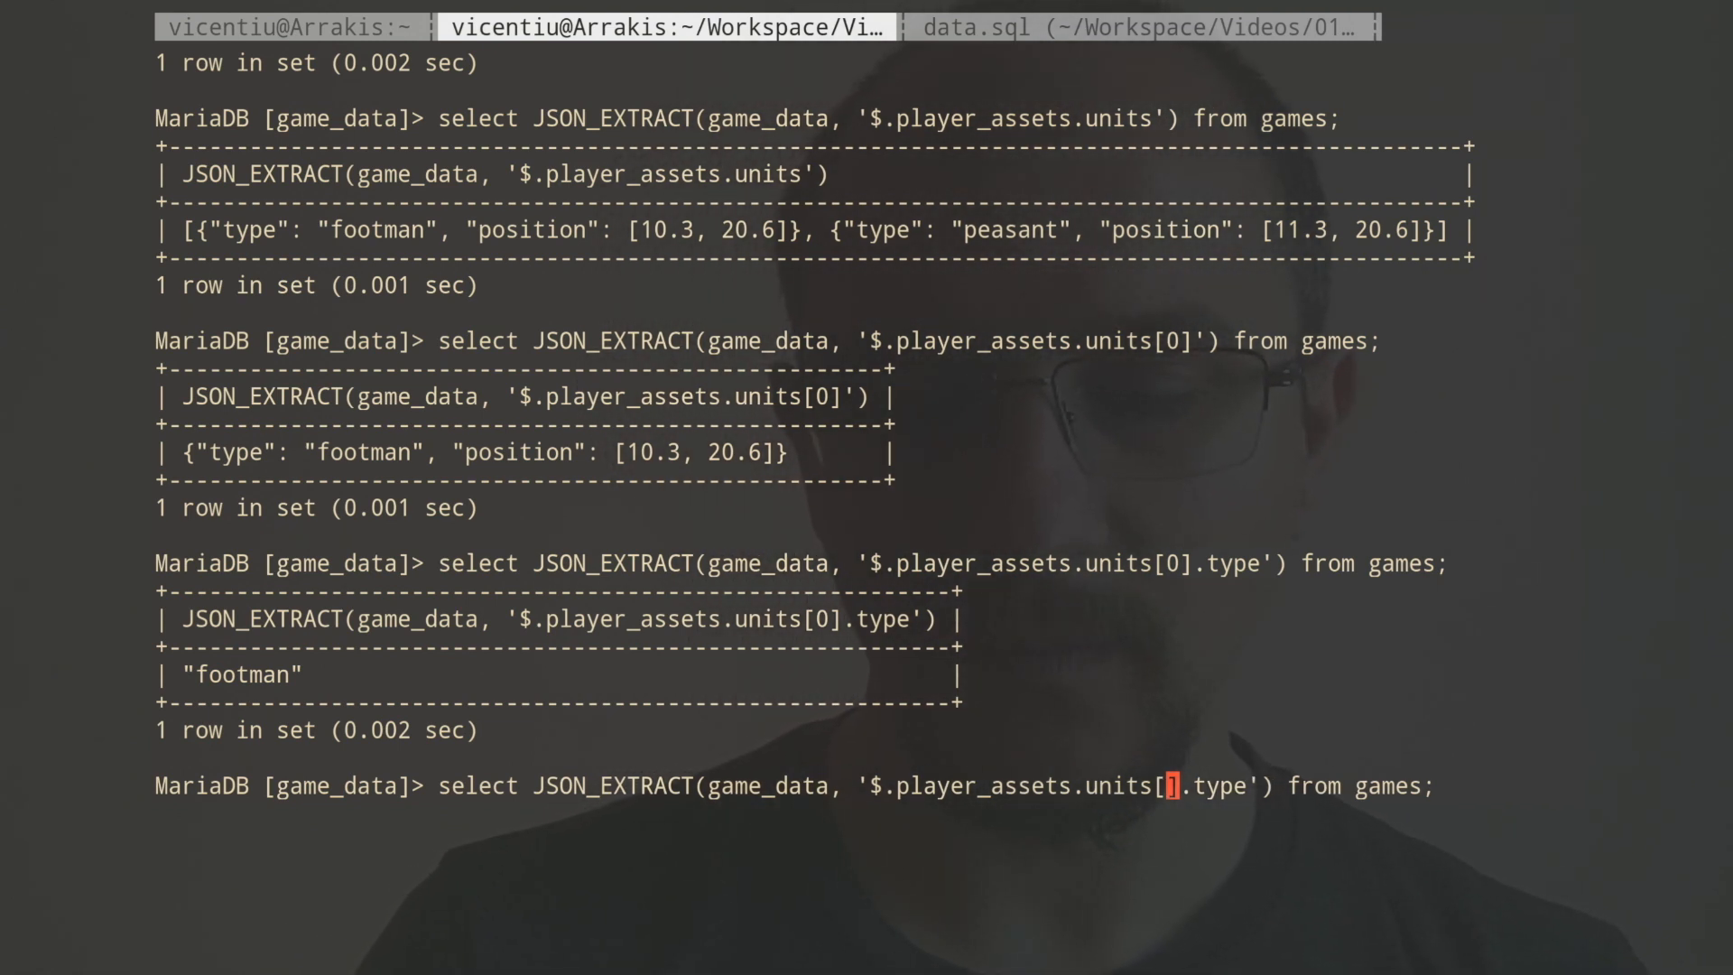
Extract units[*].type for ["footman", "peasant"], then start changing the path to computer_assets.
{"action": "type", "text": "*"}
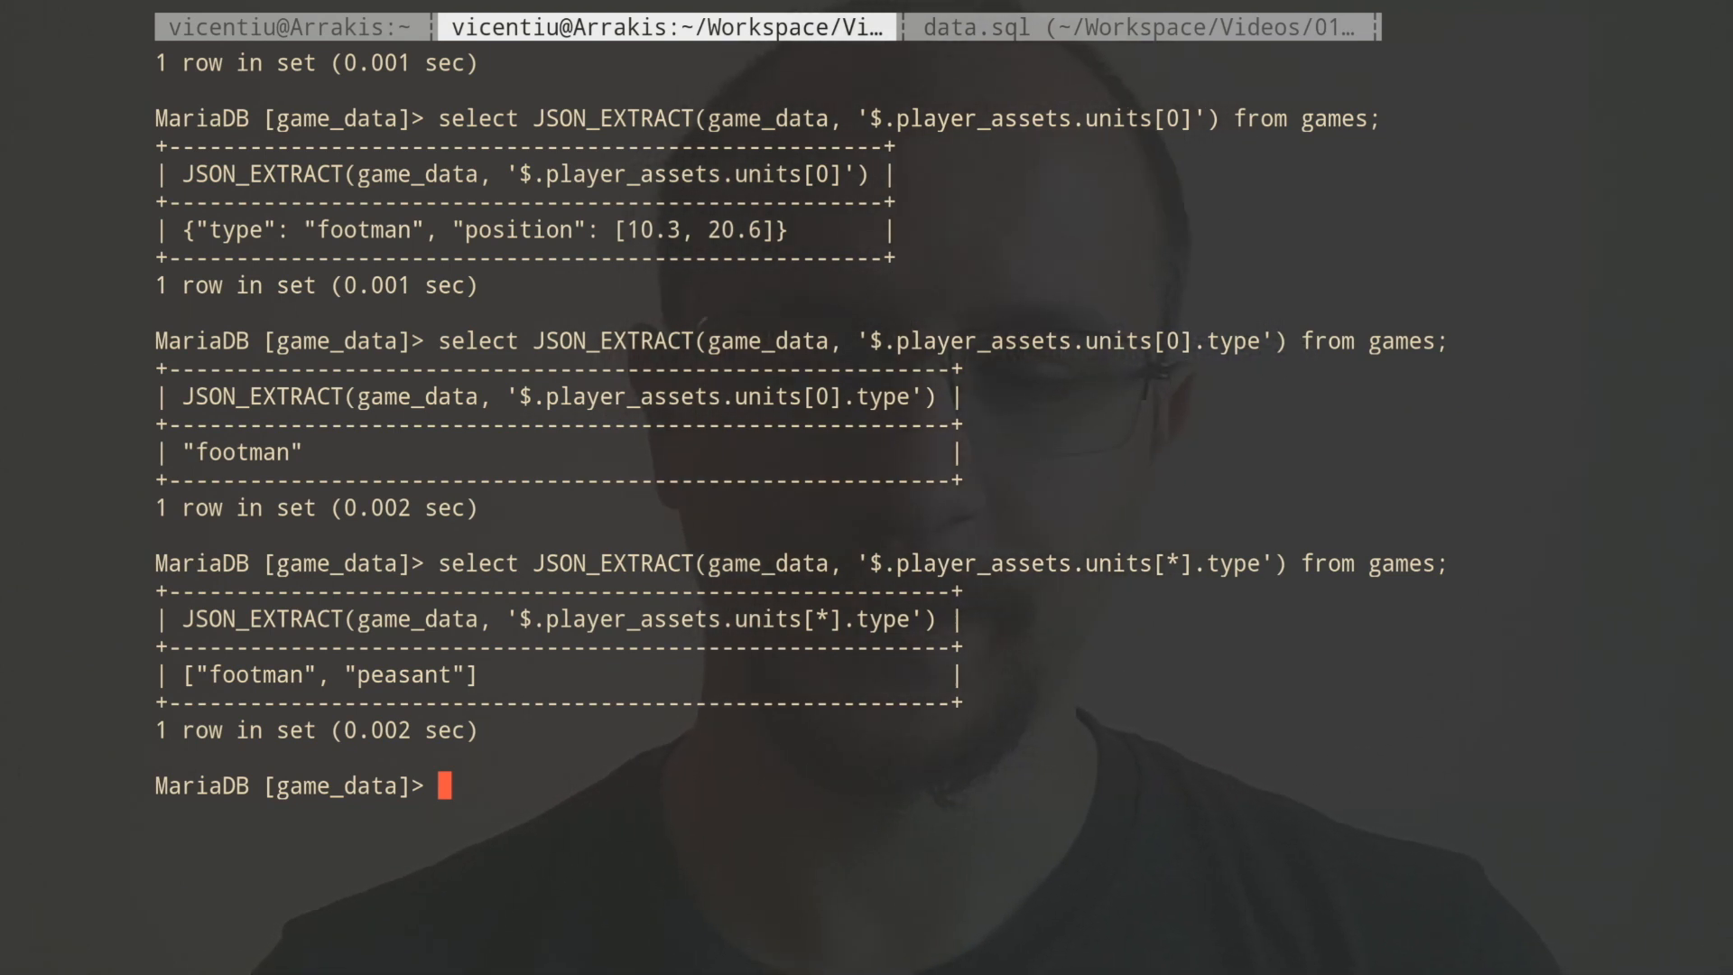
{"action": "type", "text": "select JSON_EXTRACT(game_data, '$.player_assets.units[*].type') from games;"}
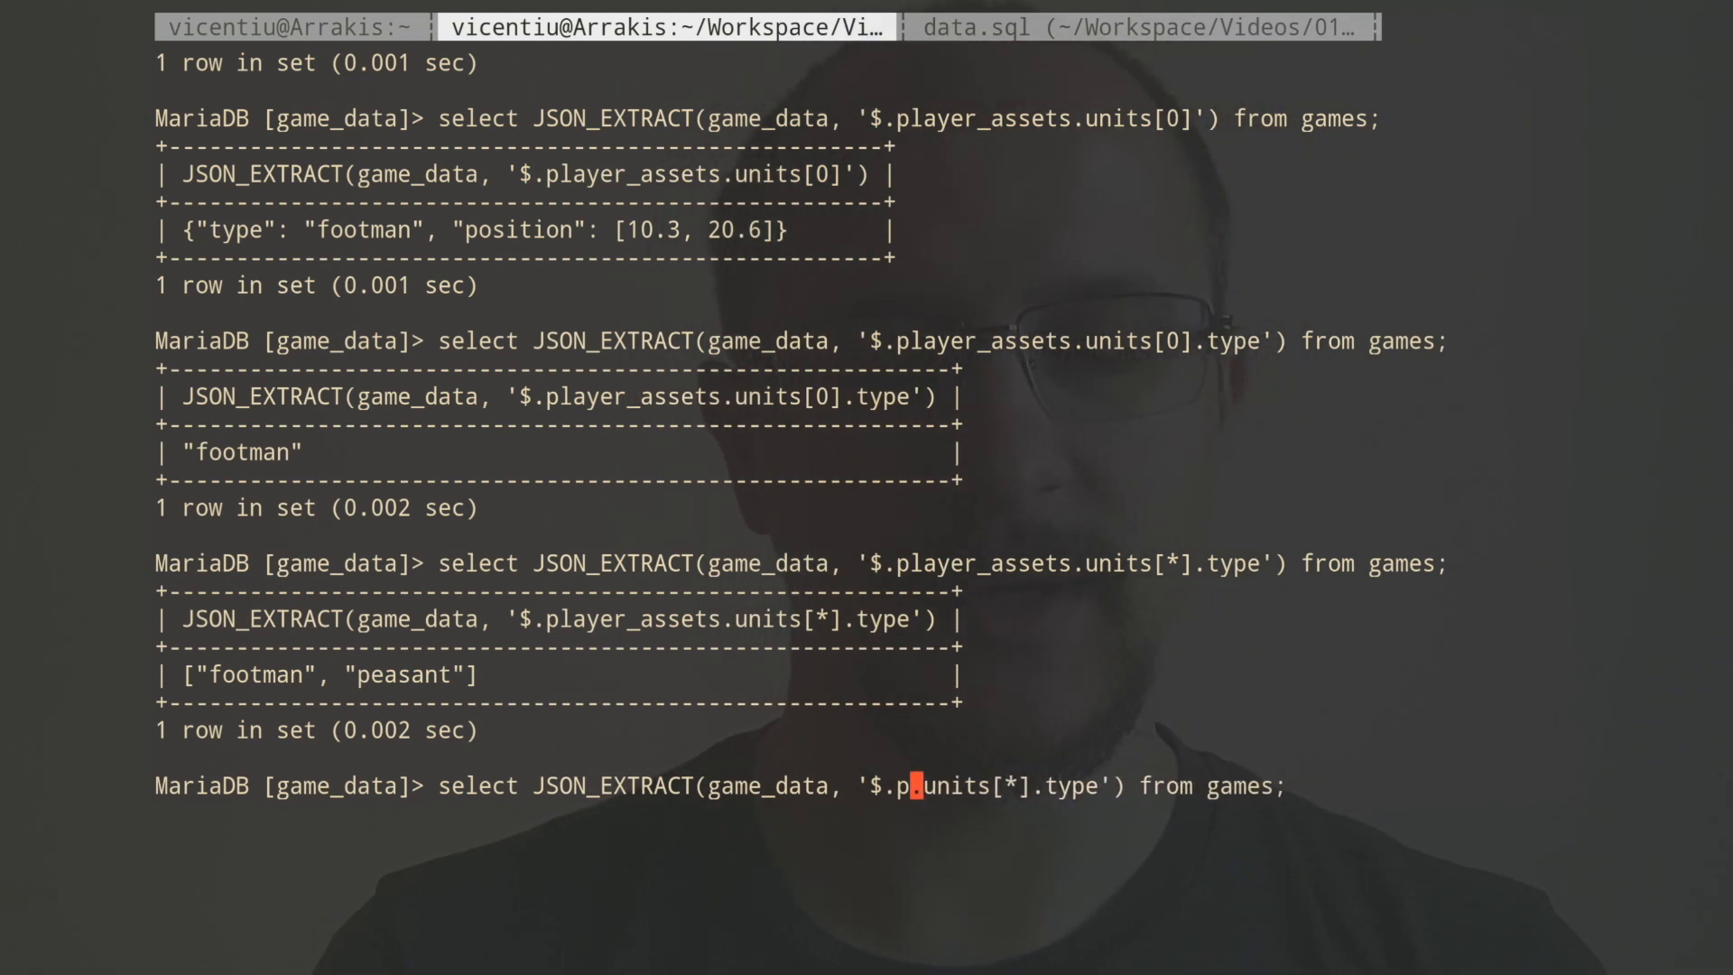
{"action": "type", "text": "computer_ass"}
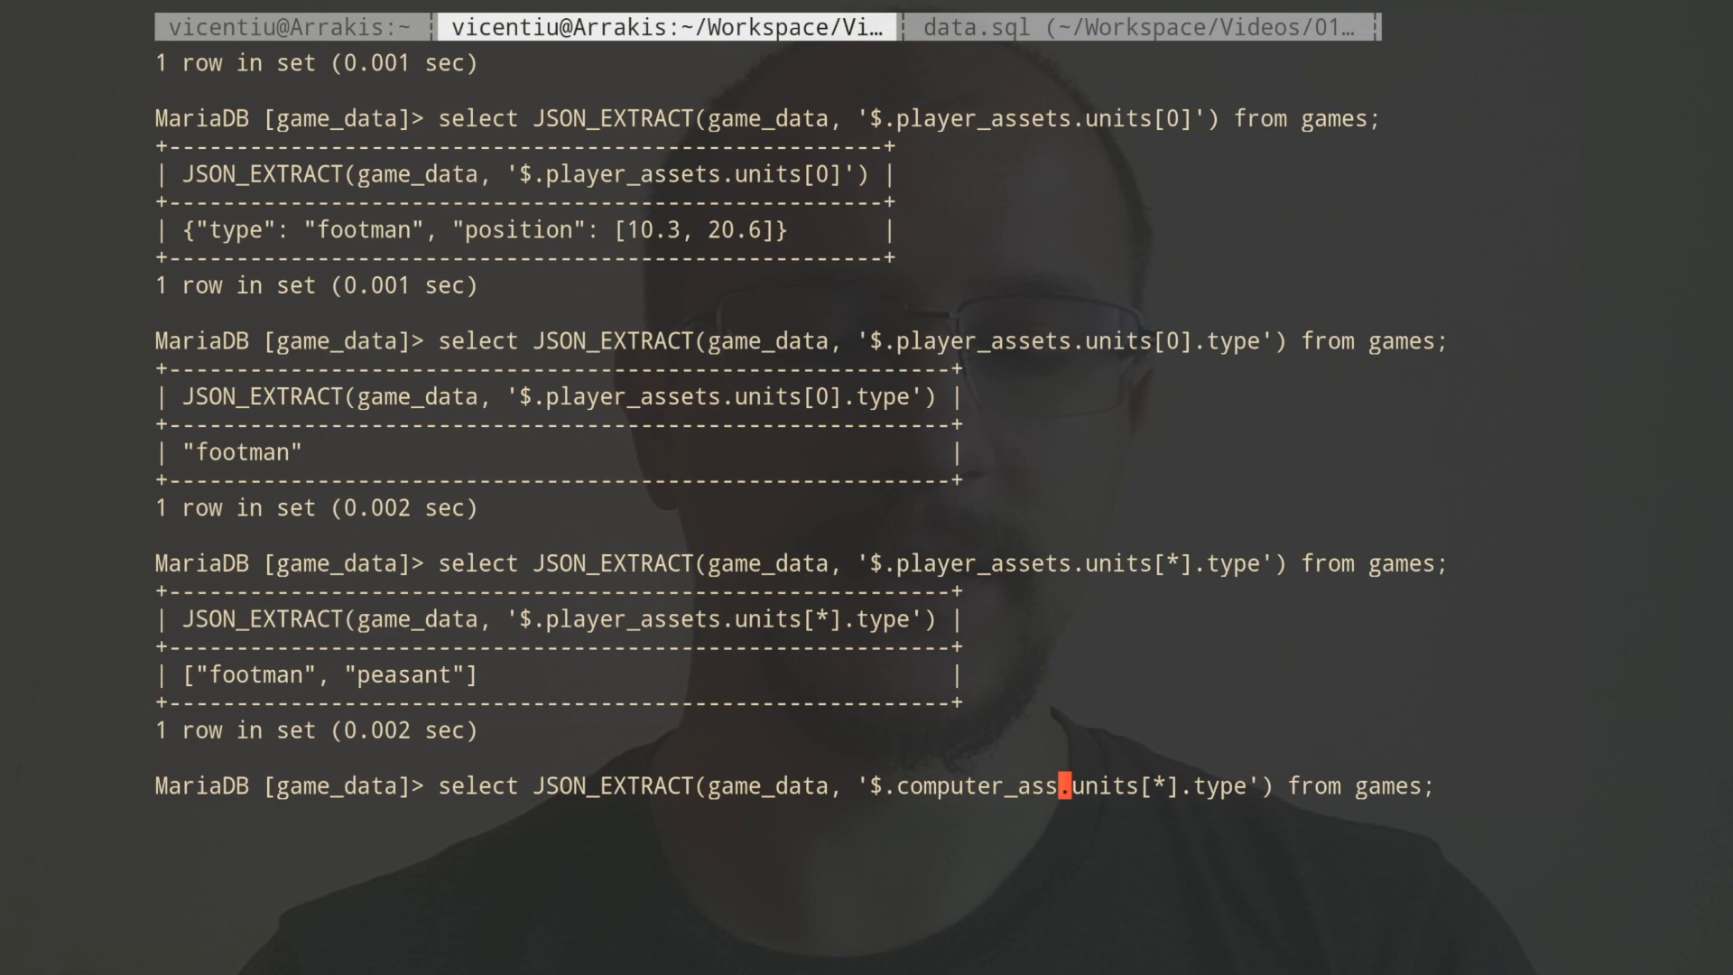